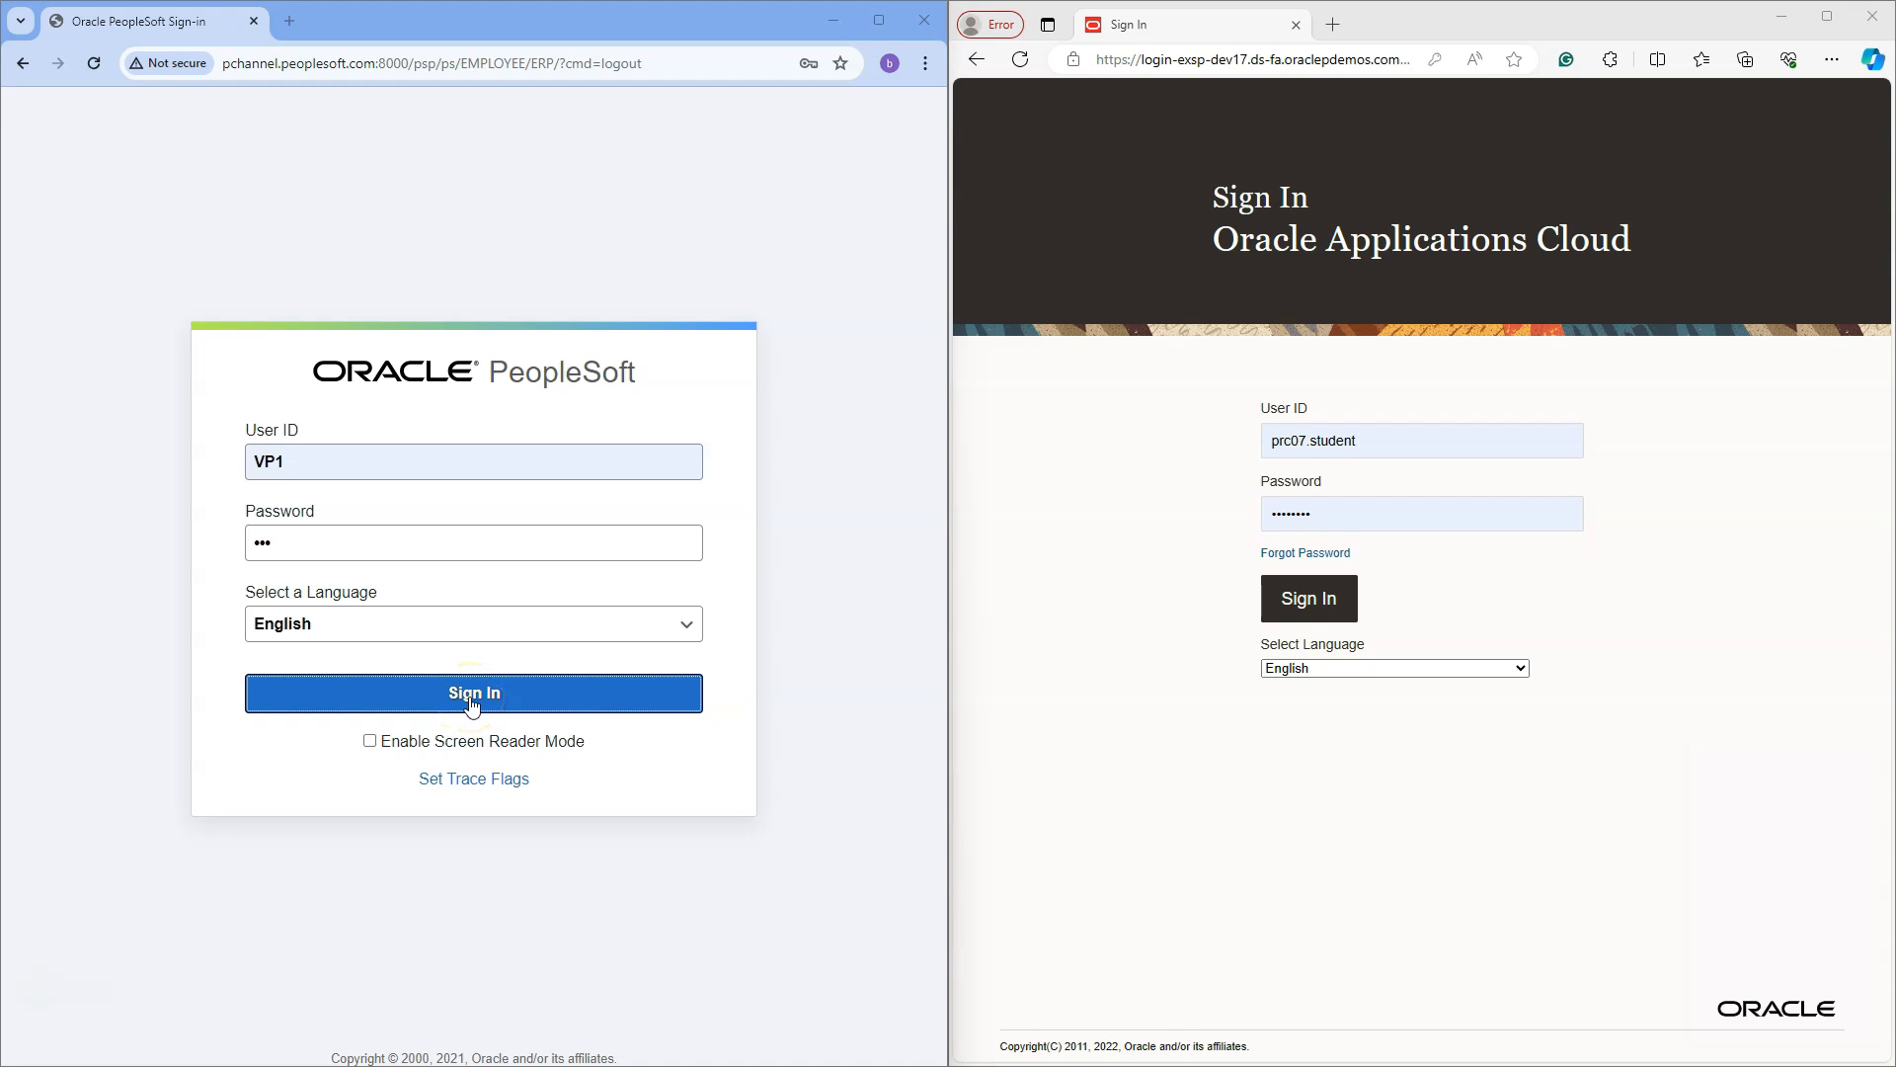
- Sign in to PeopleSoft as VP1 and land on the Customer Contracts homepage
click(474, 693)
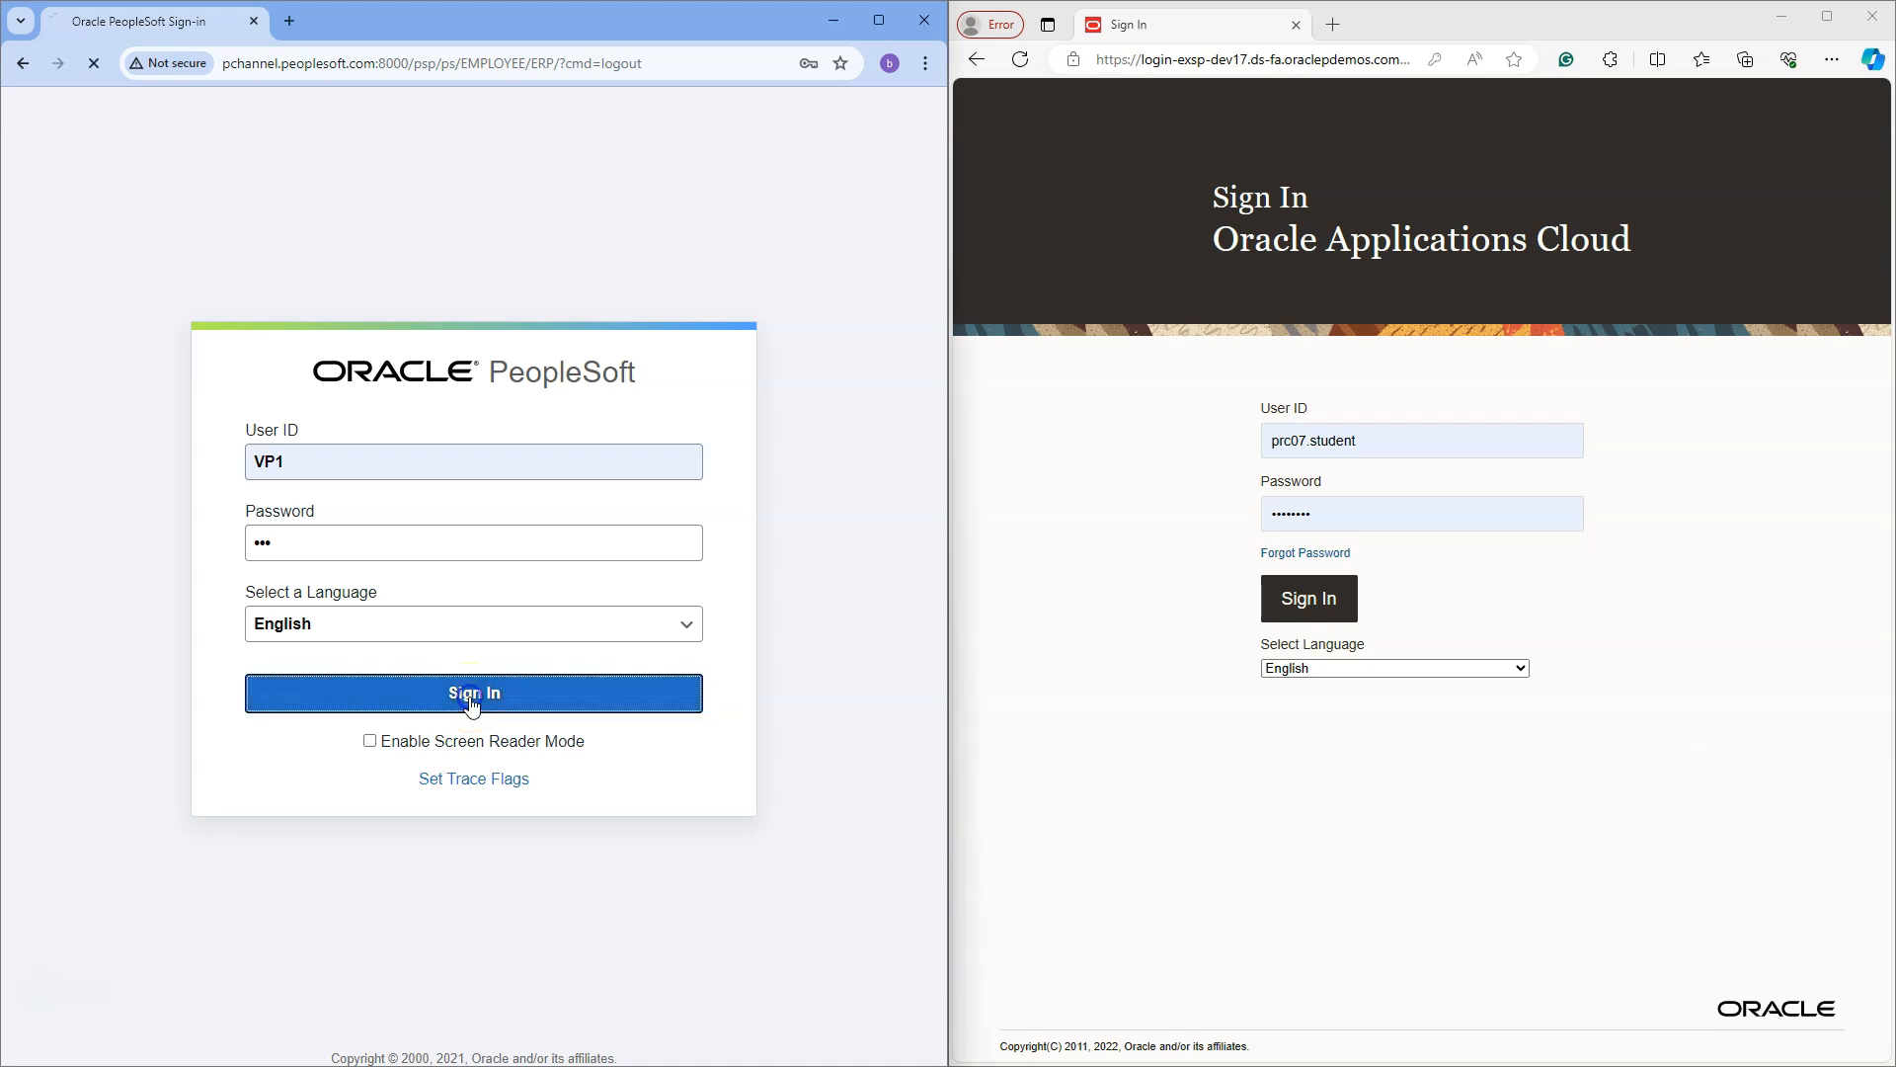
click(474, 693)
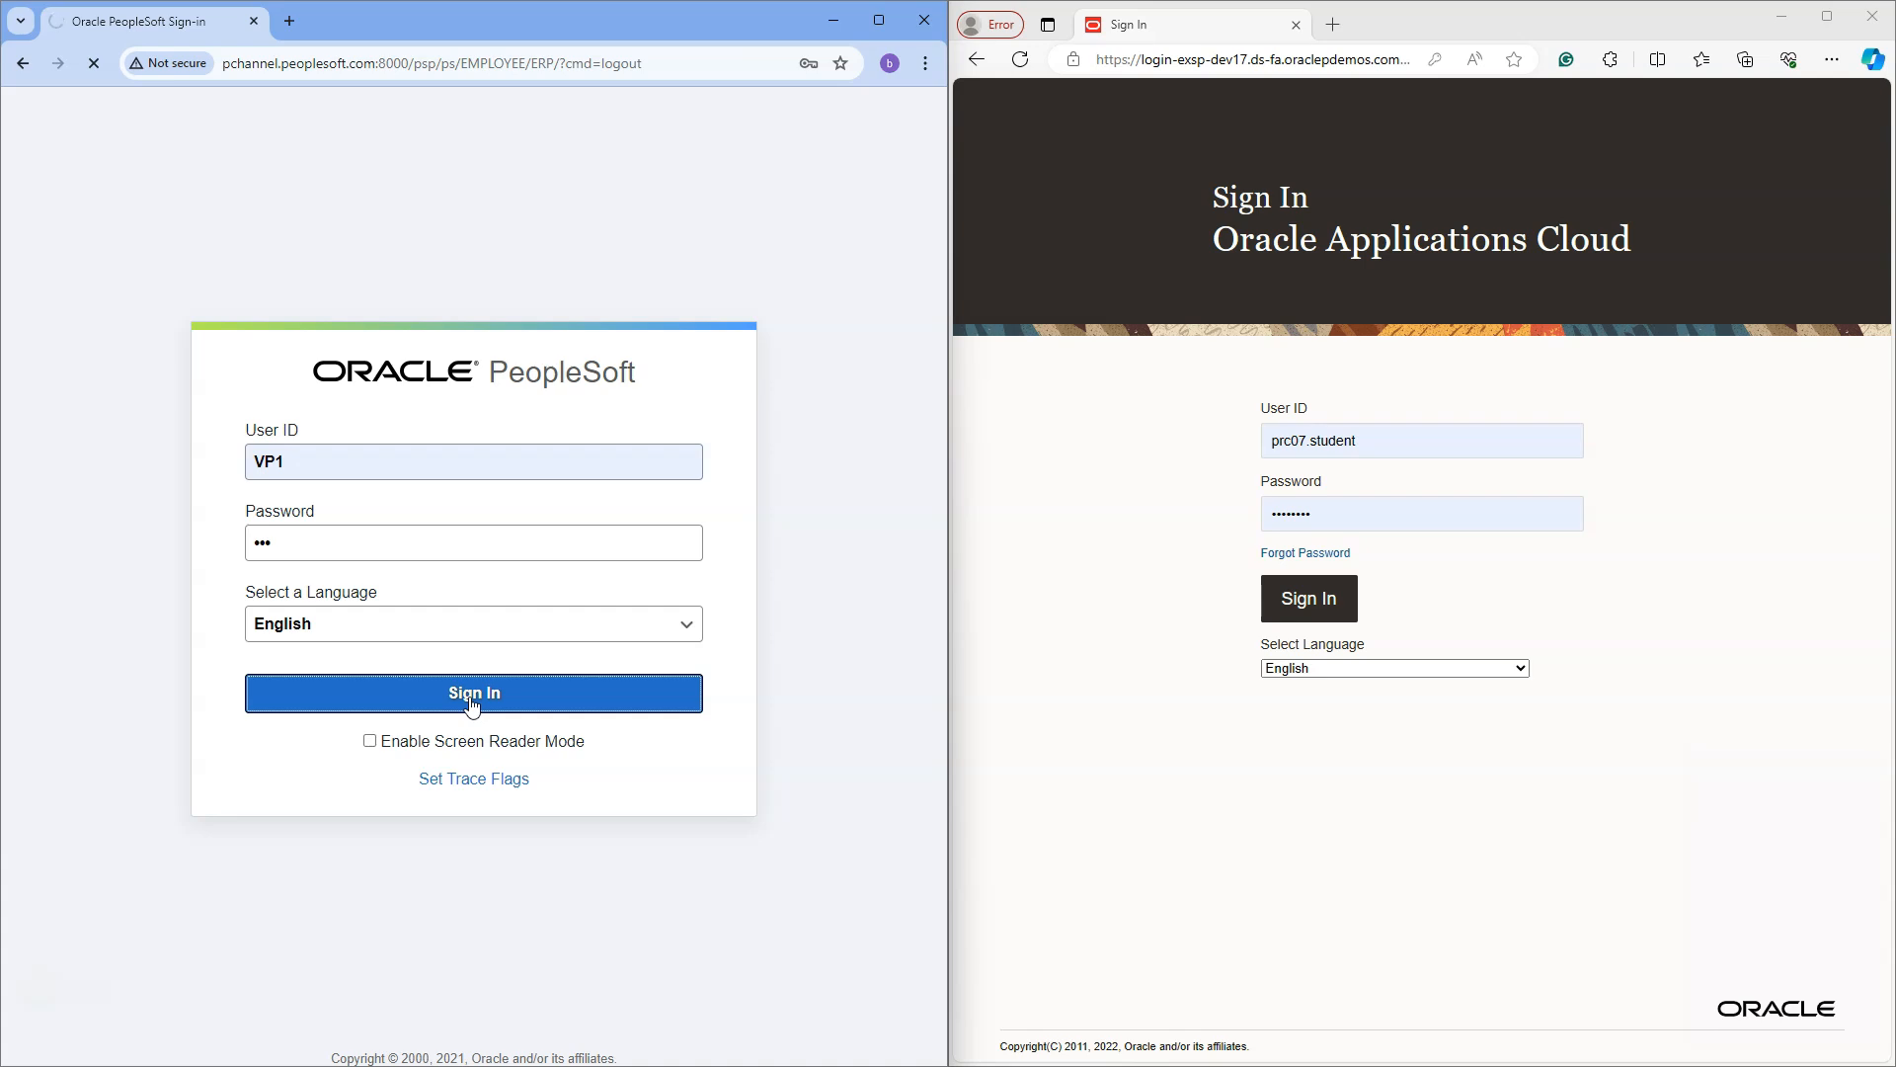
click(475, 693)
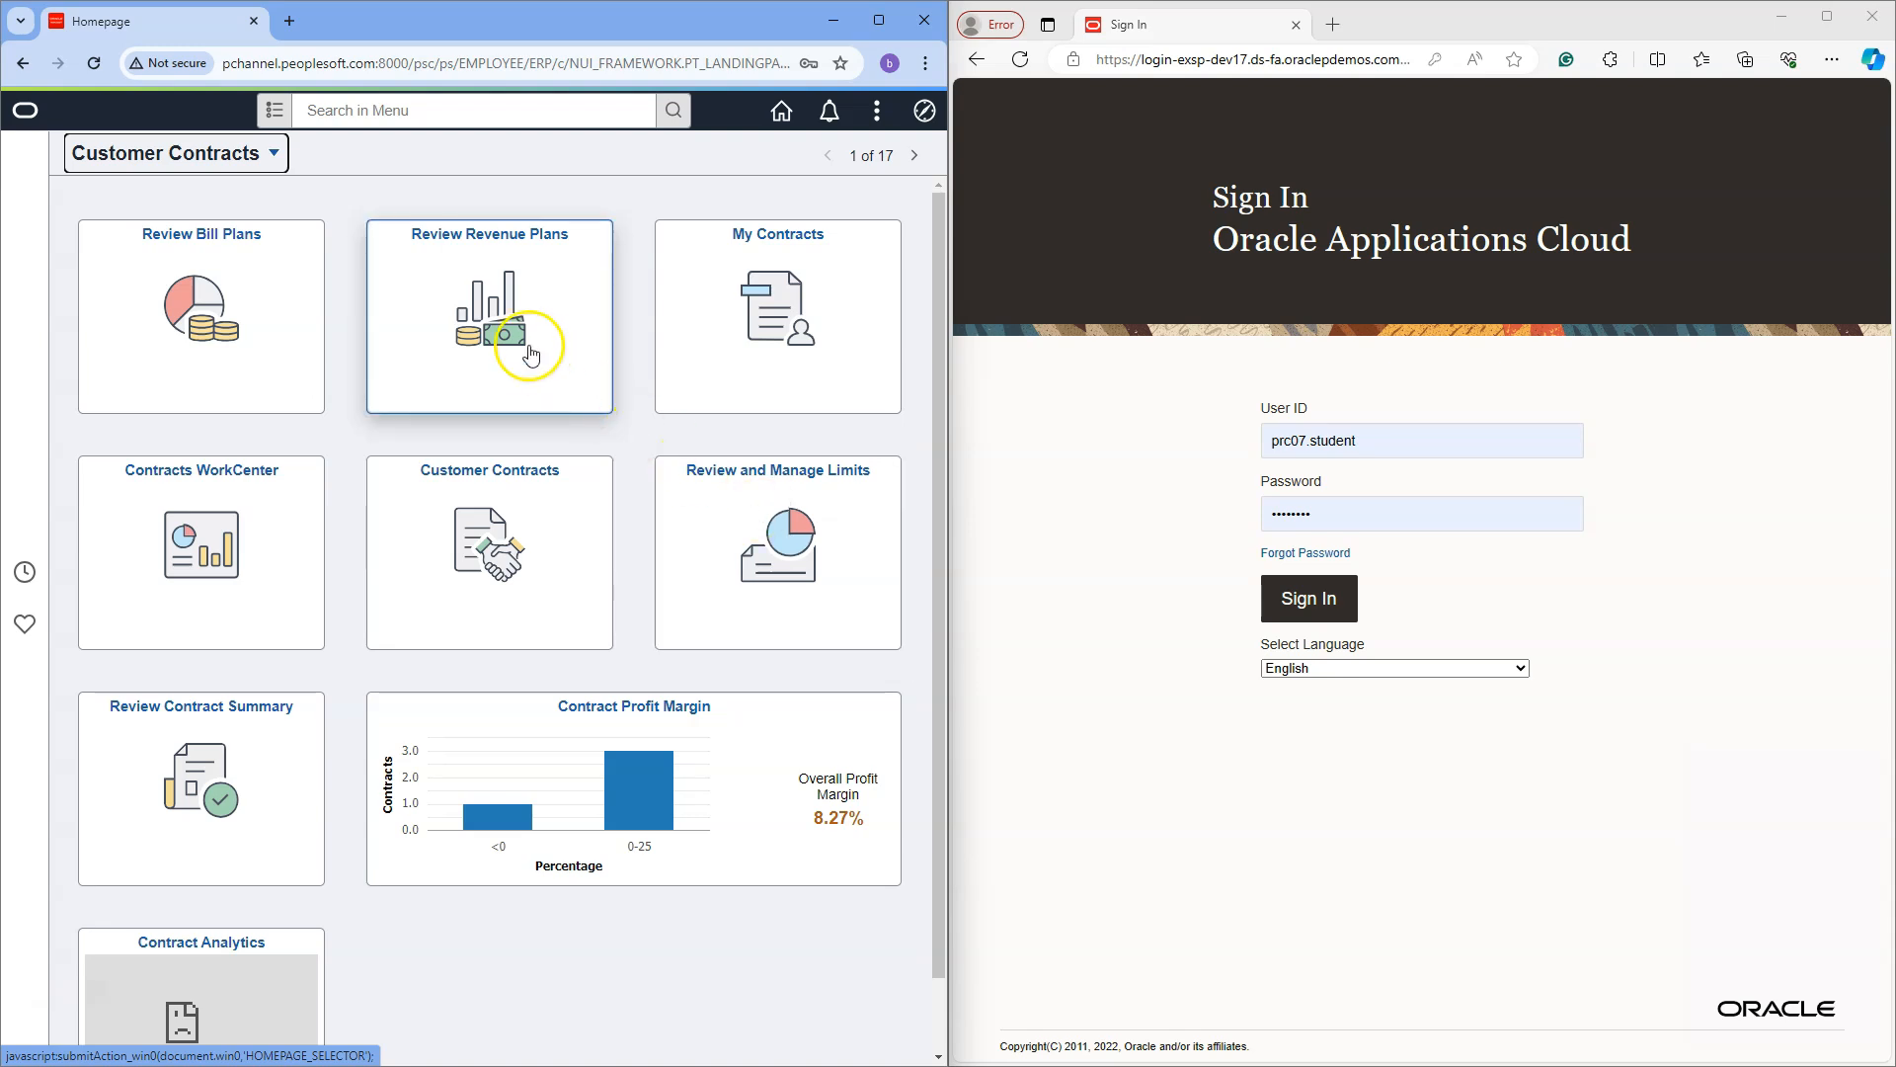
mouse_move(522, 540)
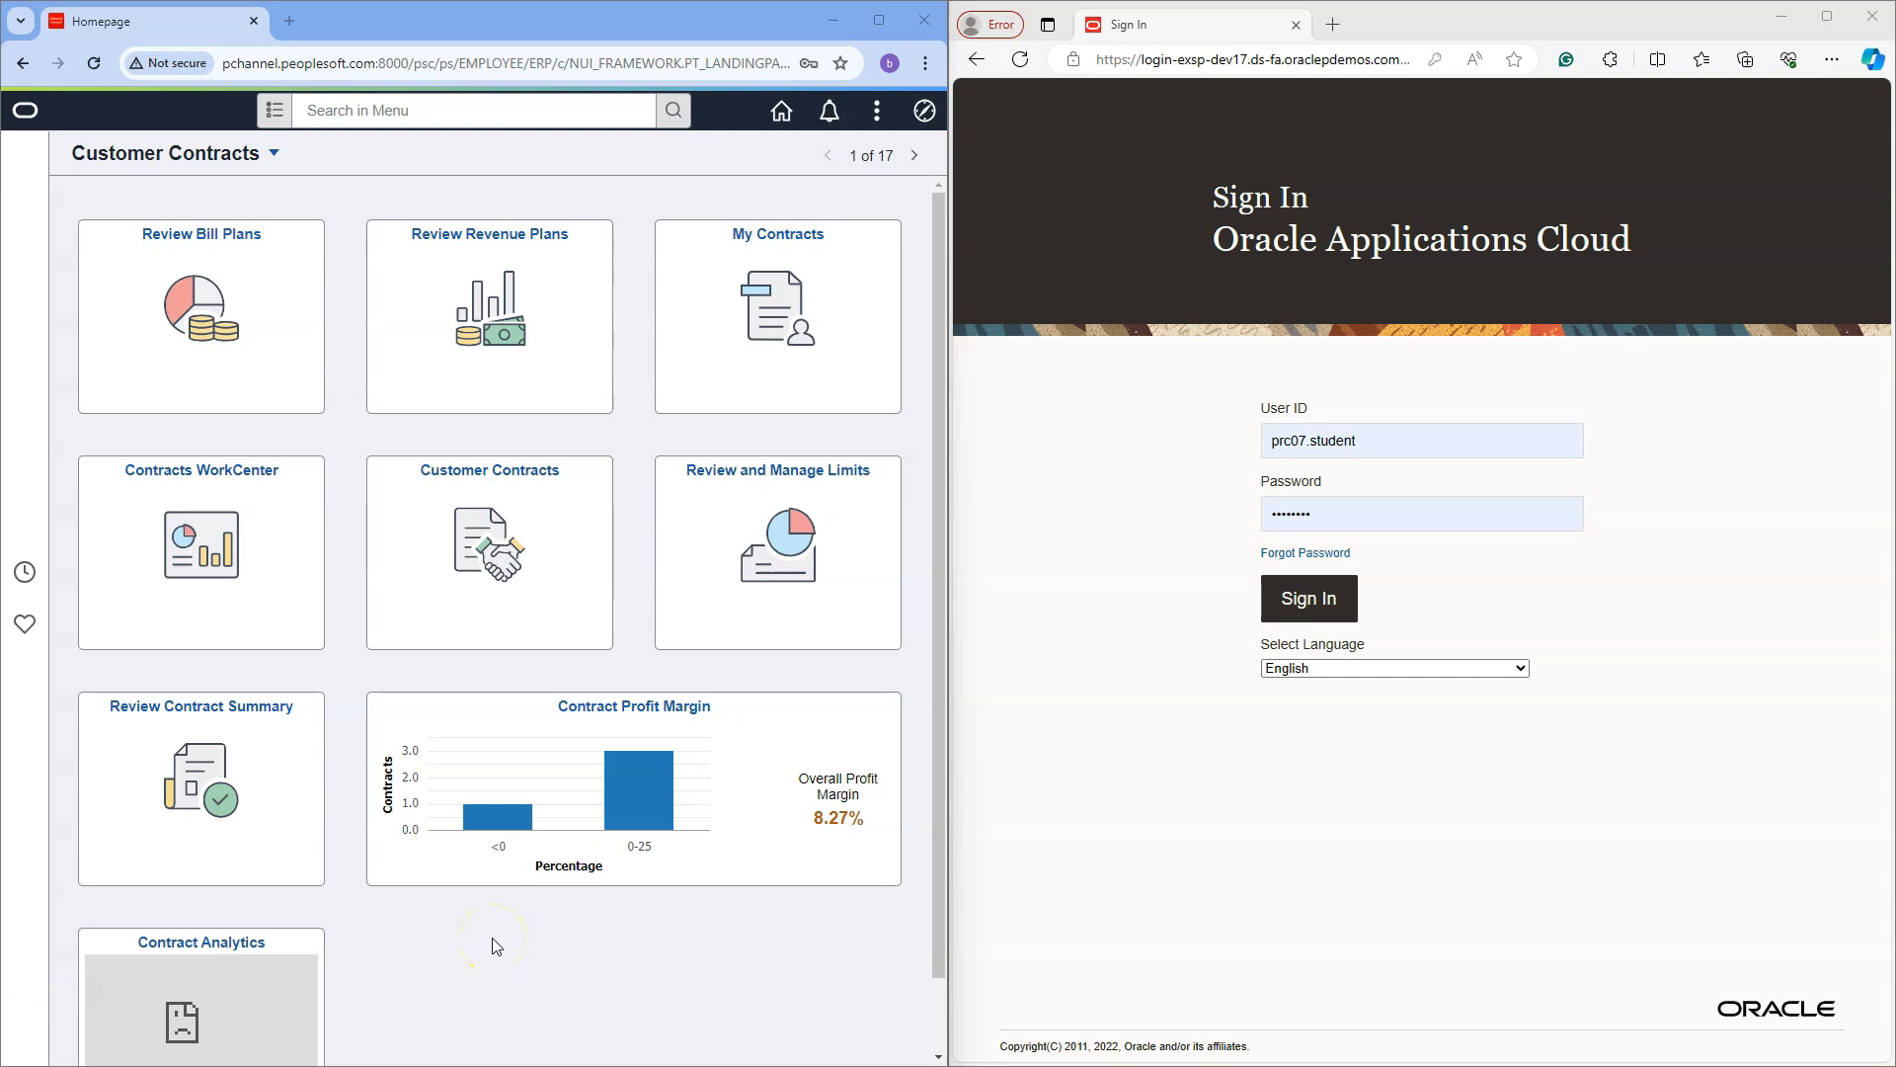
mouse_move(340, 316)
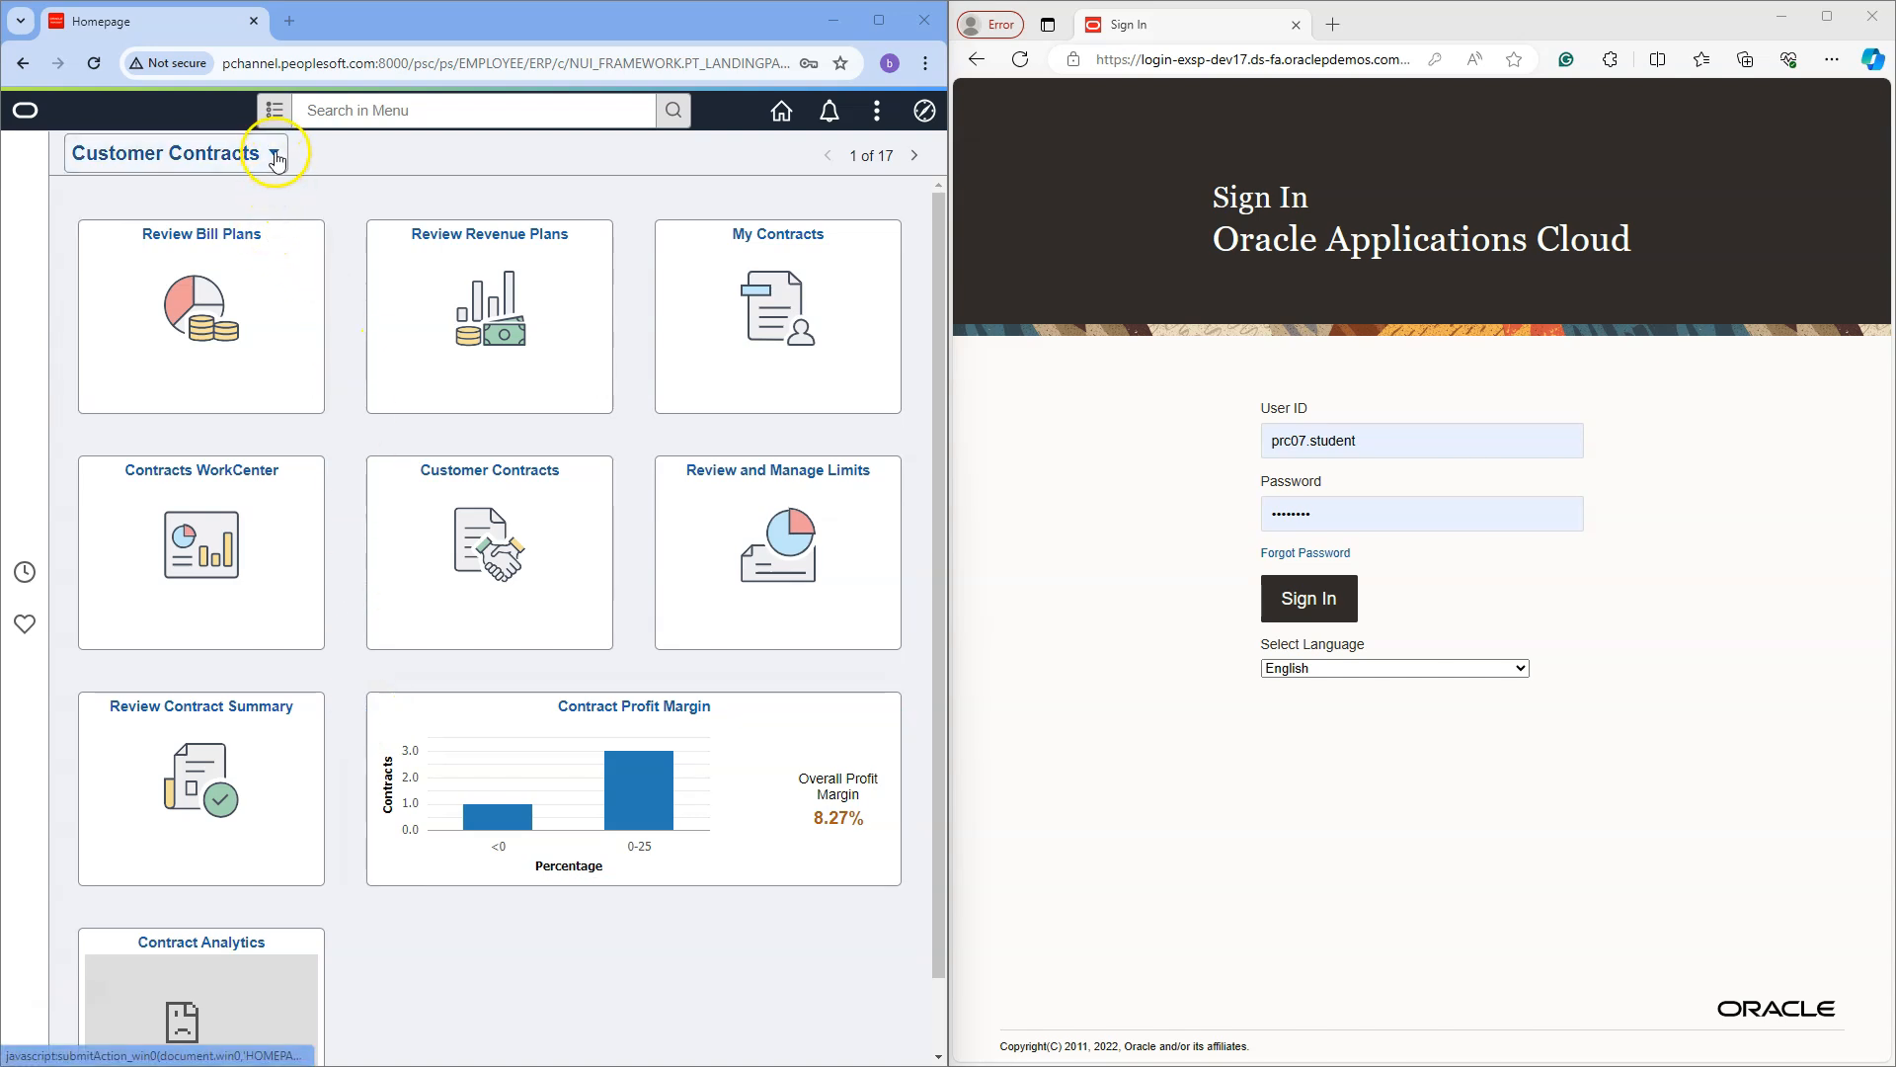
- Switch to the Finance & Accounting homepage, then sign out of PeopleSoft via the Actions menu
click(275, 156)
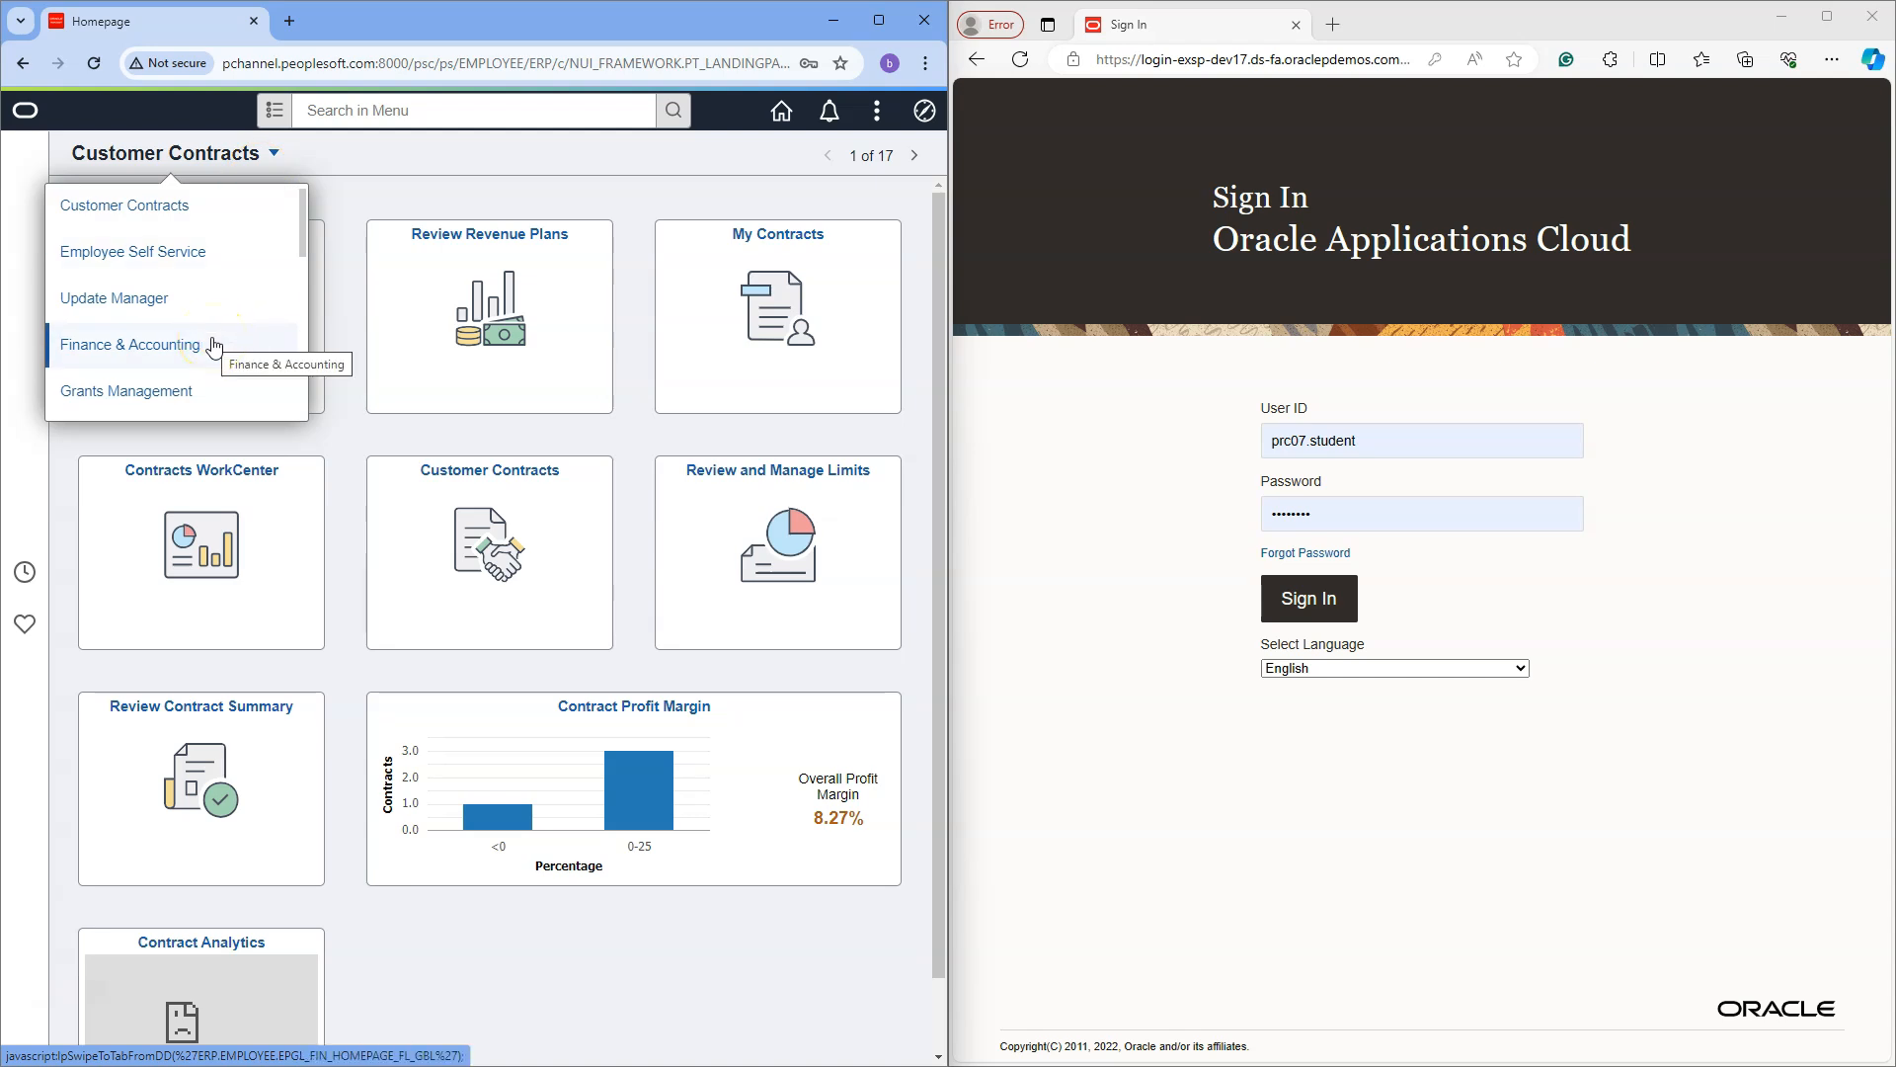
click(130, 343)
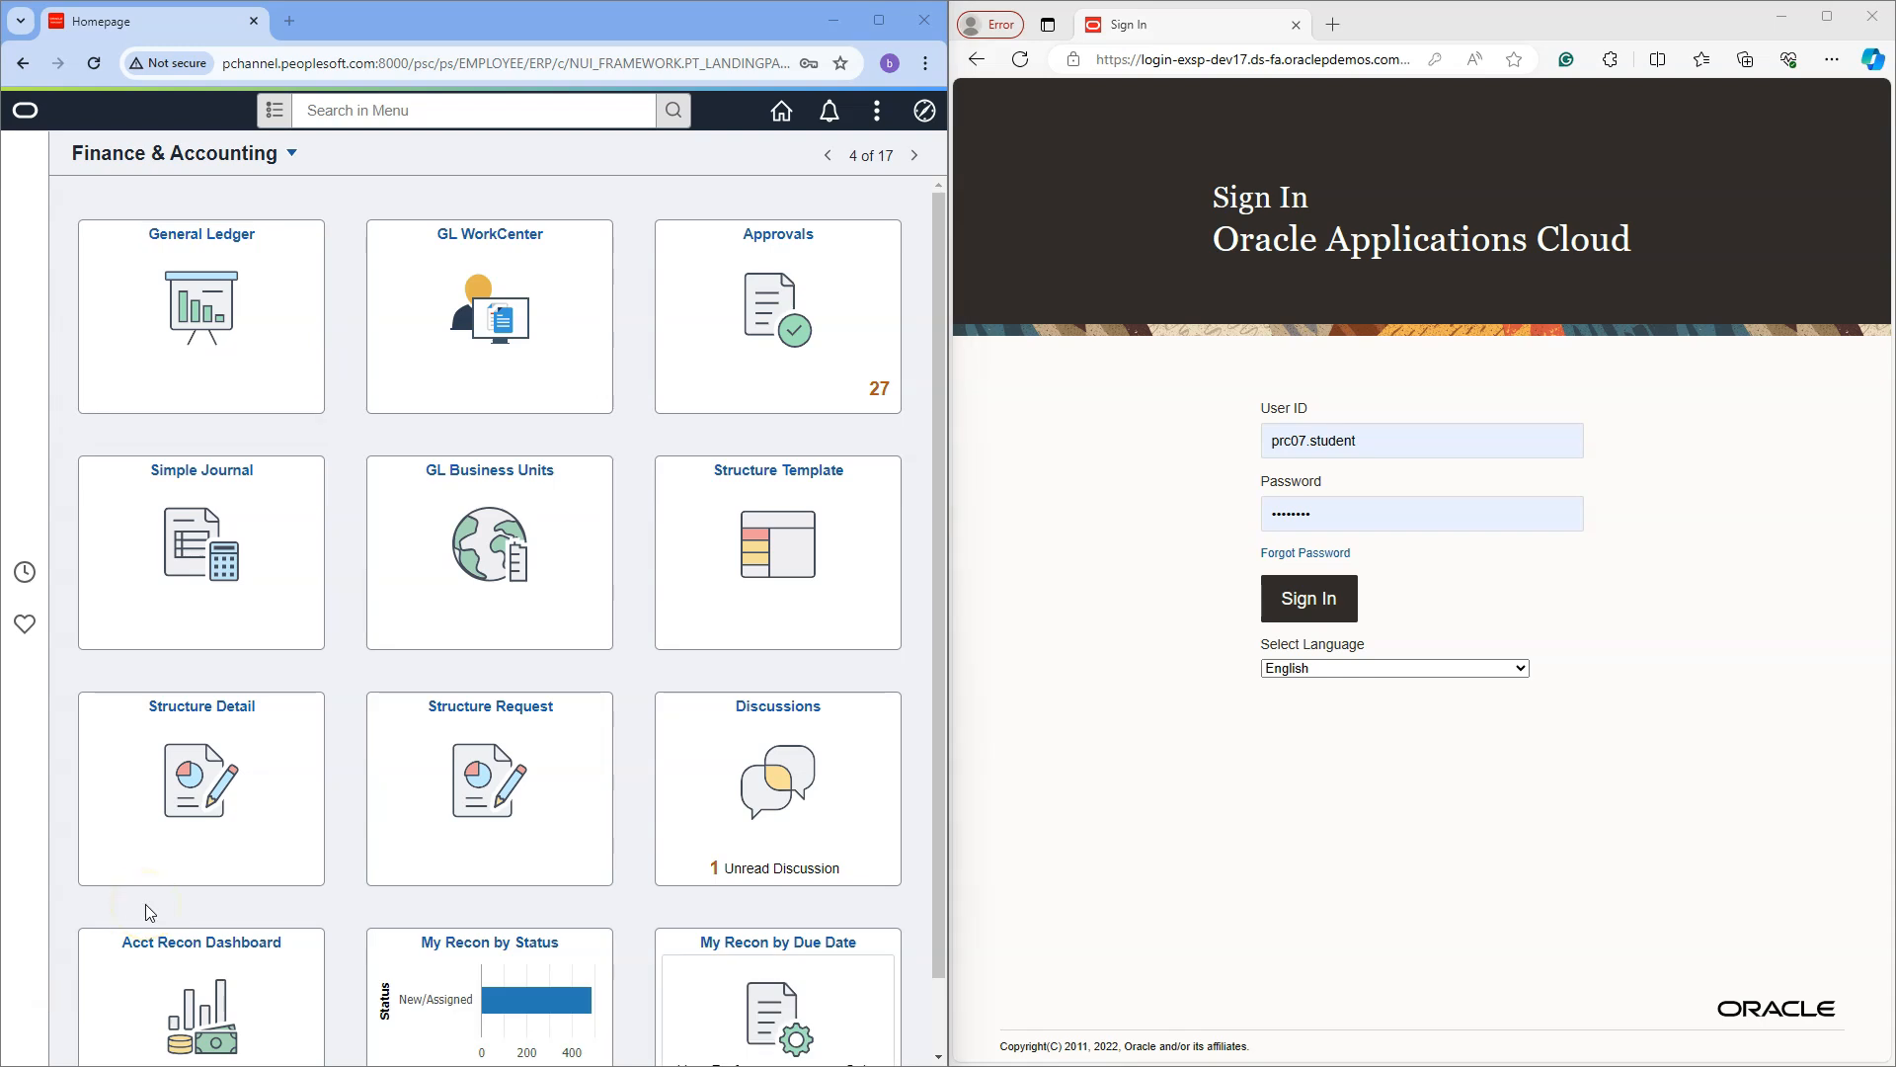
click(875, 110)
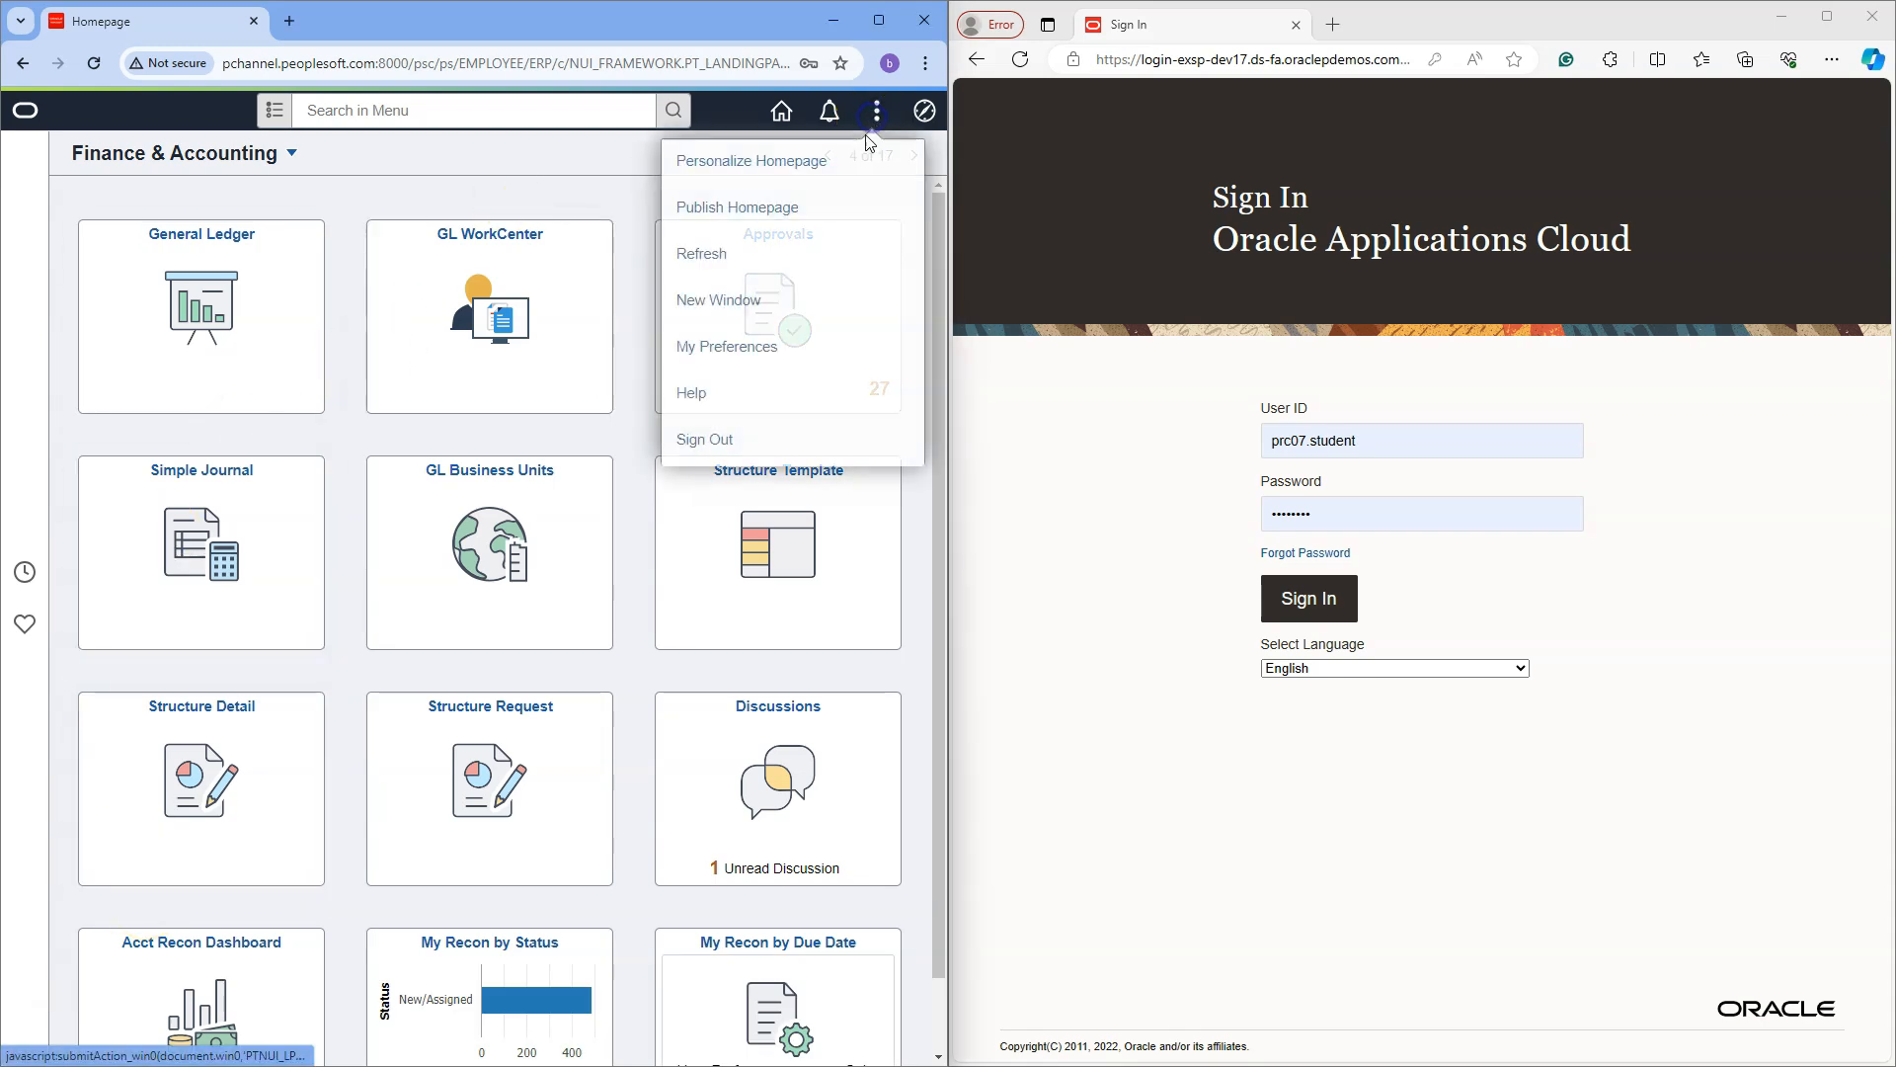
click(703, 438)
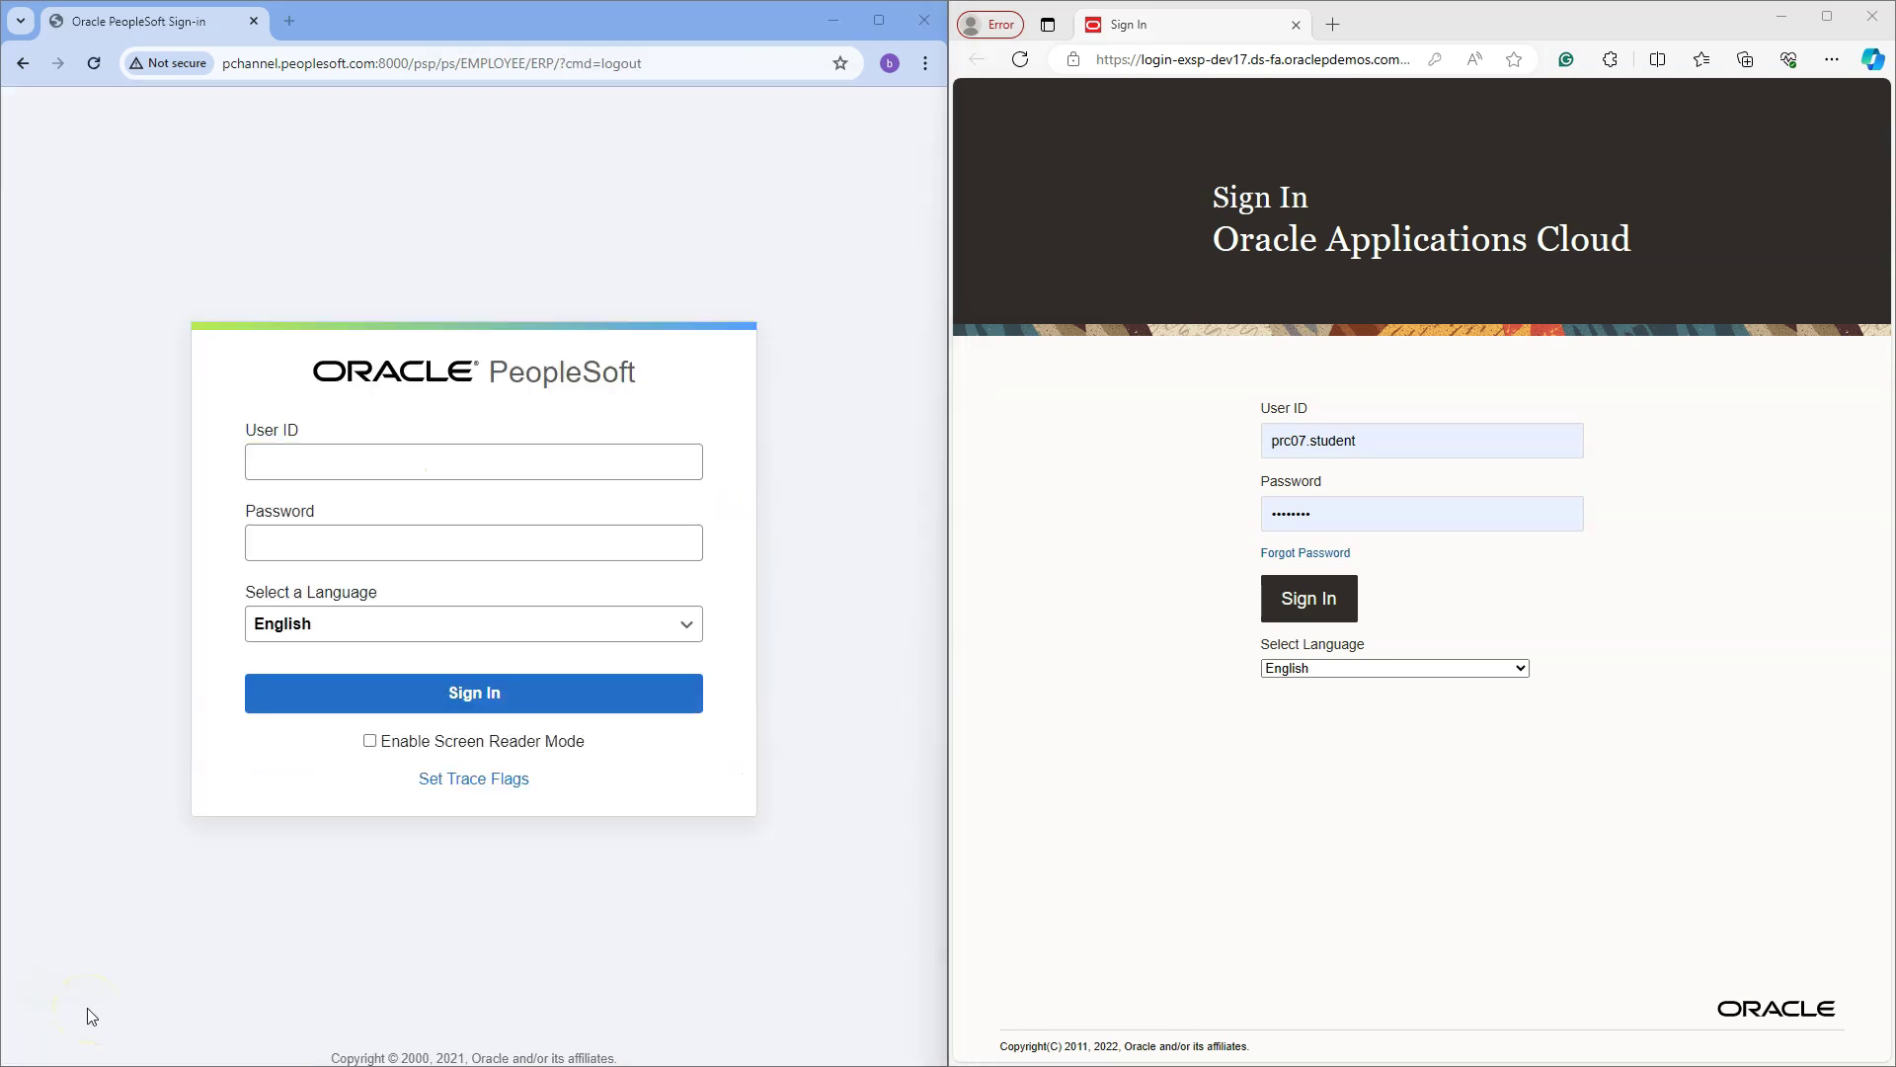
- Sign in to Oracle Applications Cloud and scroll through Things to Finish, News and Analytics
click(1308, 597)
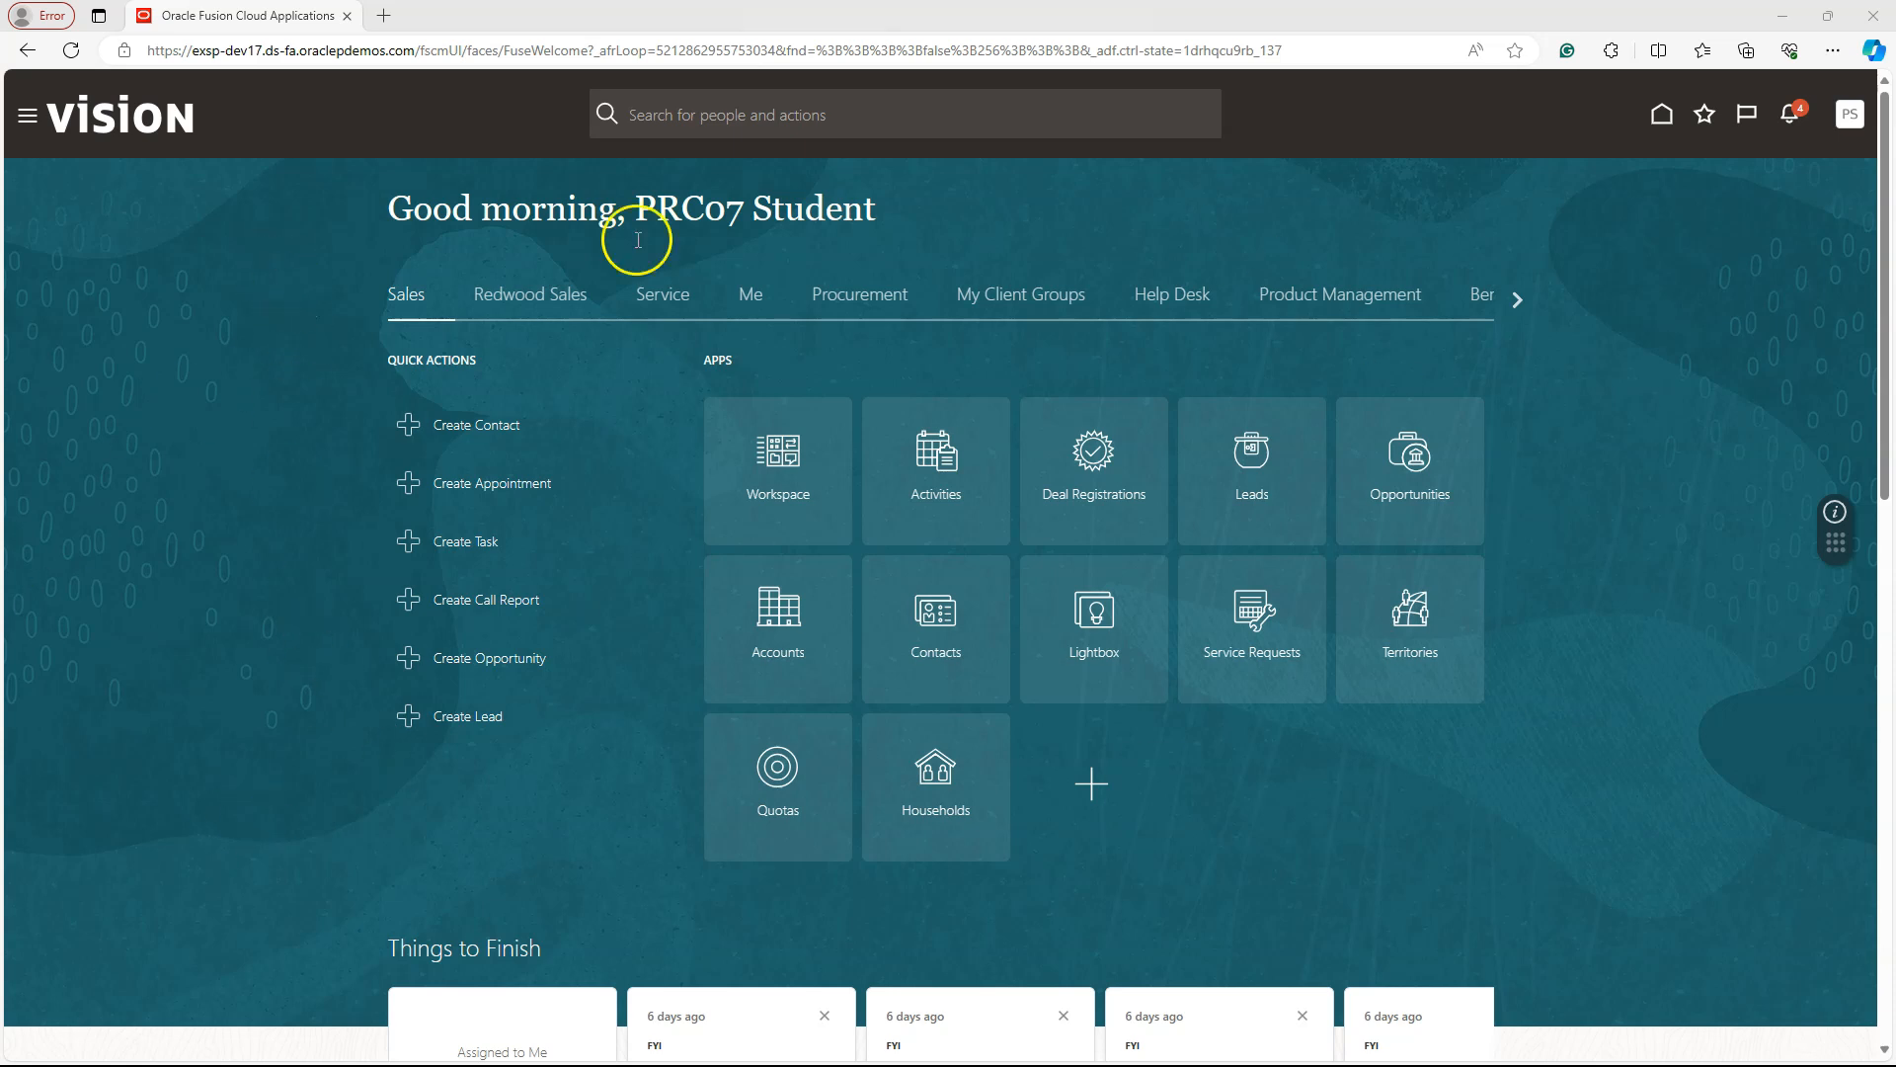
scroll(down, 3)
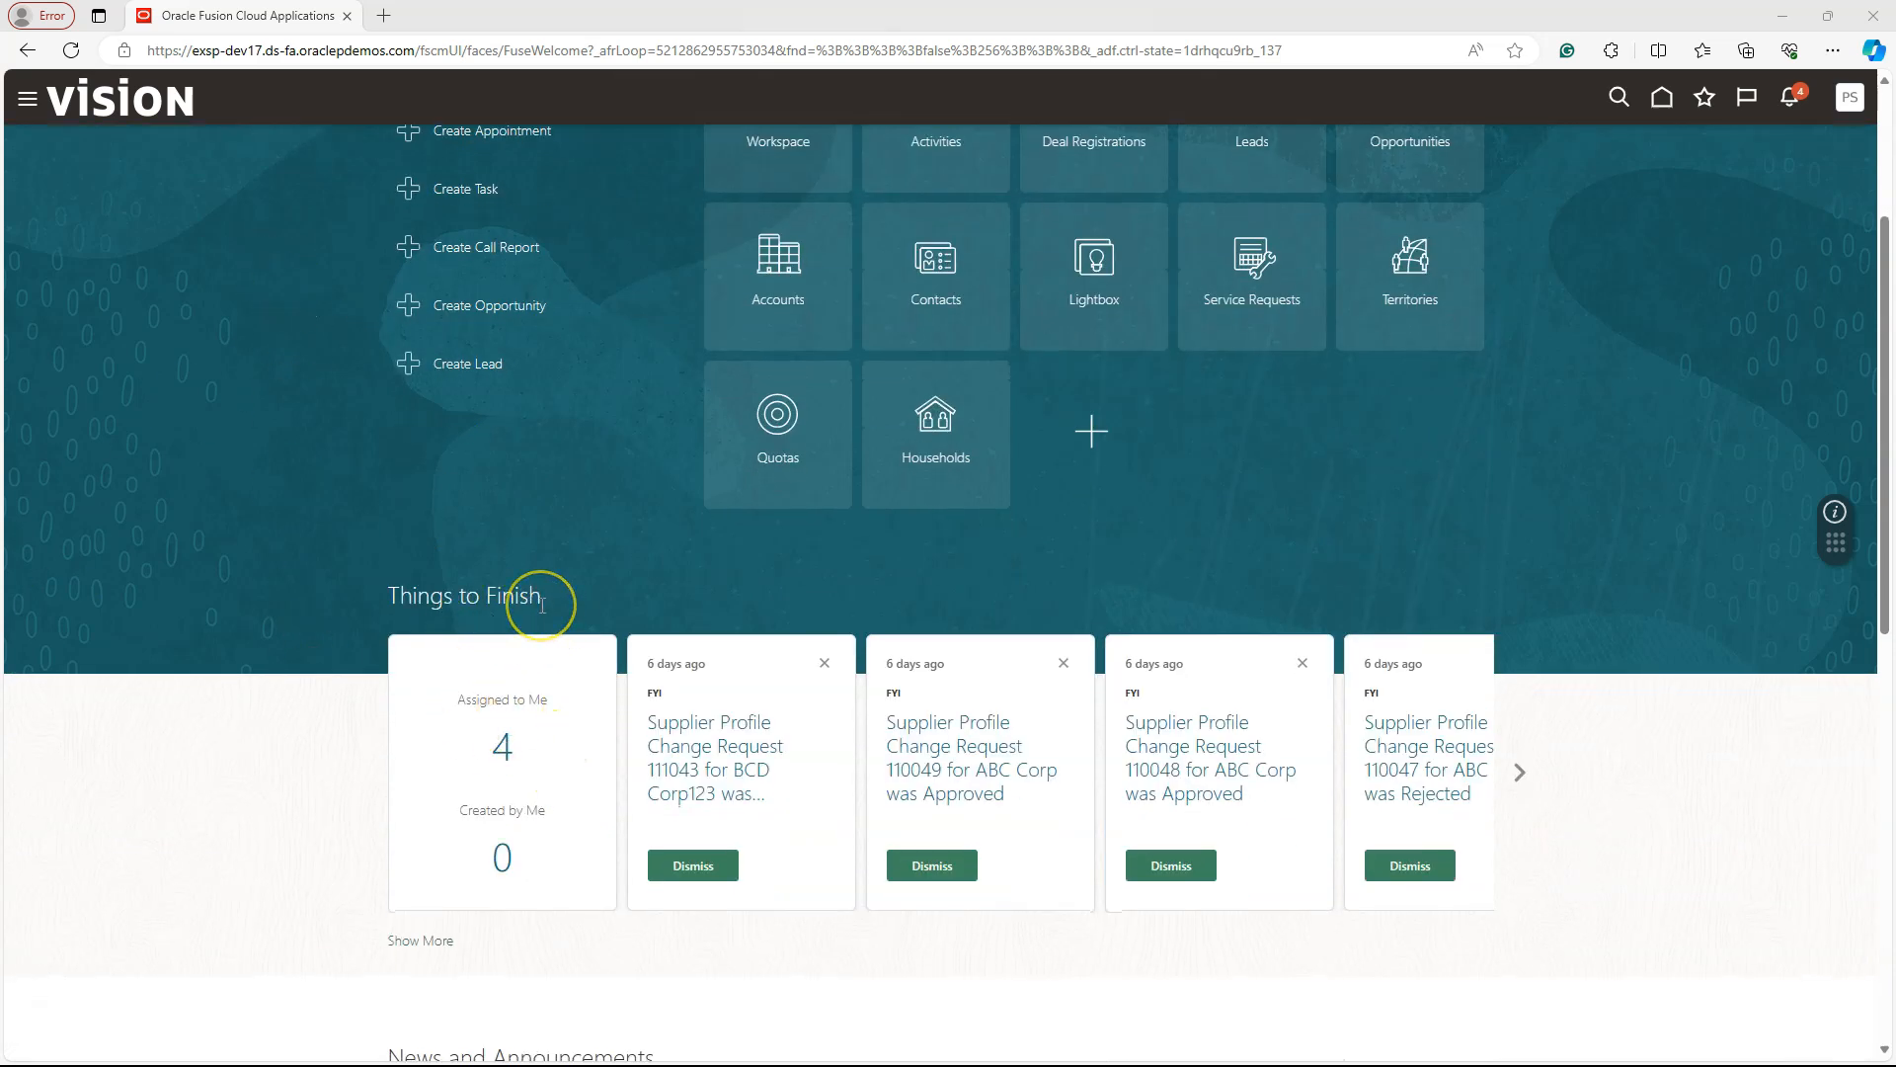
scroll(down, 3)
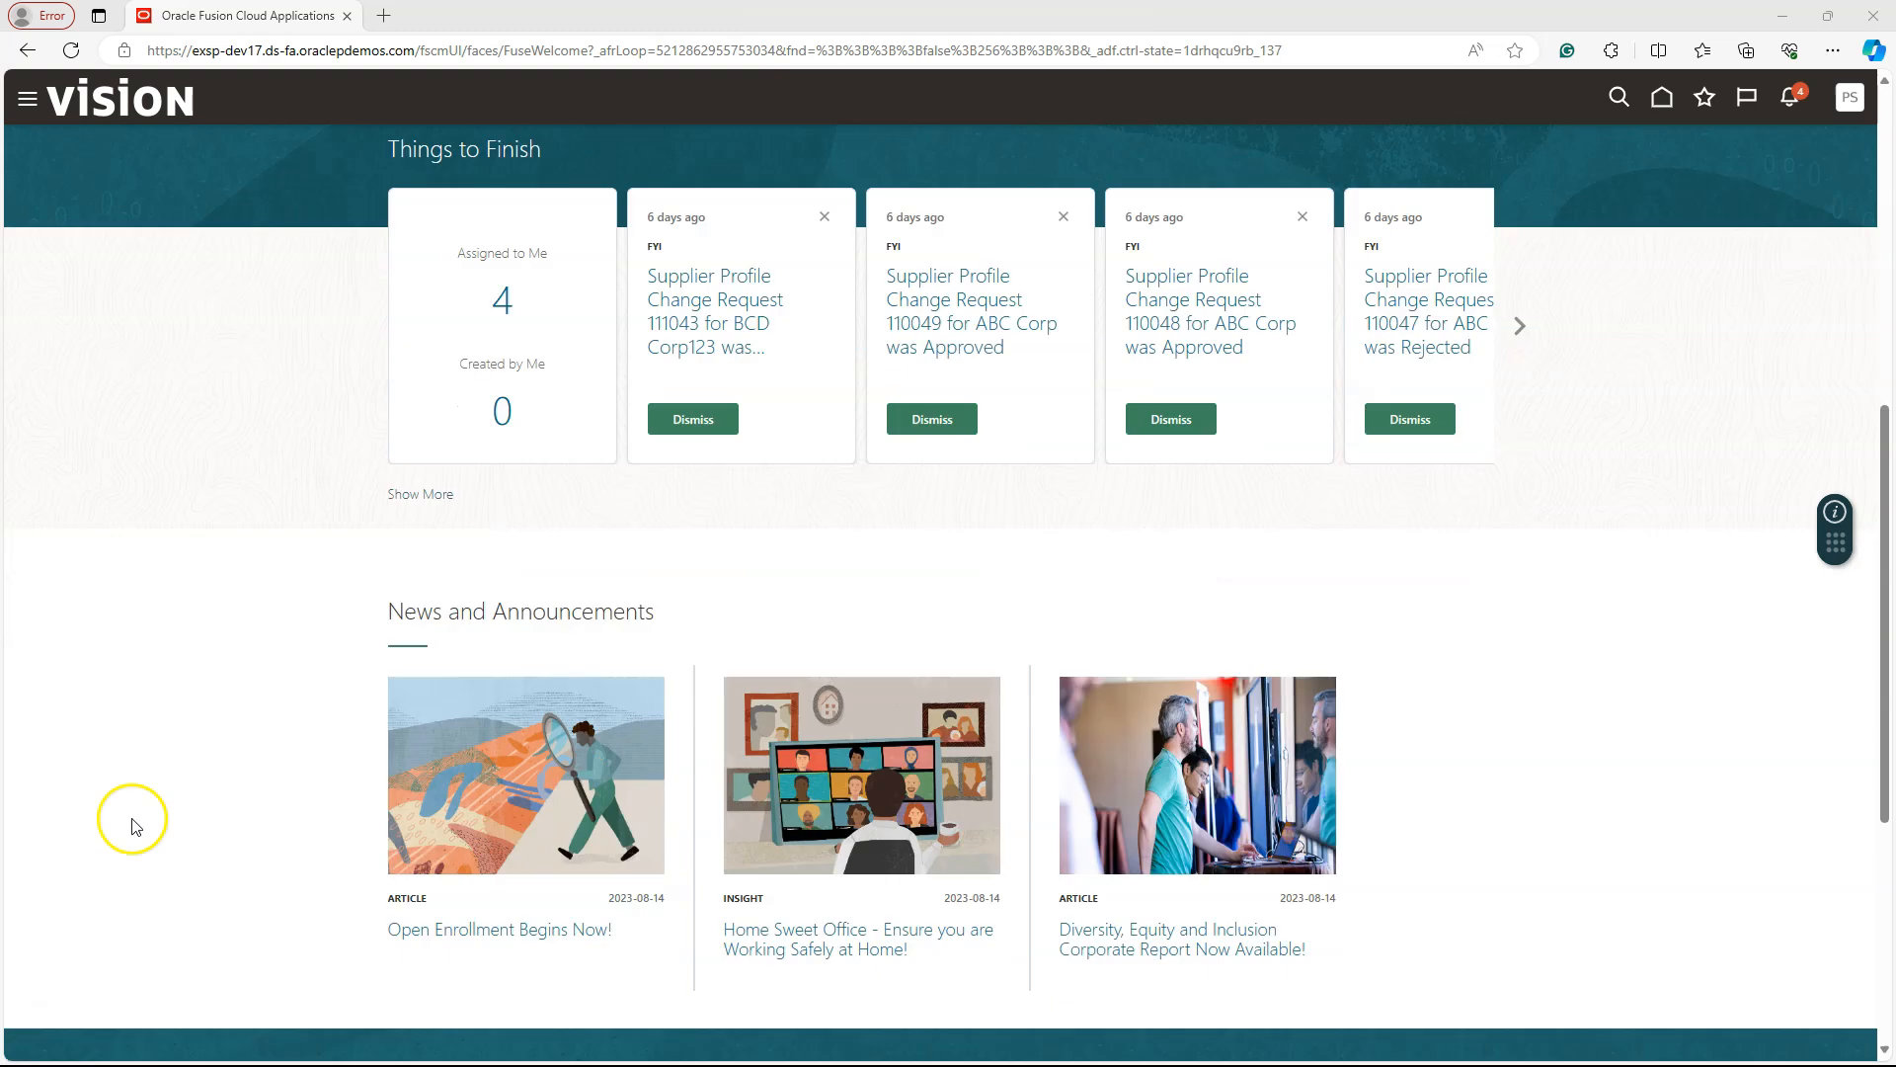
mouse_move(604, 658)
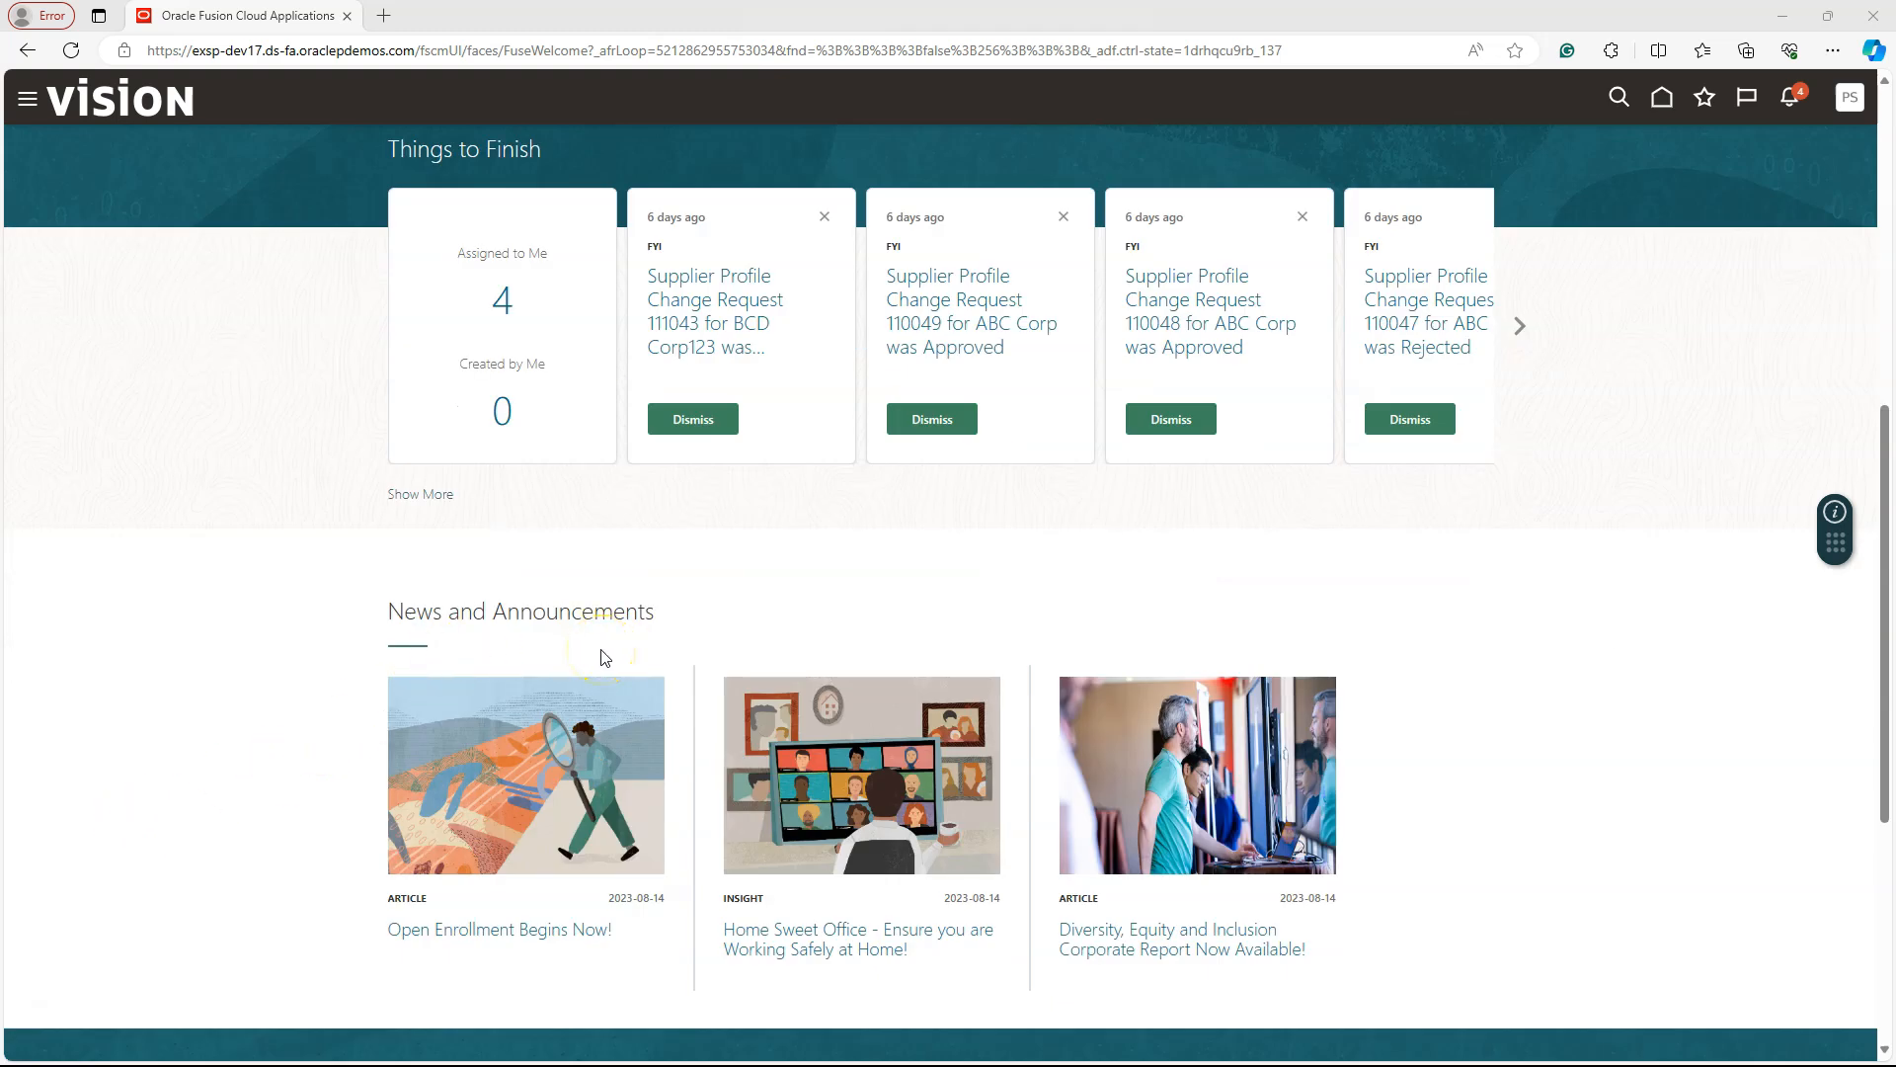
scroll(down, 3)
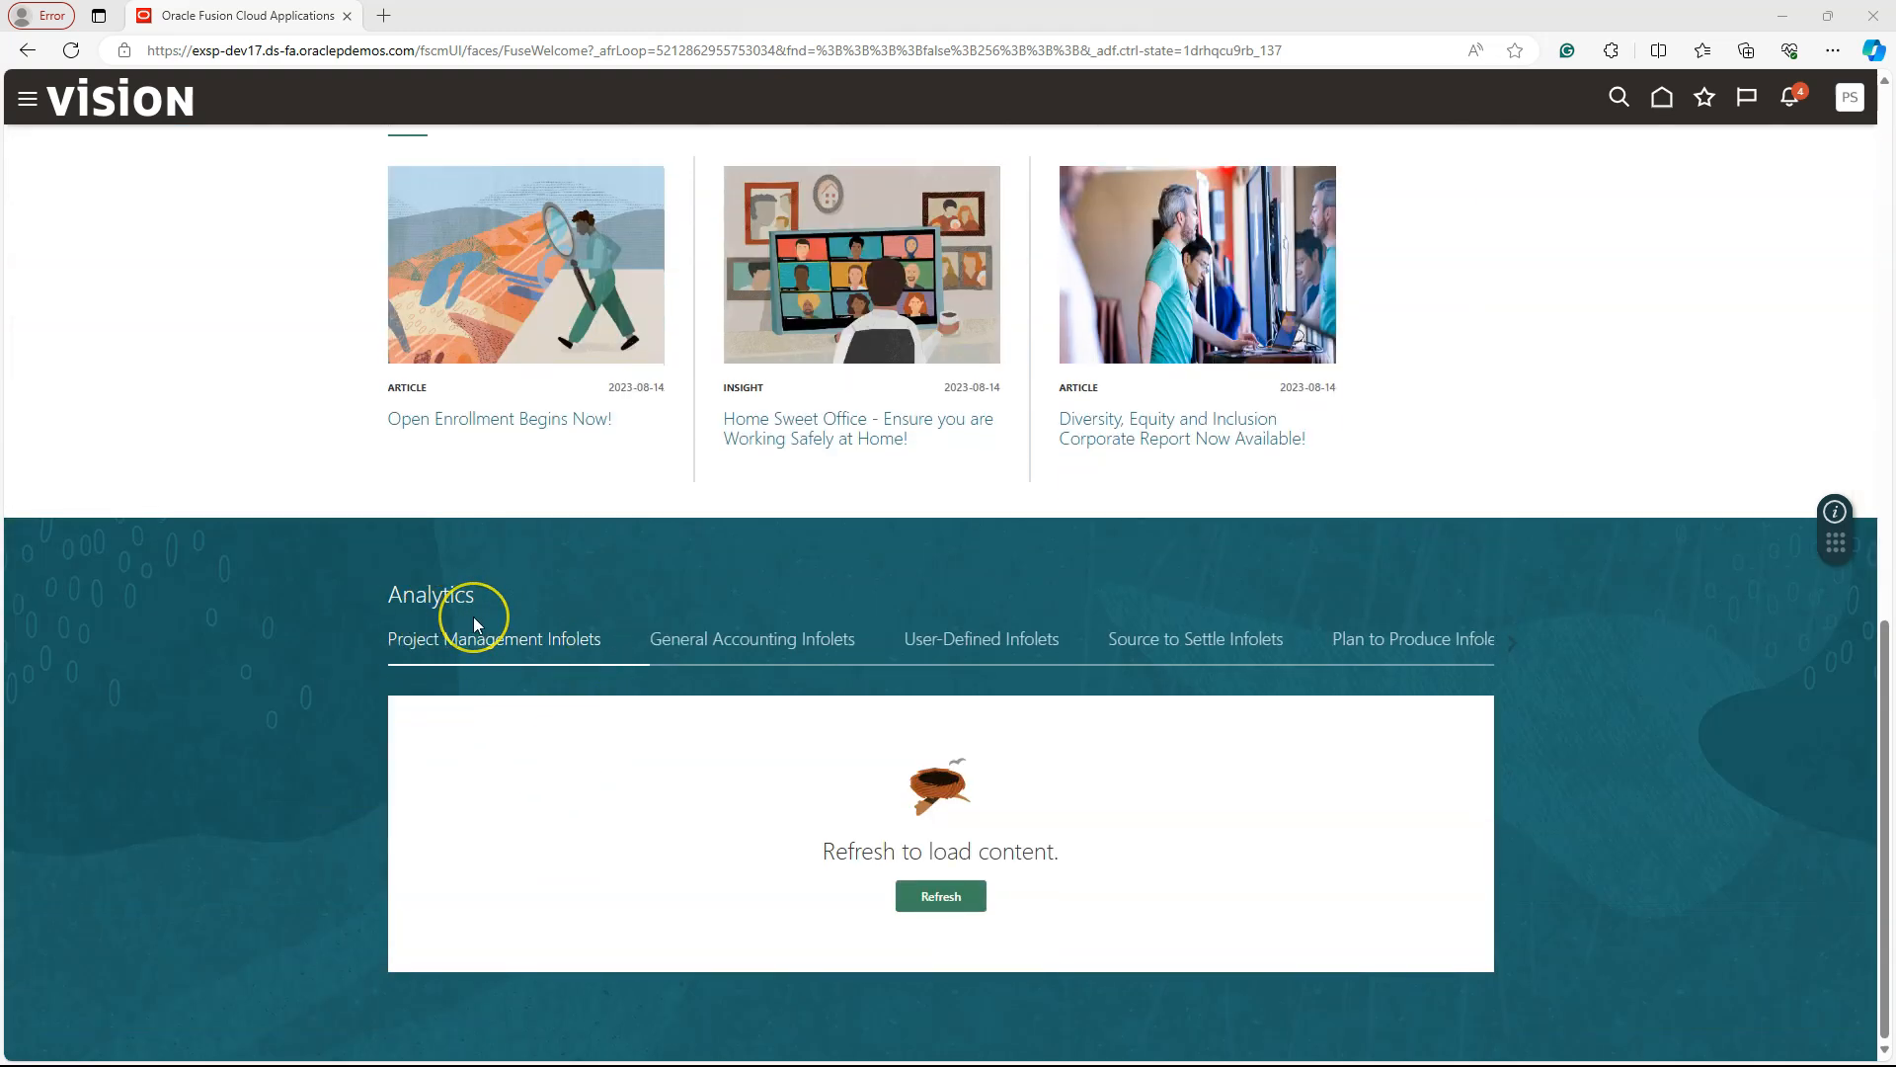
mouse_move(476, 624)
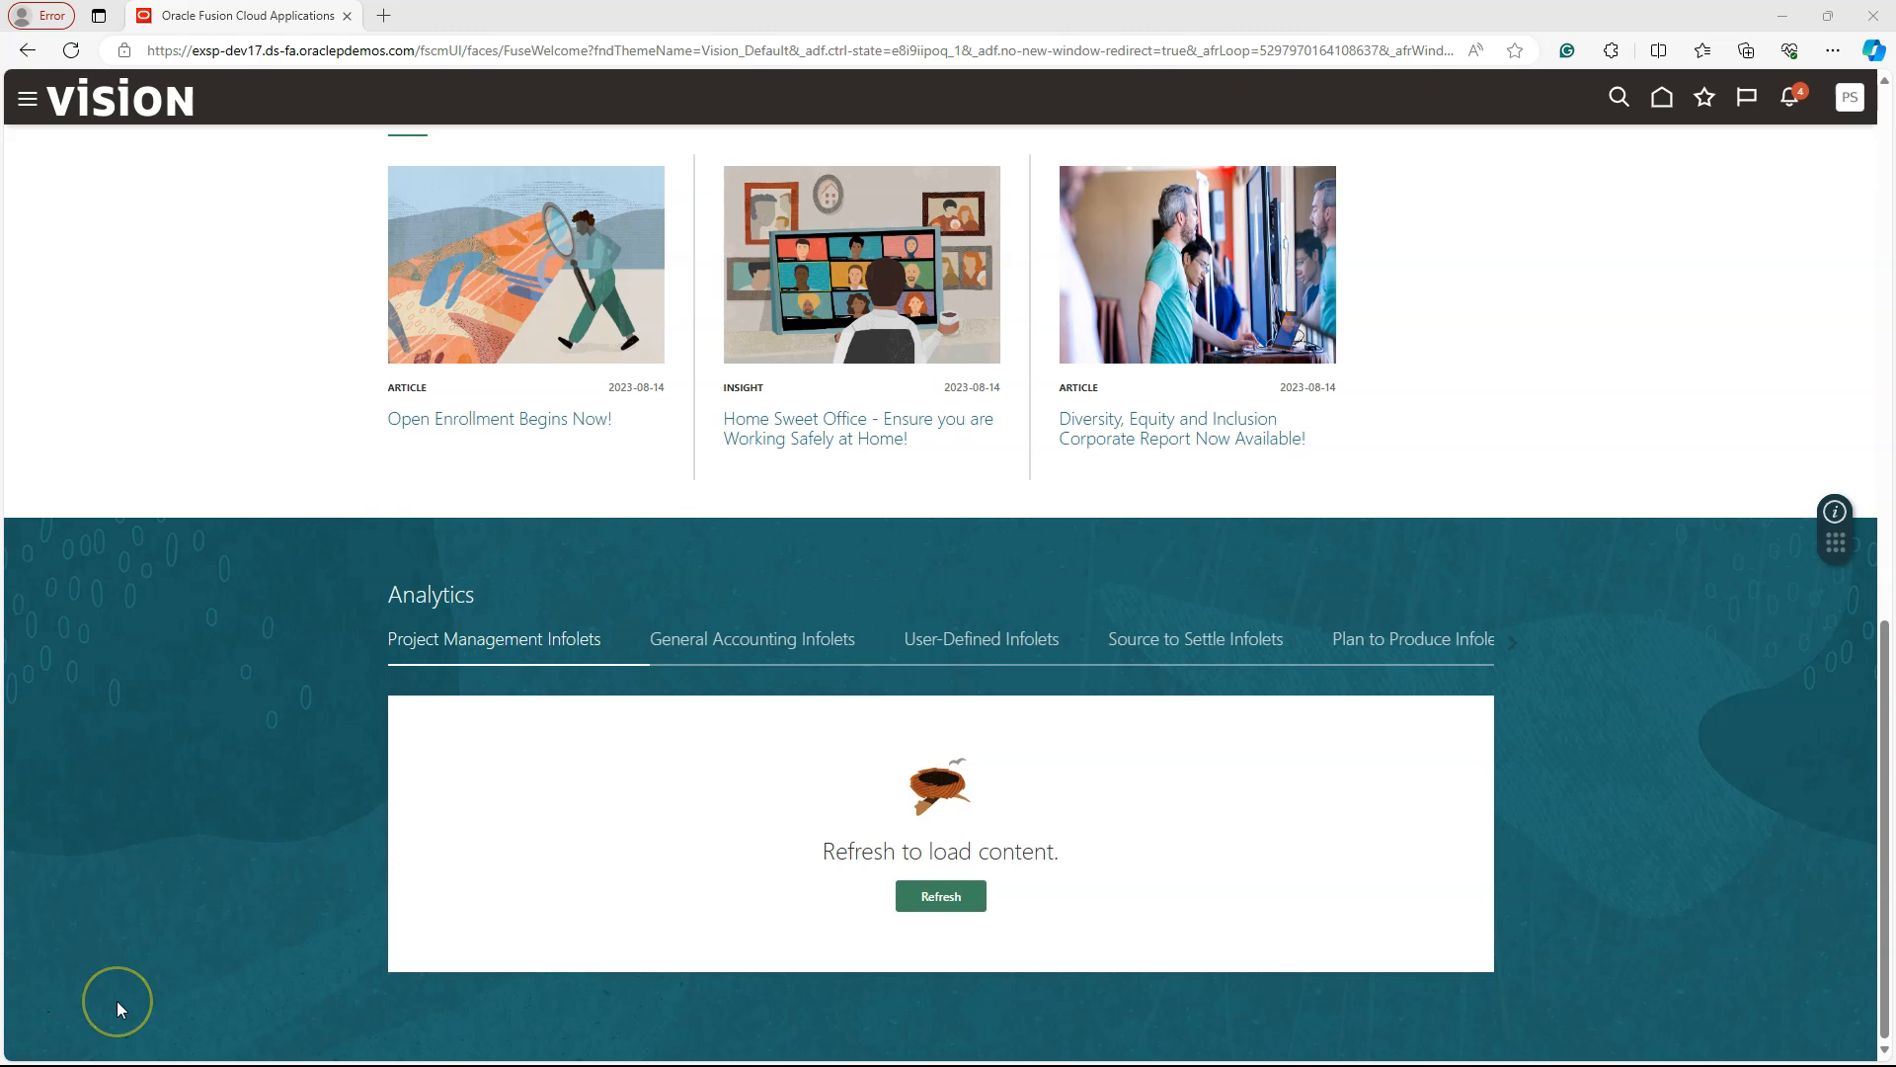
mouse_move(252, 753)
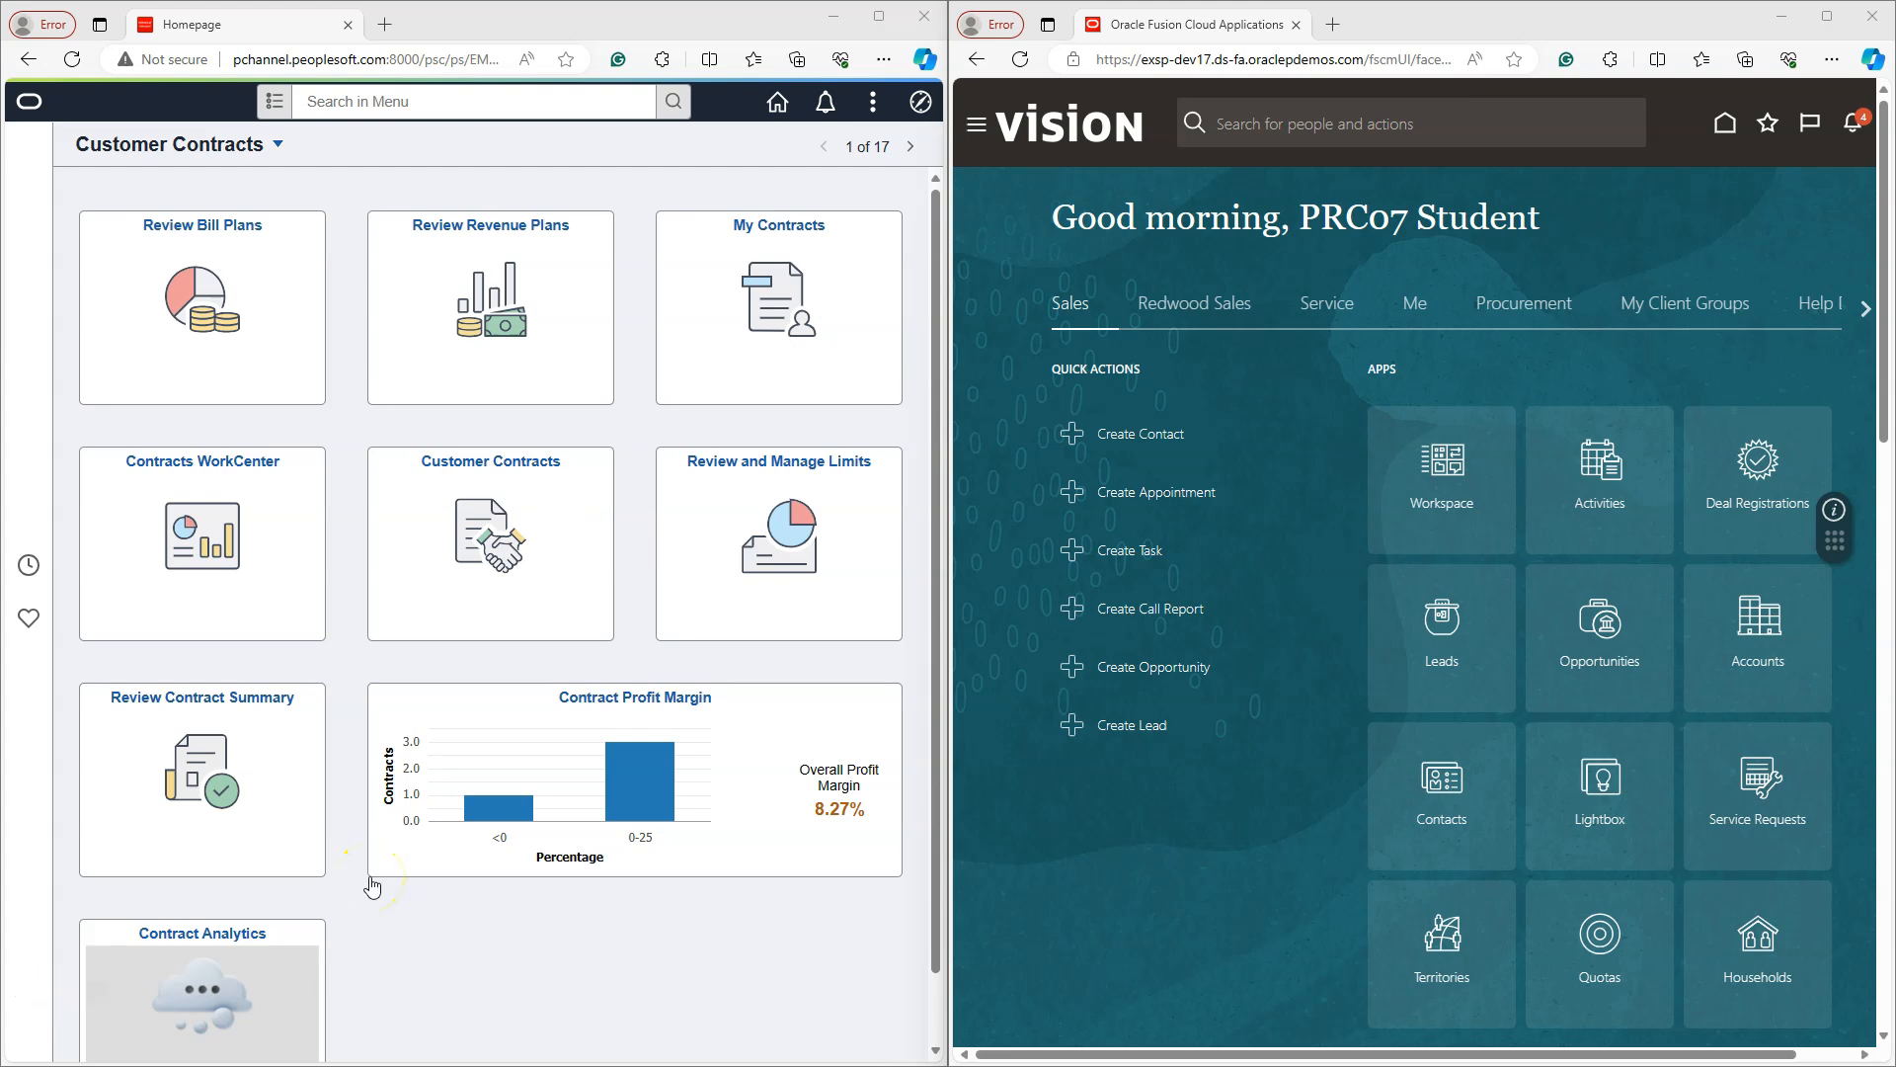
mouse_move(1369, 545)
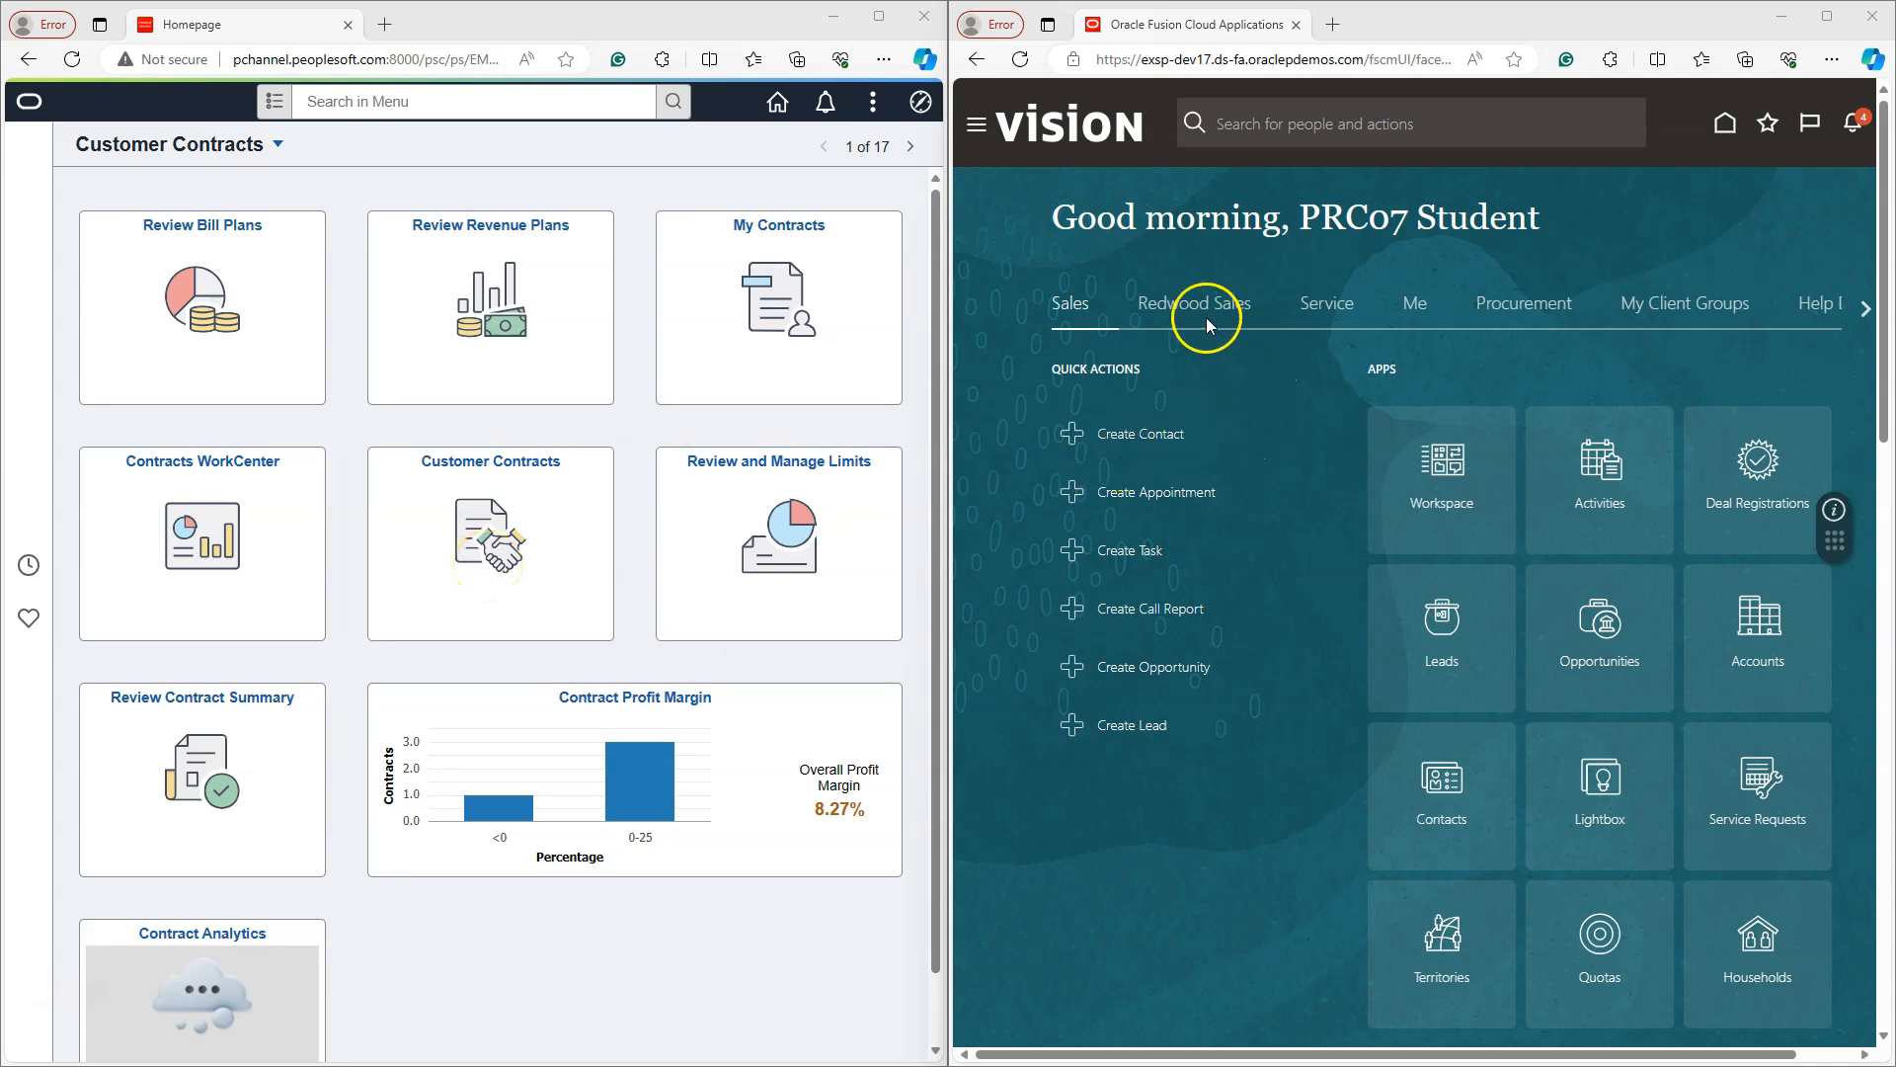
mouse_move(1273, 314)
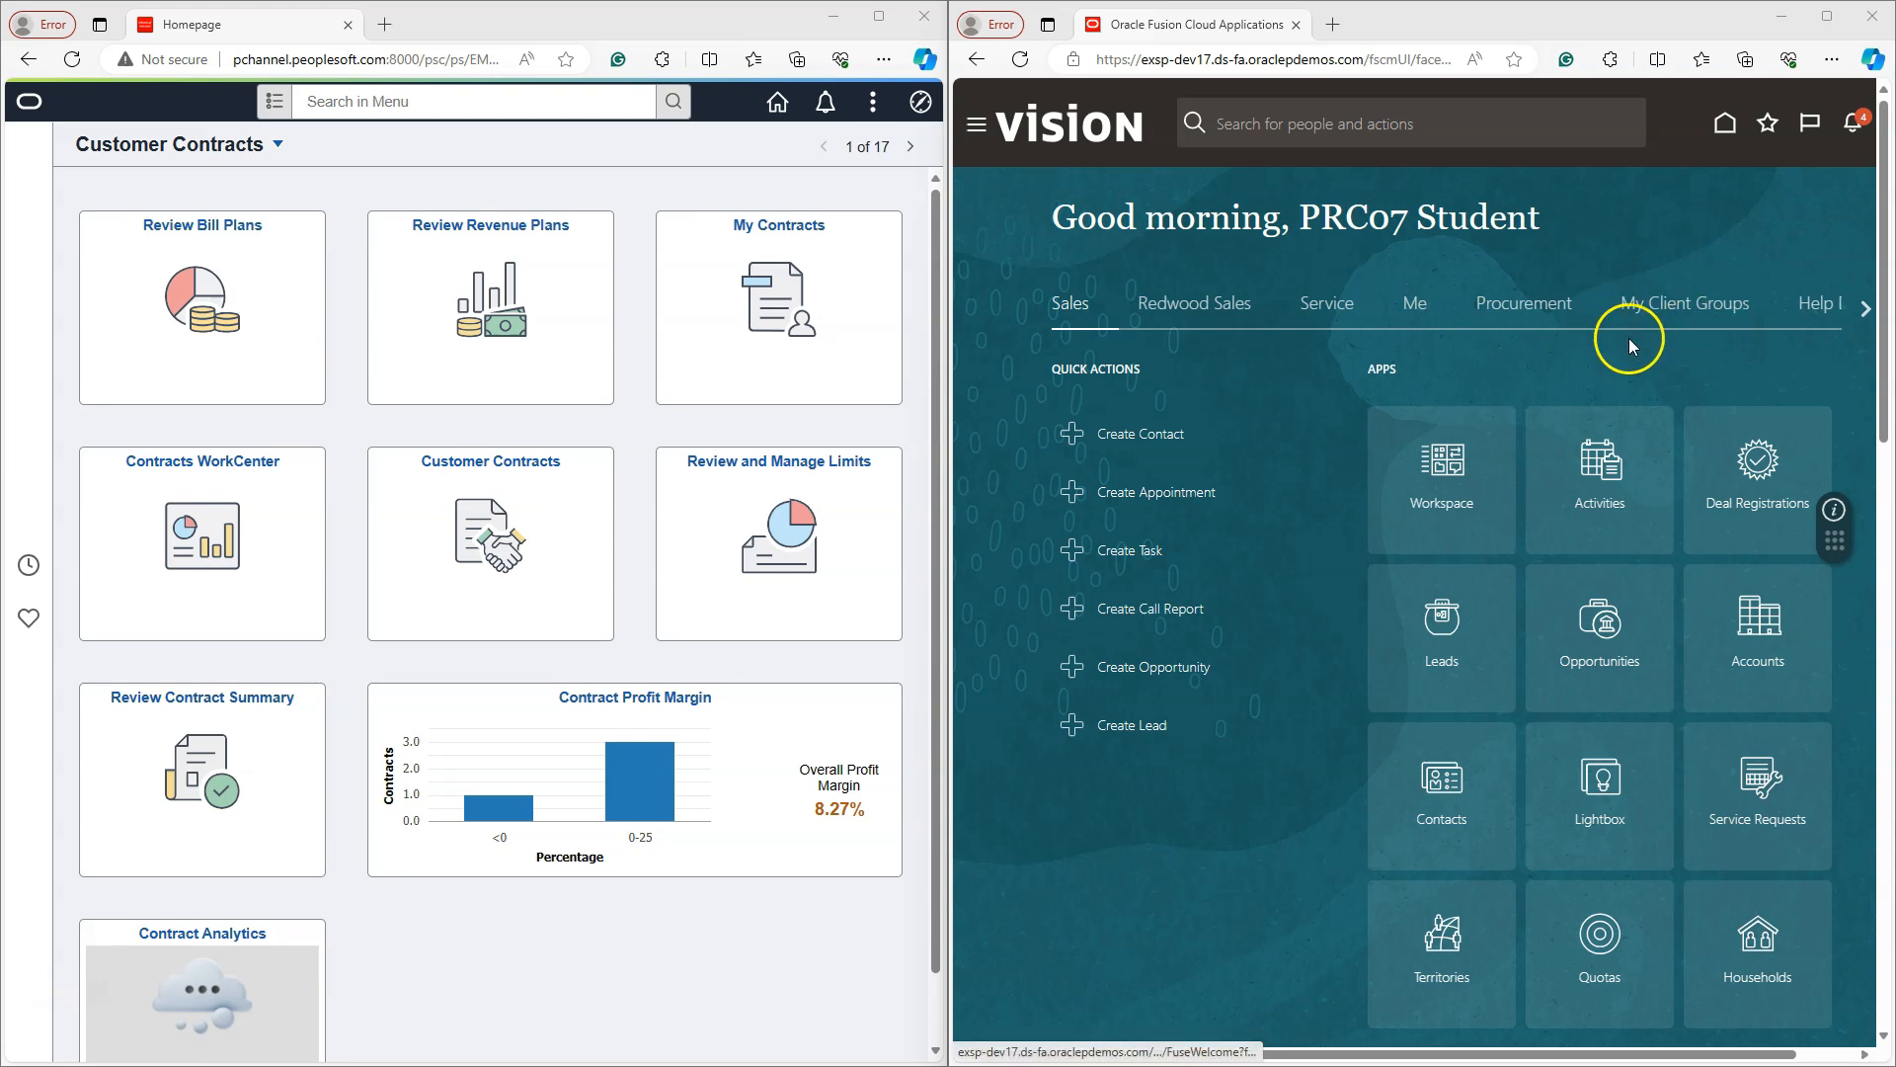
mouse_move(1461, 344)
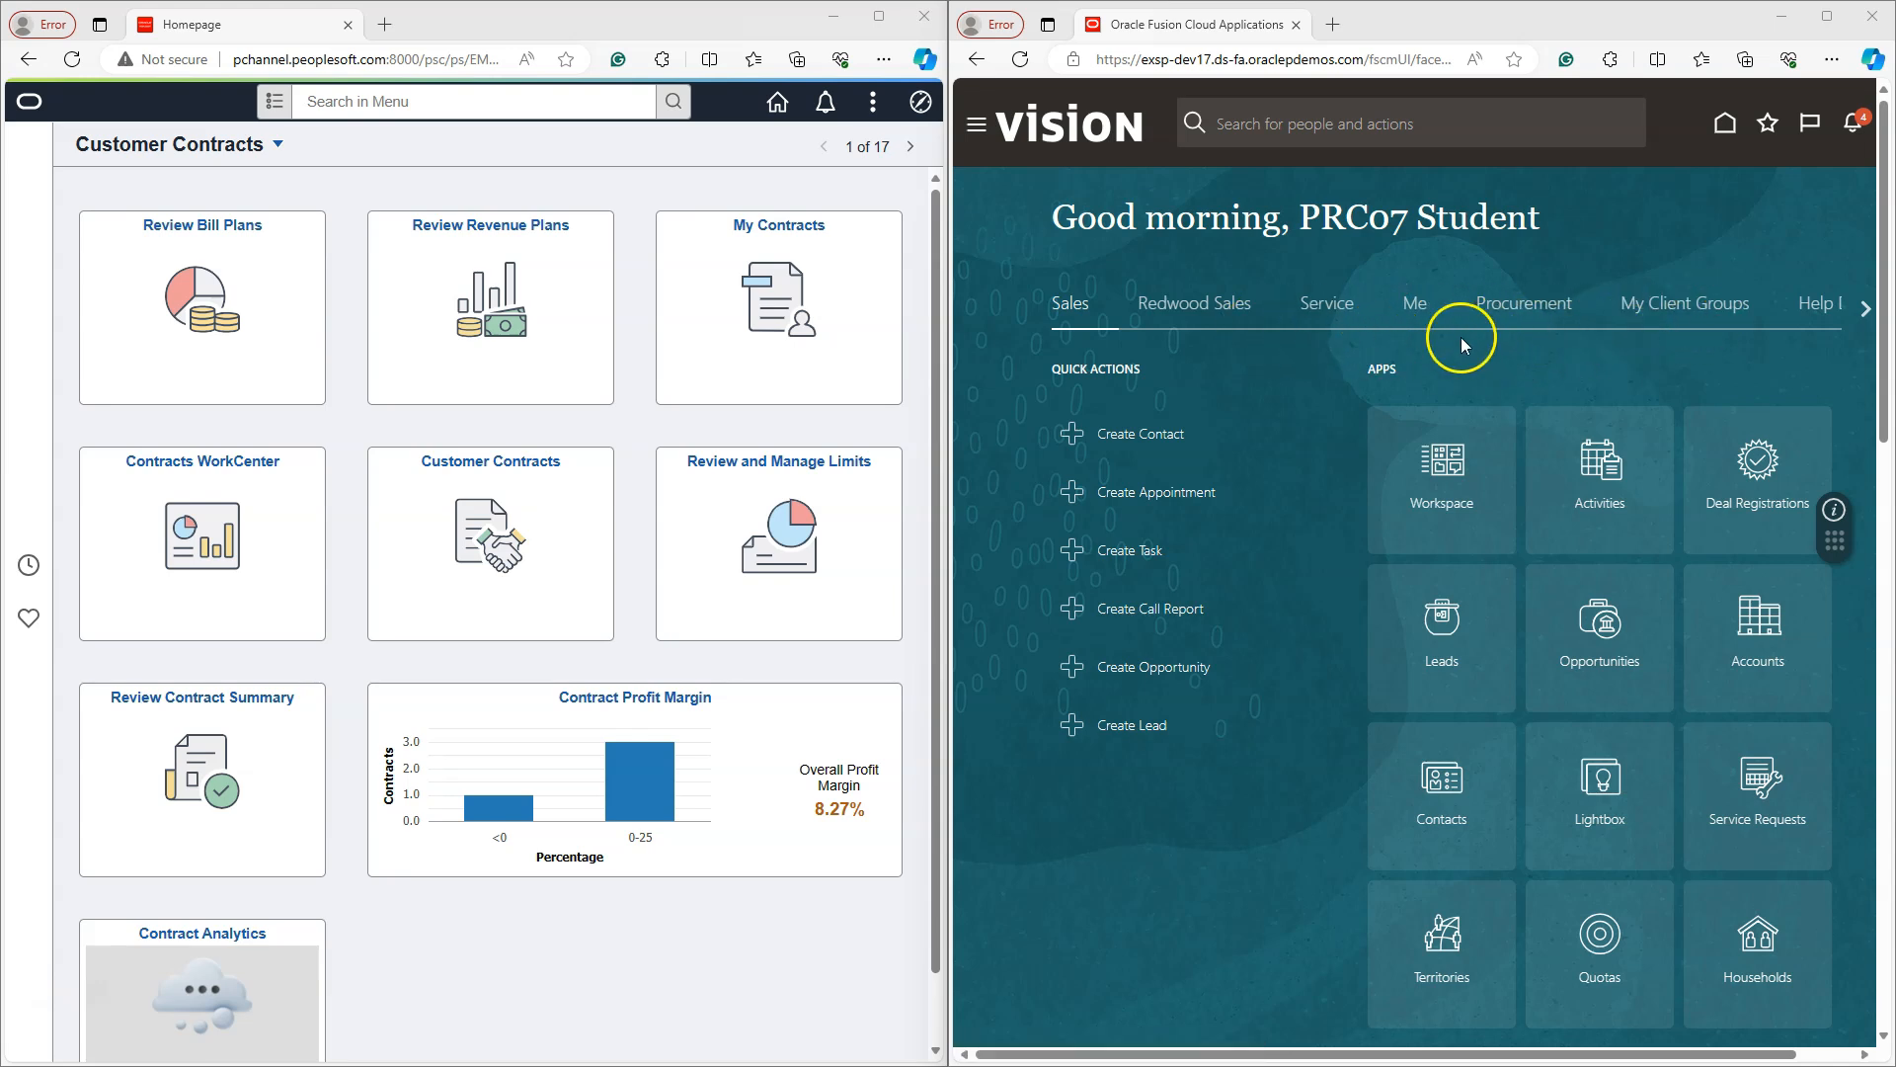
- Expand the PeopleSoft homepage list beside the tiled Fusion window
click(280, 144)
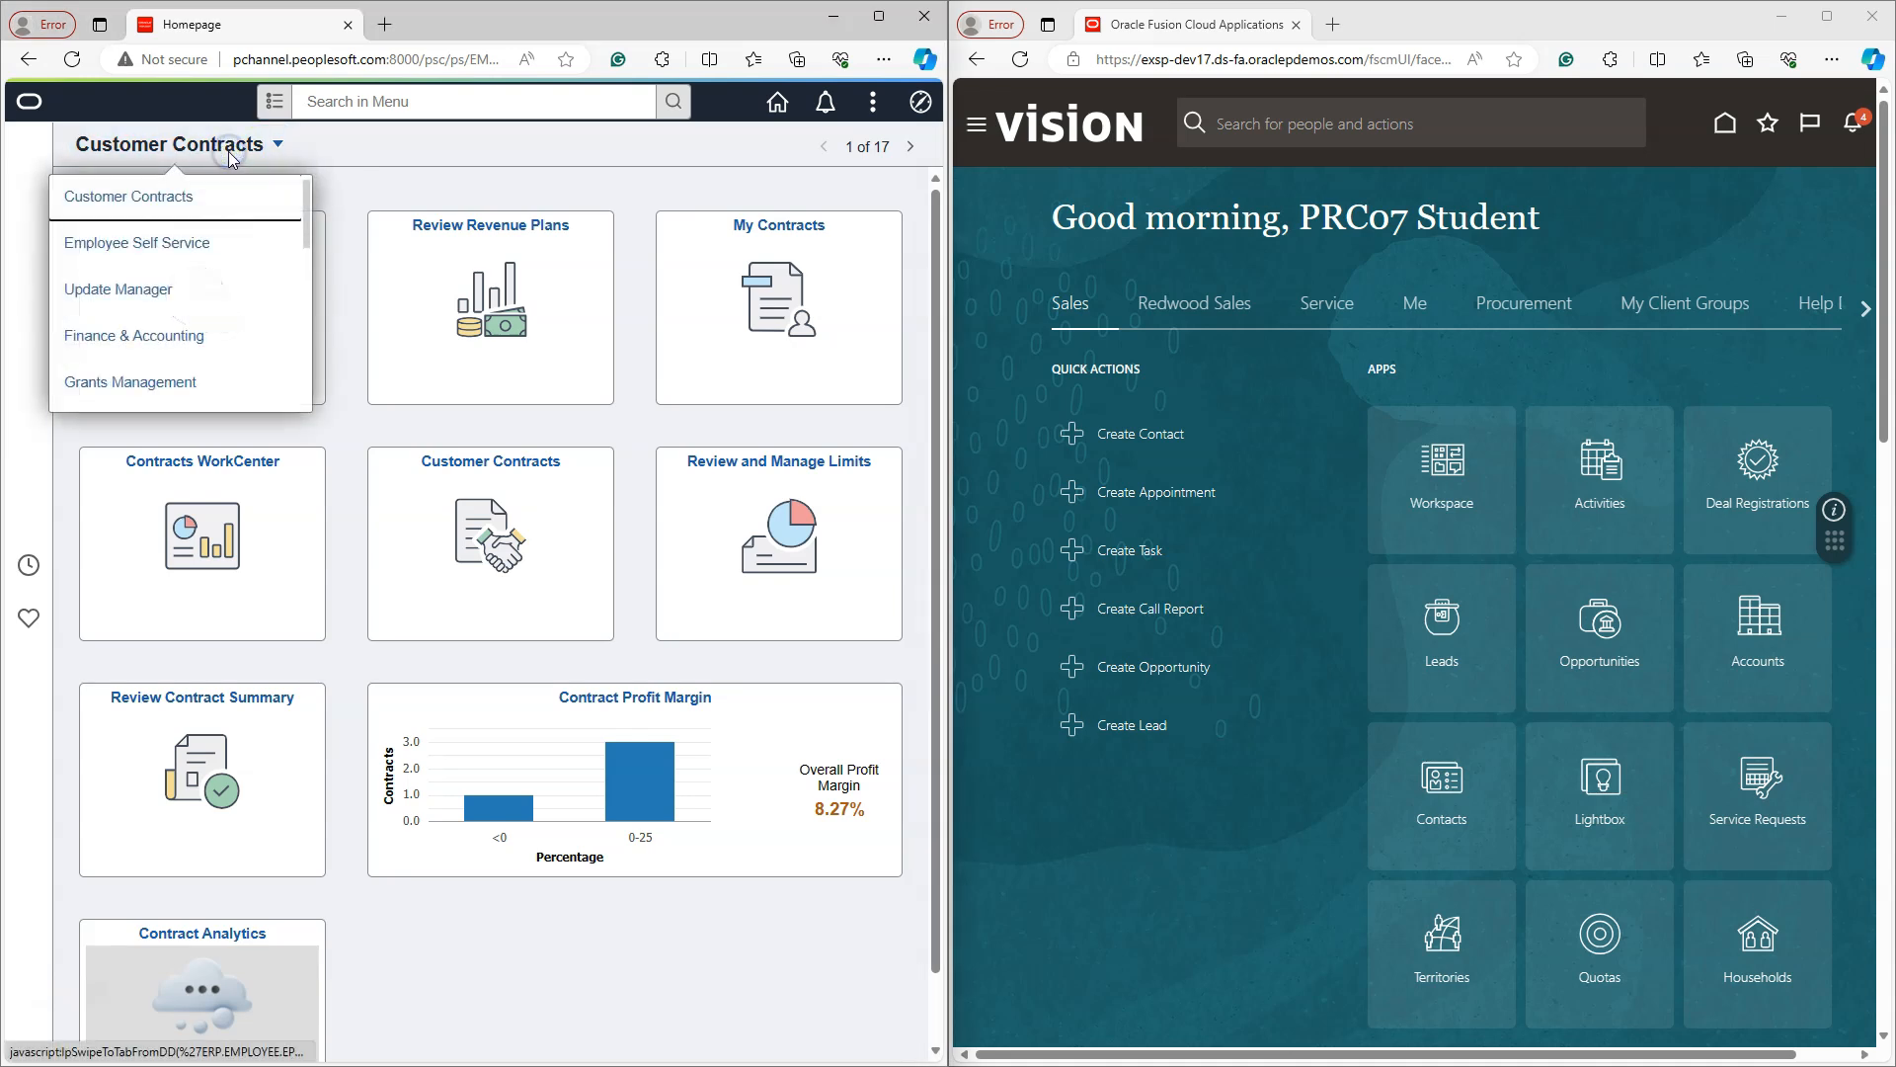
mouse_move(158, 285)
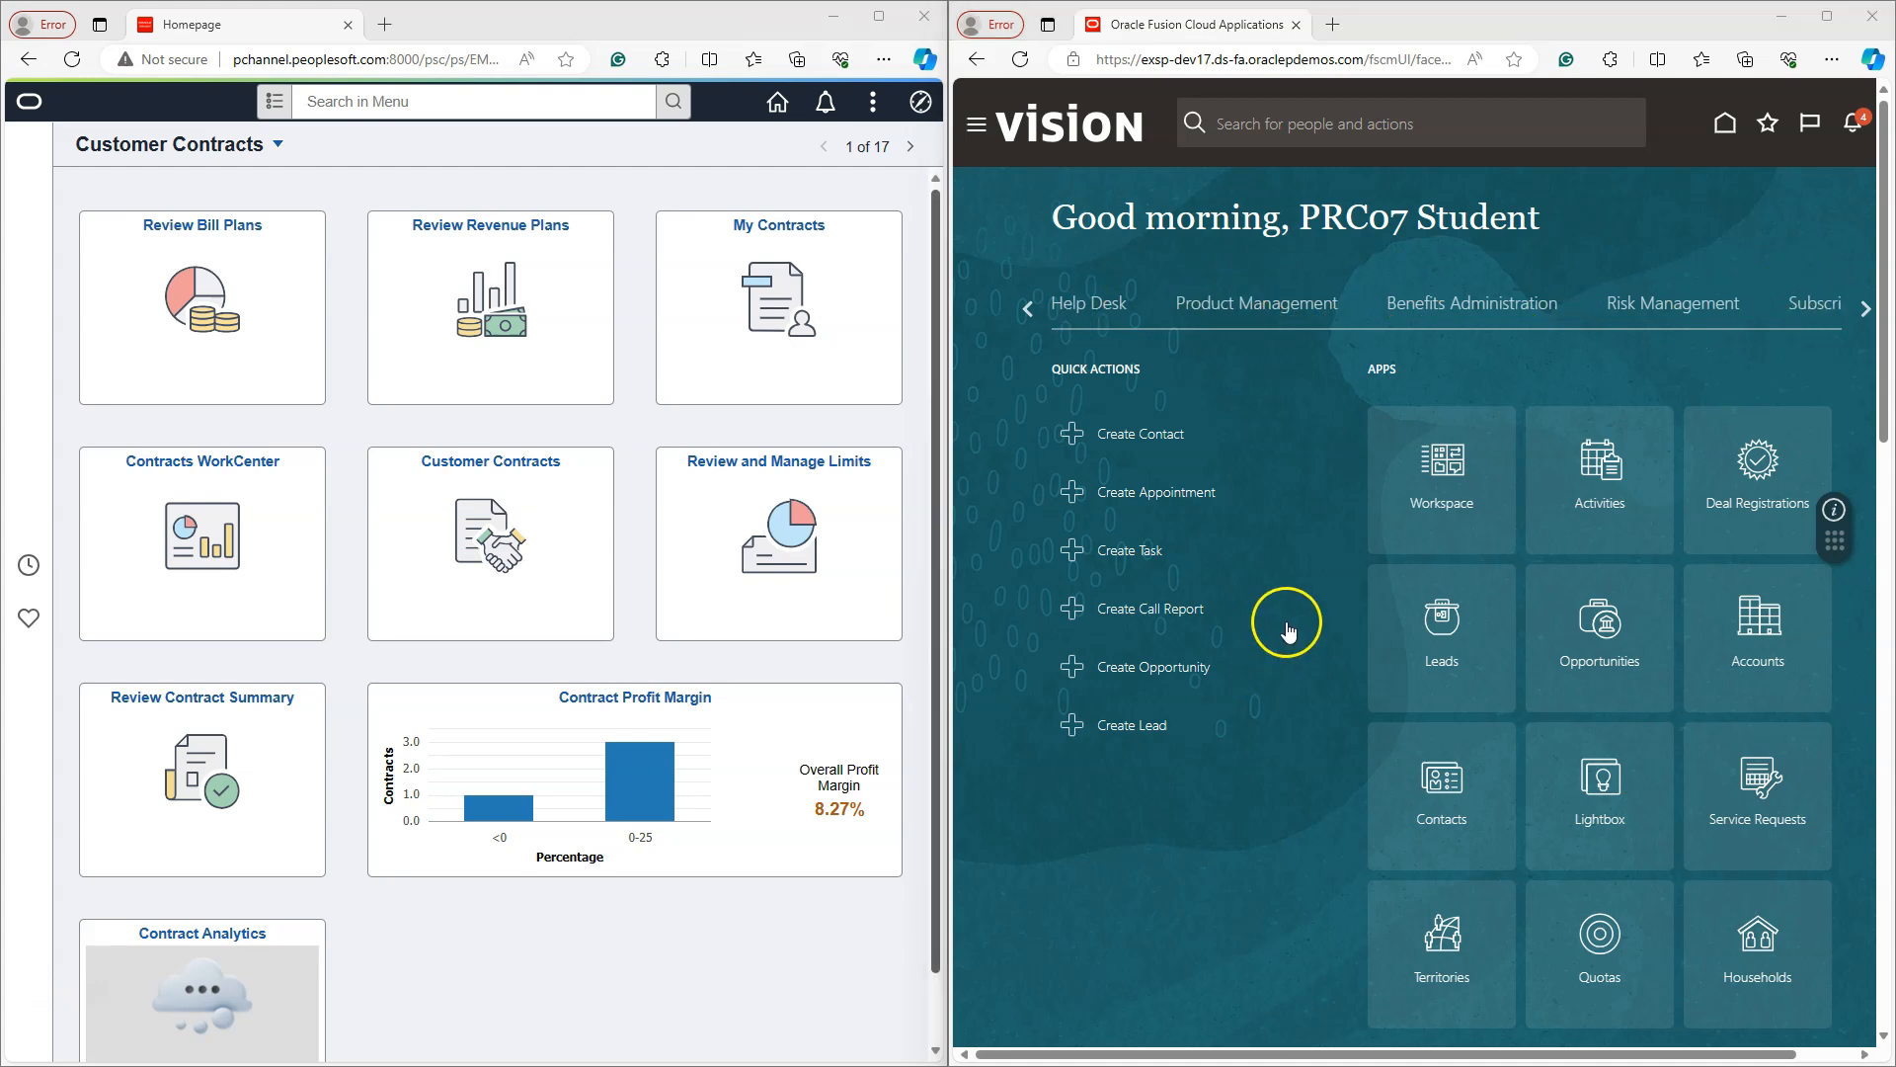
mouse_move(1296, 308)
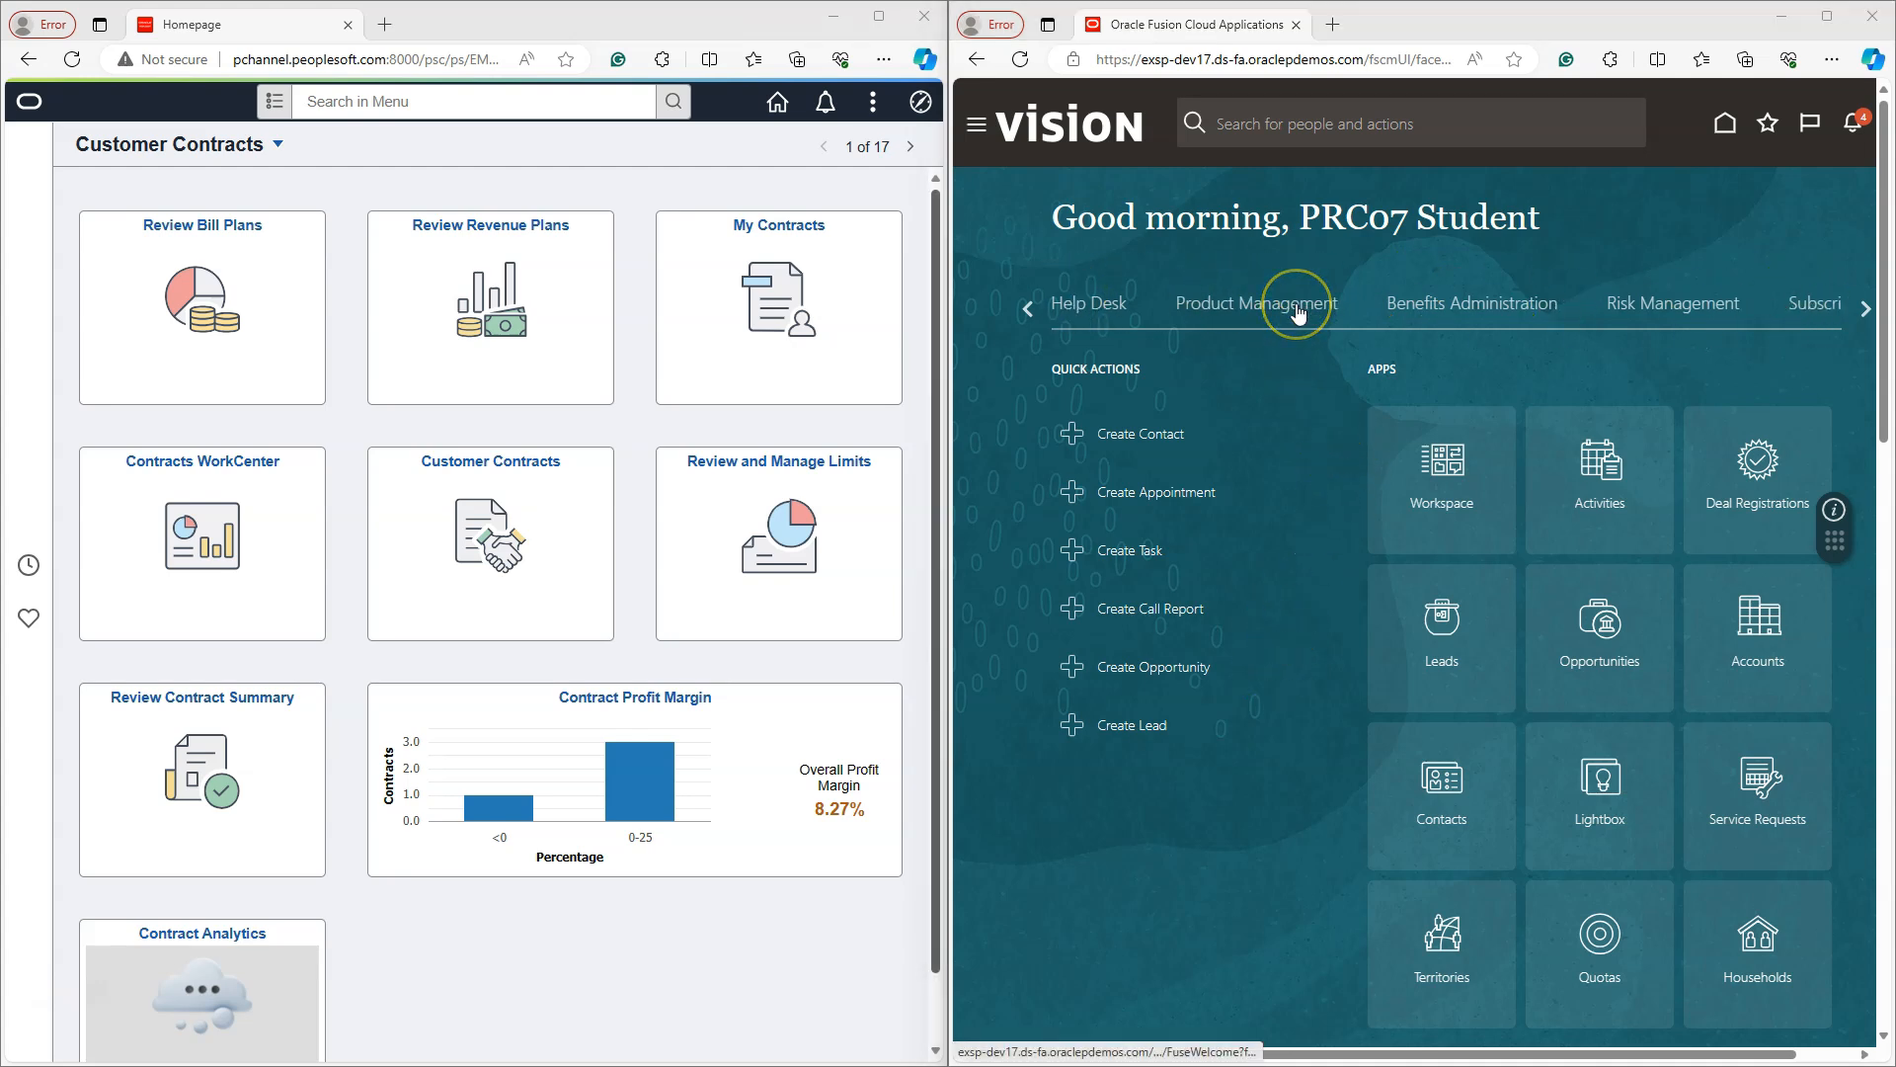
mouse_move(1300, 308)
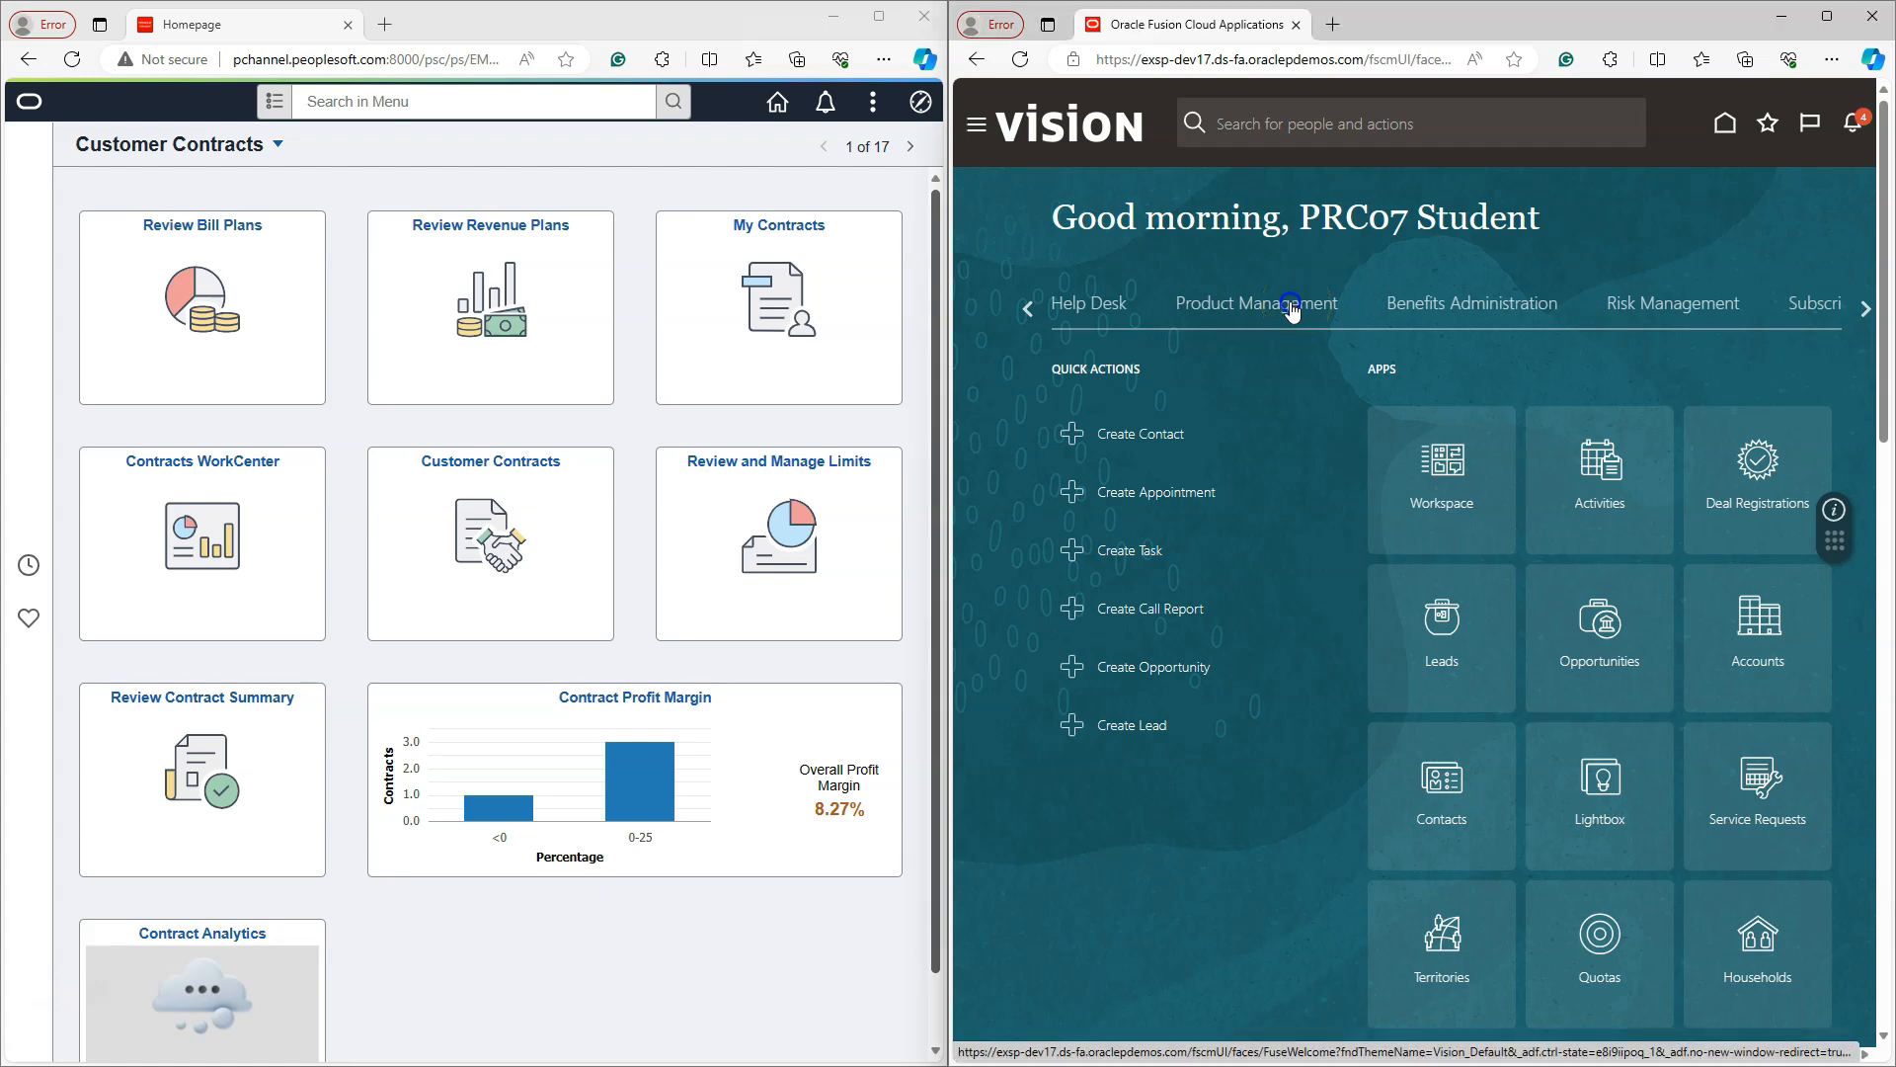
- Show the Product Management group with Manage Commercial Items and Ideas on the Fusion homepage
click(1256, 305)
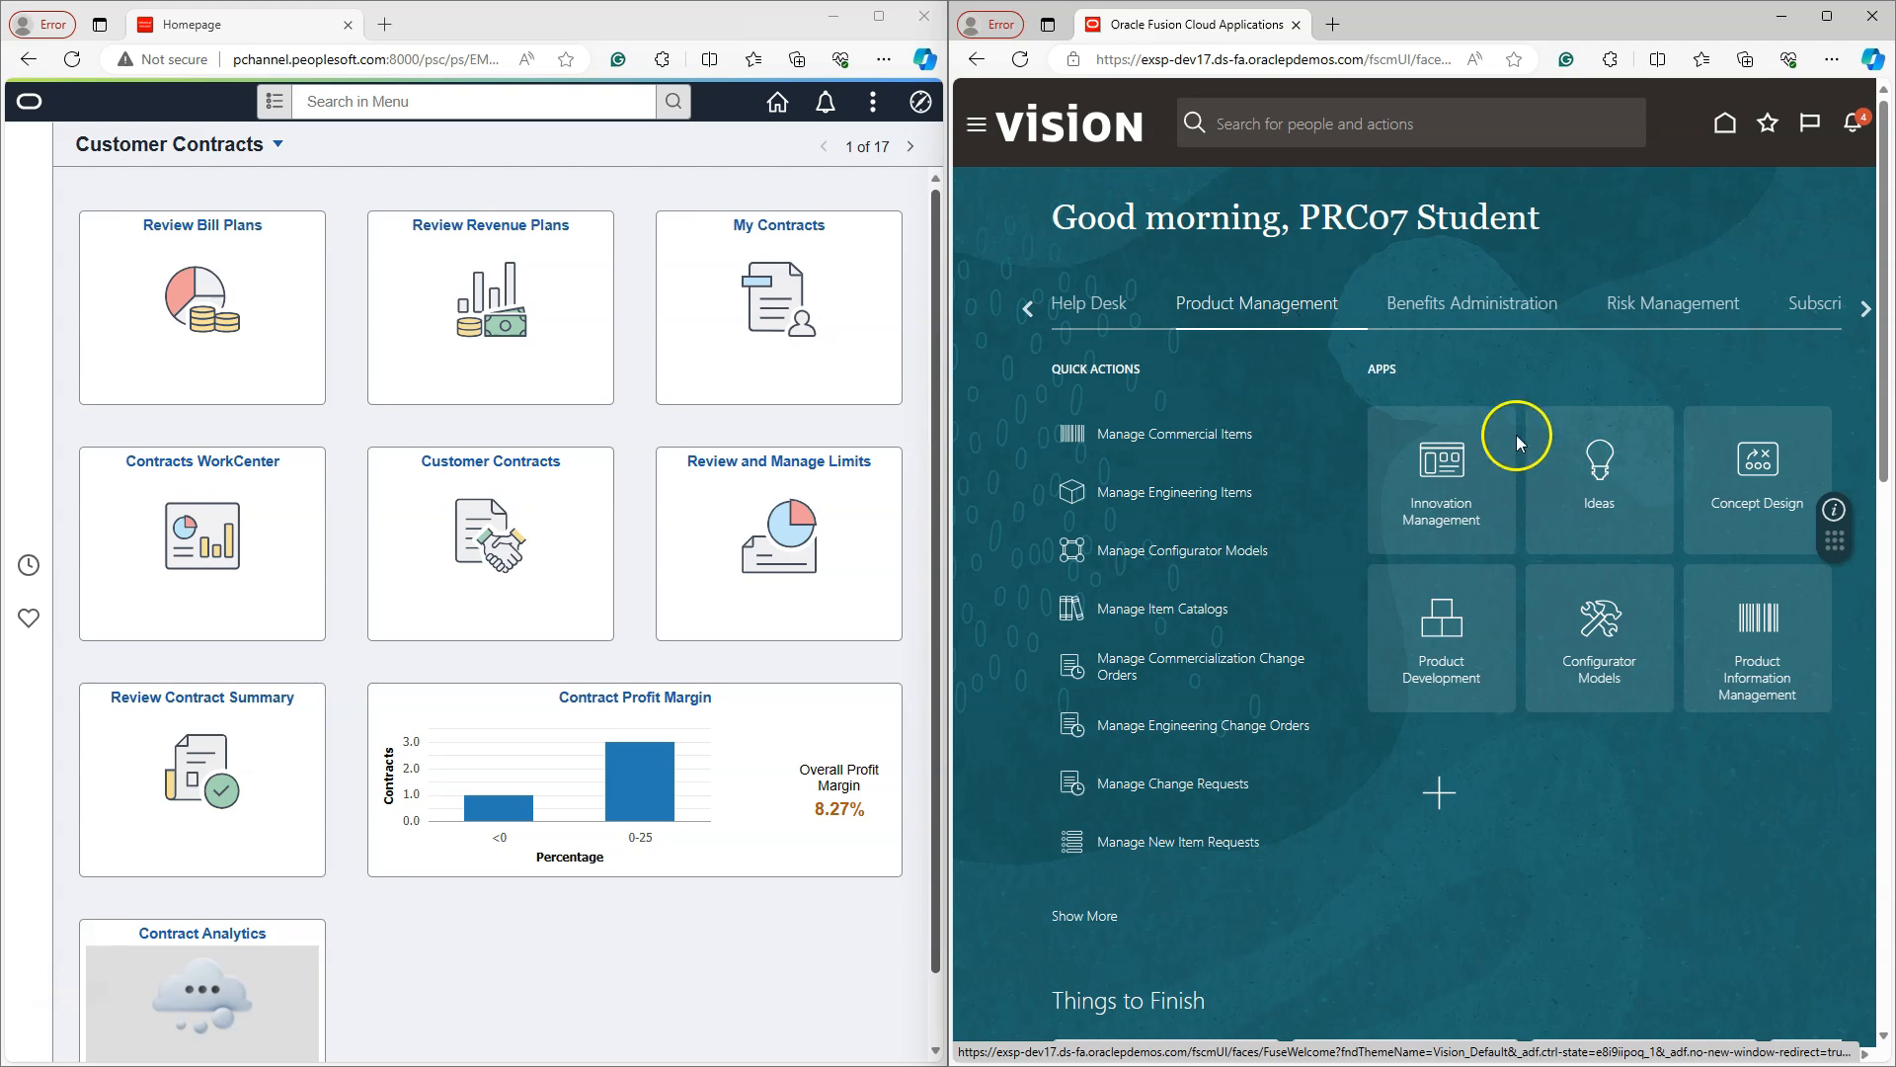
mouse_move(1502, 449)
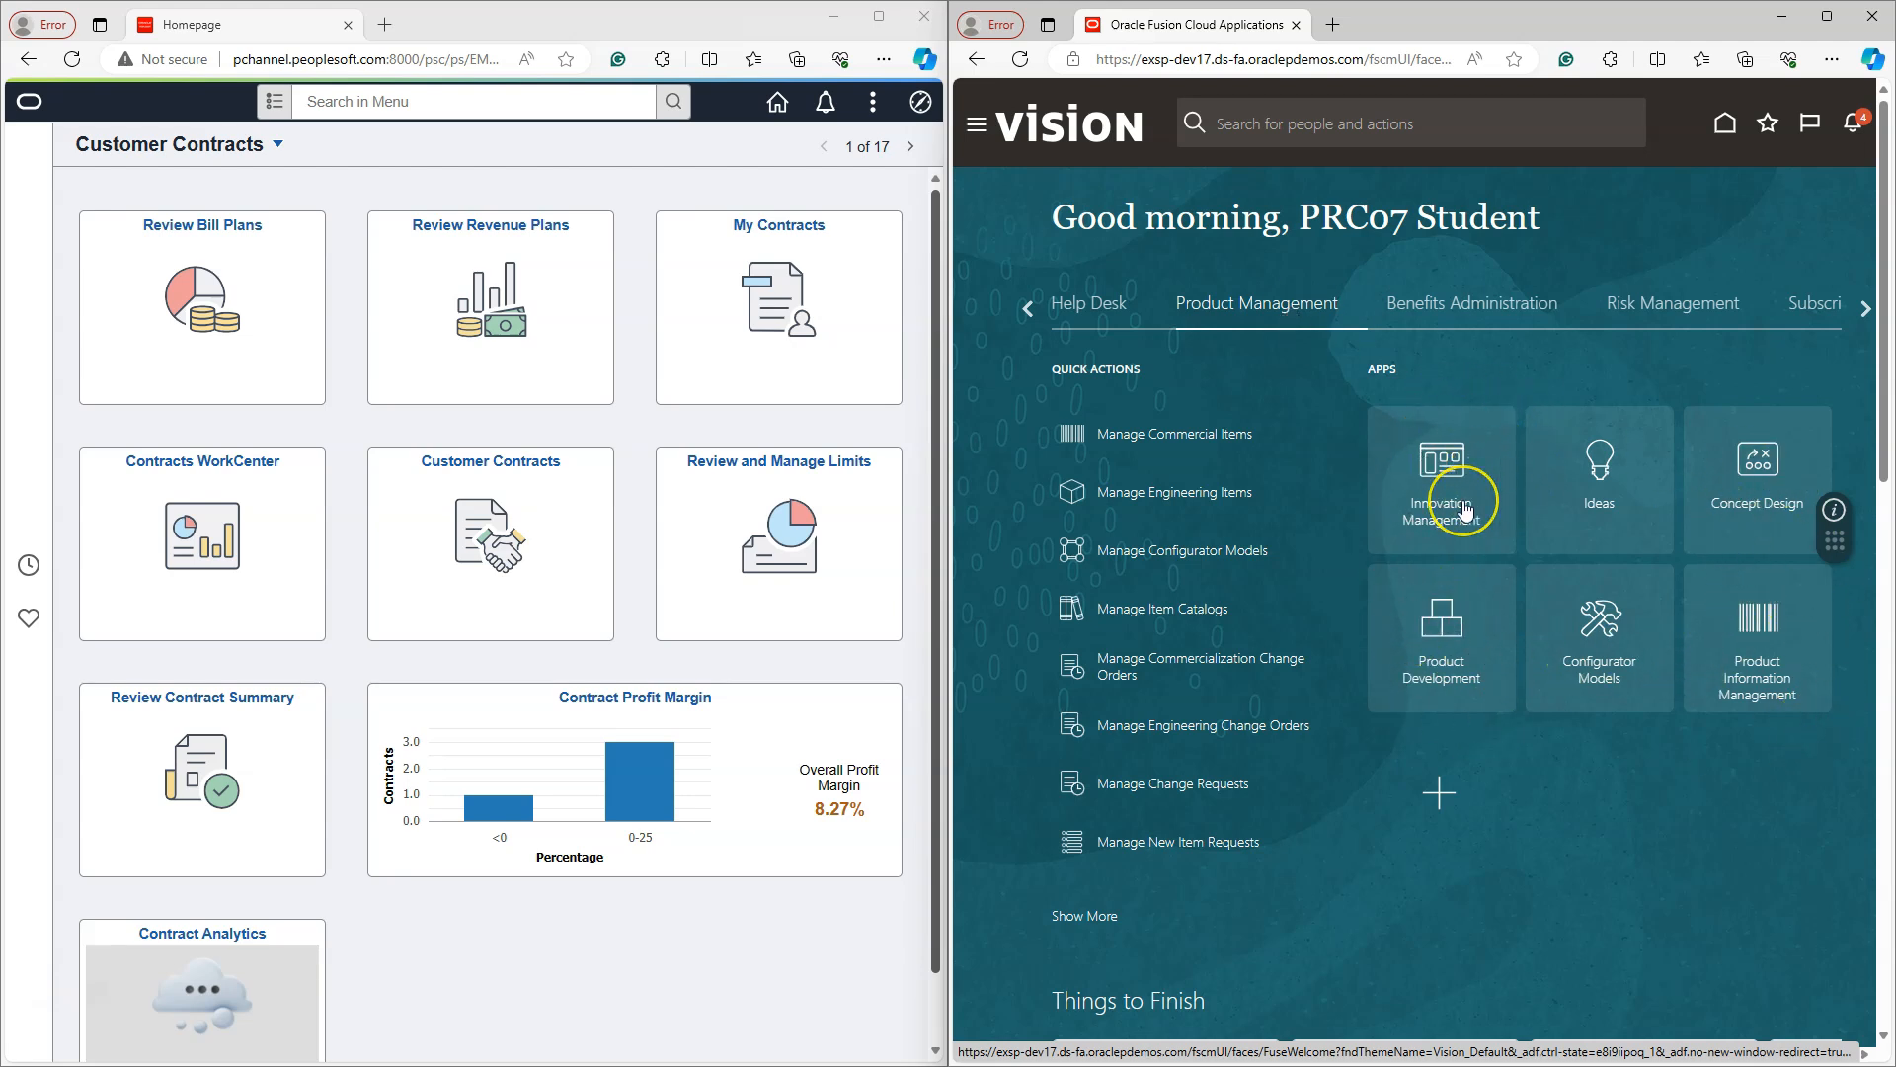
mouse_move(1272, 311)
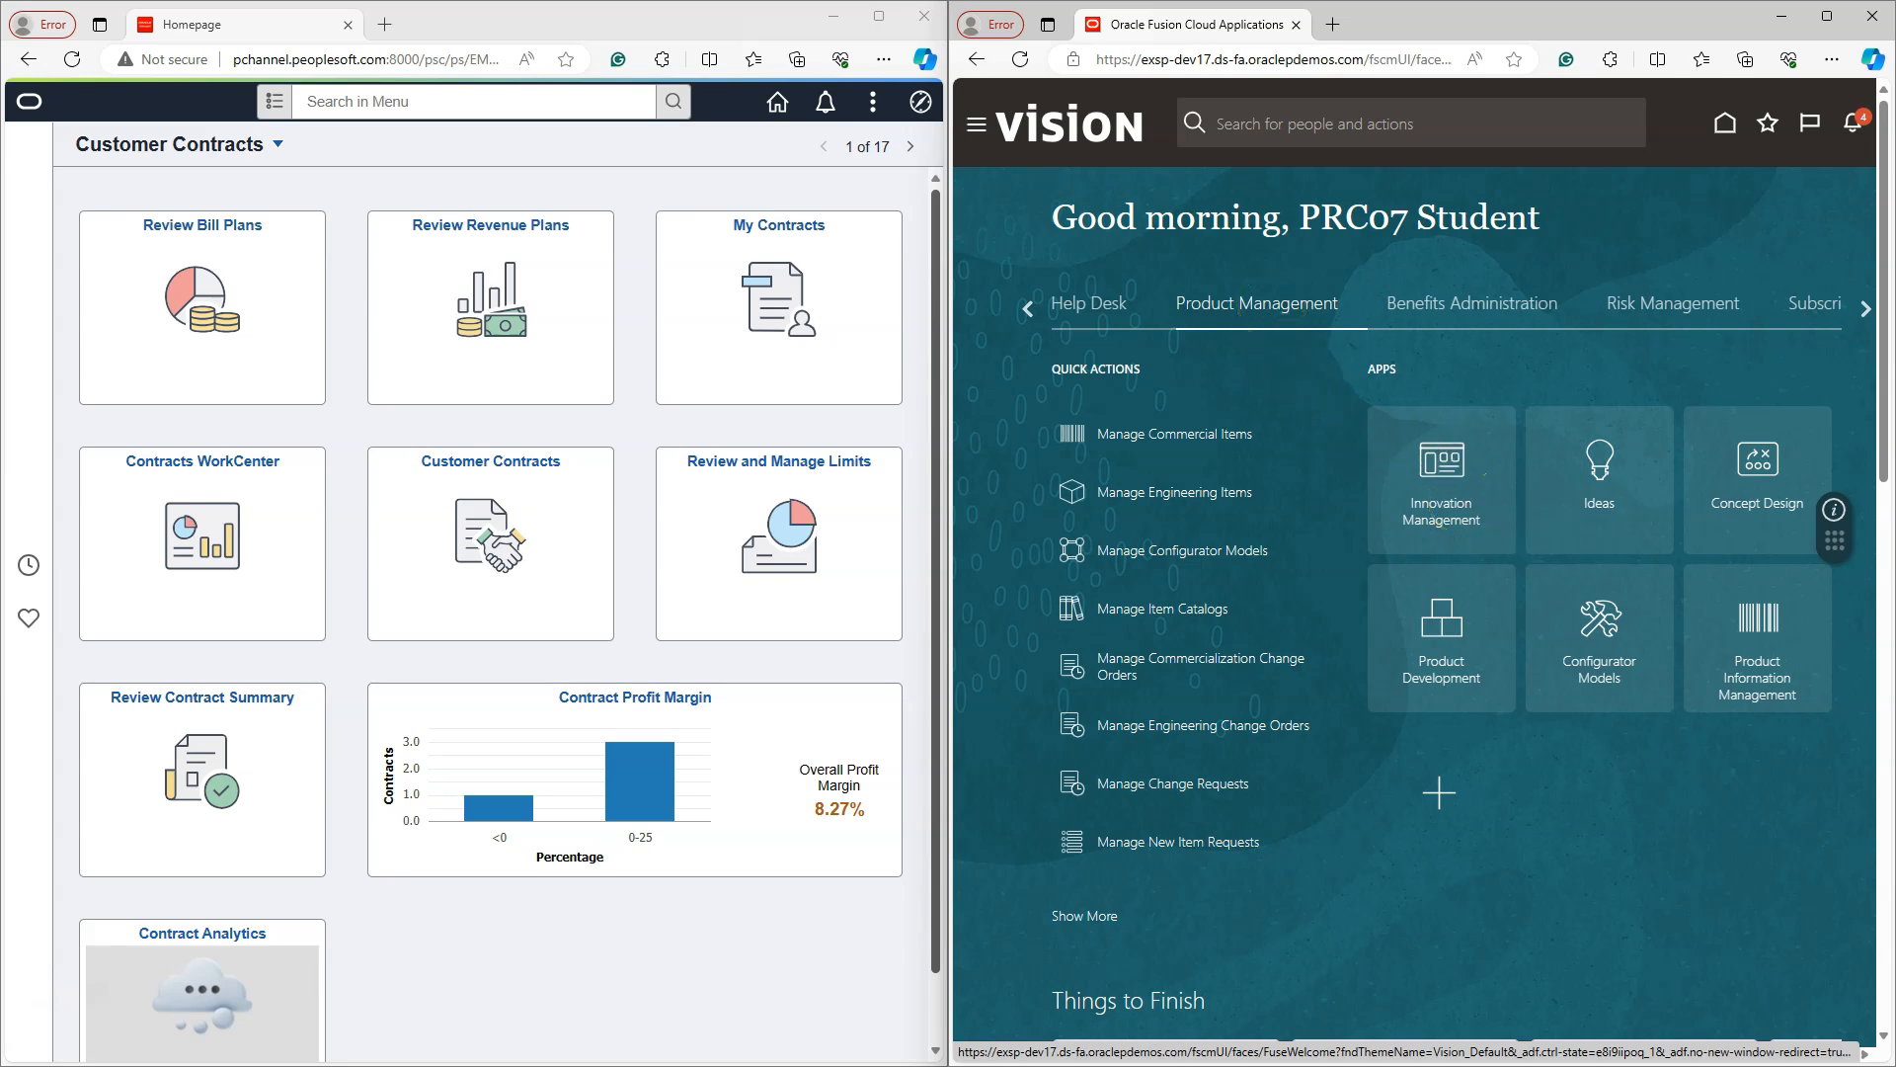
mouse_move(1369, 723)
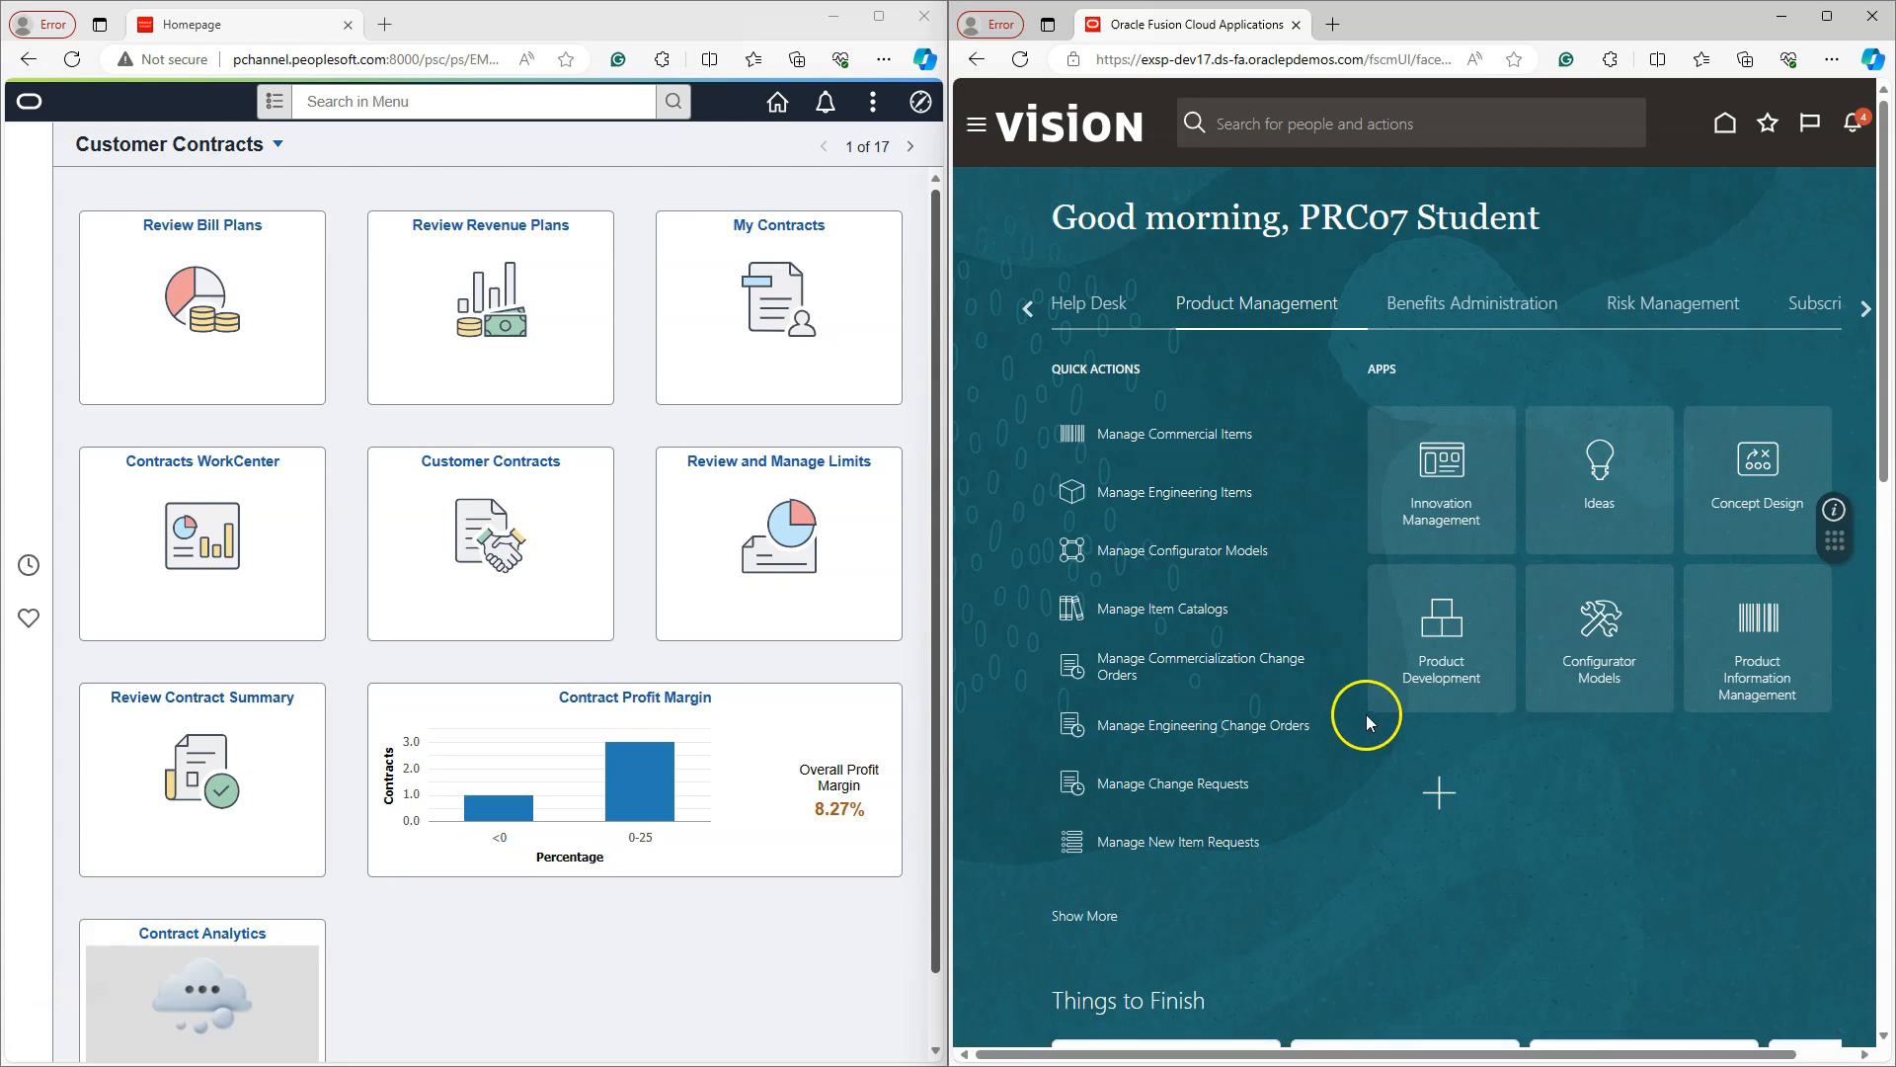
mouse_move(1495, 387)
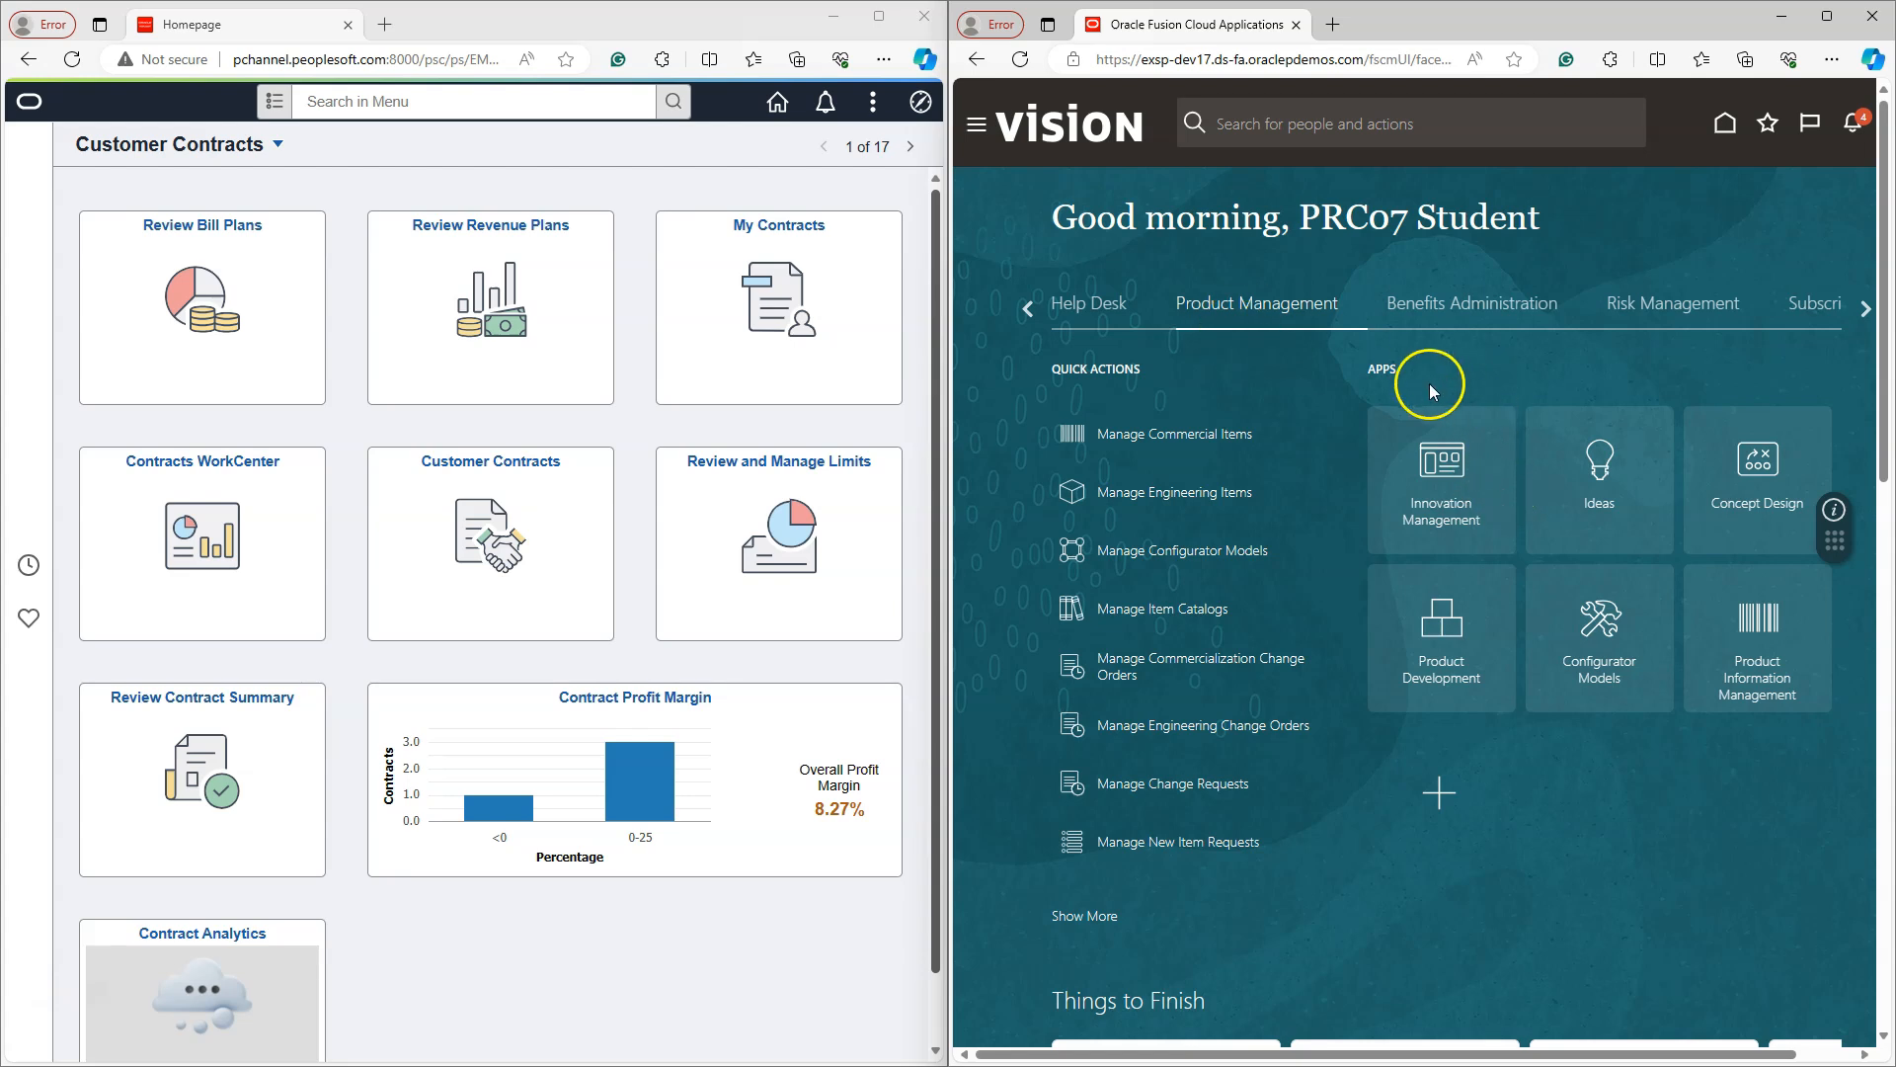
mouse_move(1308, 356)
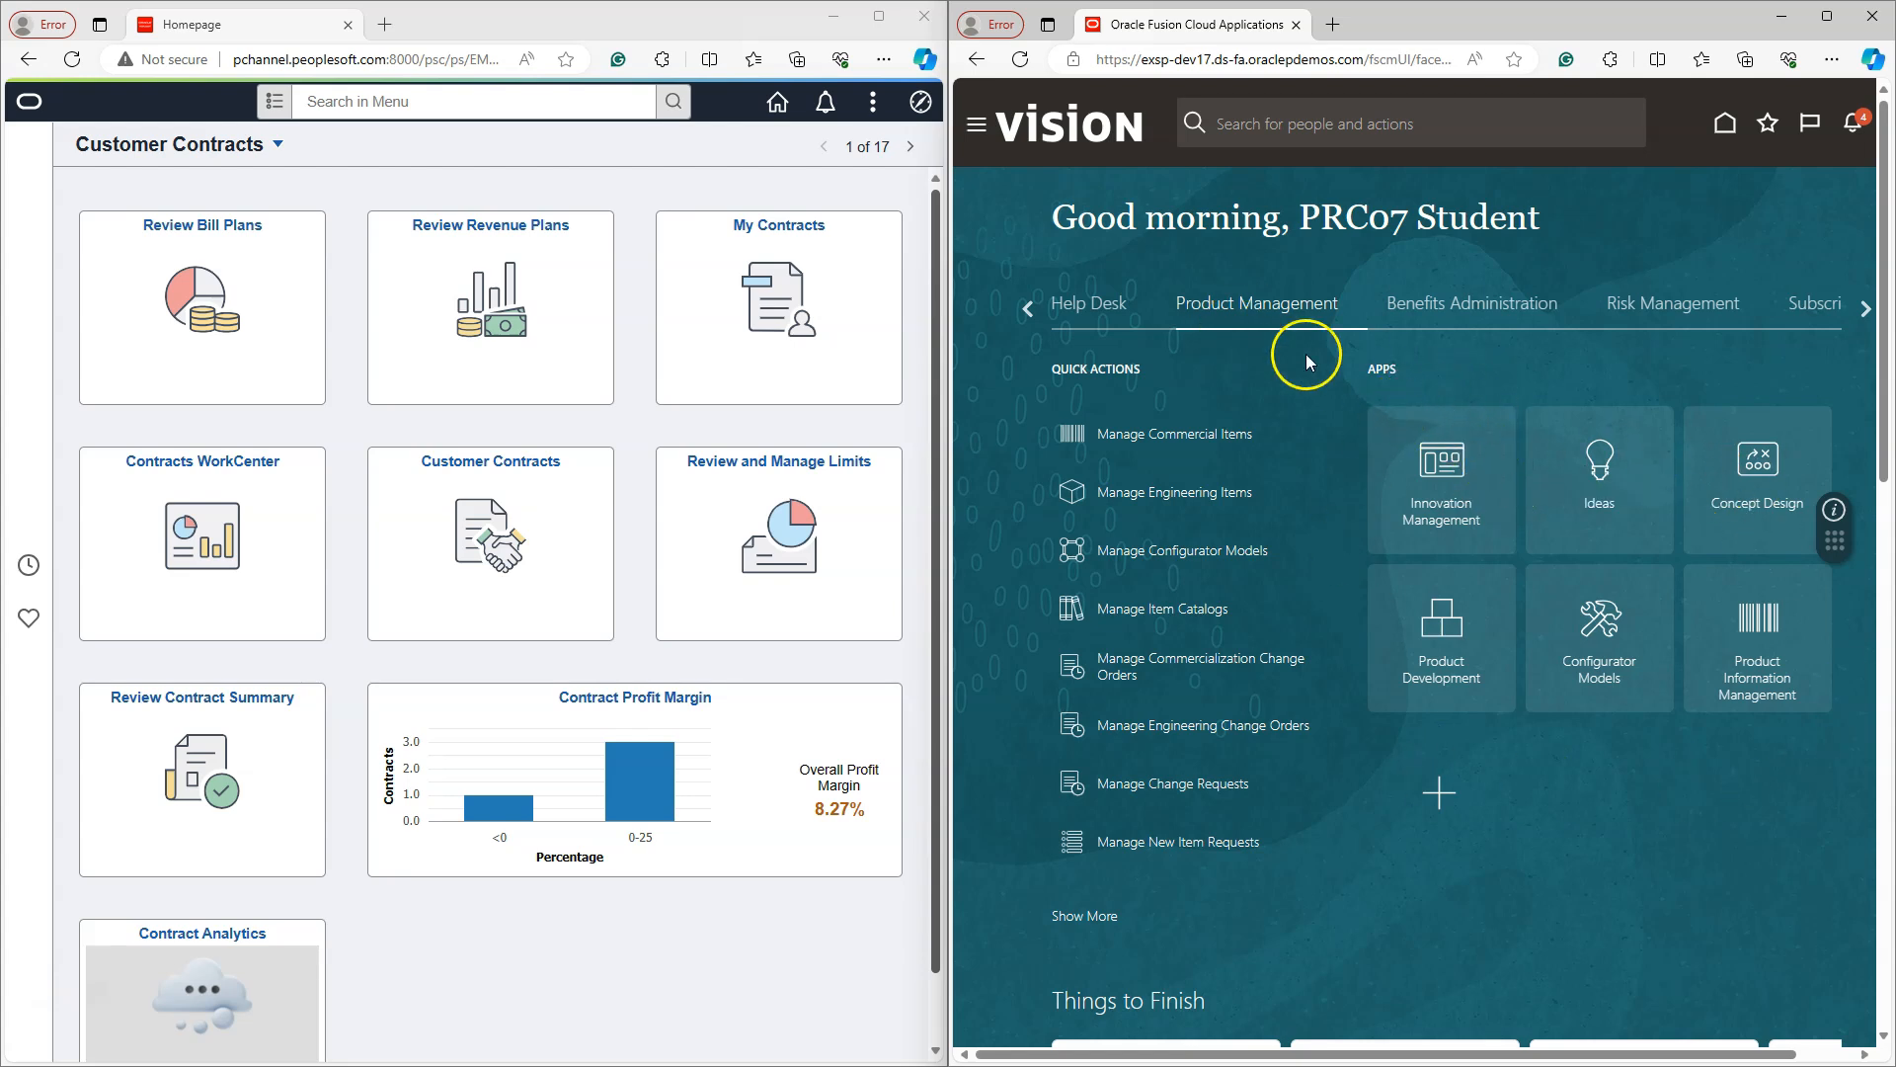
mouse_move(1094, 368)
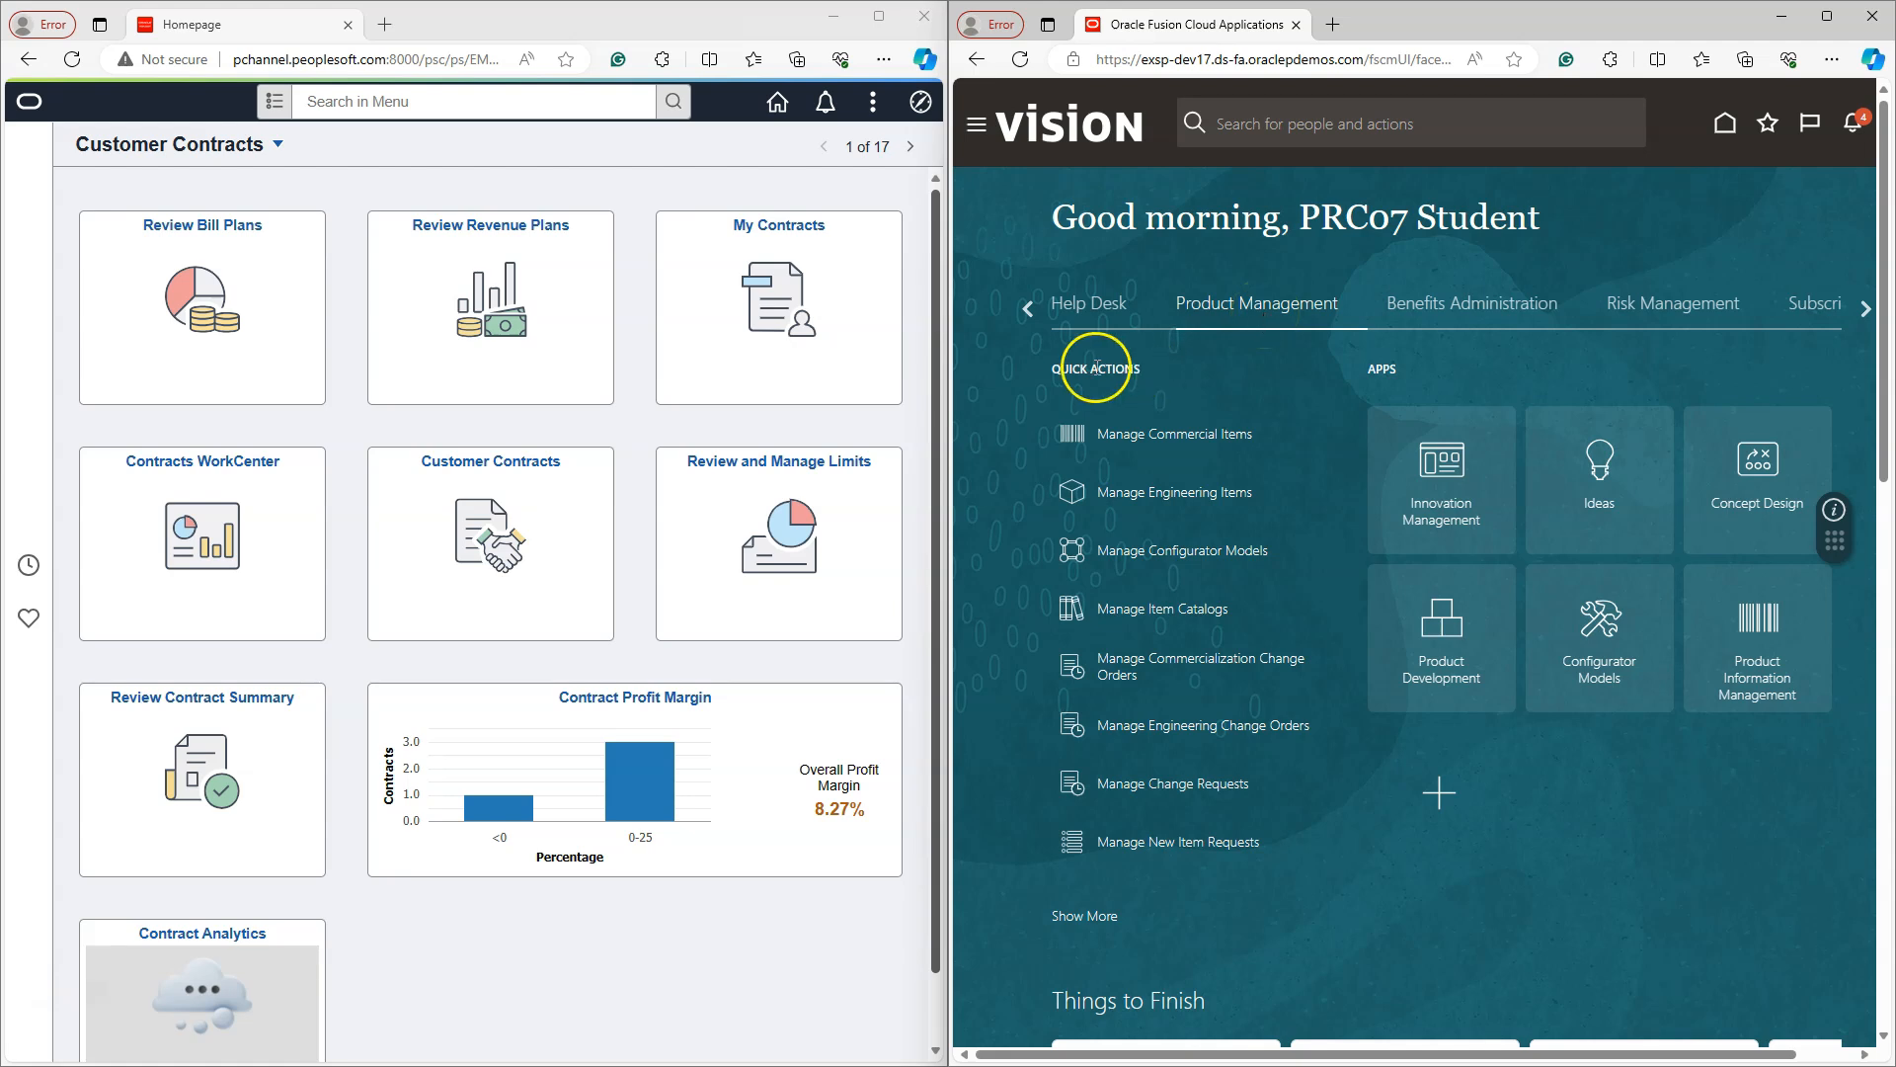
mouse_move(1177, 664)
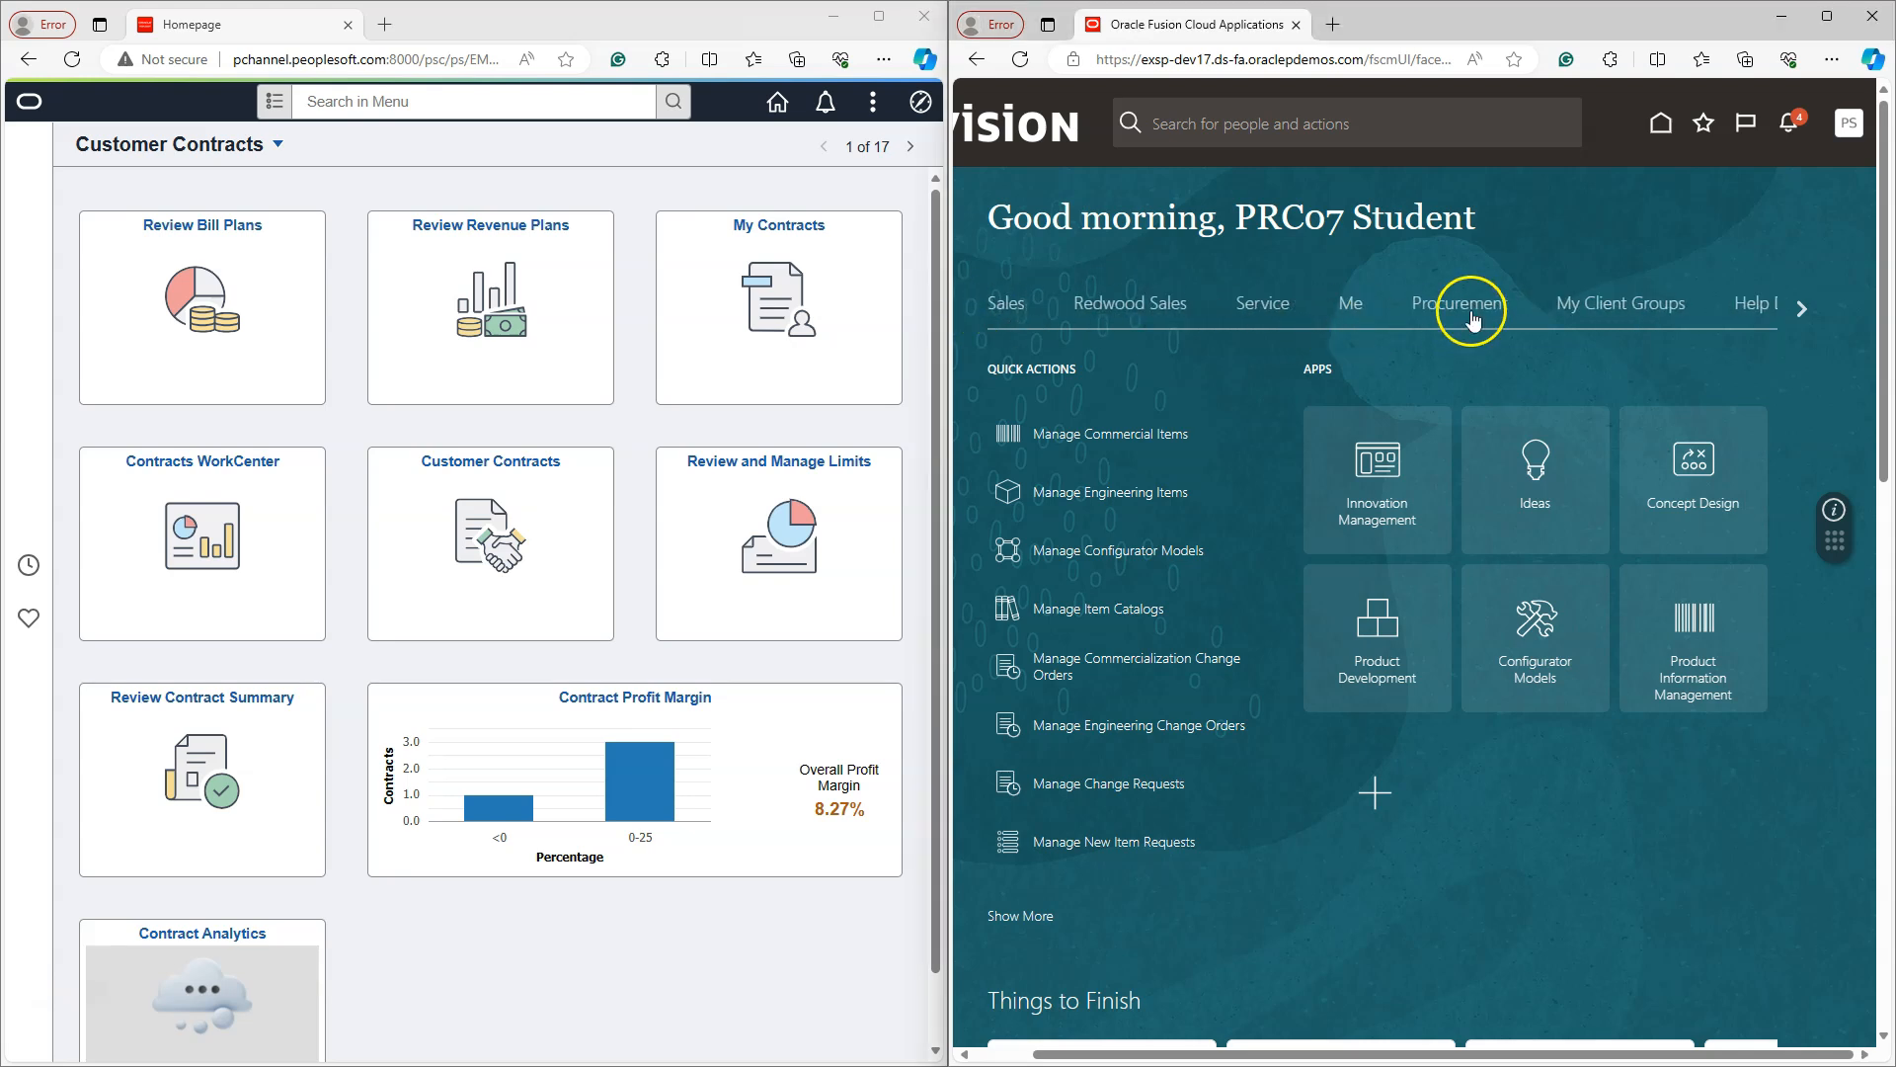
- Show the Procurement group with Process Requisitions and Purchase Orders on the Fusion homepage
click(1470, 304)
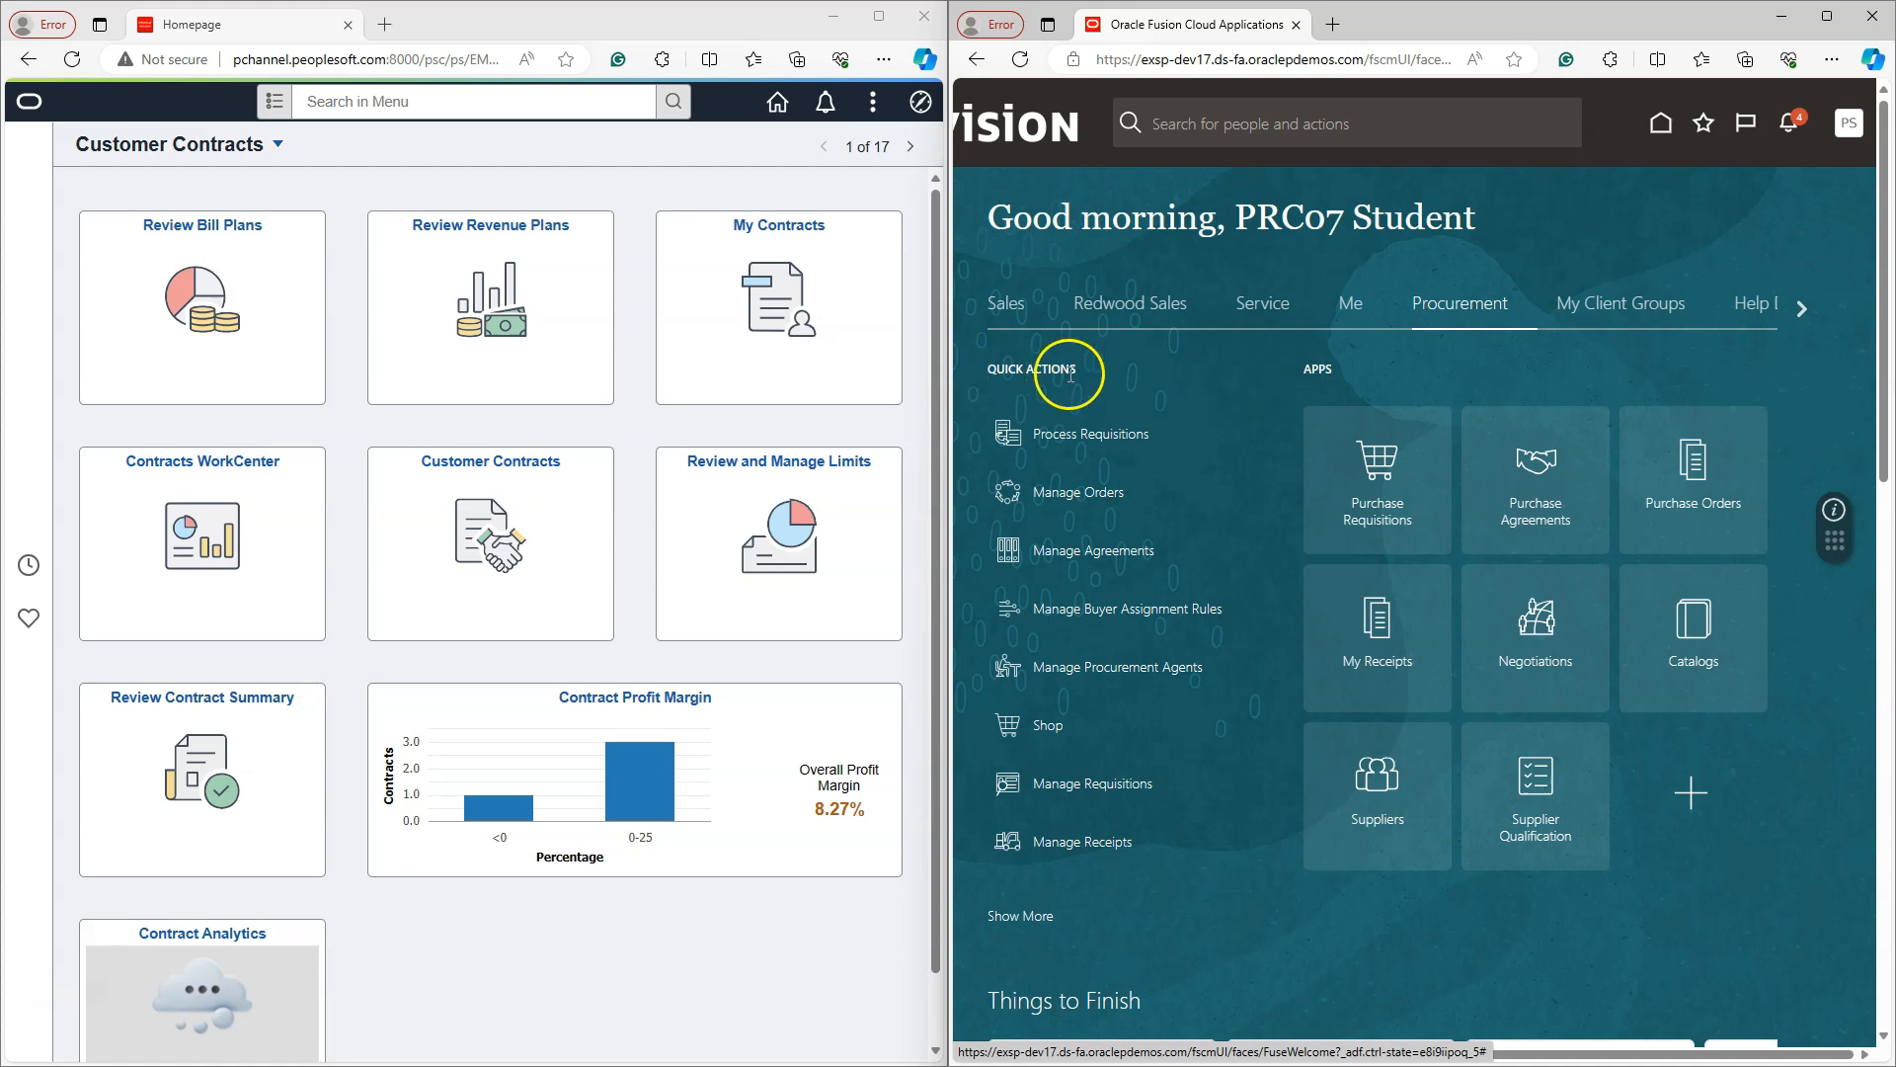
mouse_move(1459, 328)
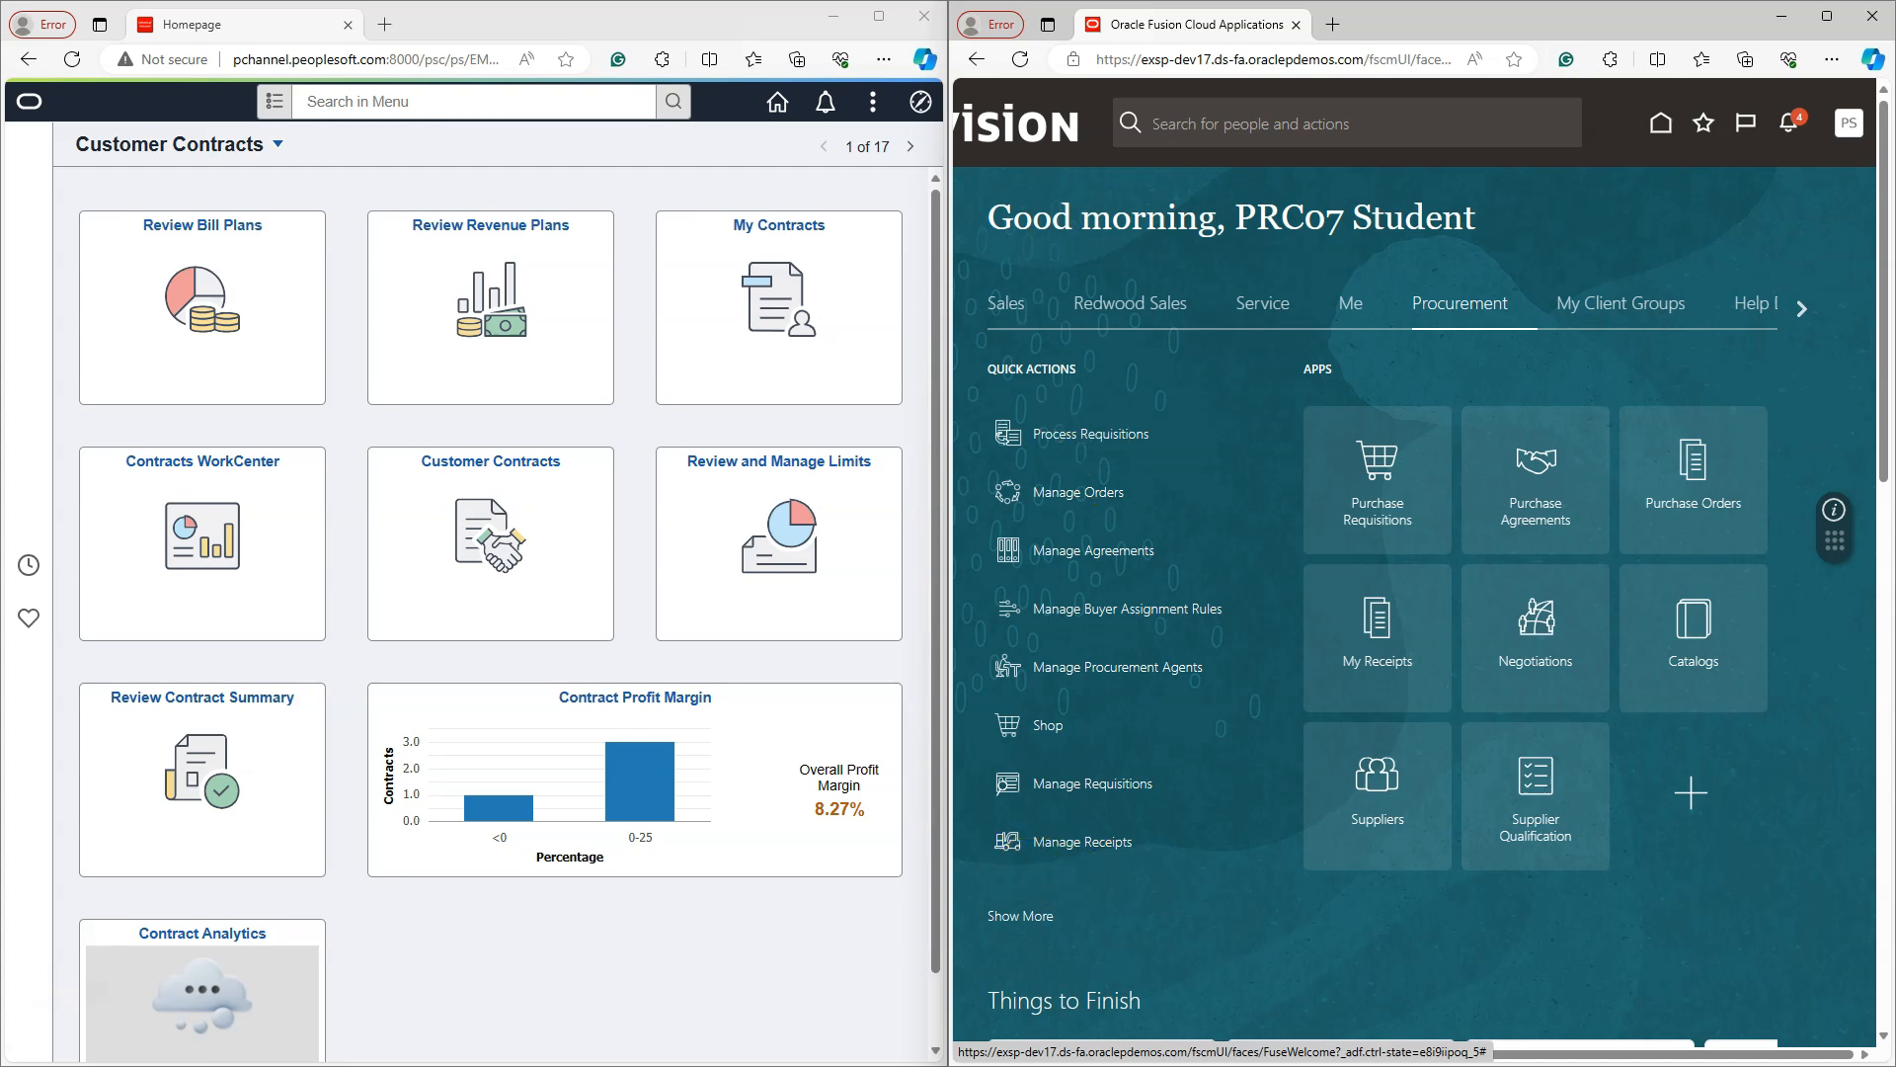
mouse_move(1128, 433)
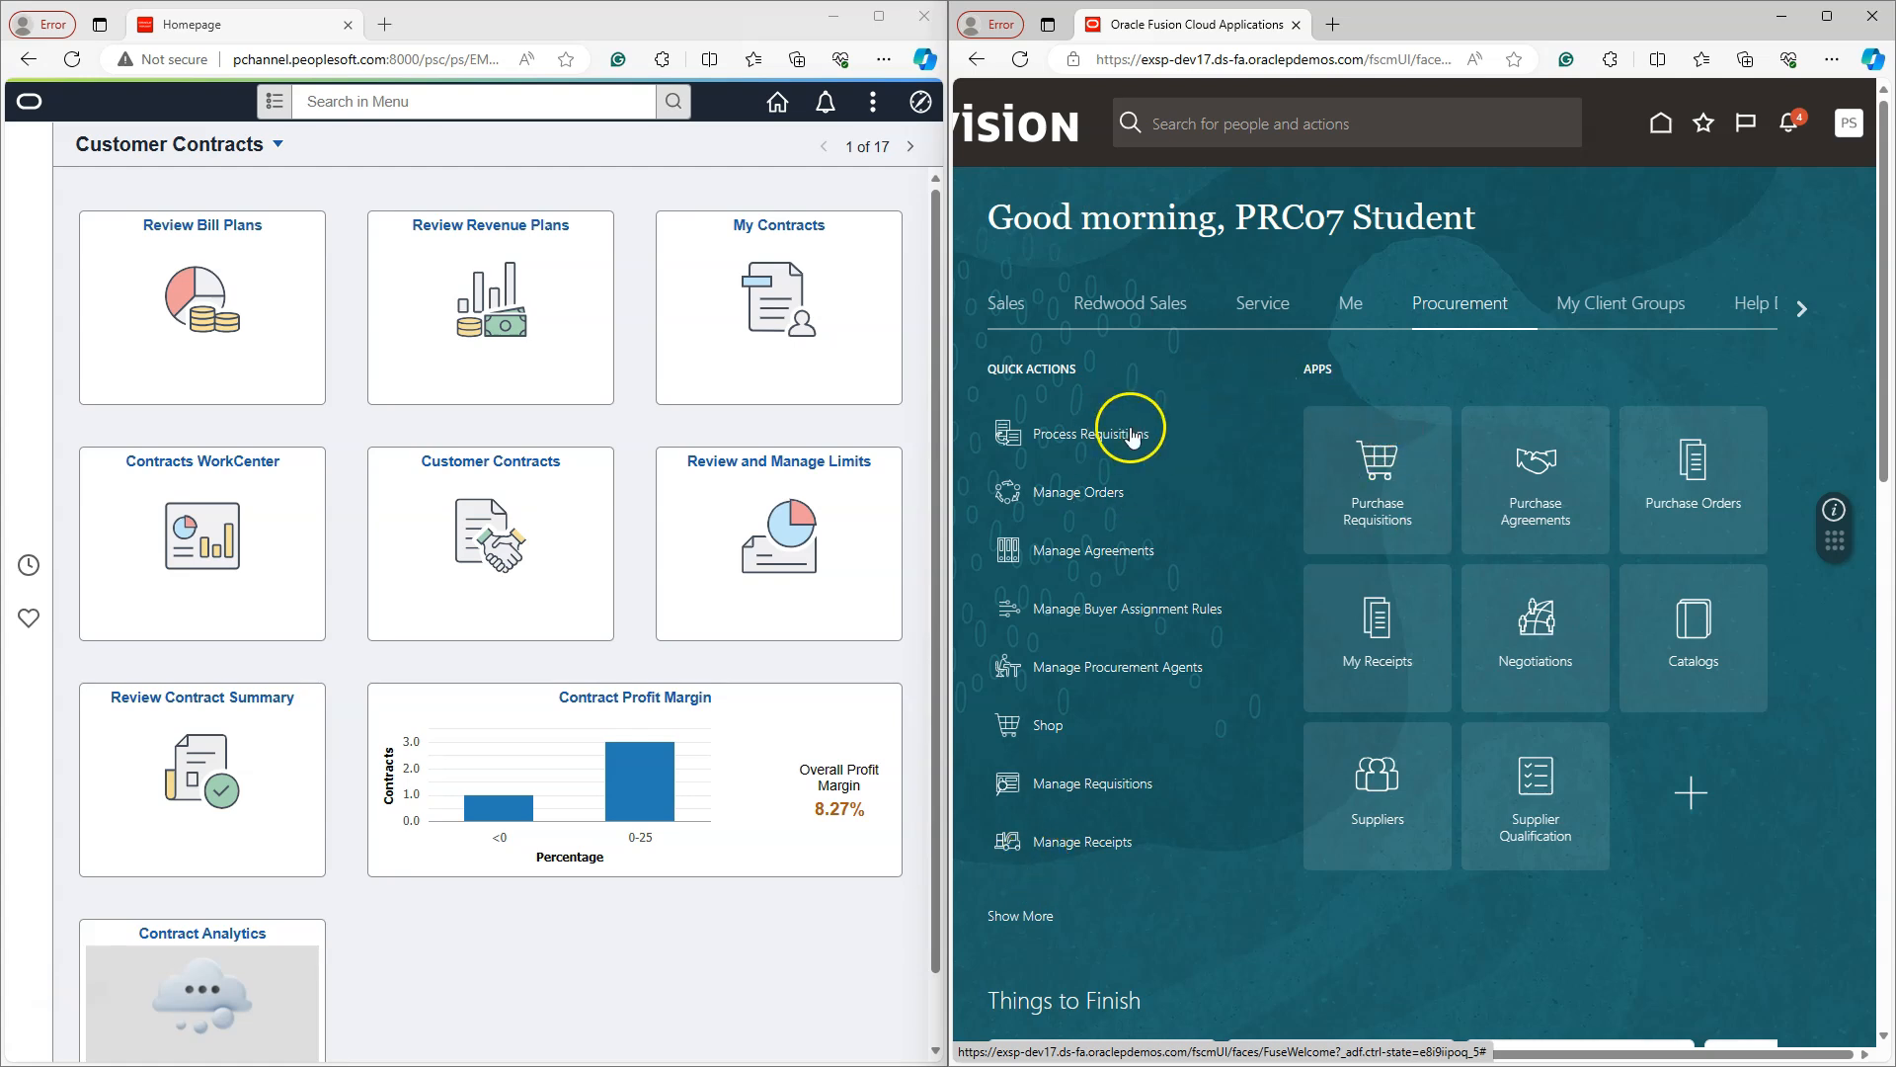
mouse_move(500, 797)
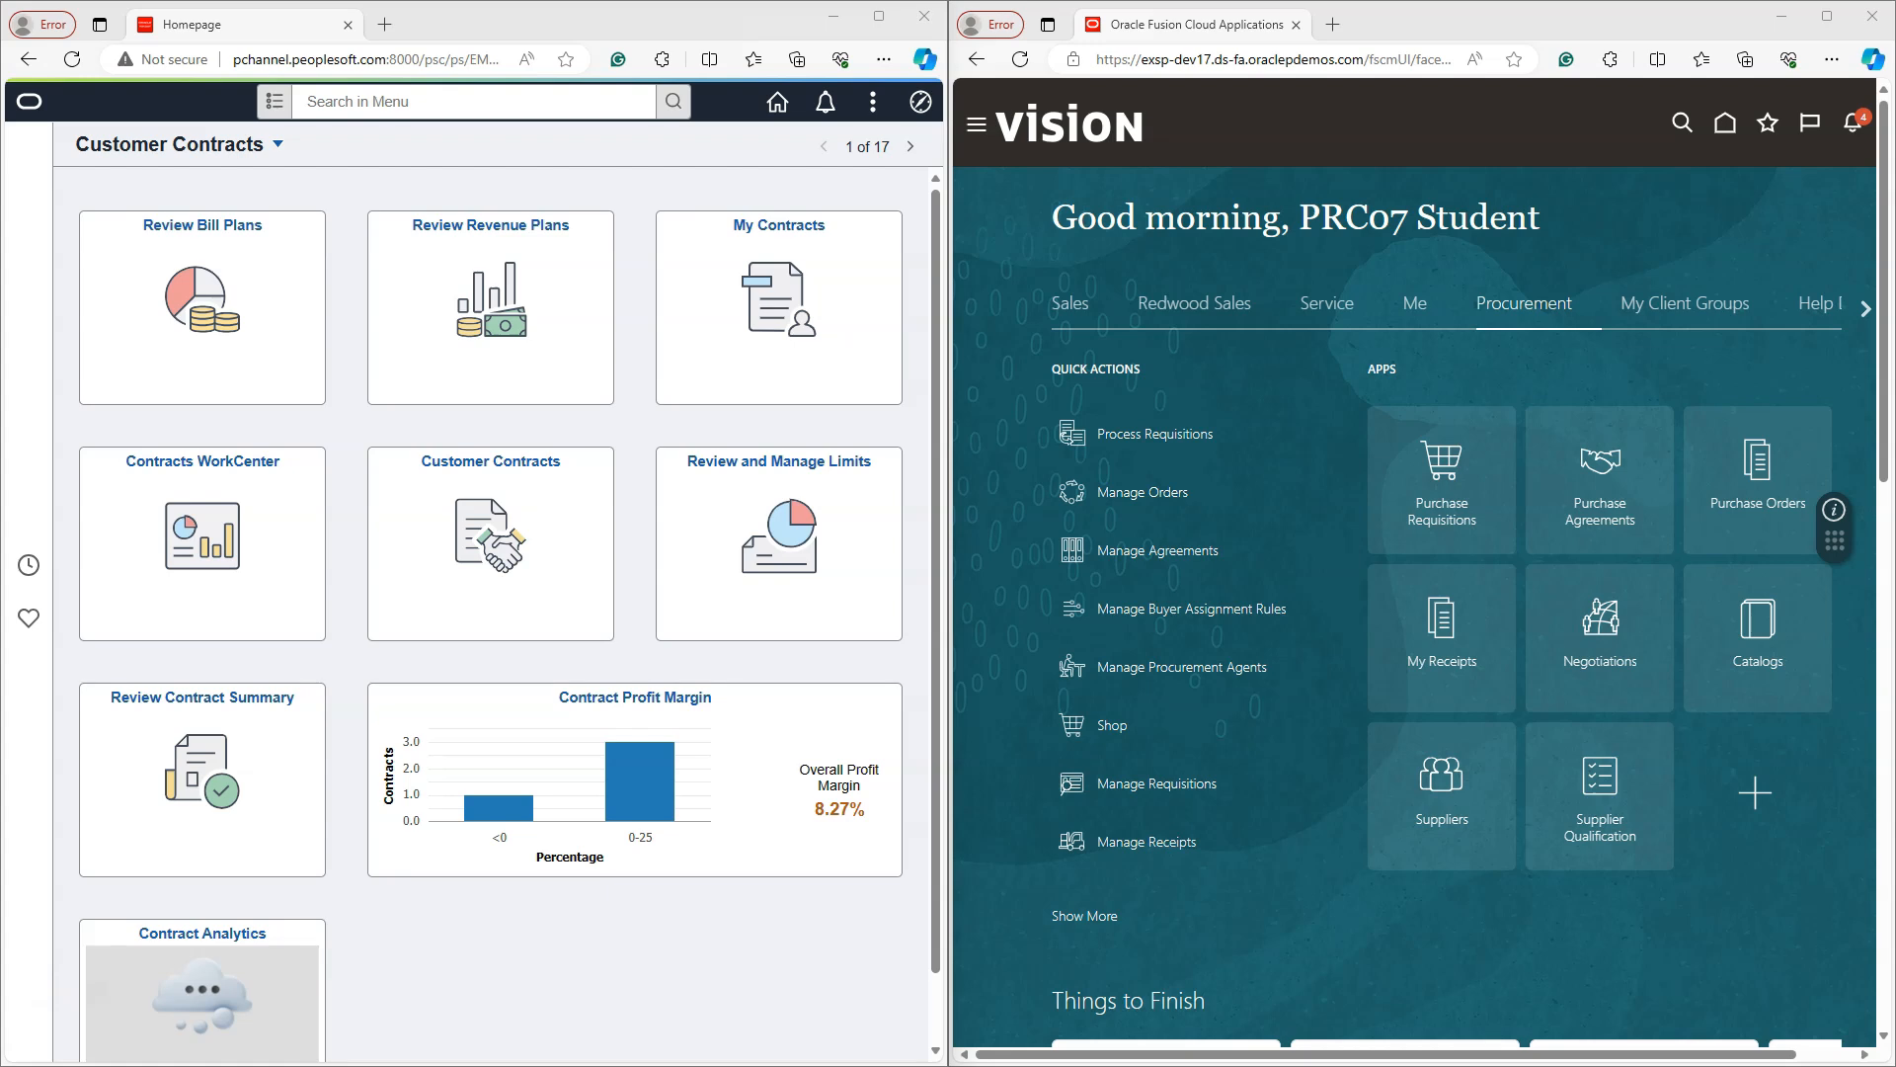
mouse_move(585, 995)
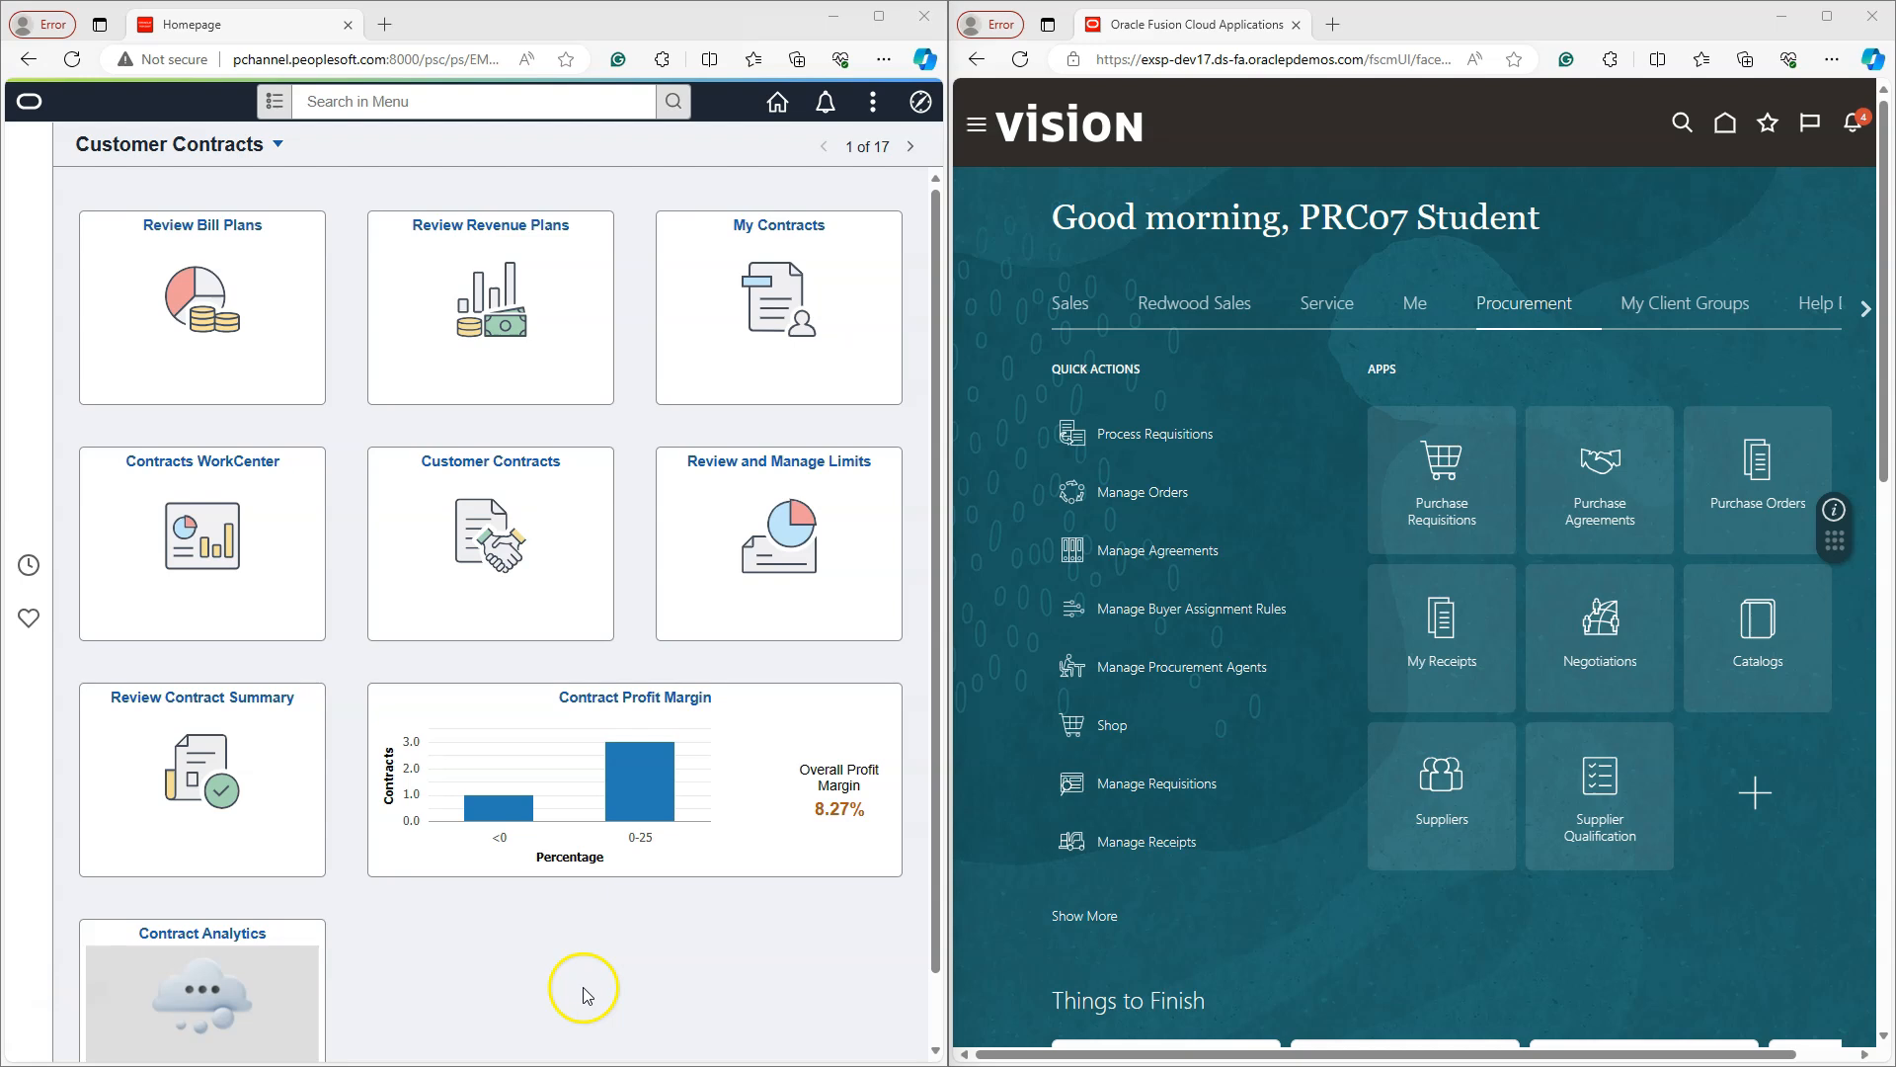
click(284, 144)
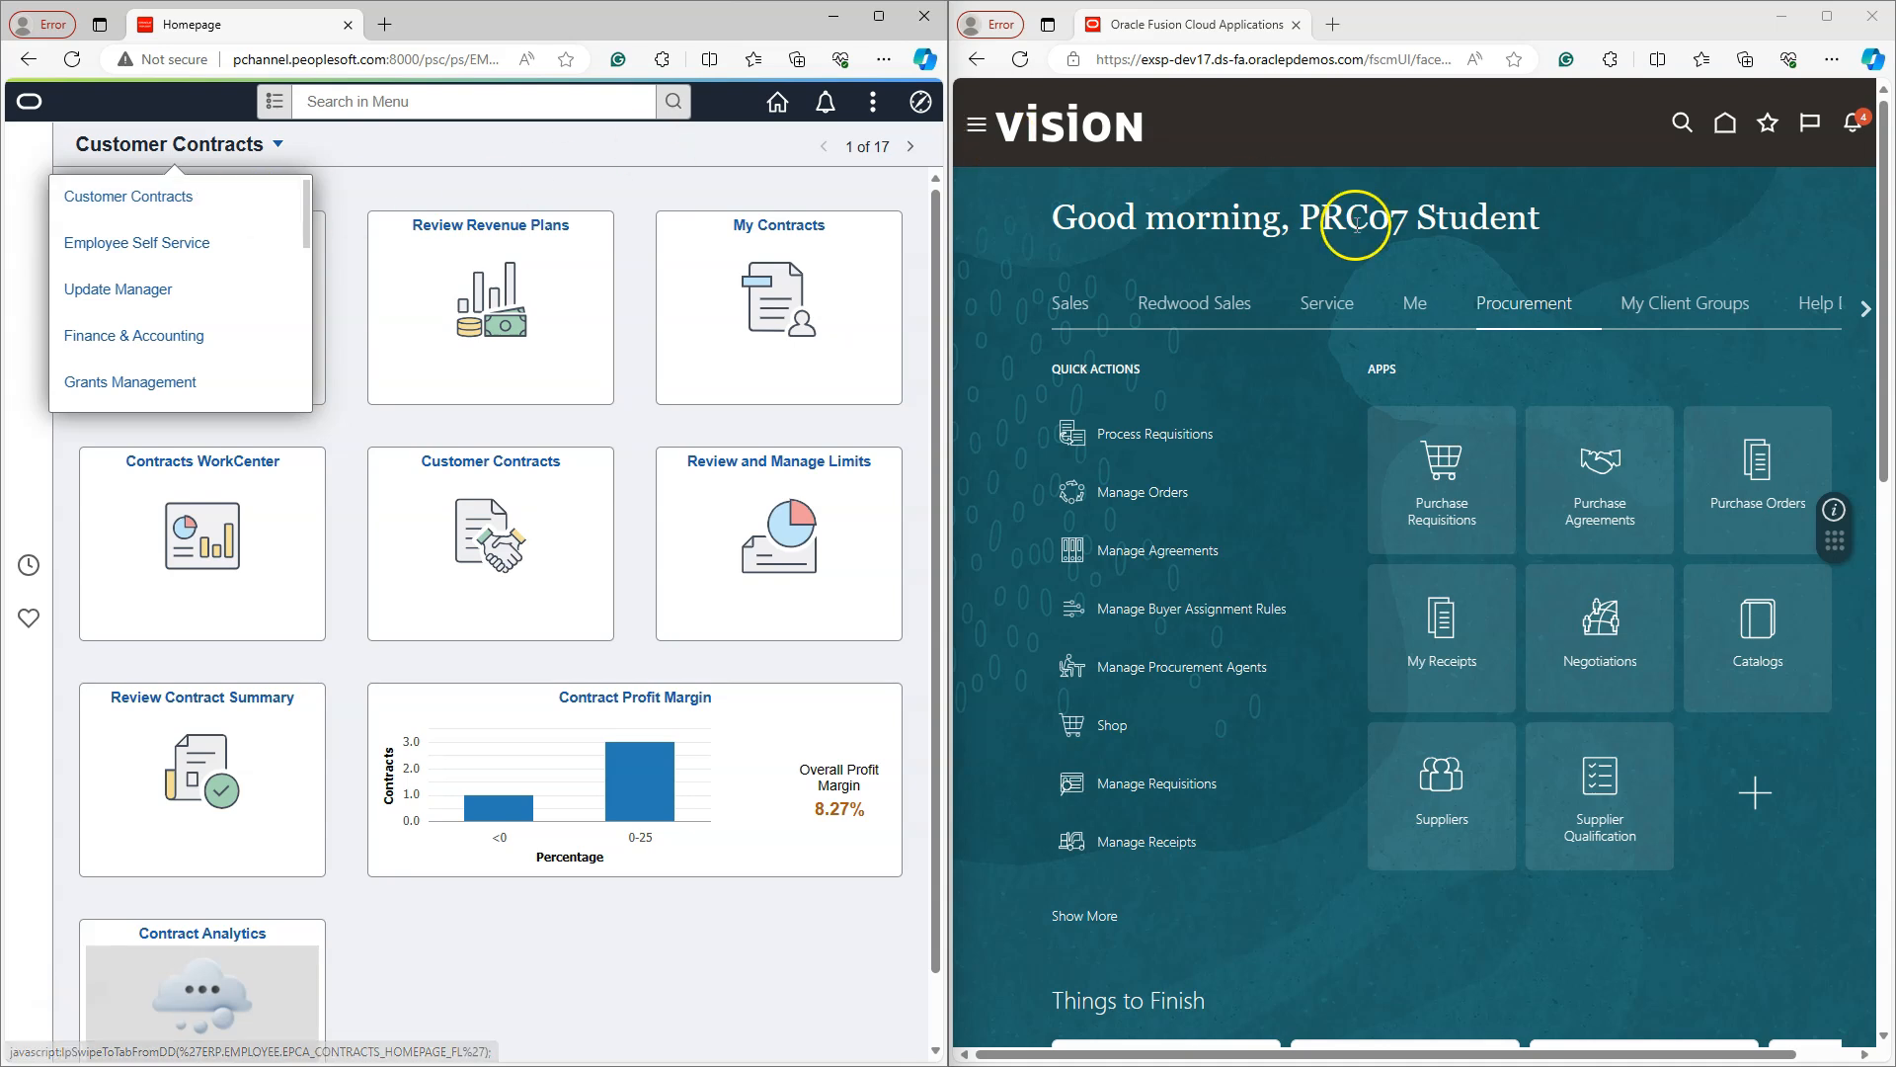
mouse_move(1691, 314)
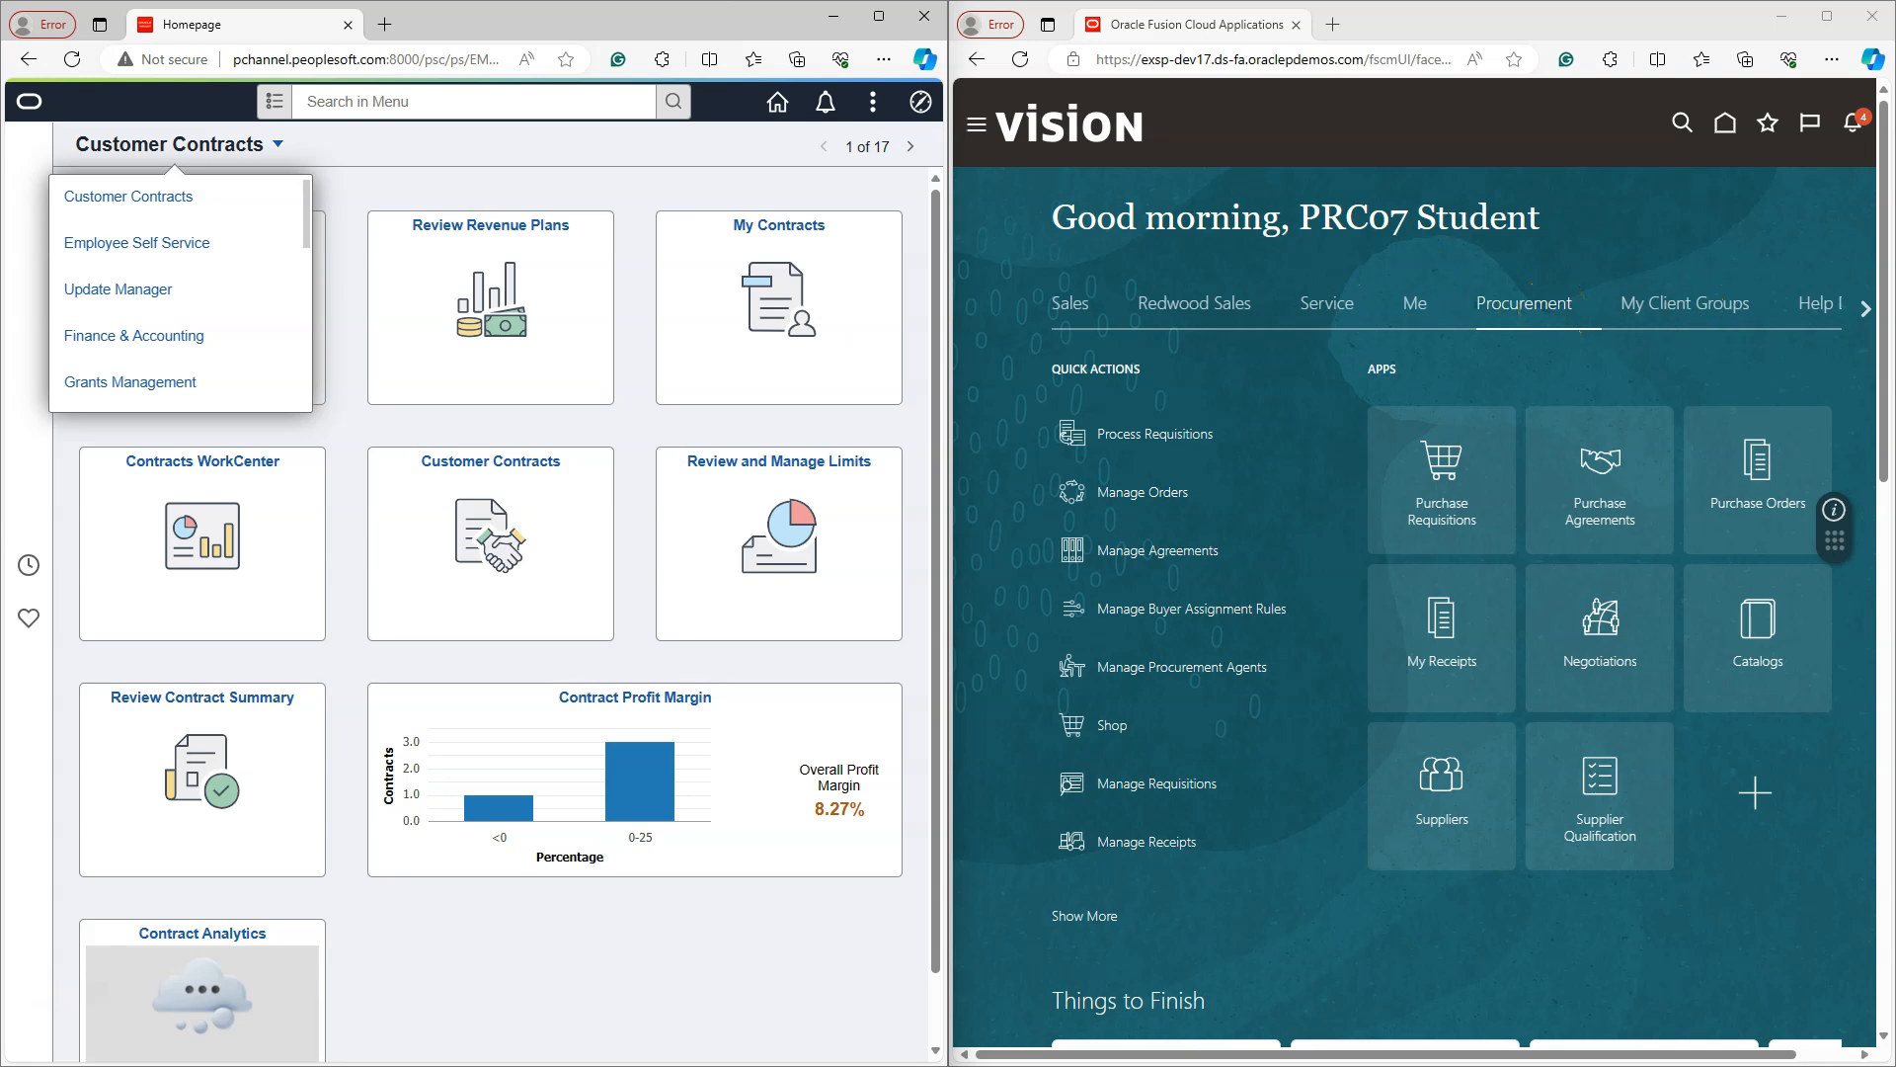
click(502, 991)
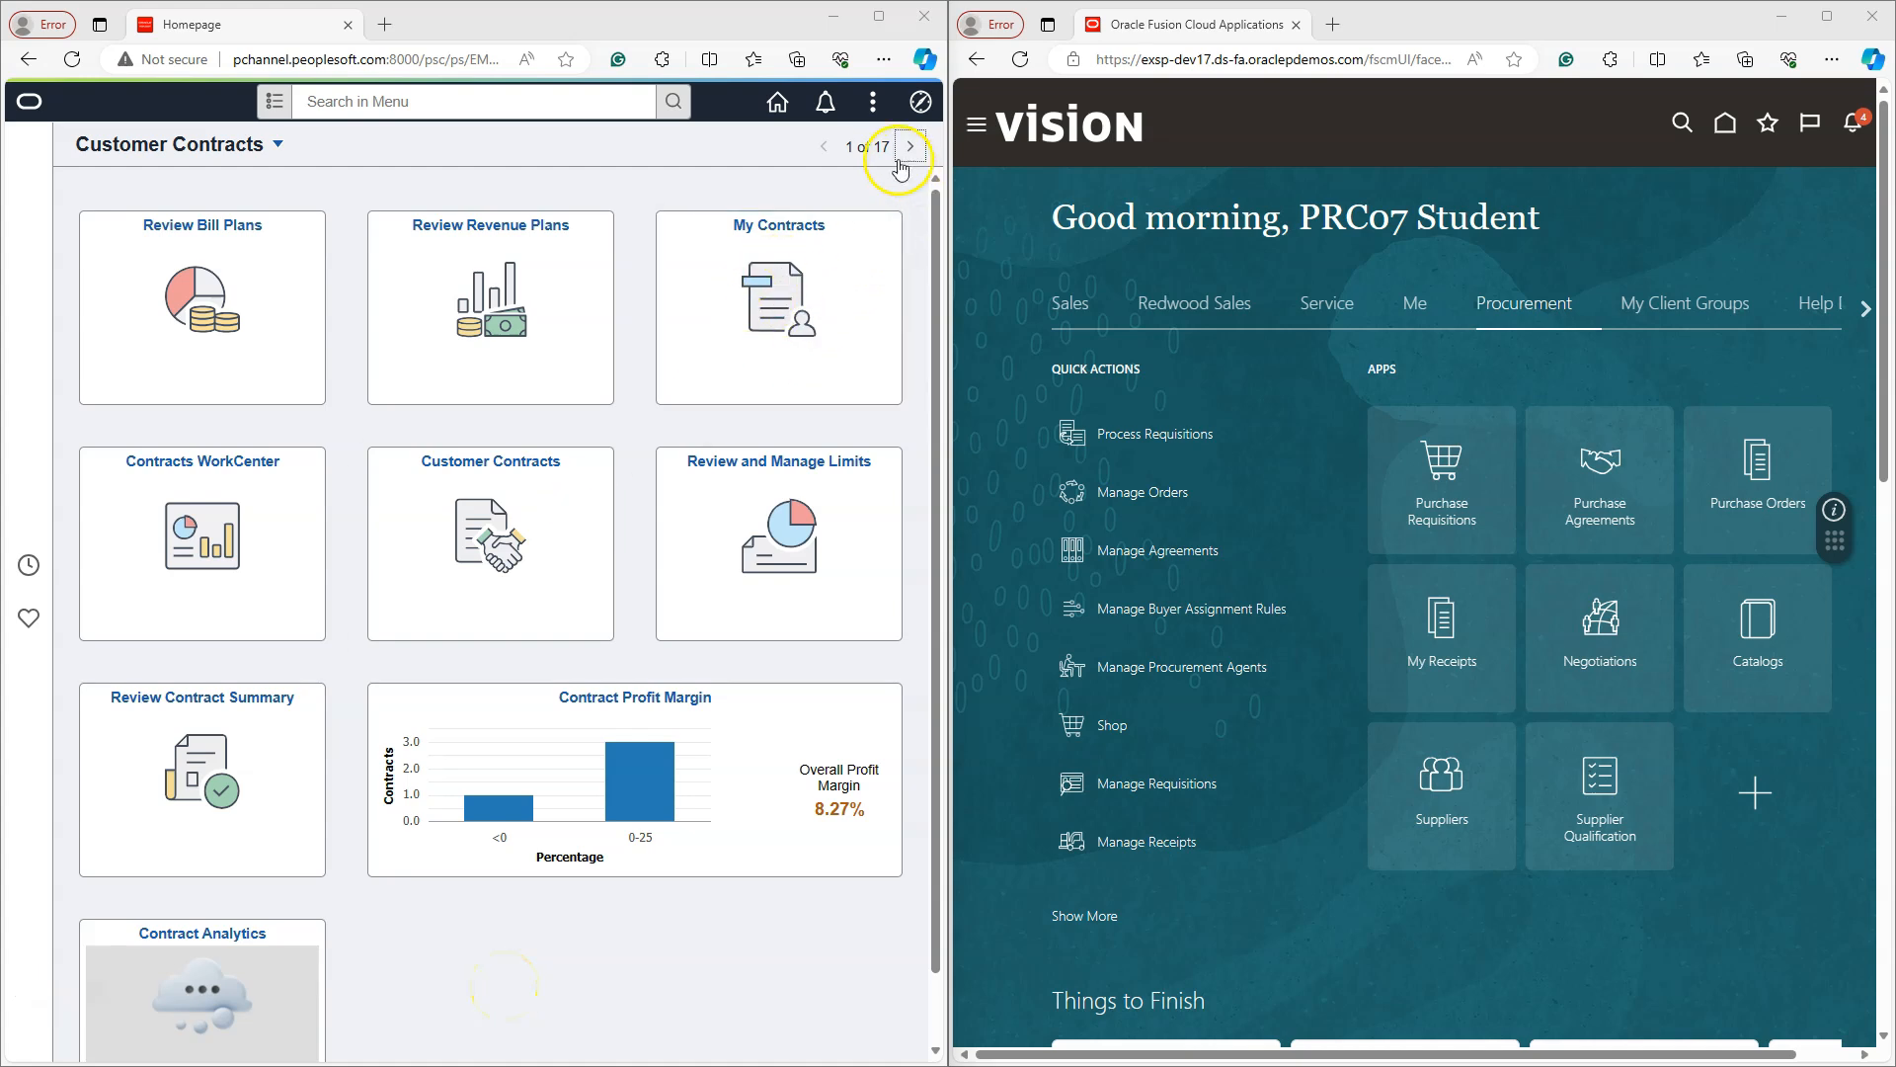
click(871, 103)
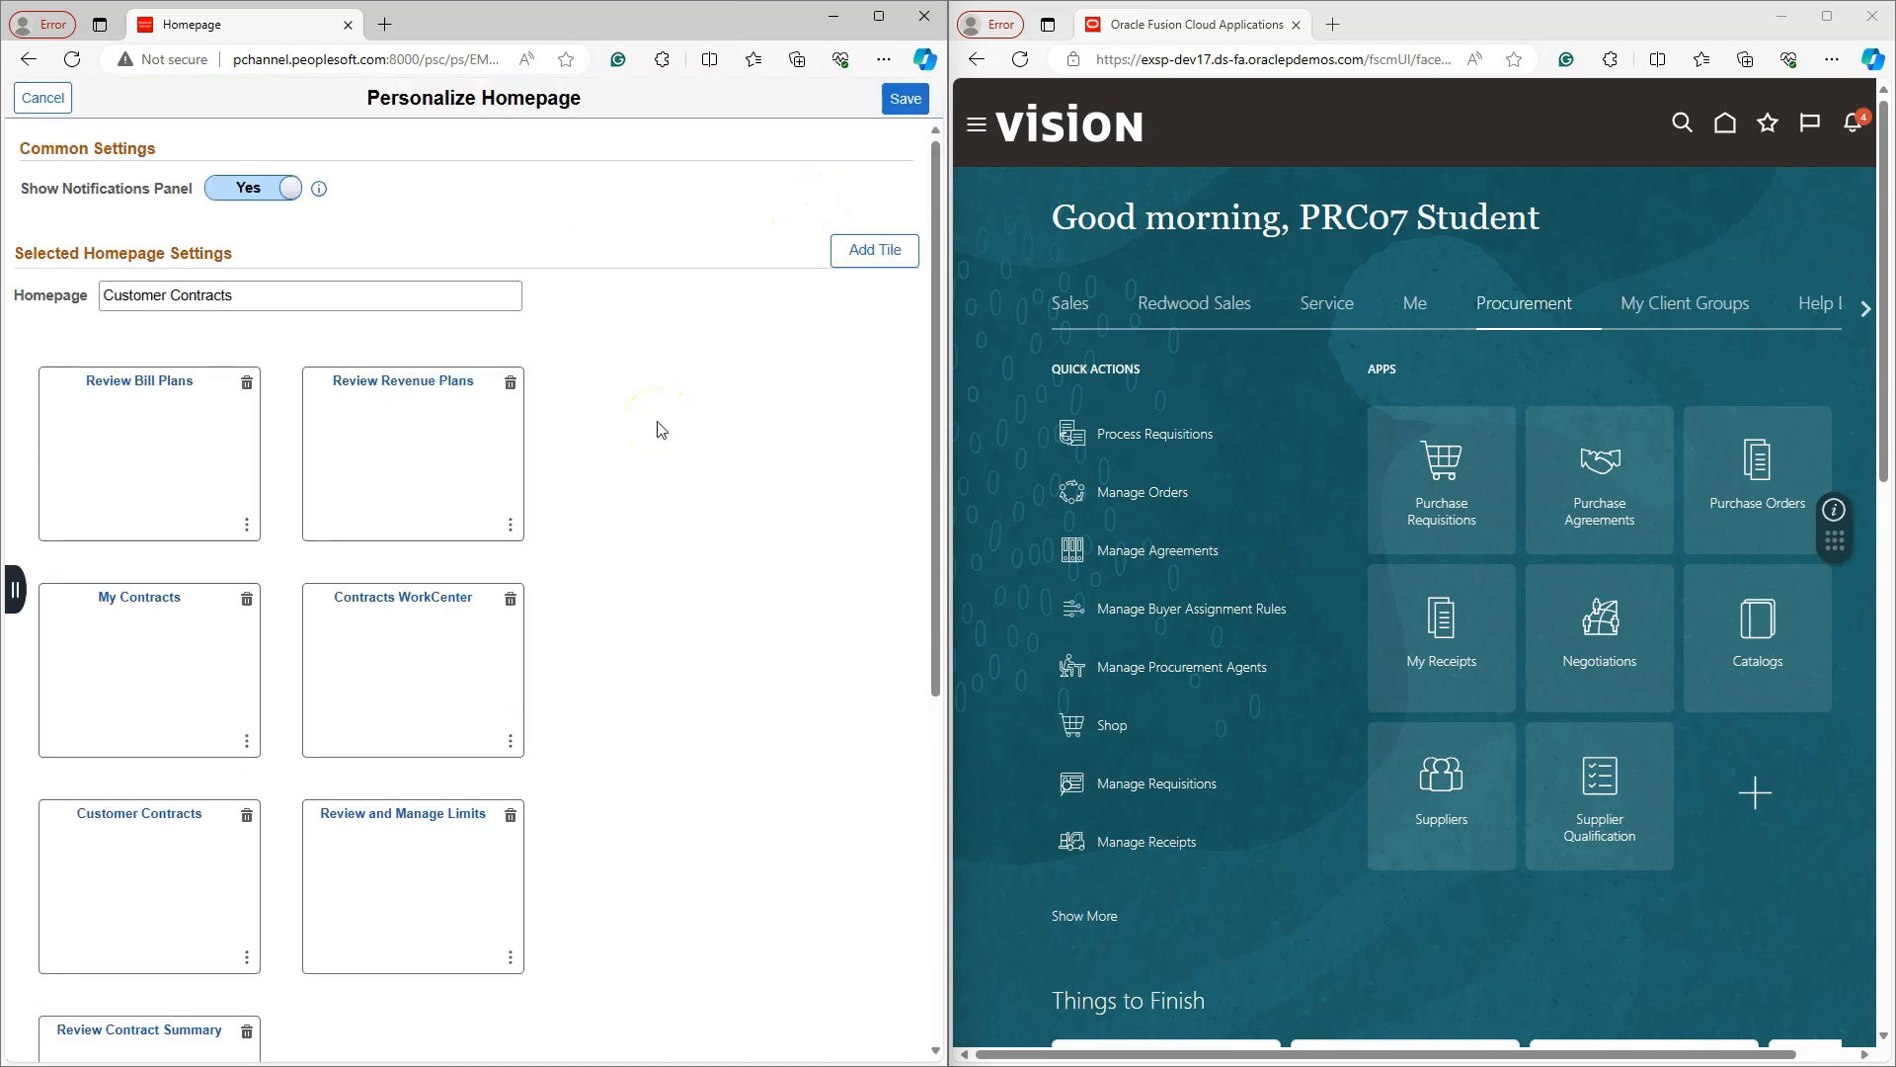
mouse_move(656, 436)
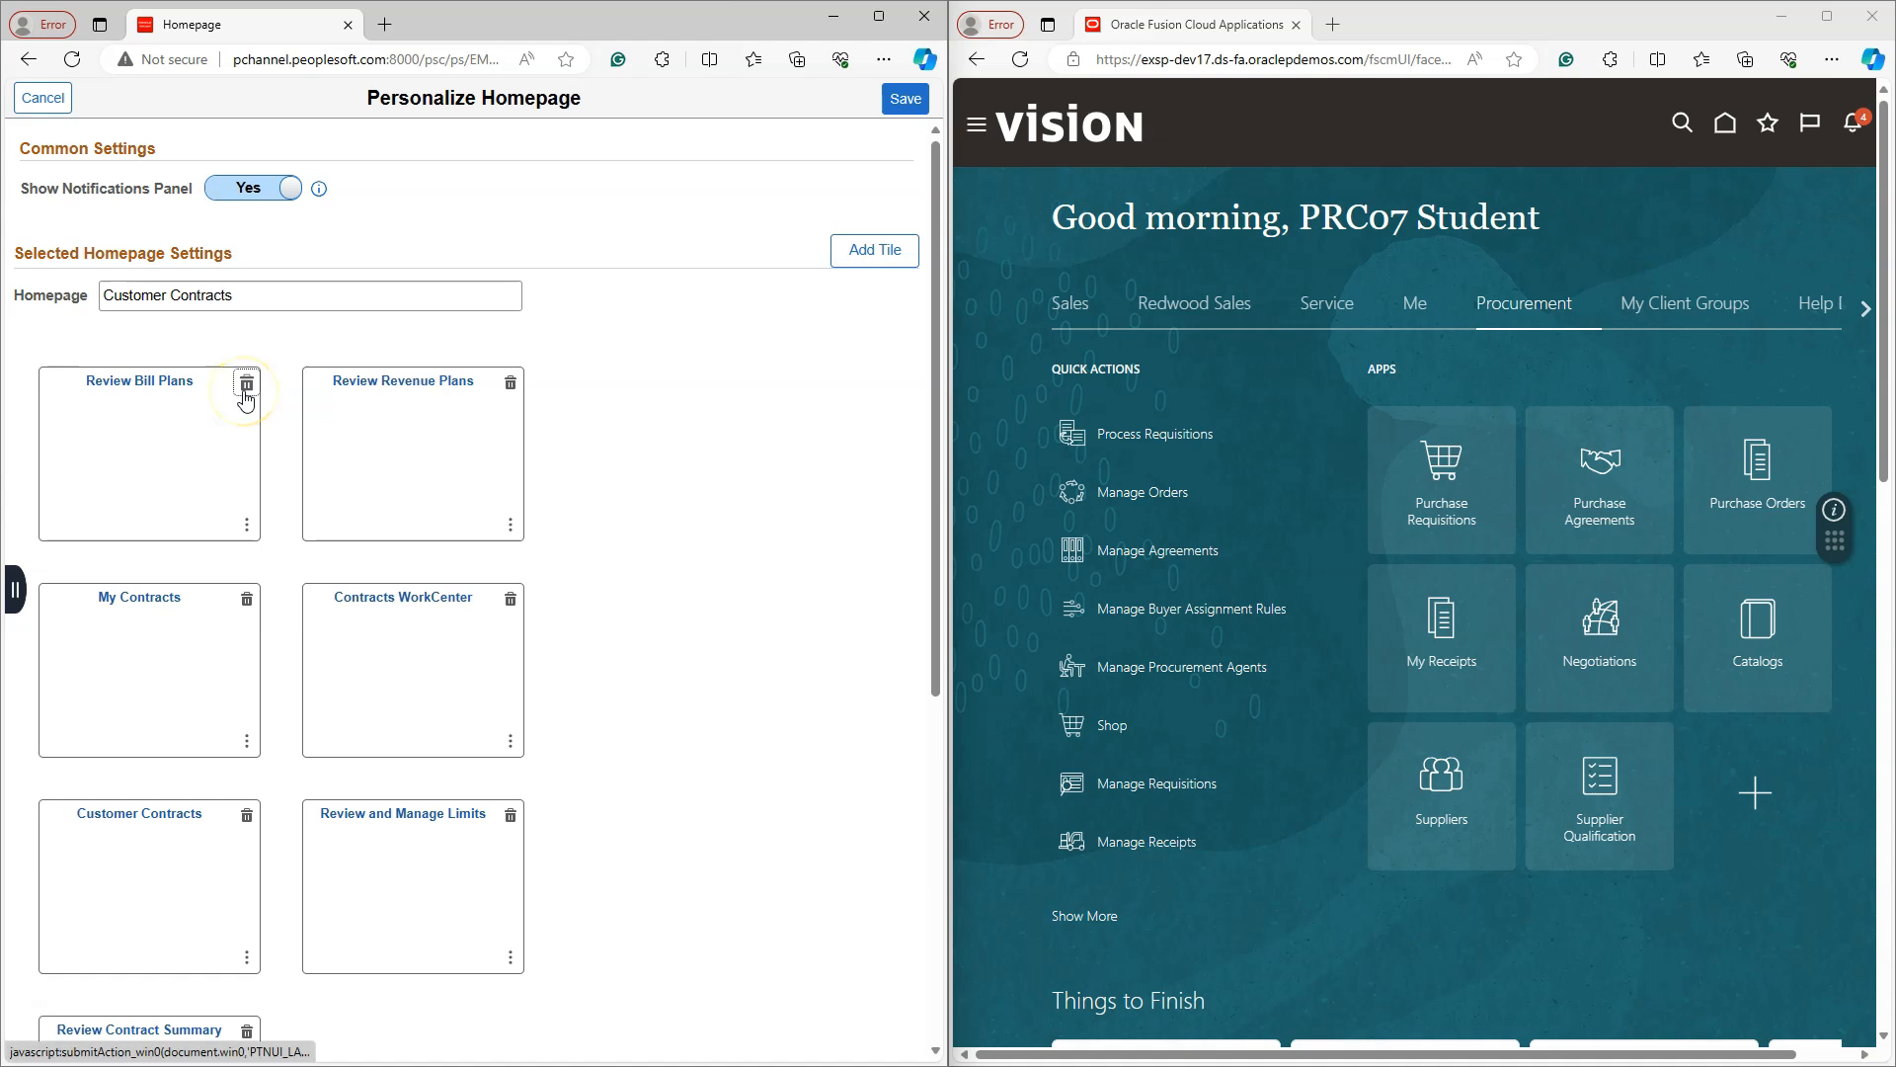
mouse_move(247, 383)
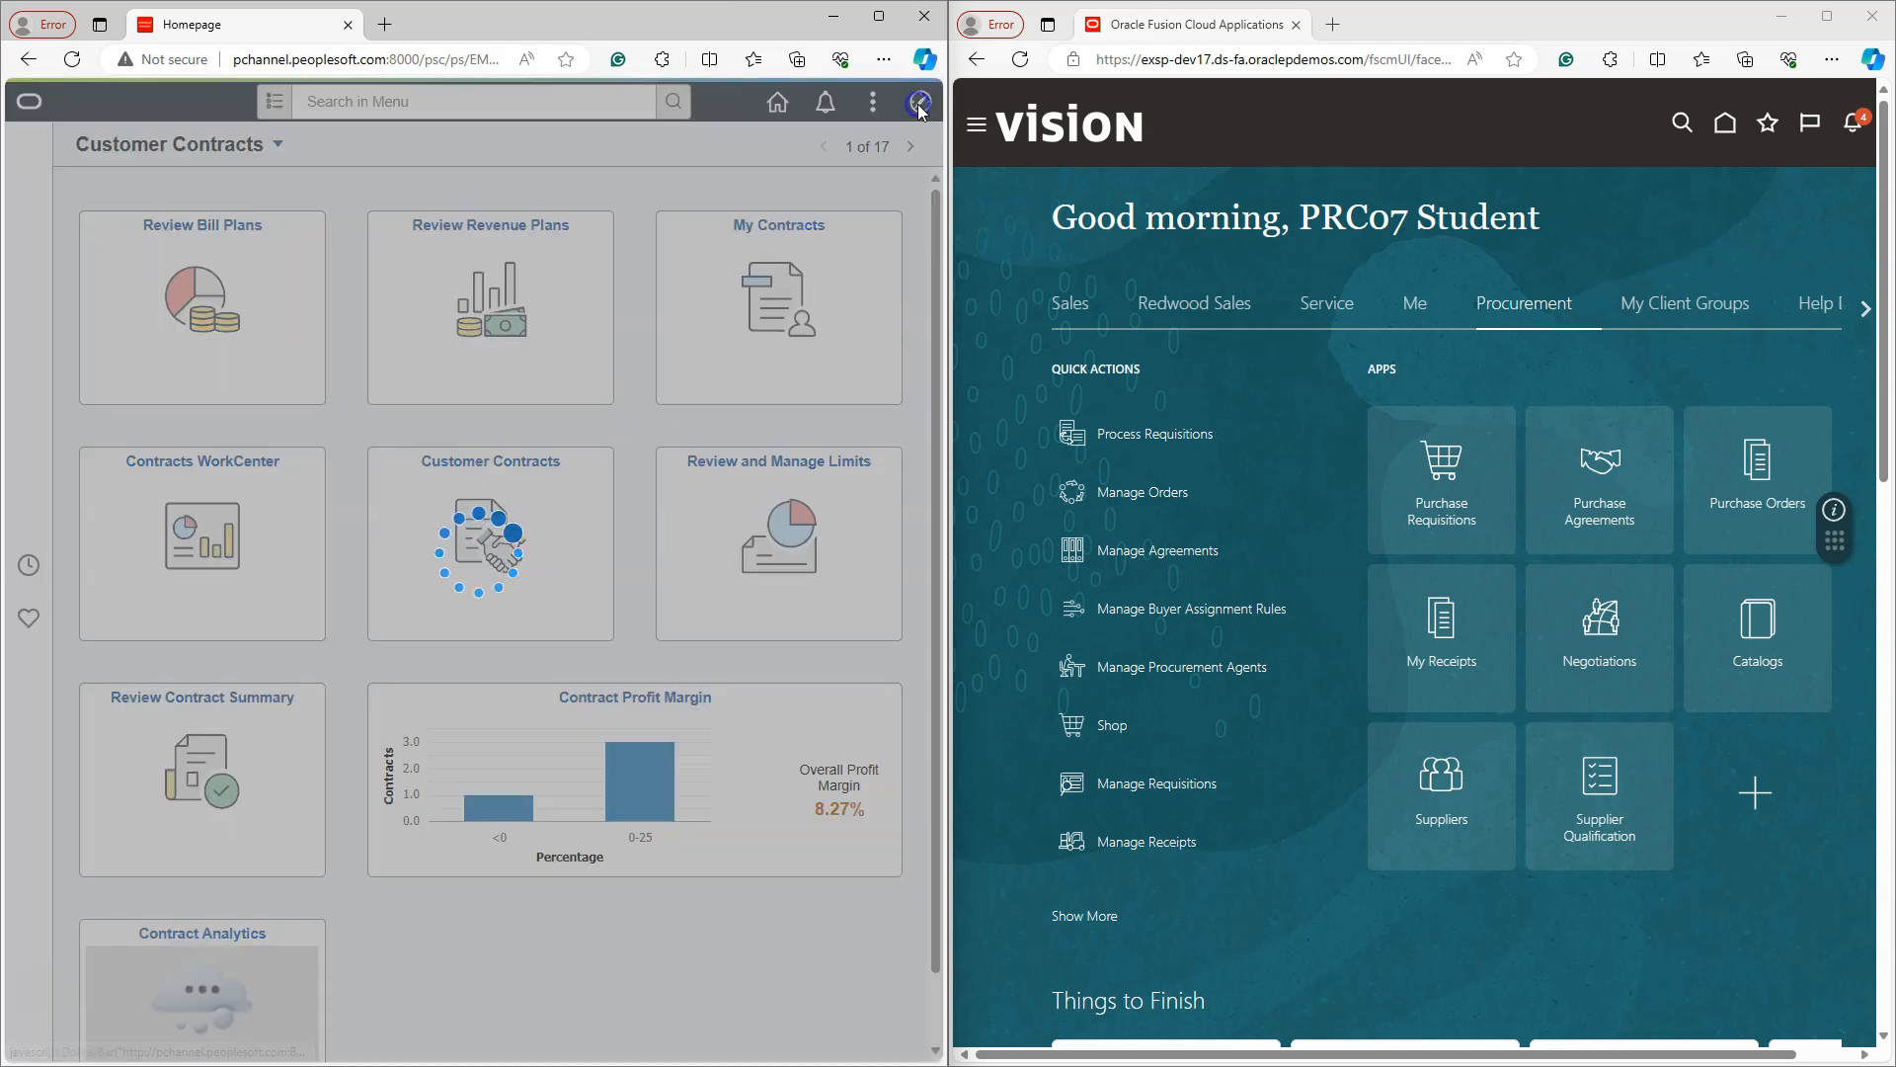
click(918, 103)
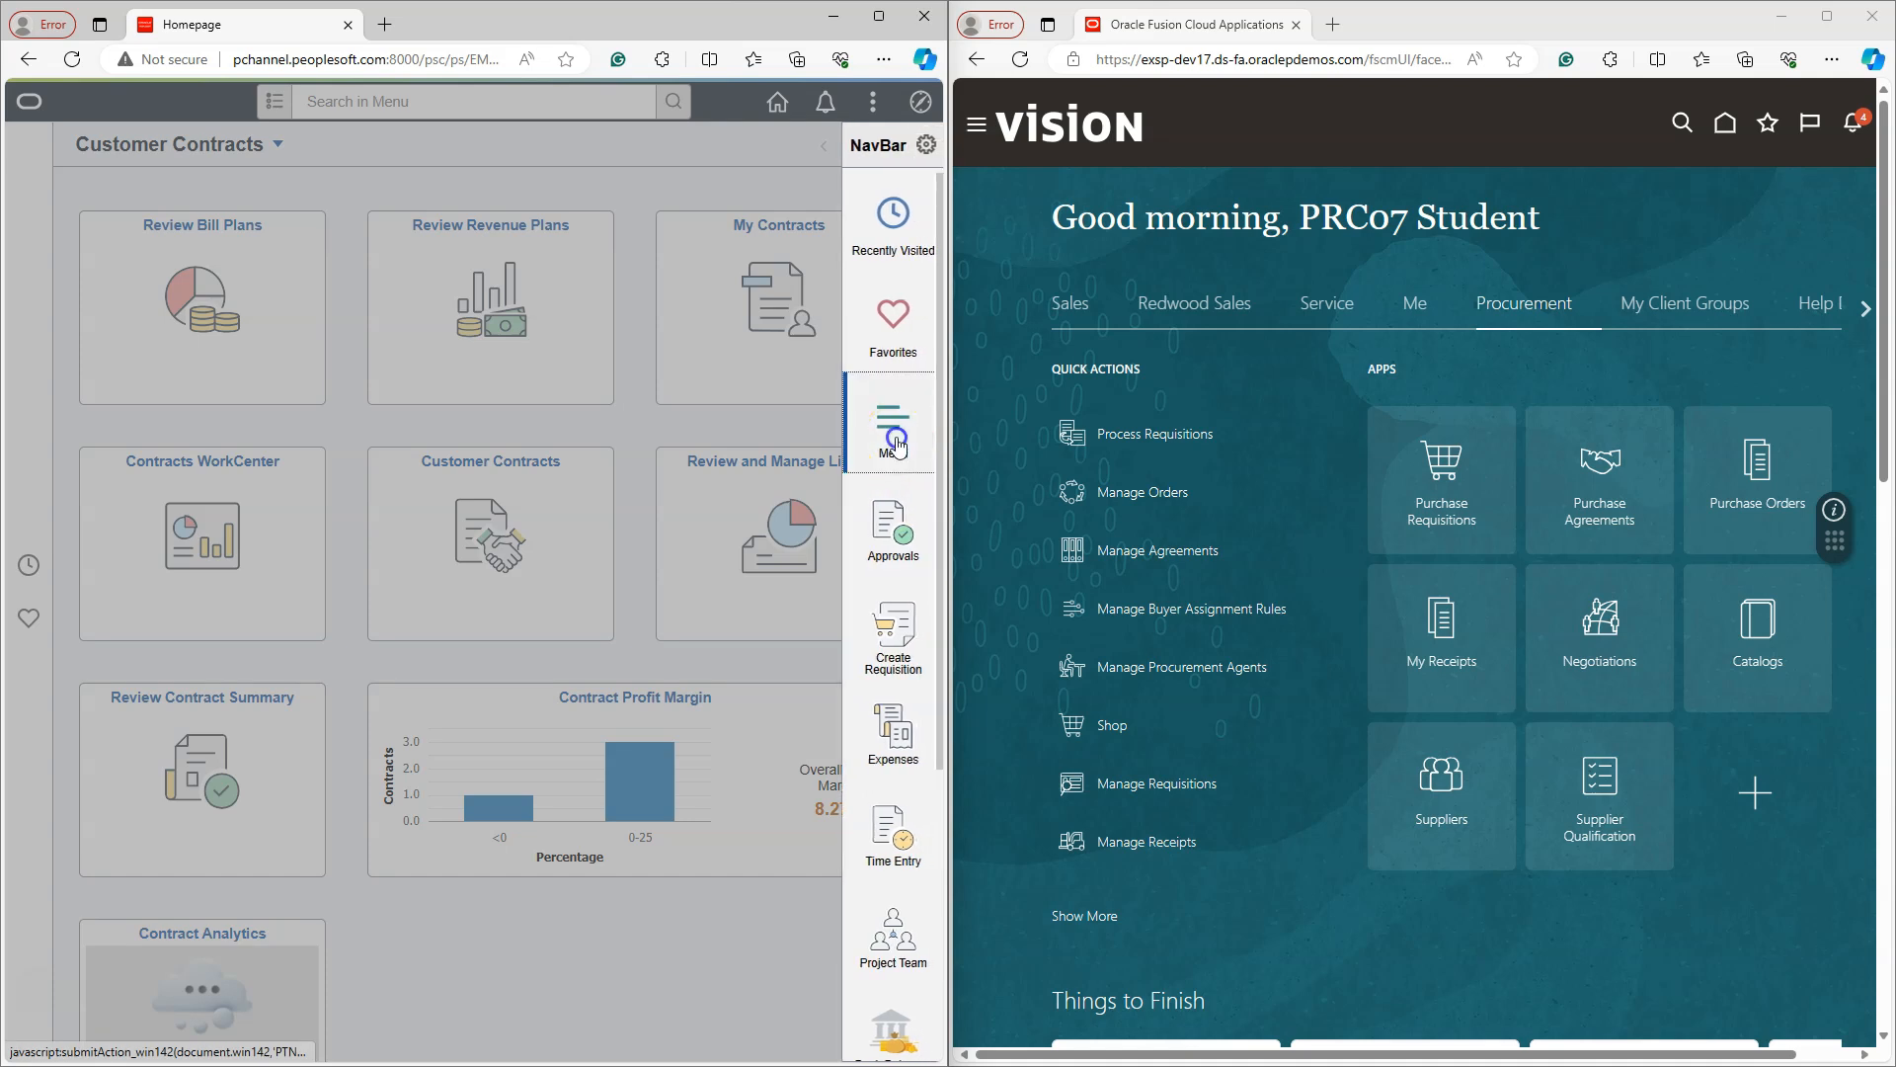
click(891, 419)
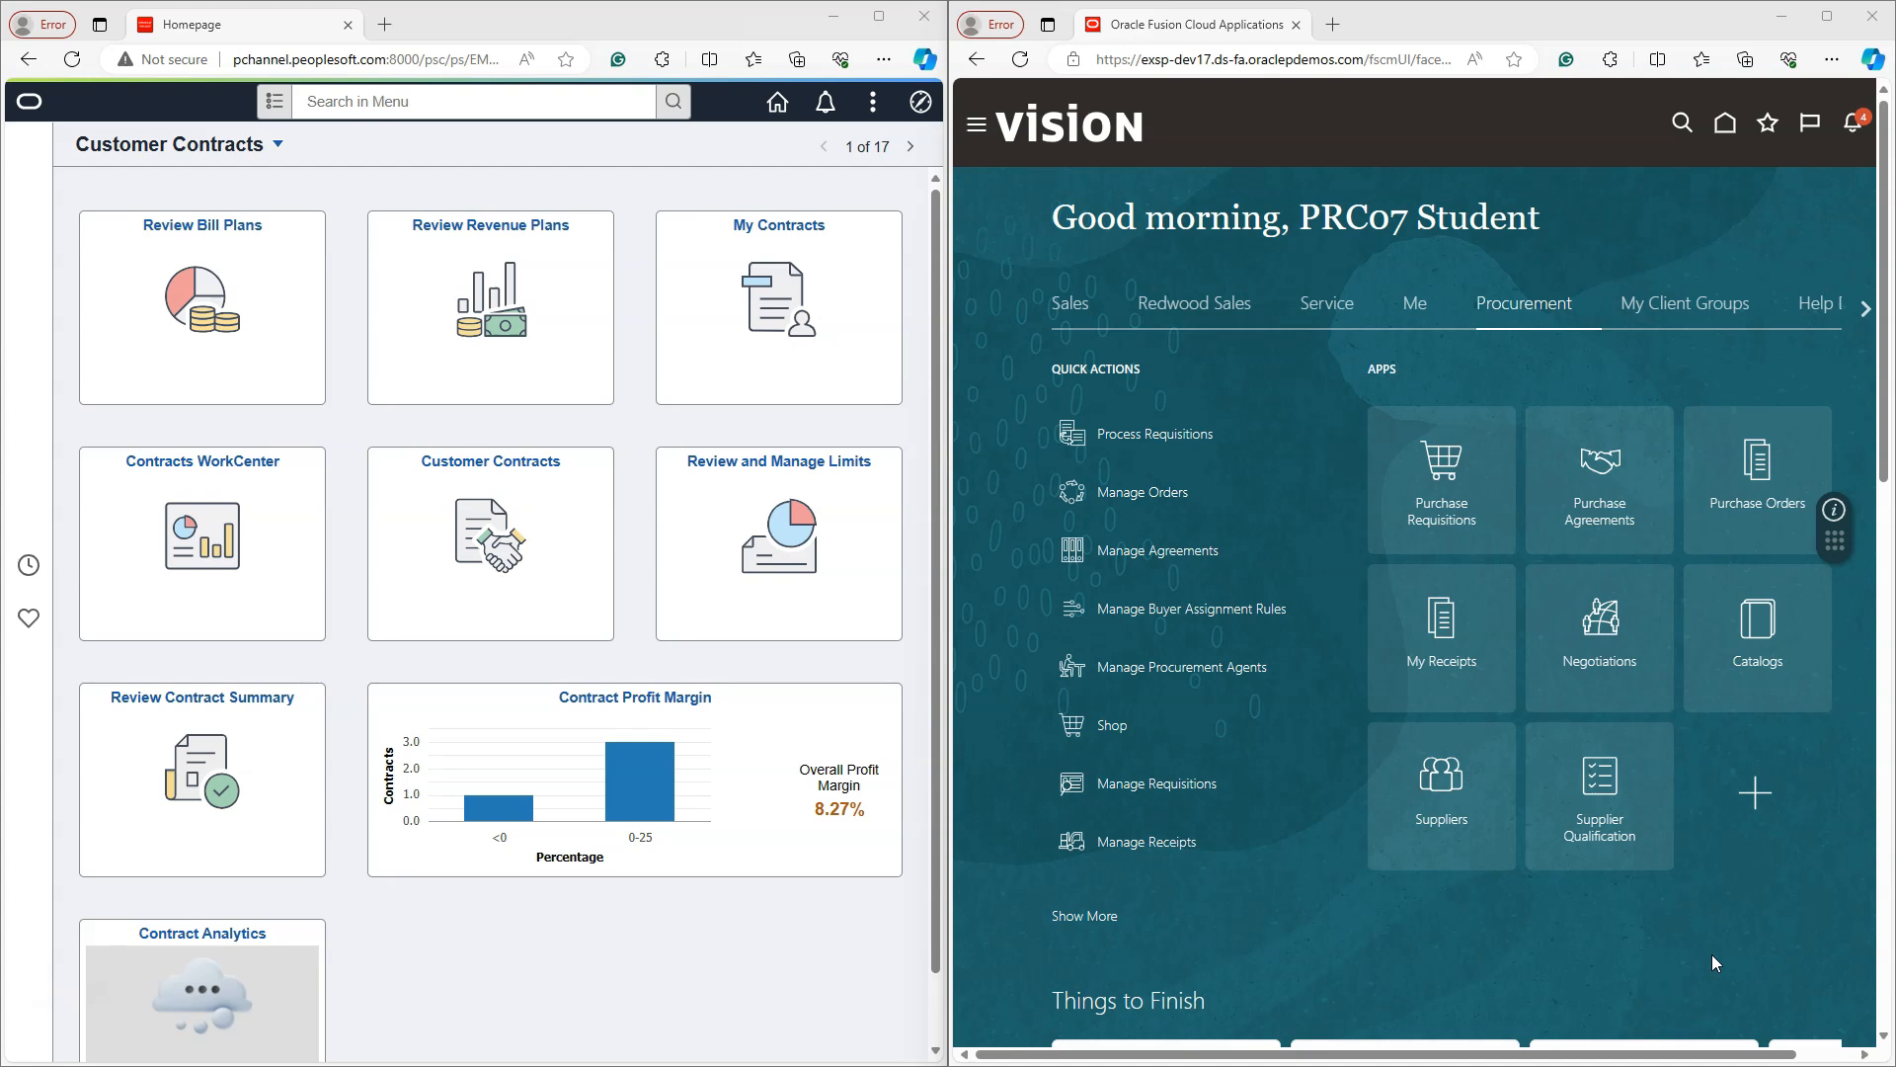
mouse_move(1794, 775)
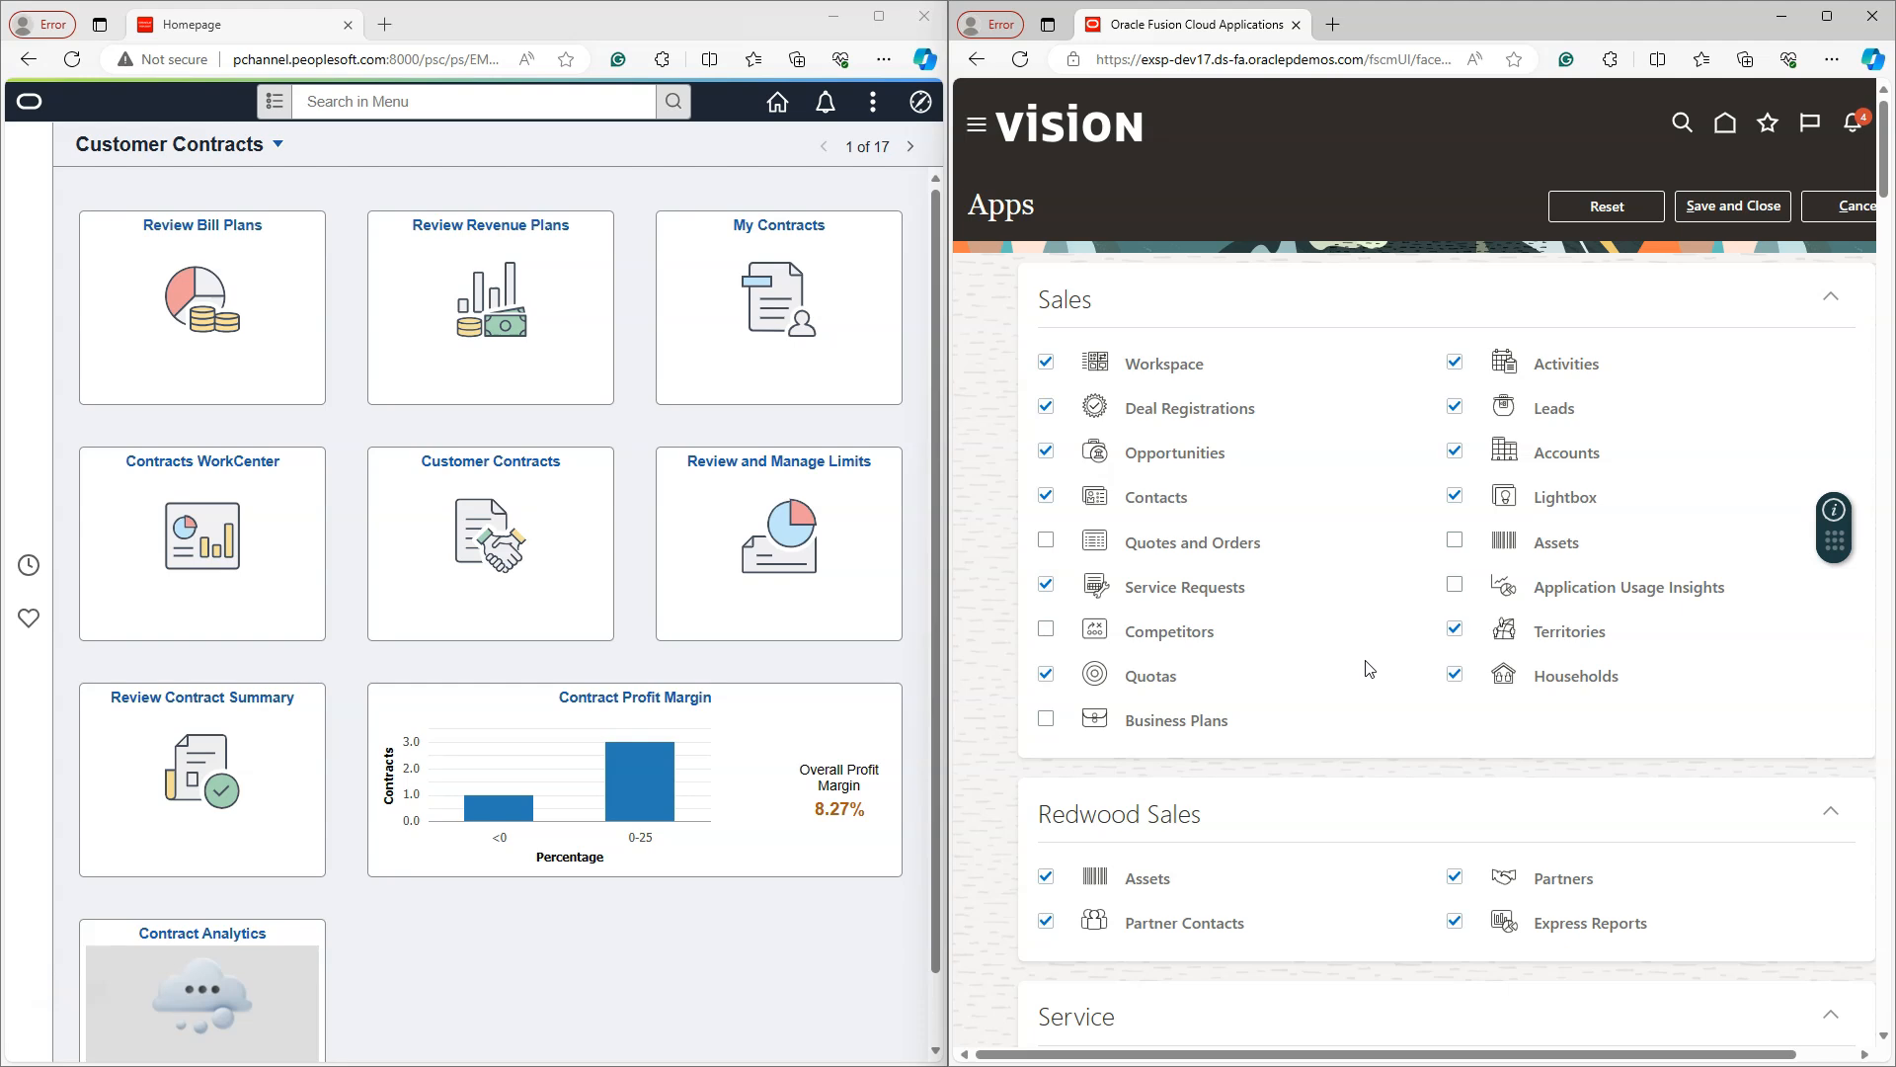
- Scroll through the Apps personalization groups to reach the Procurement apps list
scroll(down, 3)
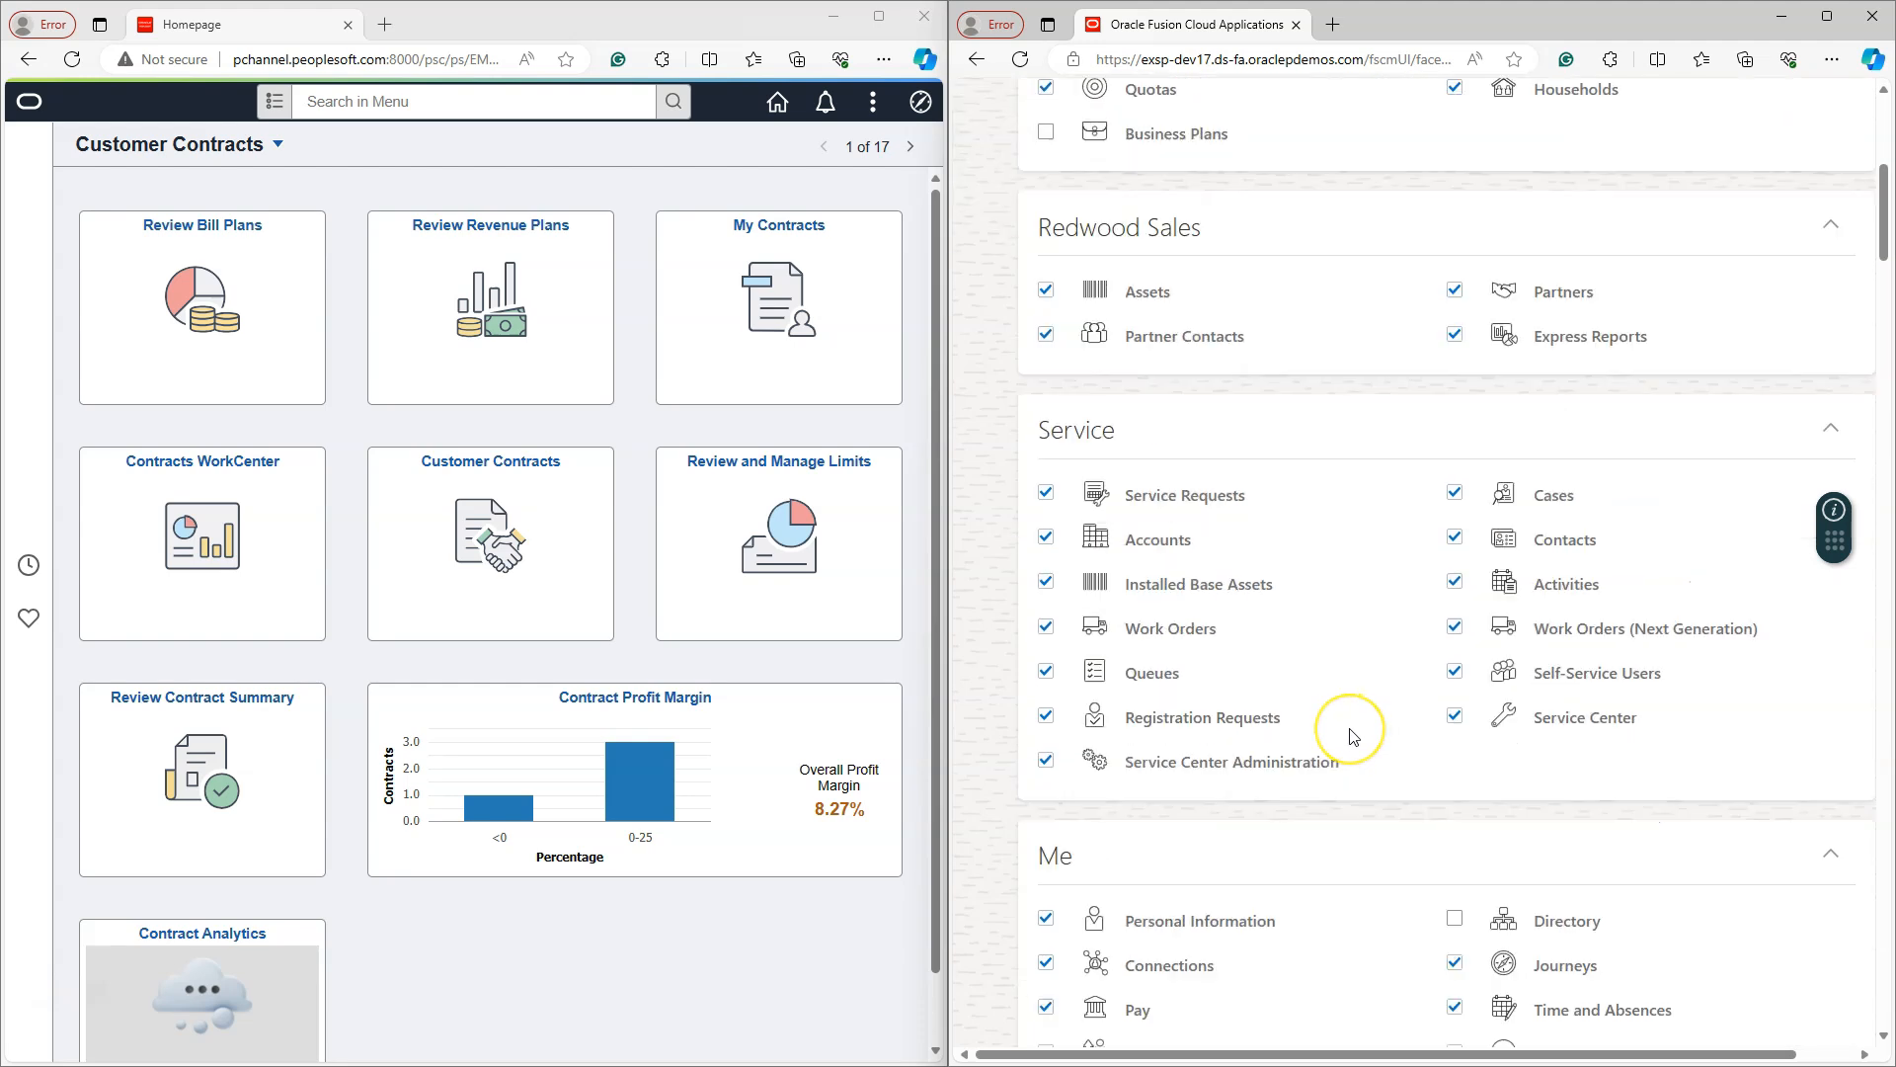
scroll(down, 3)
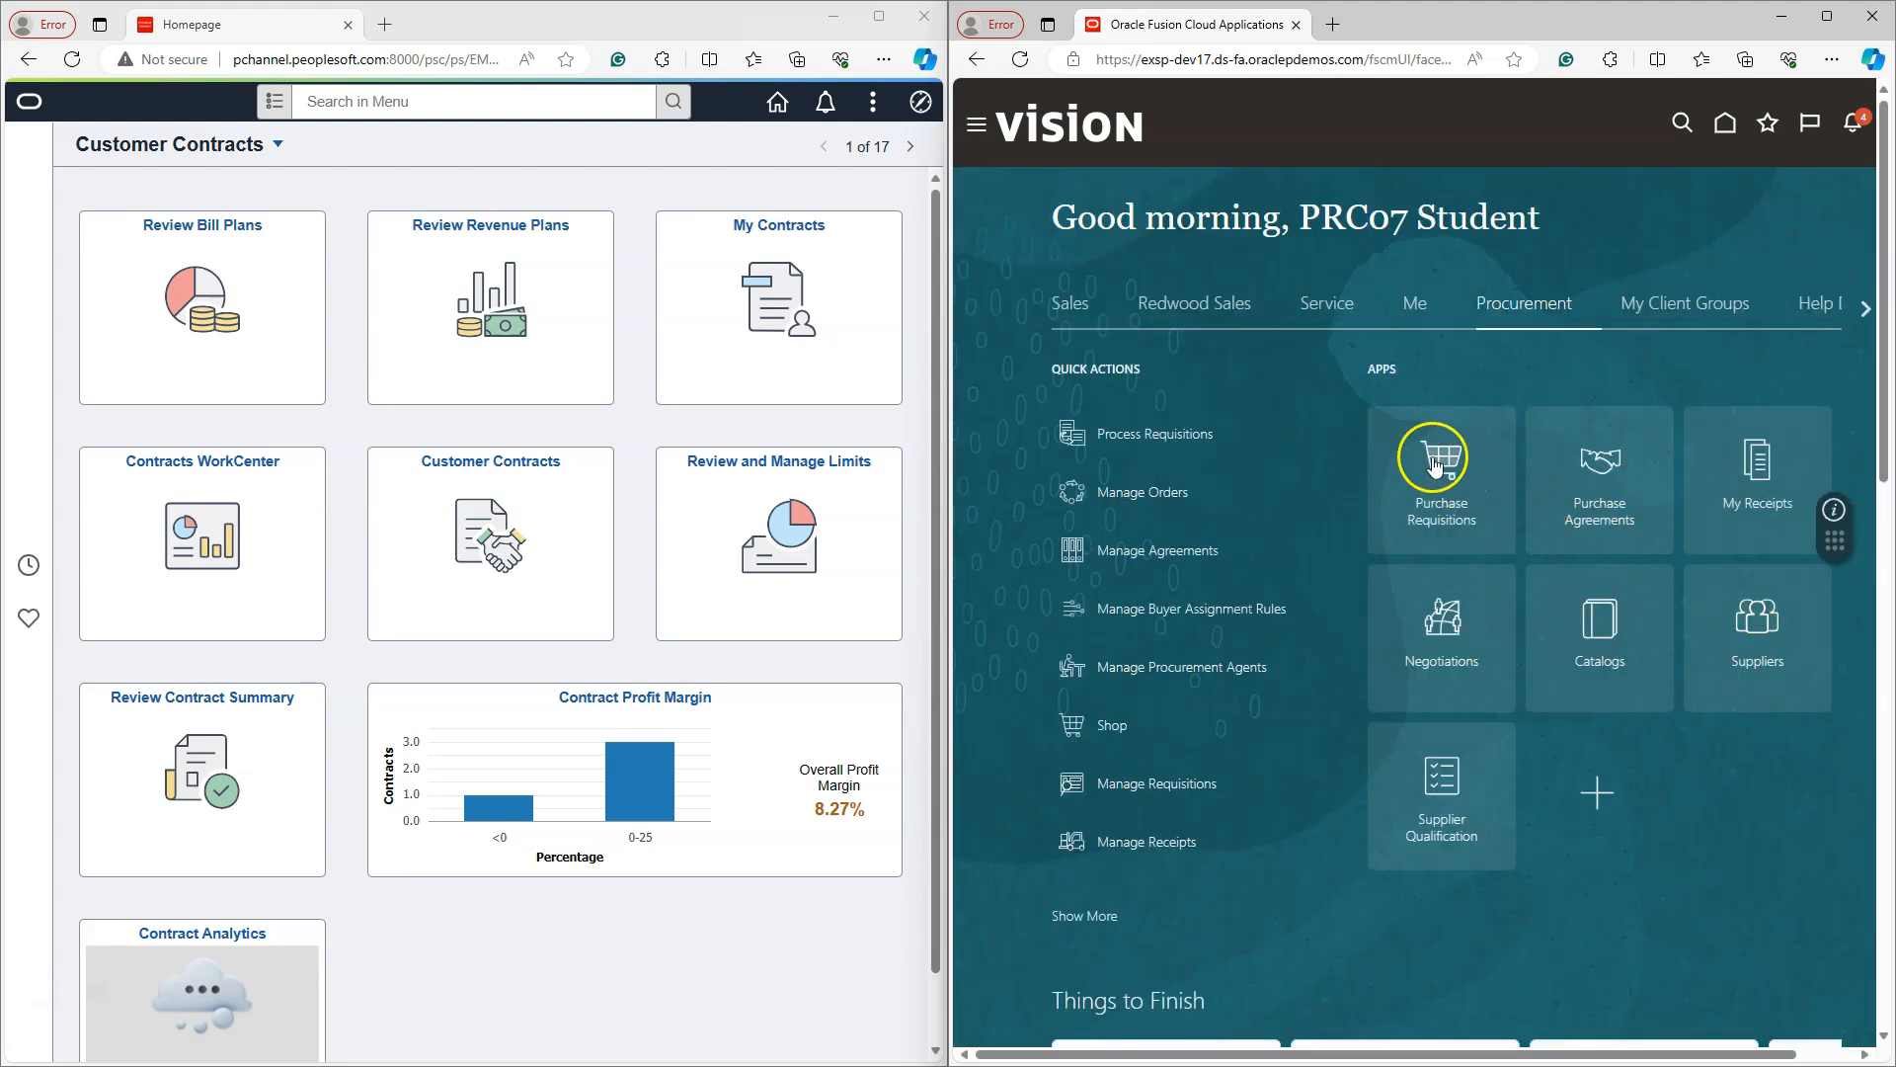
mouse_move(1715, 549)
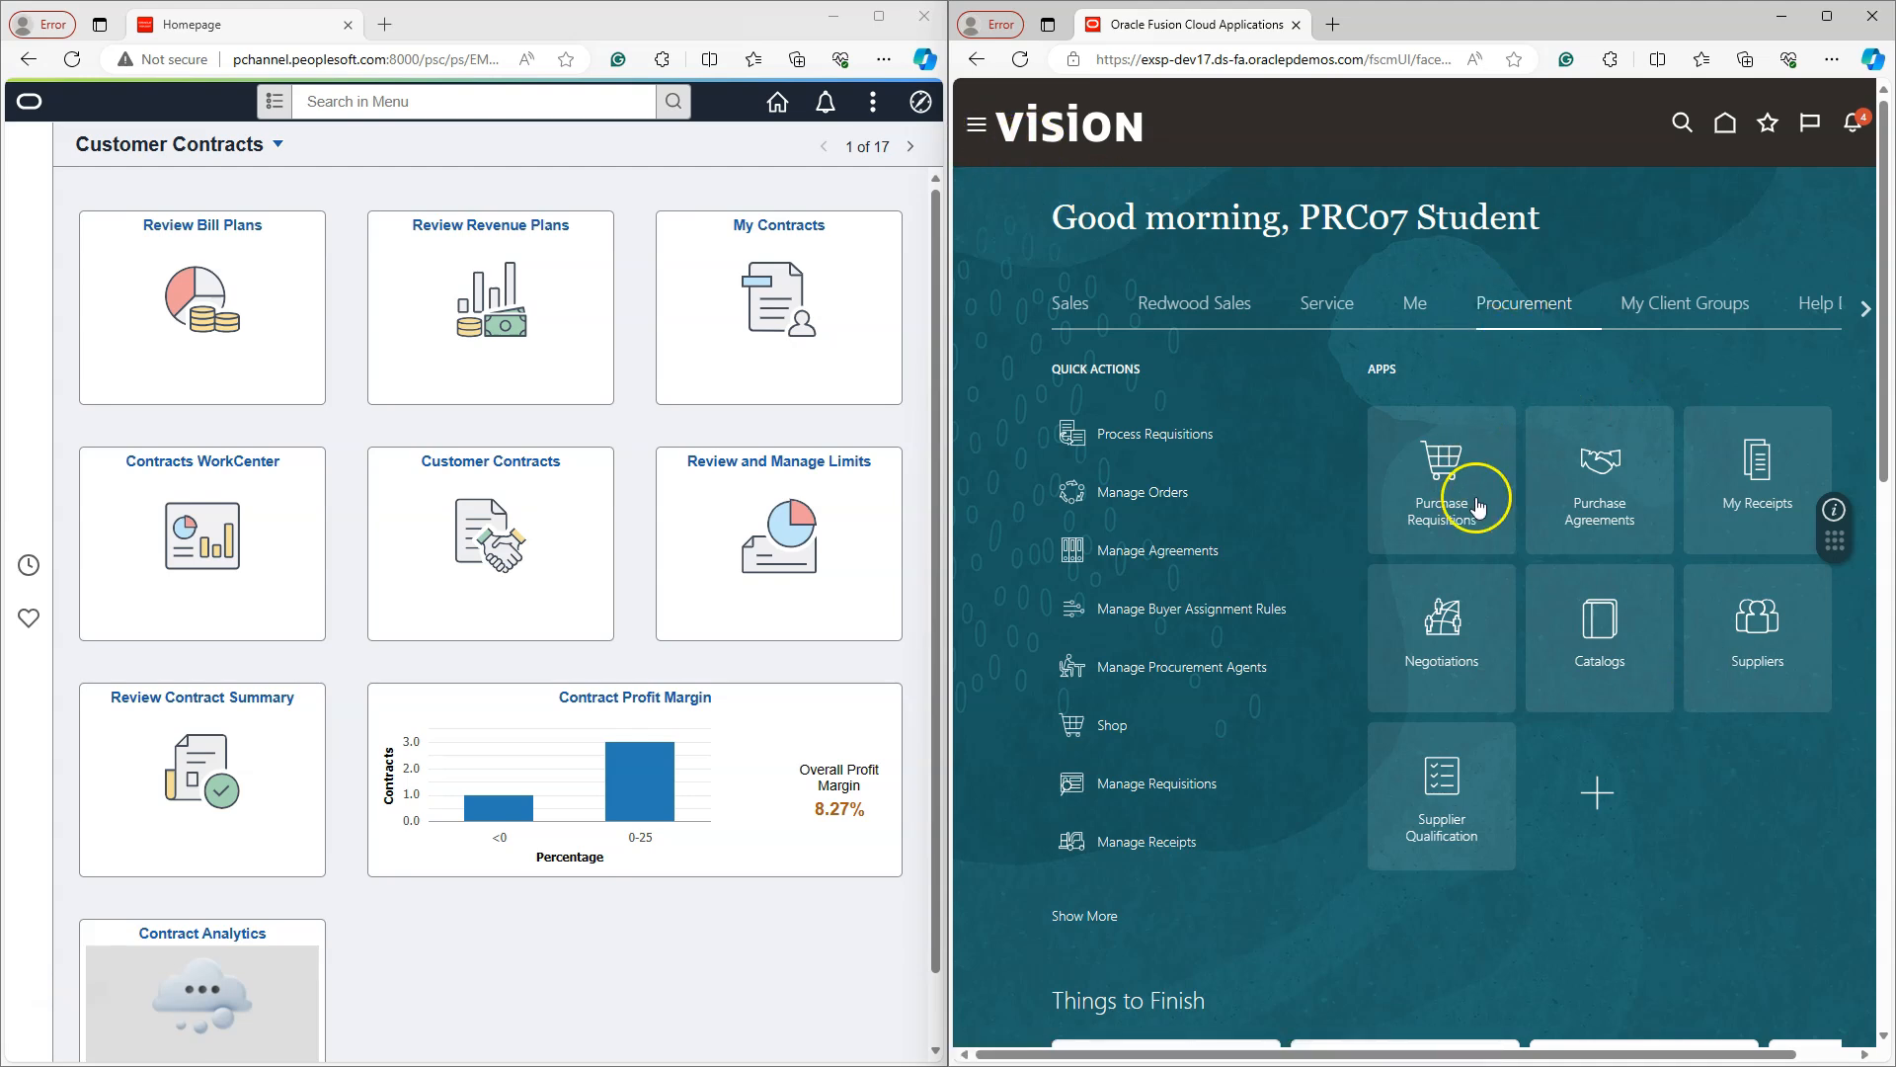
- Expand Procurement in the Fusion Navigator, listing Purchase Orders, Purchase Requisitions and Suppliers
click(976, 123)
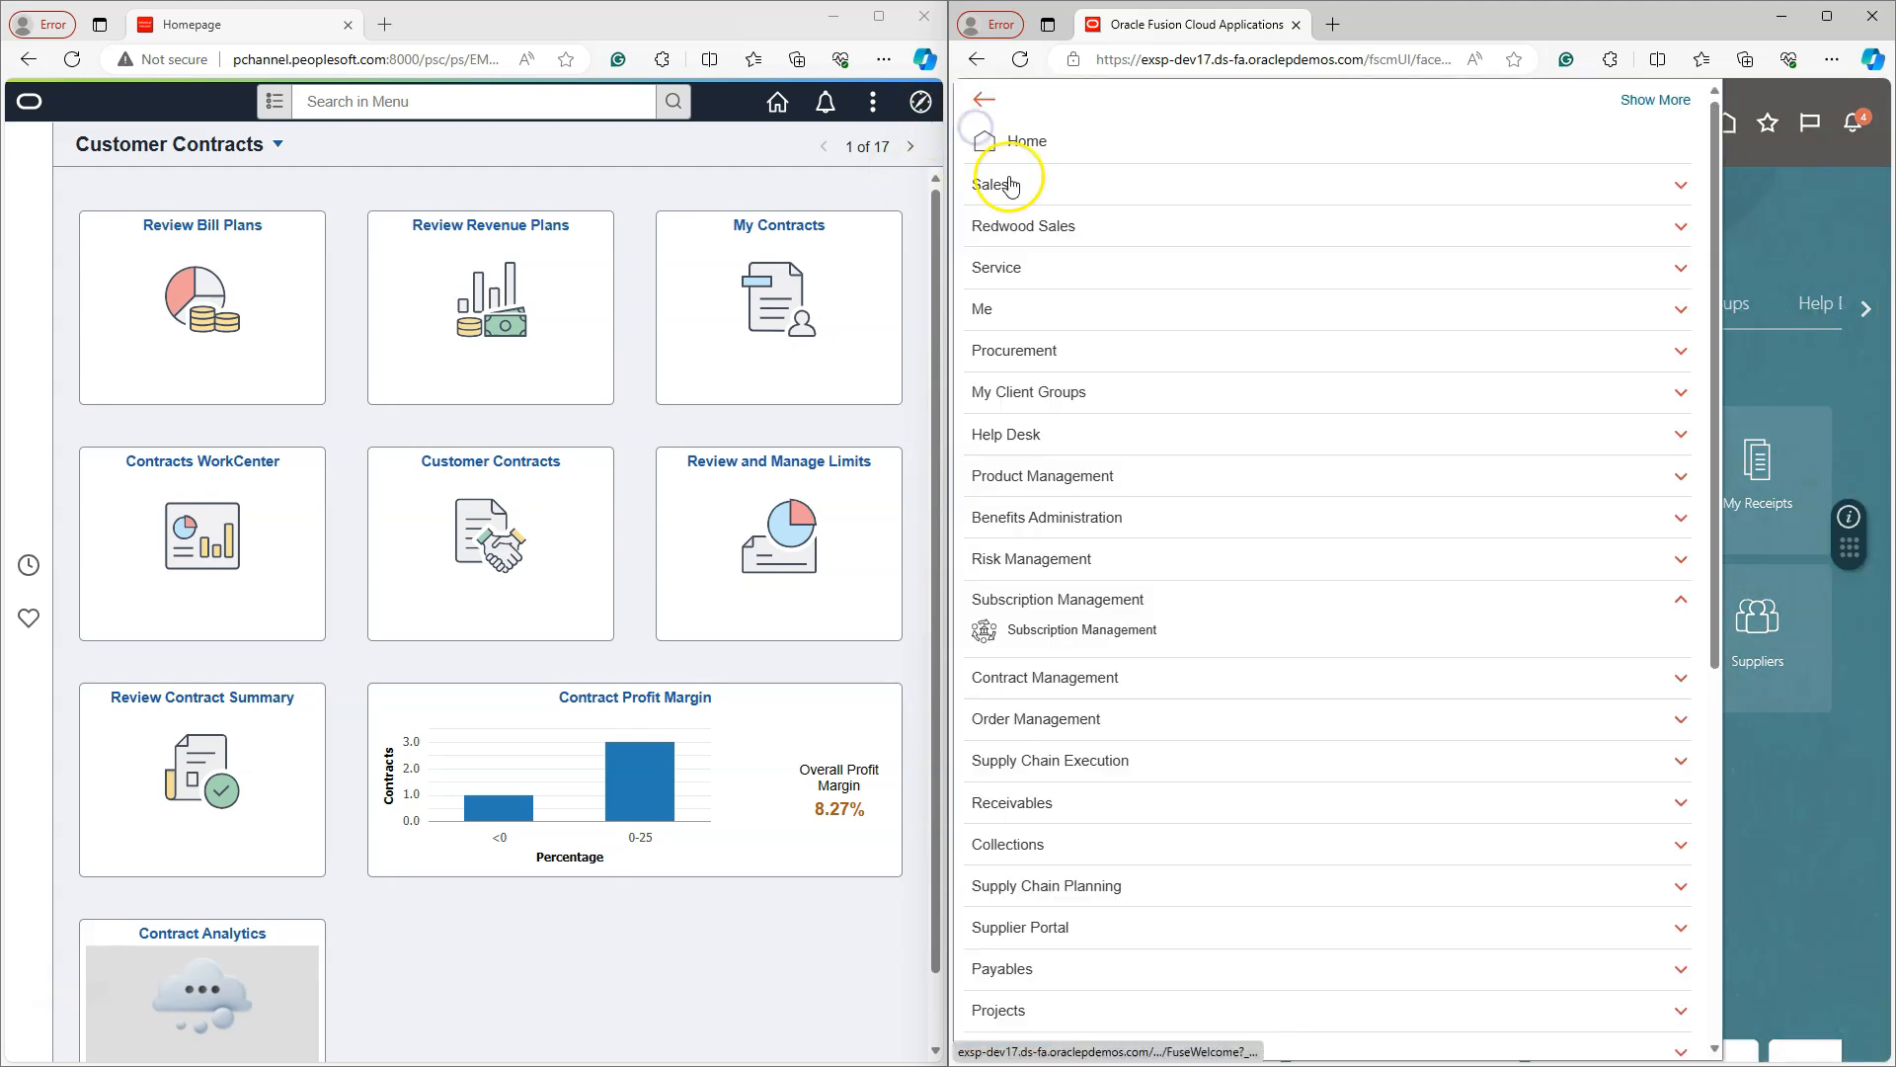
click(1013, 350)
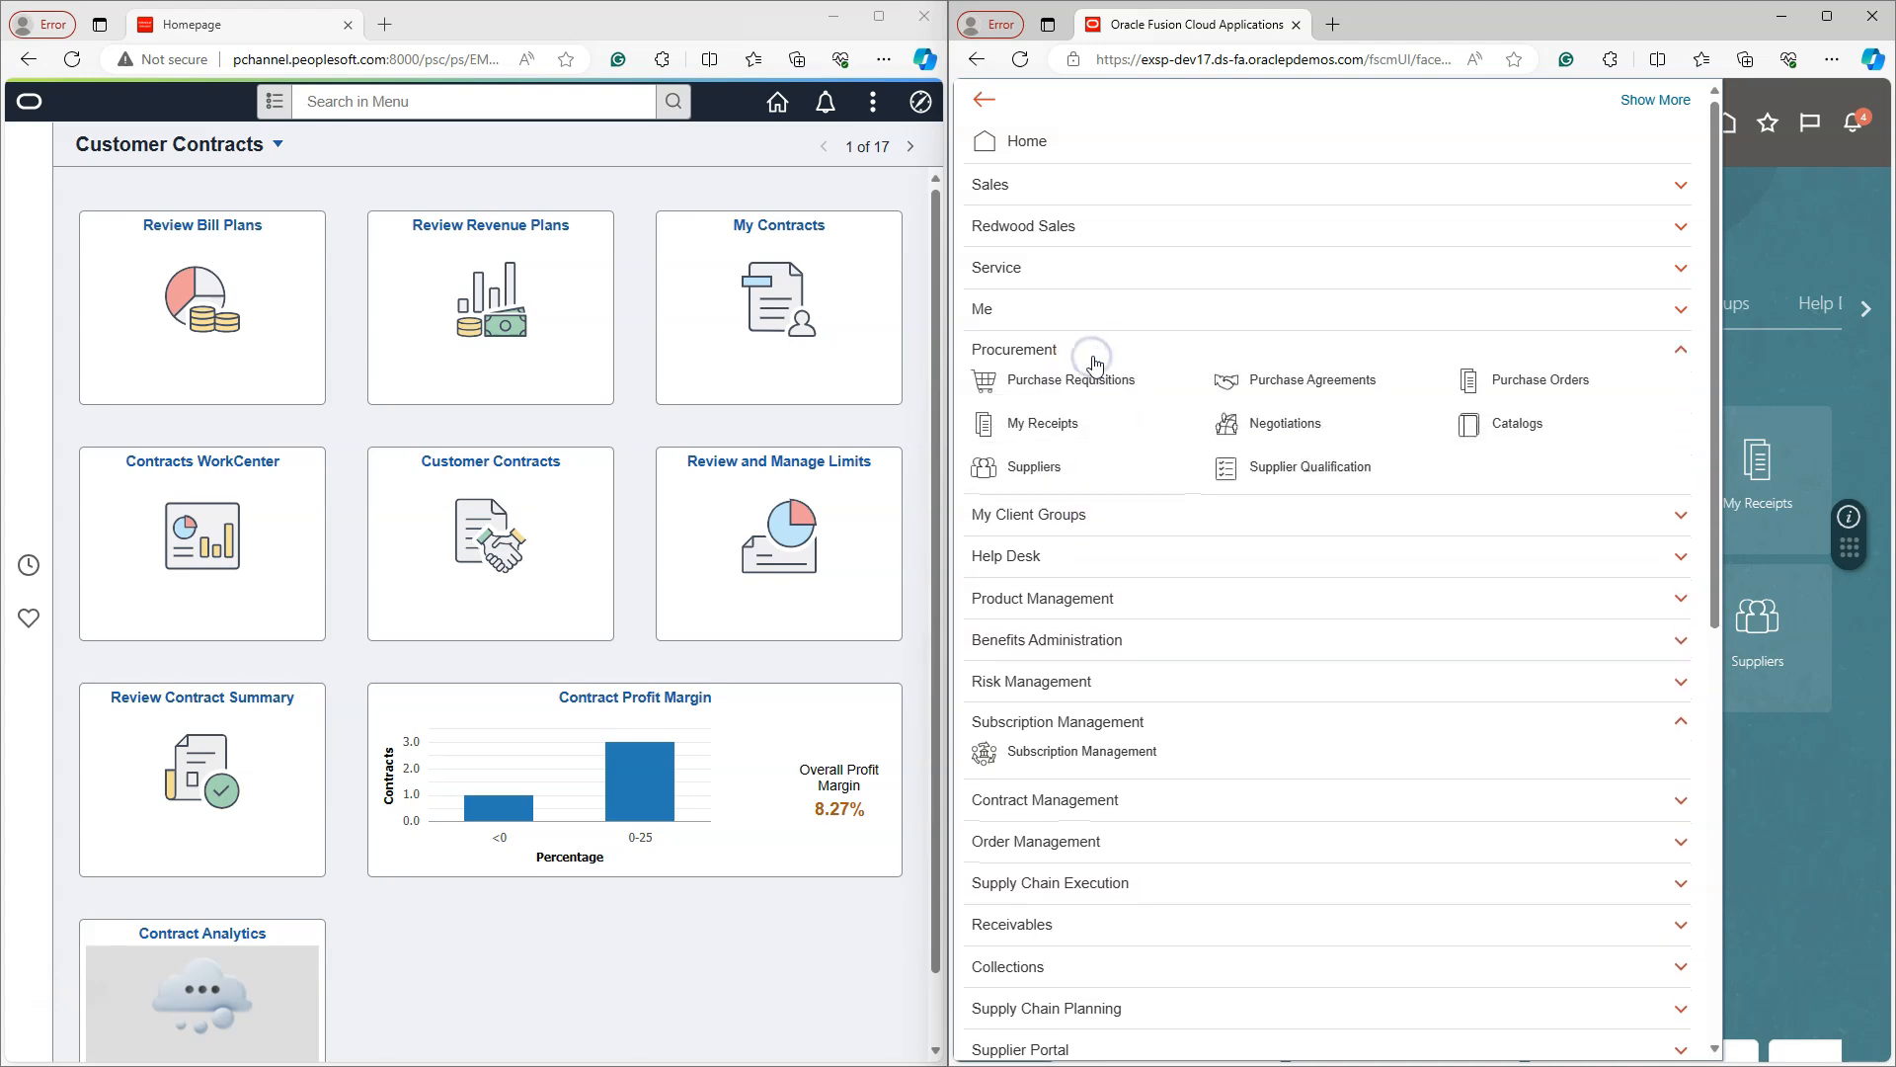
mouse_move(1529, 384)
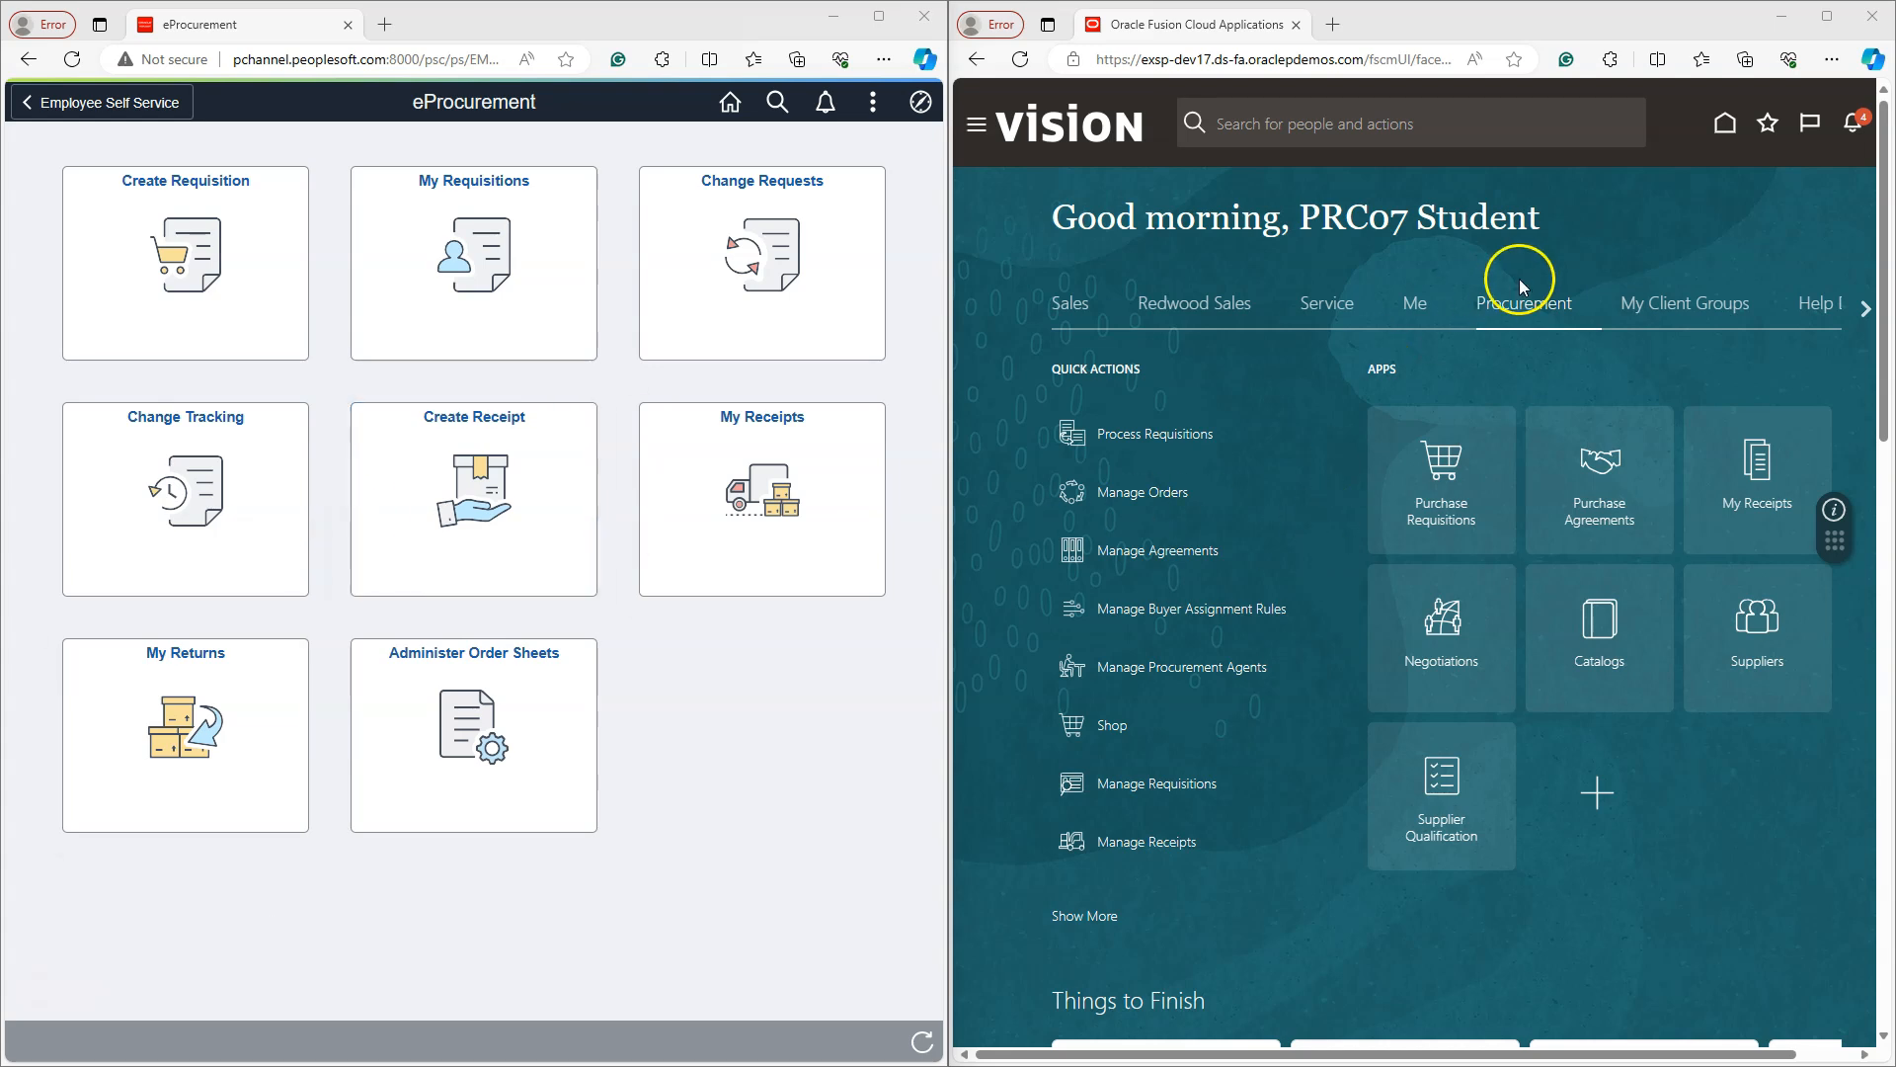
mouse_move(1545, 322)
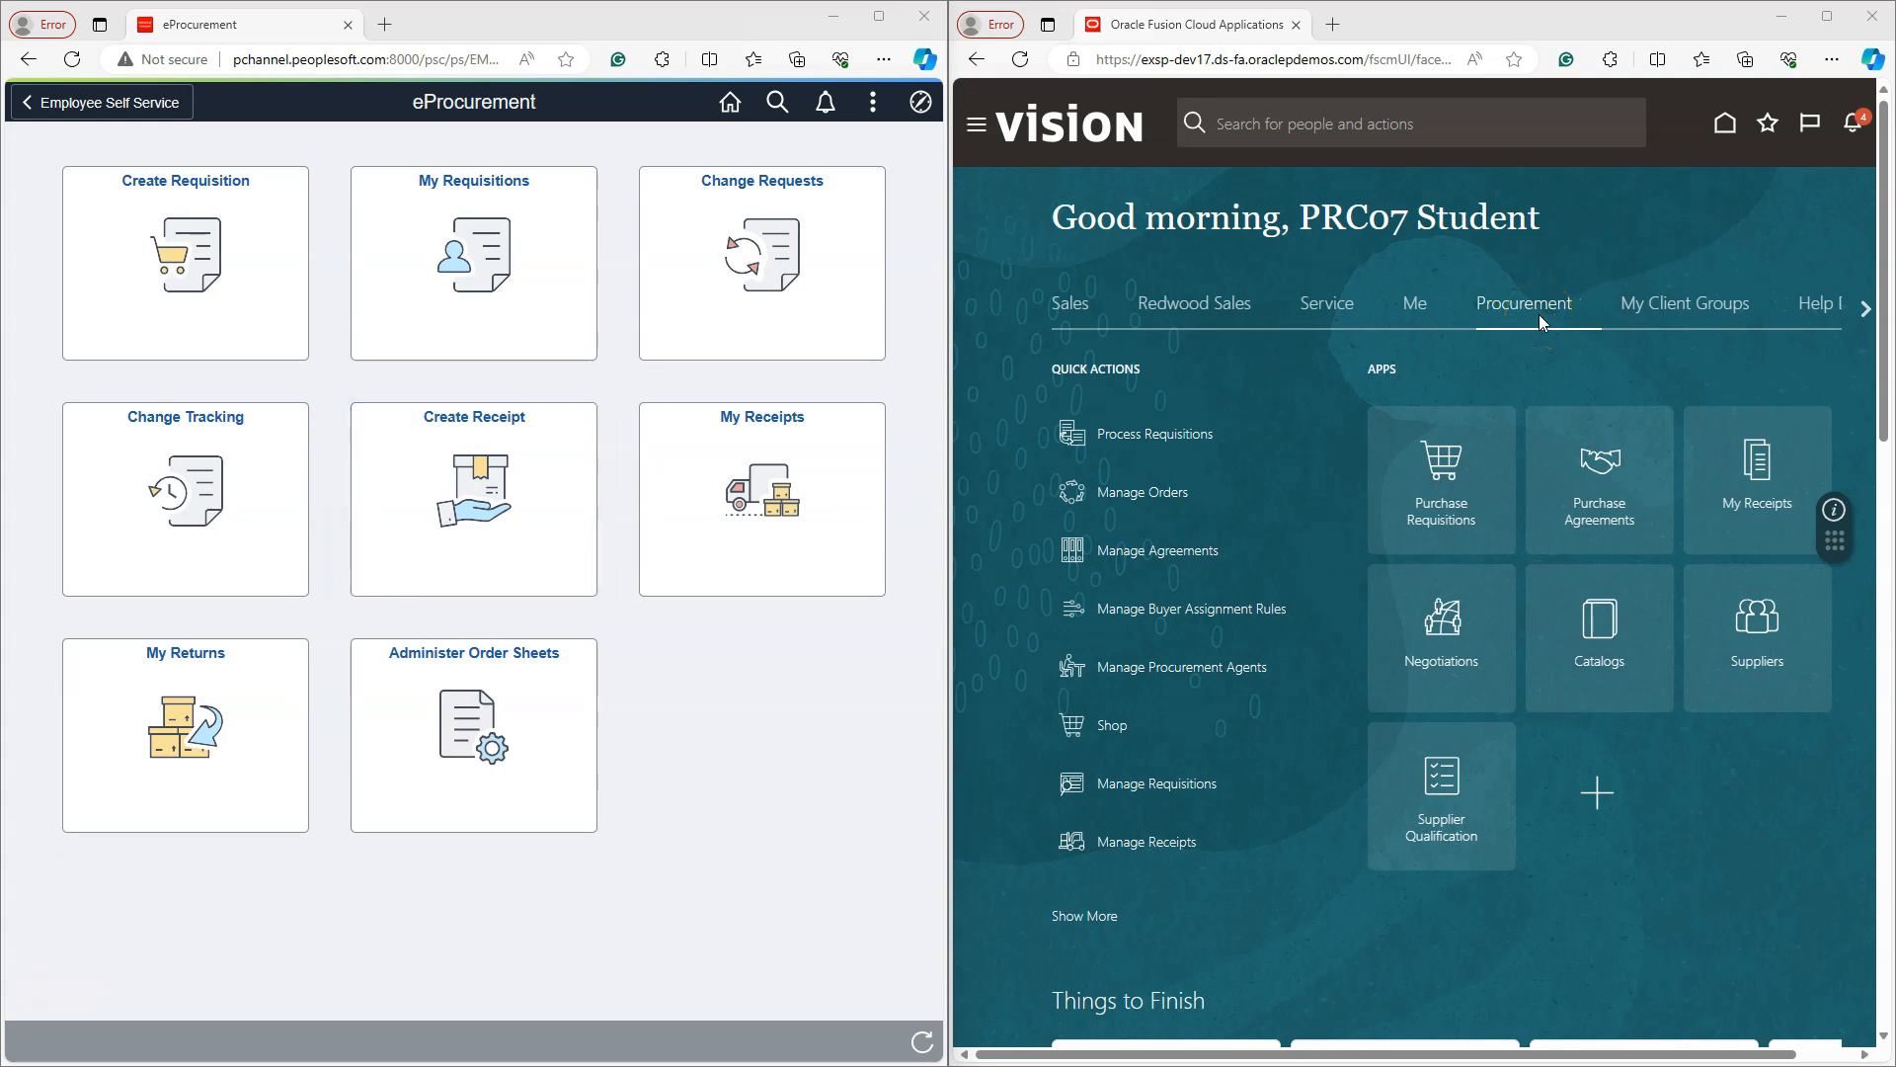
click(1446, 500)
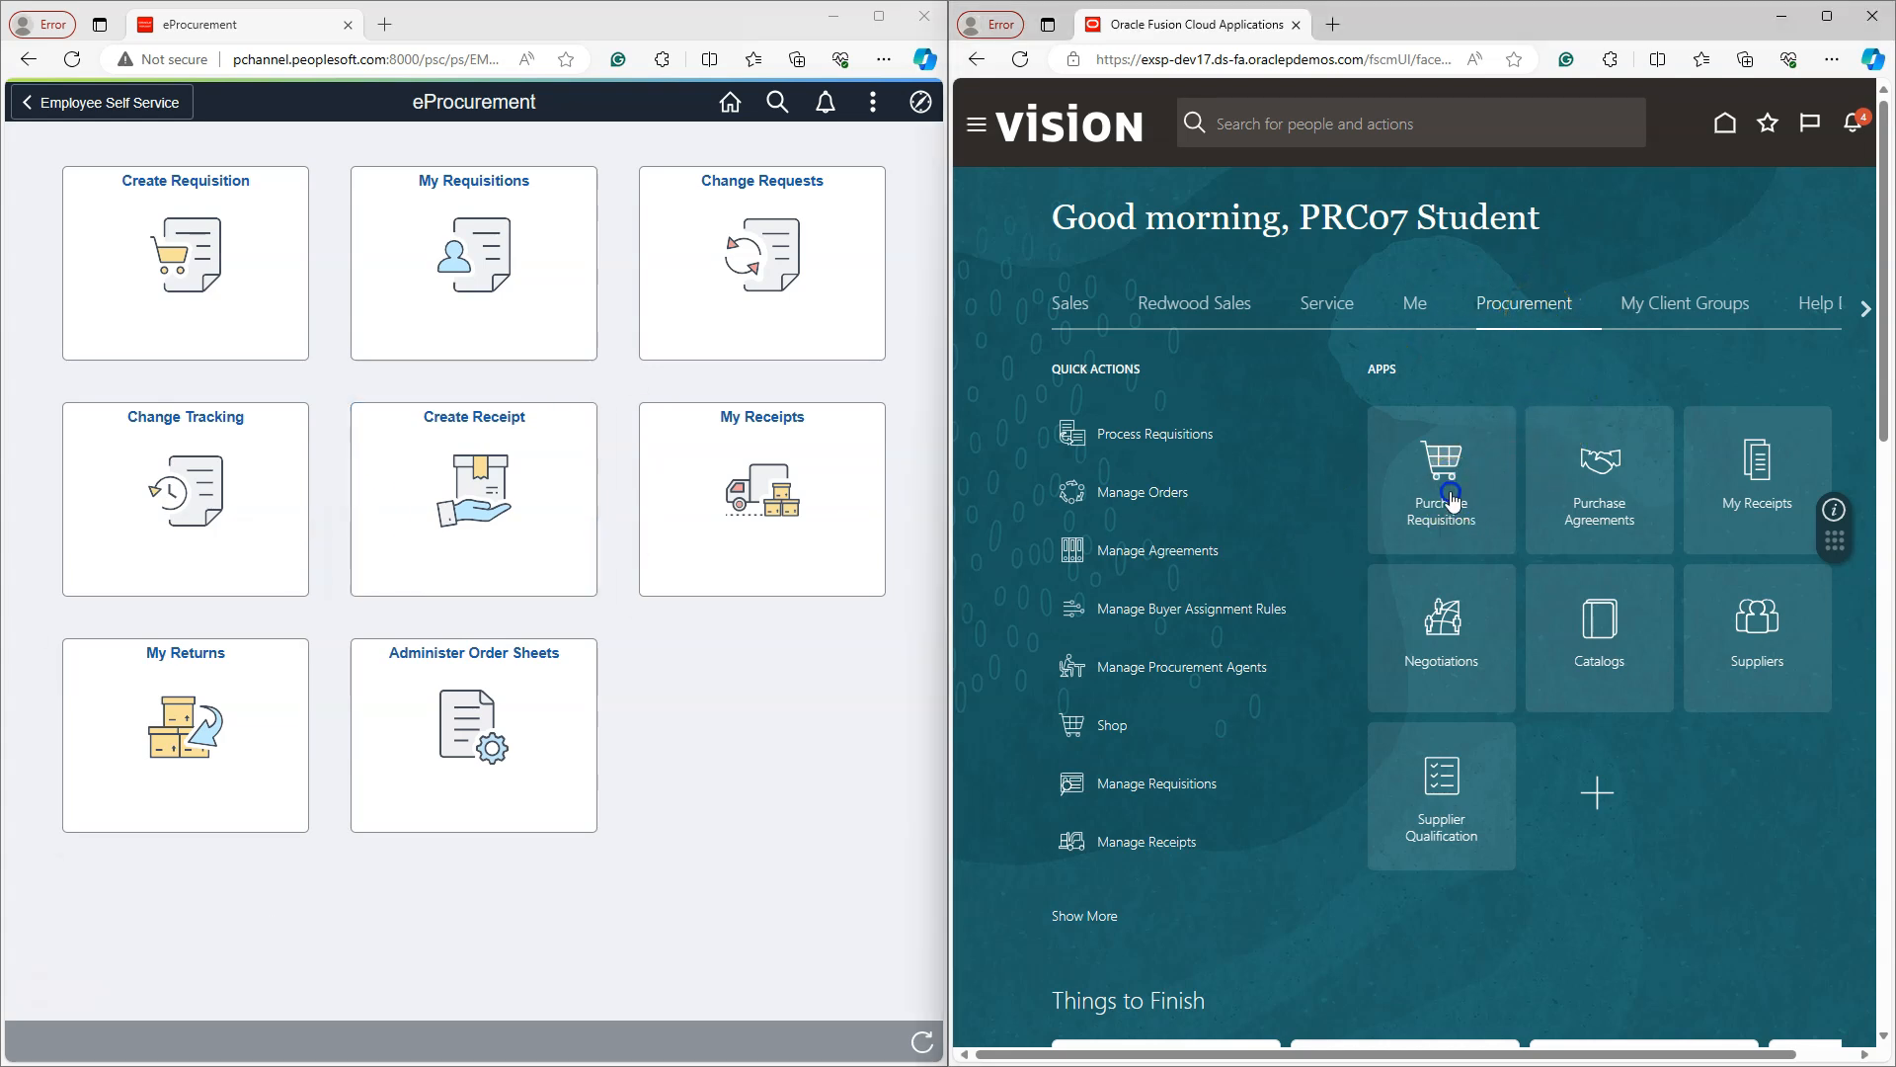
click(1442, 476)
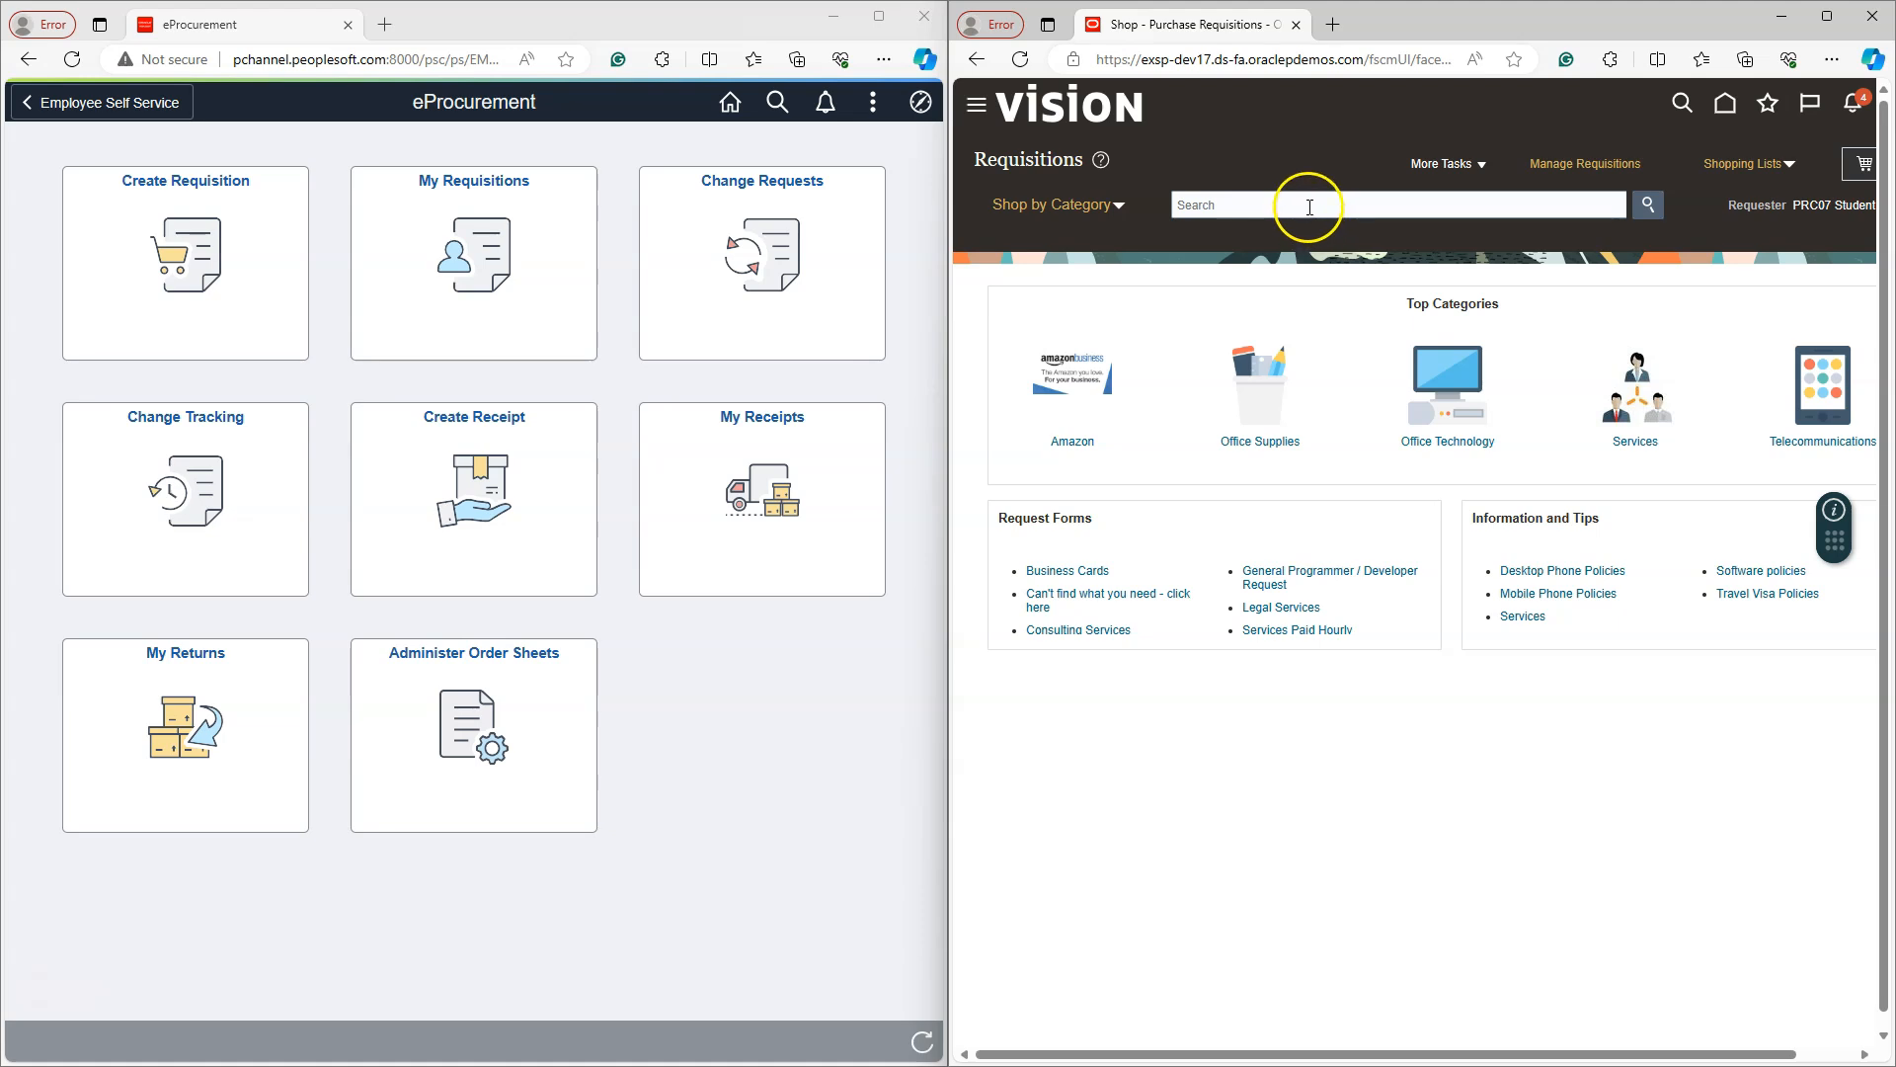
click(1308, 204)
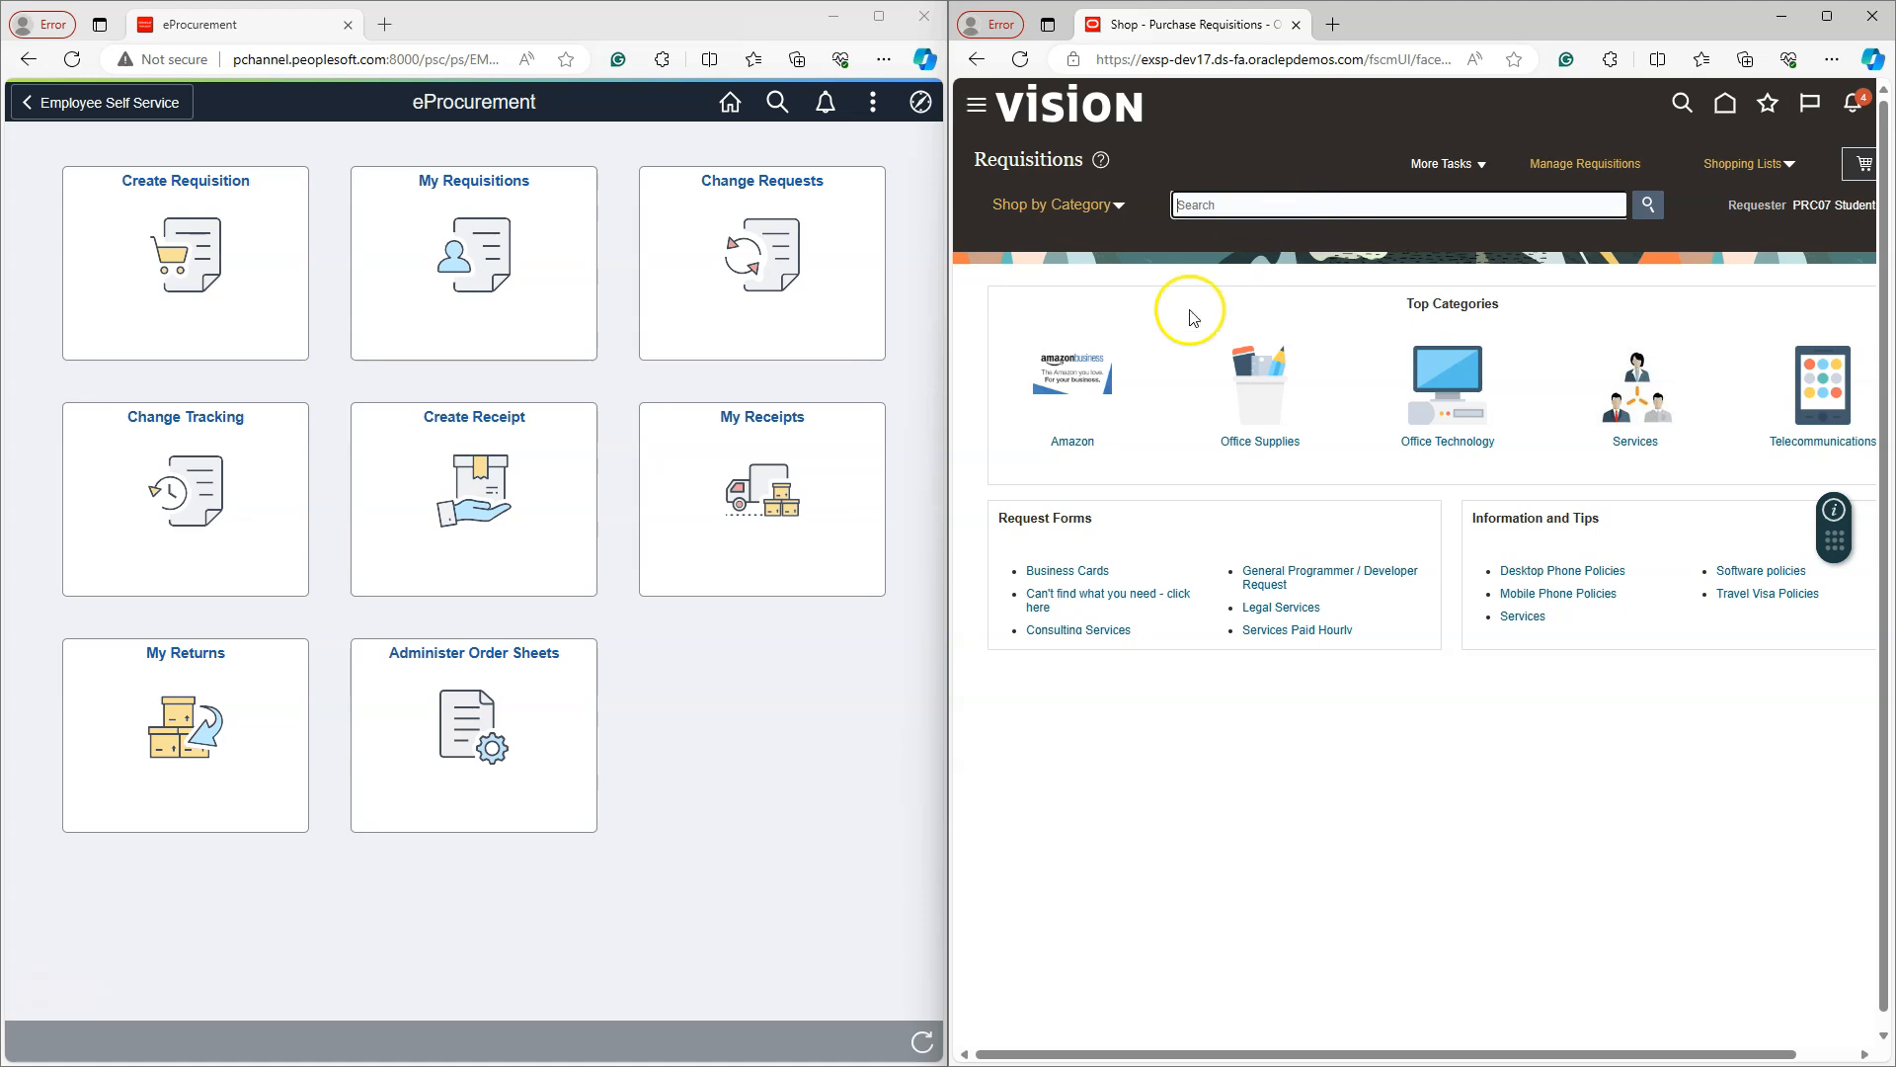
mouse_move(1079, 573)
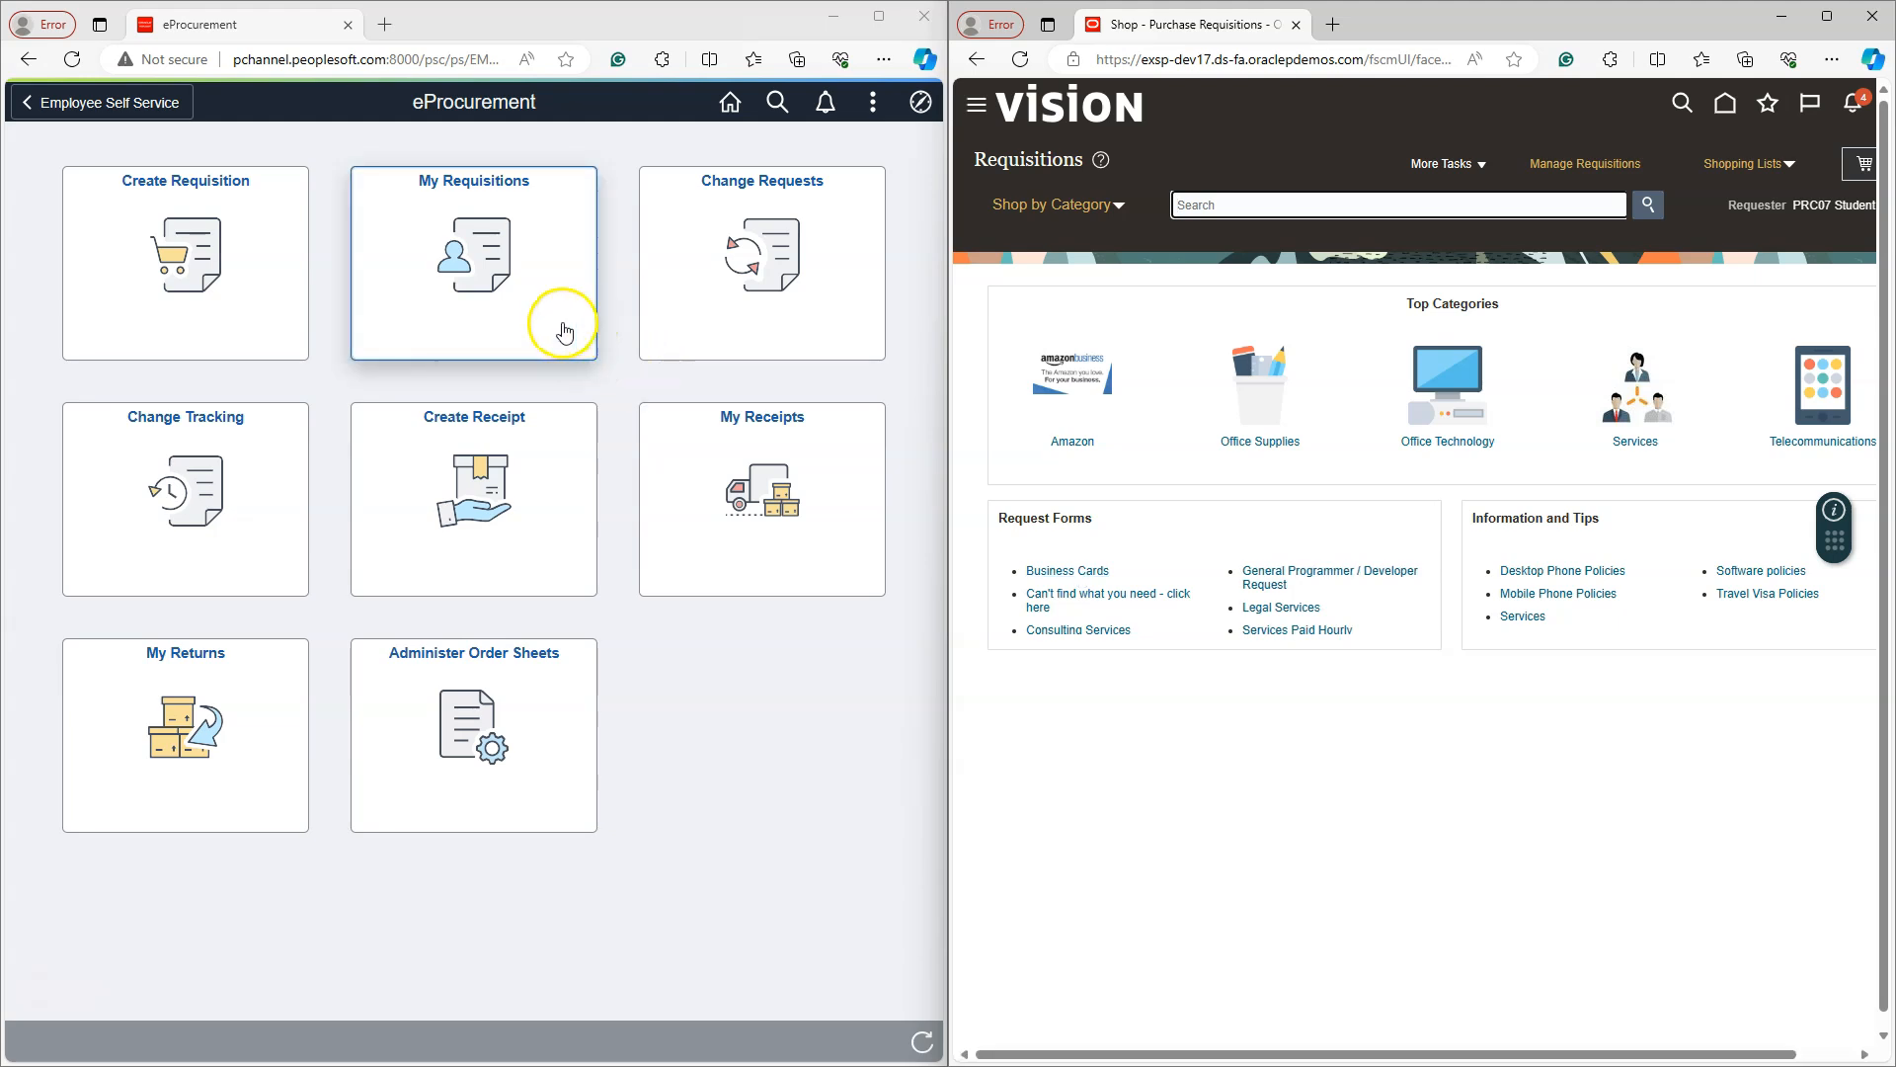
- Start Create Requisition in PeopleSoft and move on toward the Finance & Accounting homepage
click(202, 237)
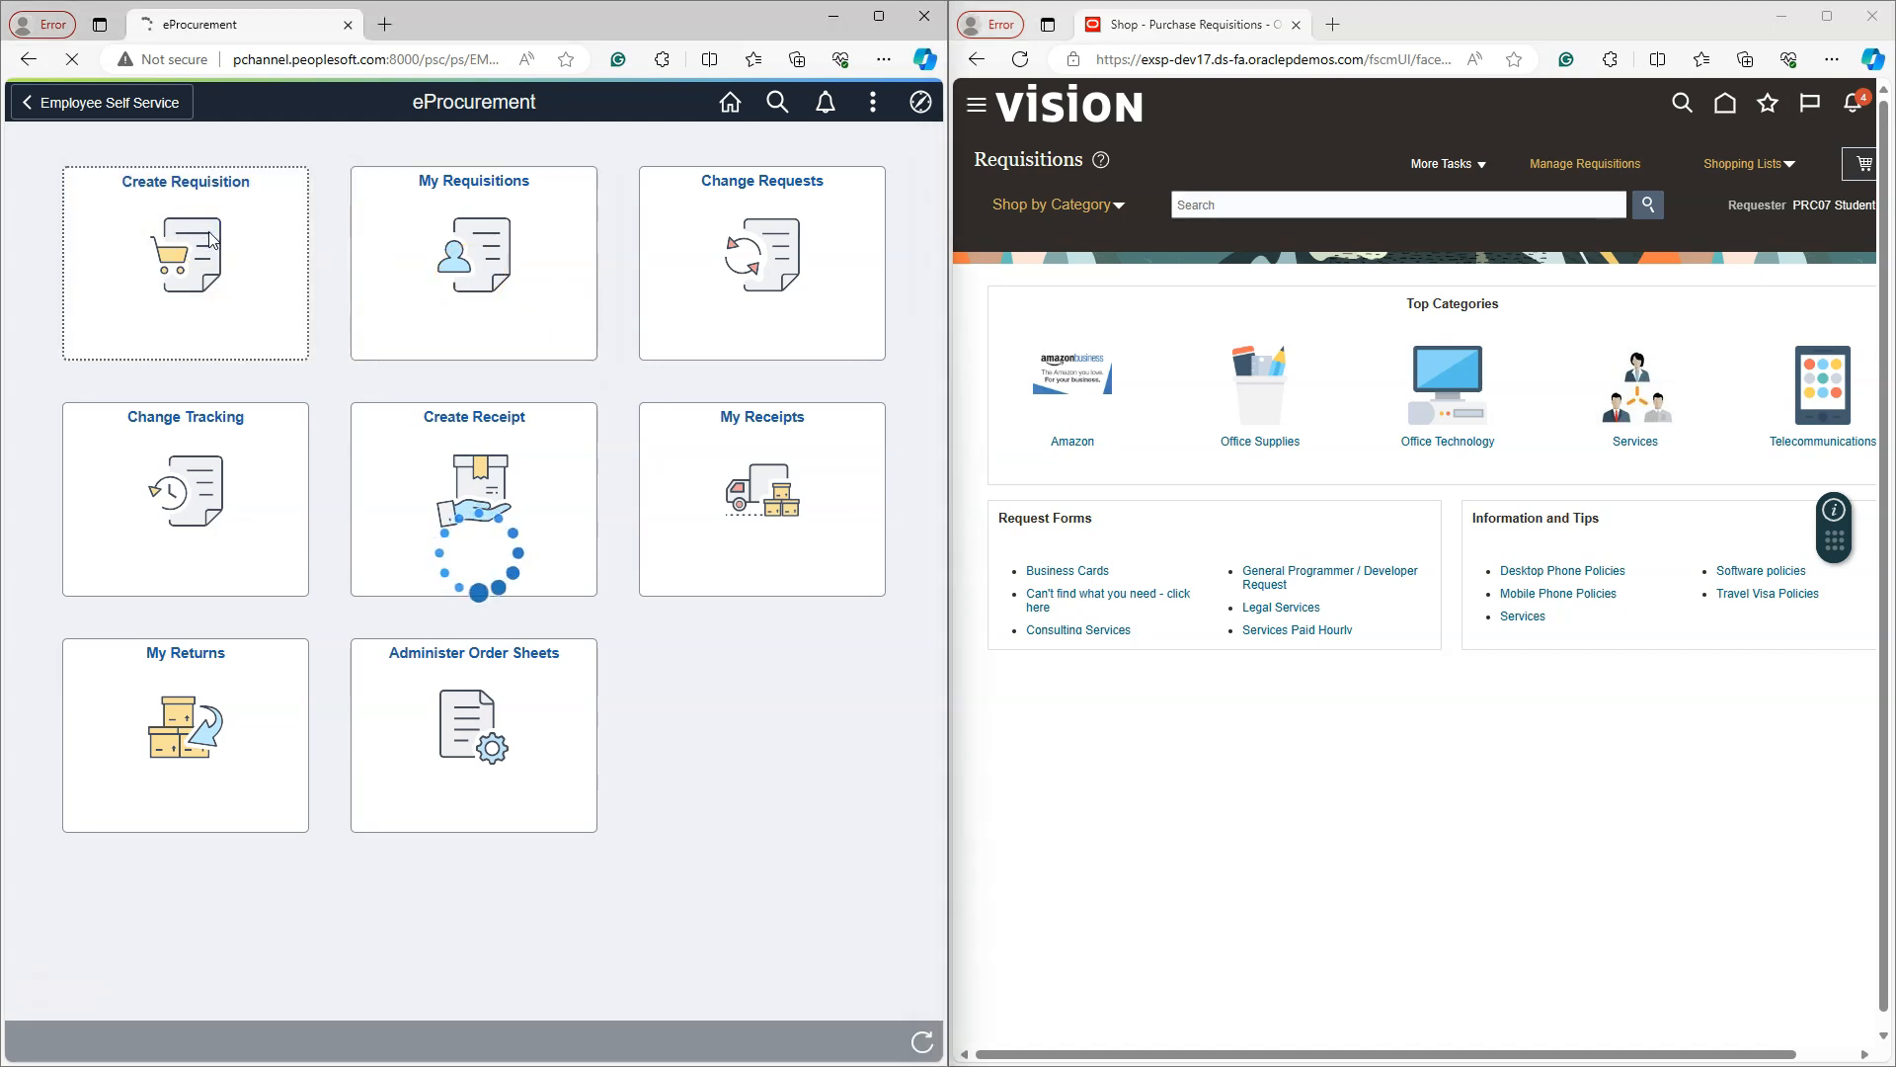
click(186, 261)
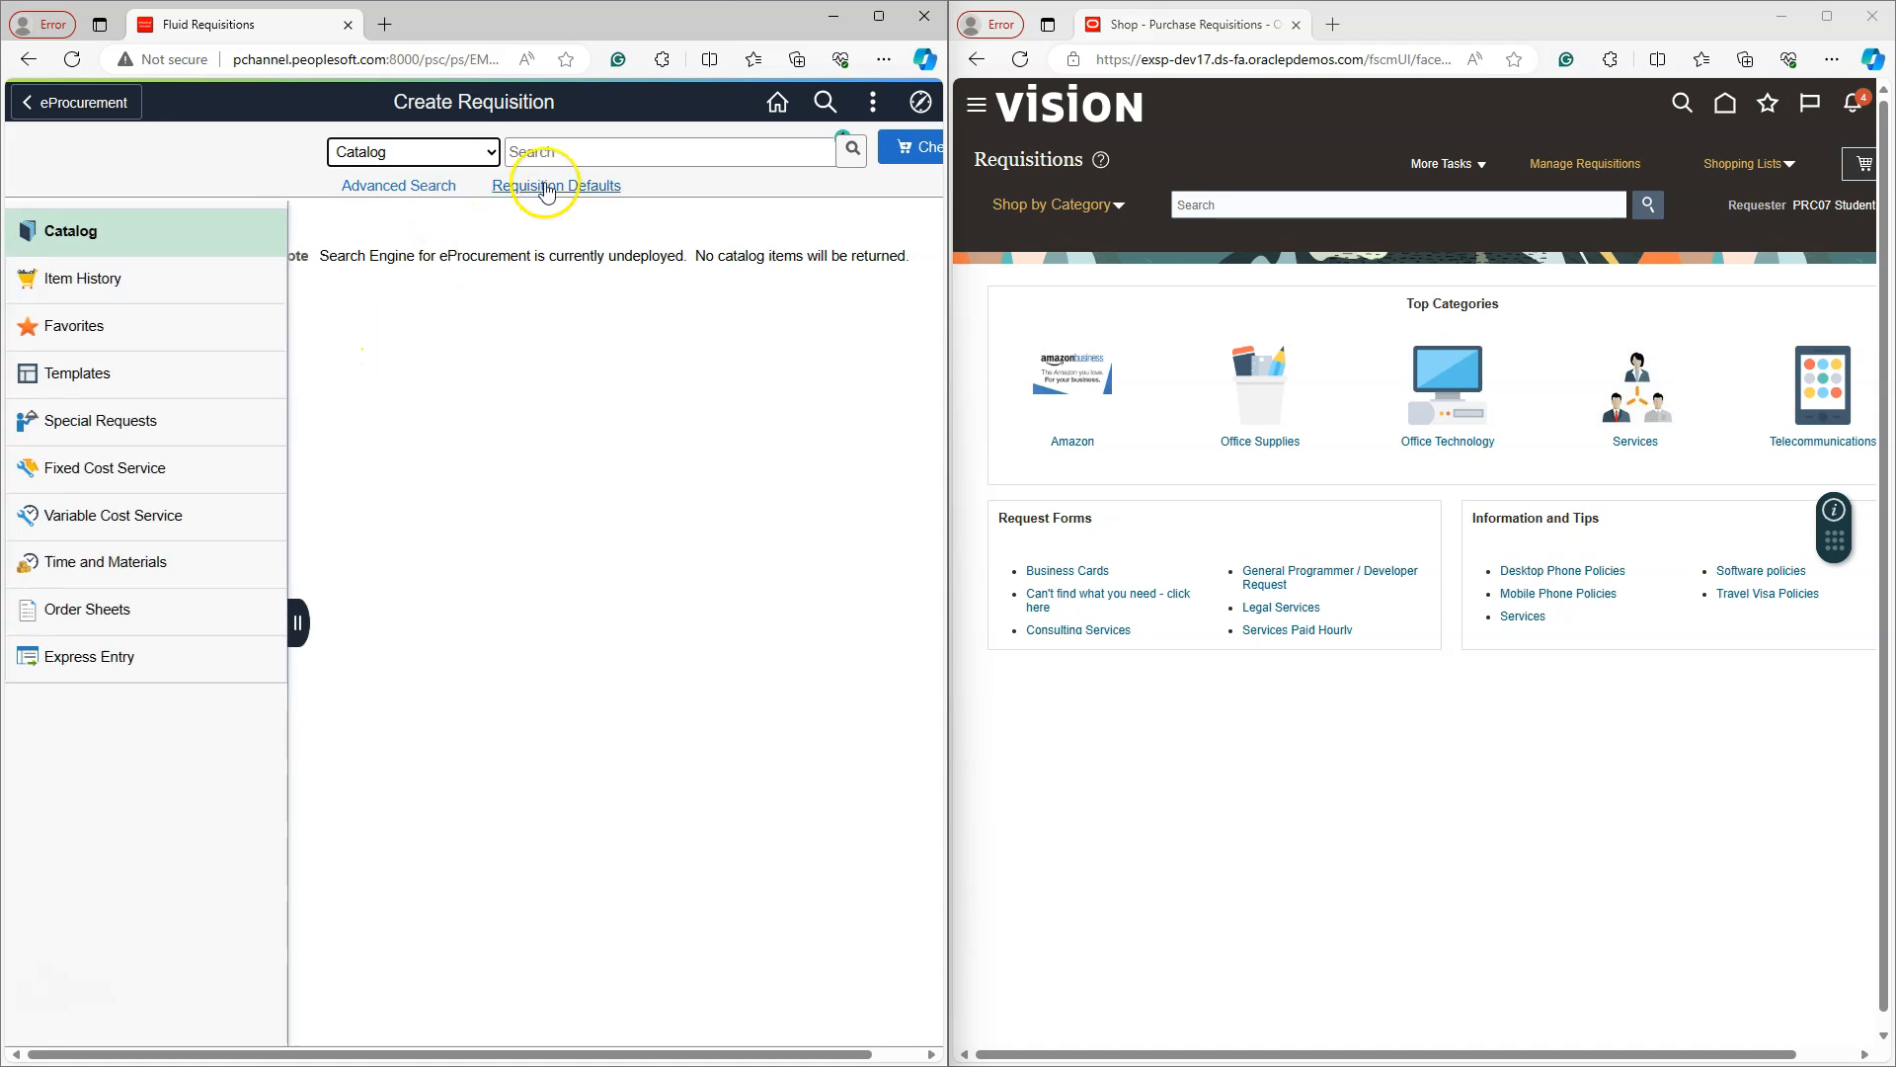
click(668, 150)
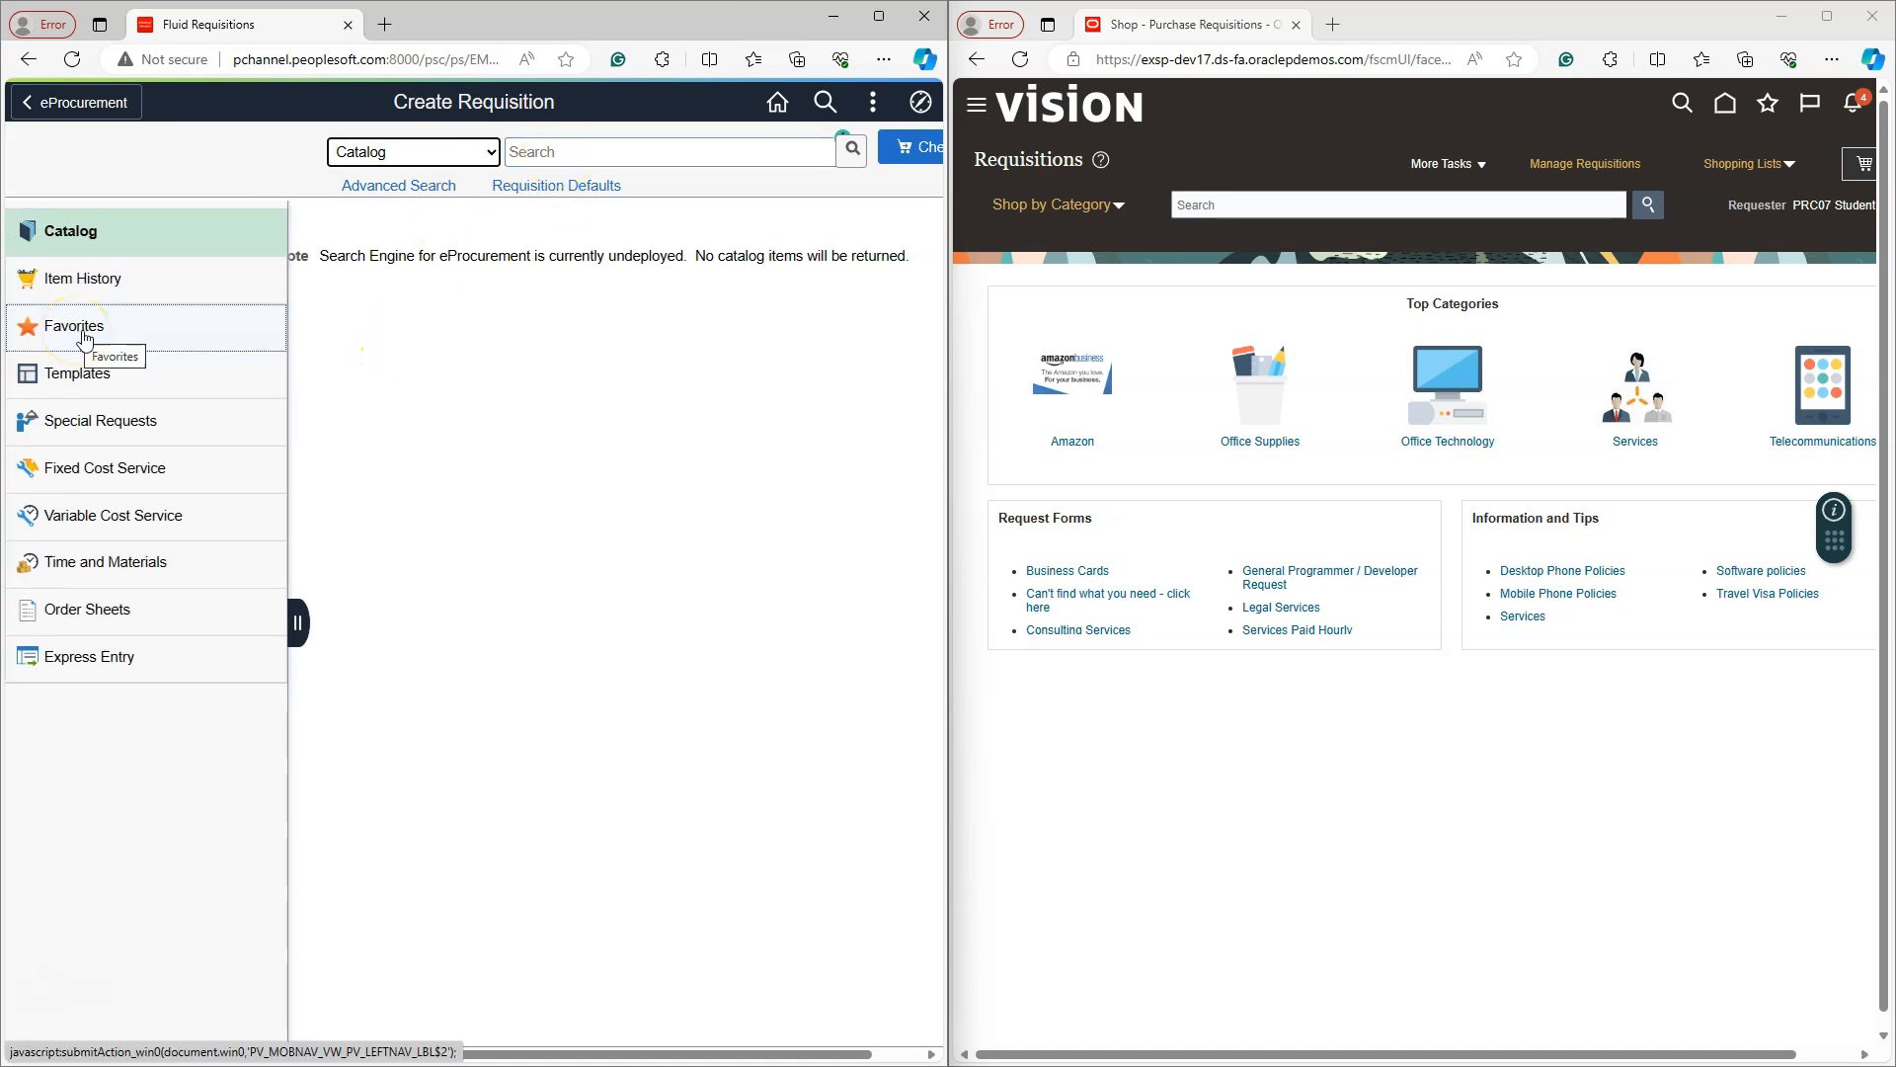
mouse_move(91, 387)
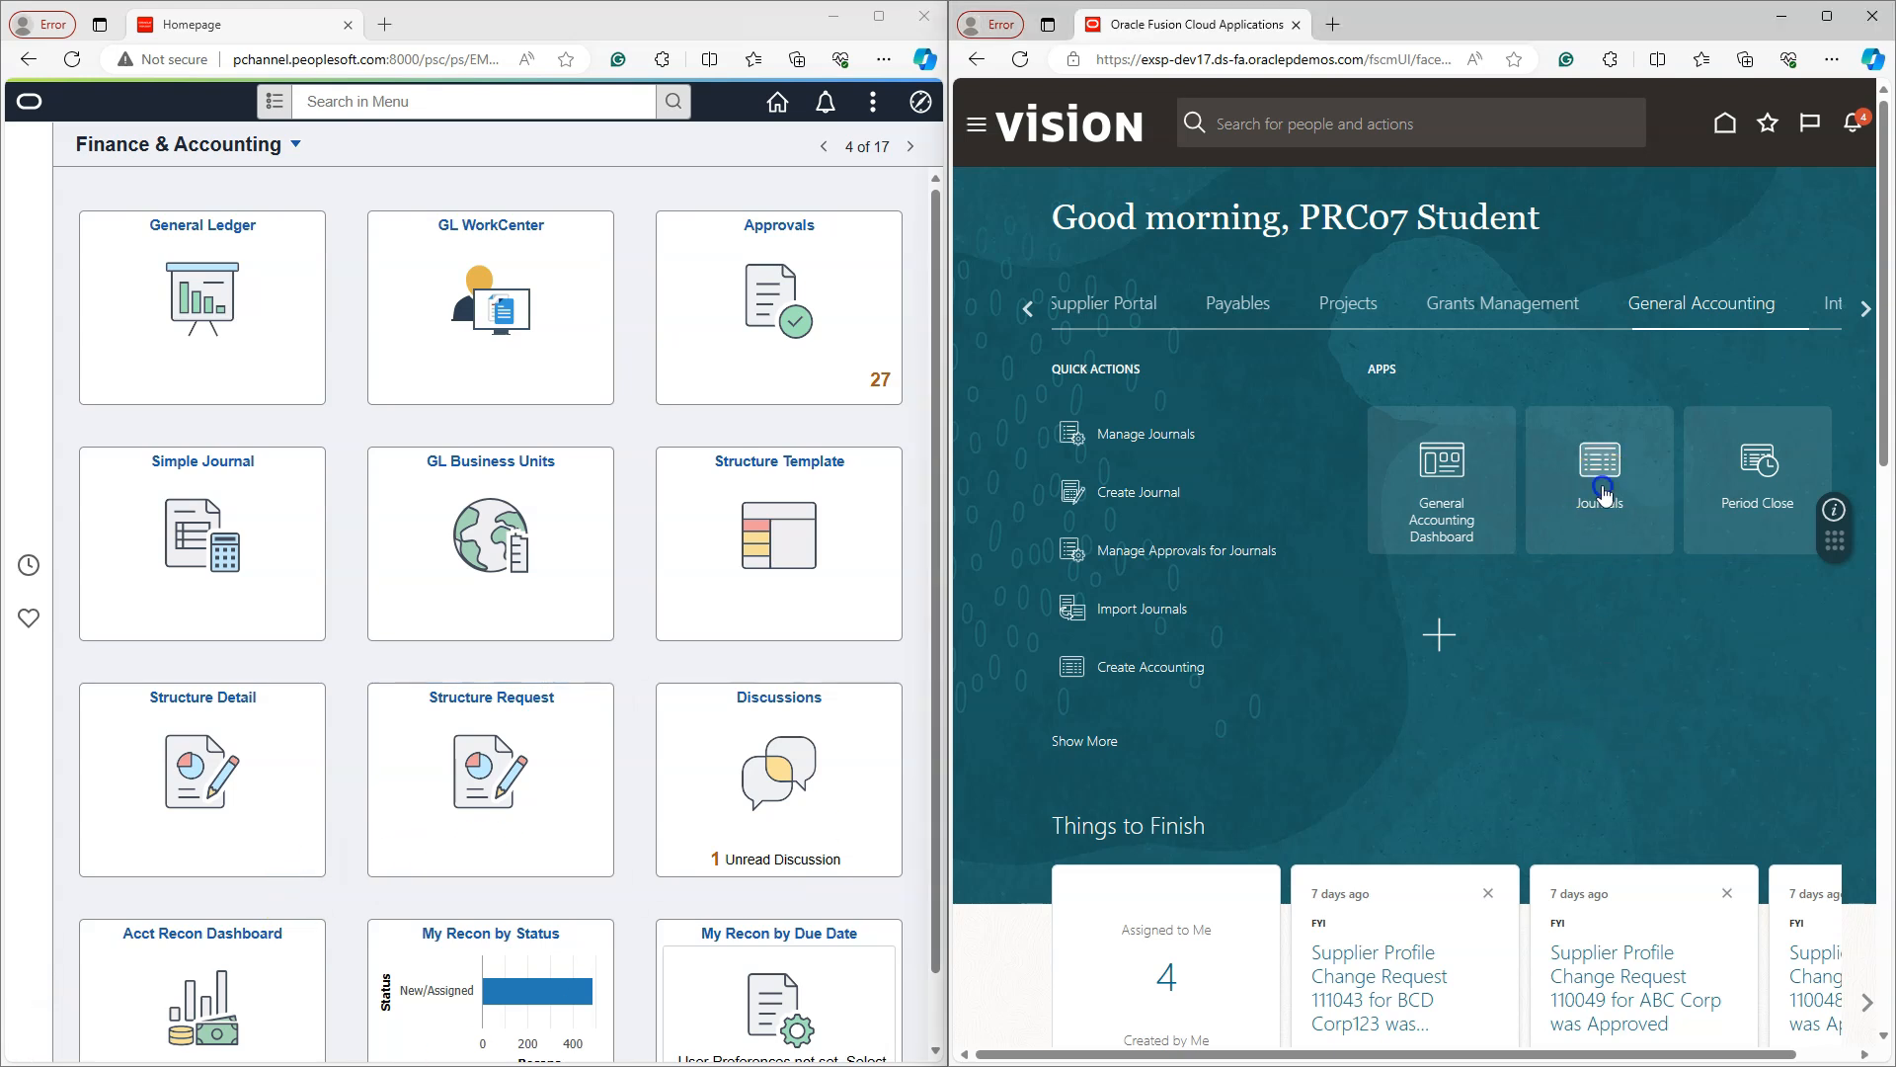
- Enter the Fusion Journals work area, accepting the data access set and information prompts
click(1598, 470)
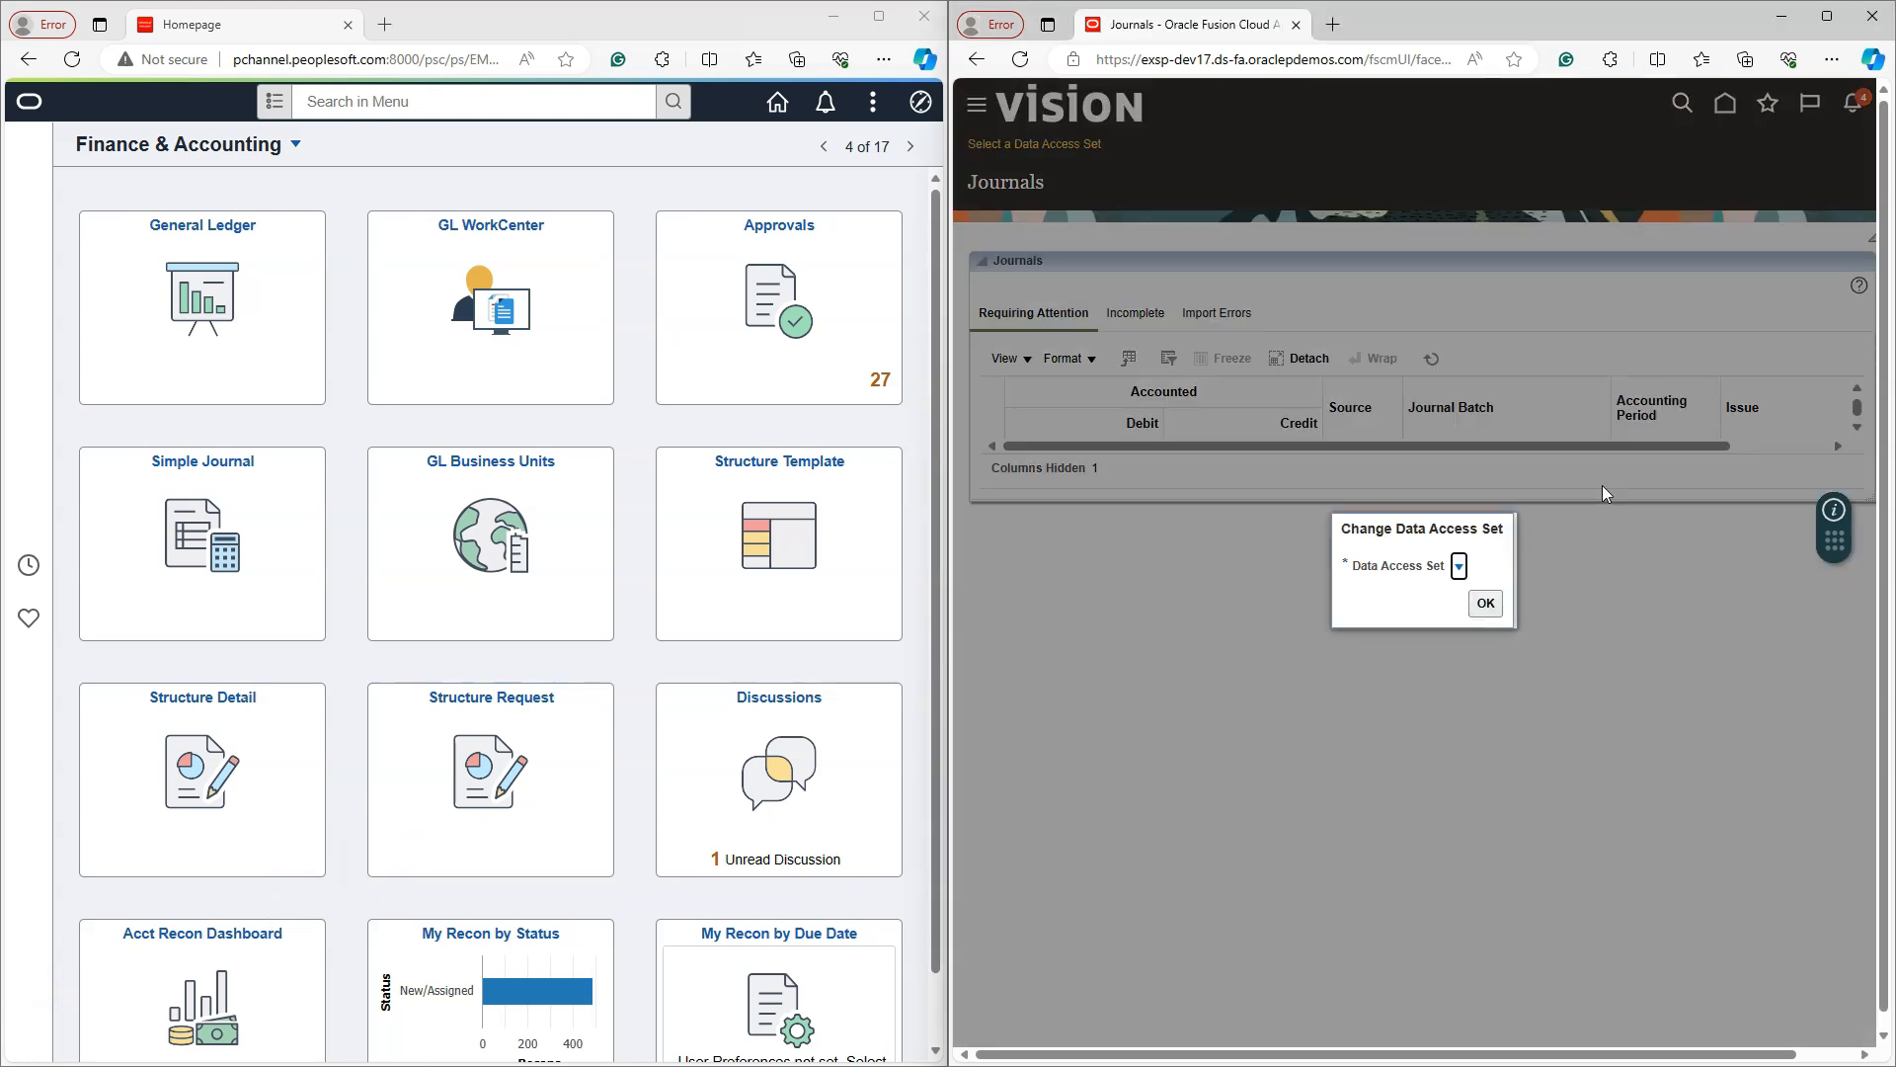
click(1485, 605)
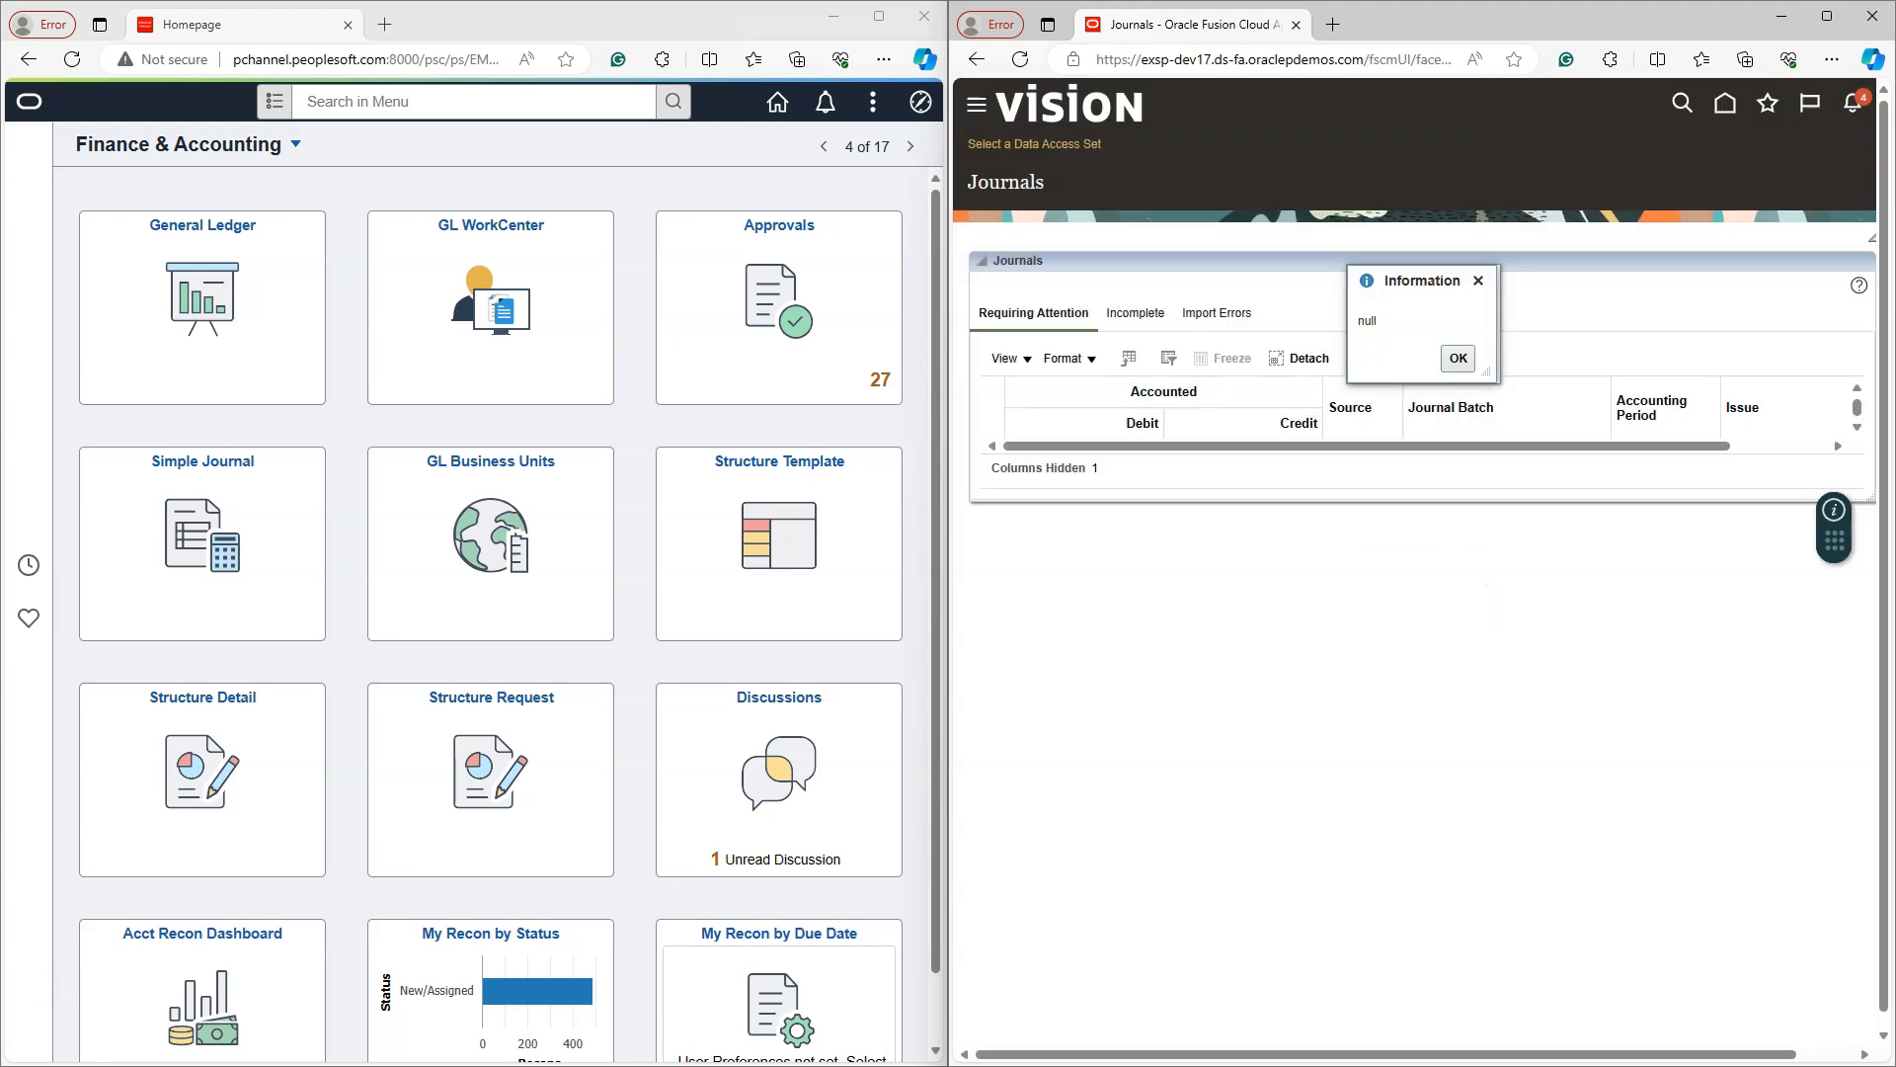
click(1458, 357)
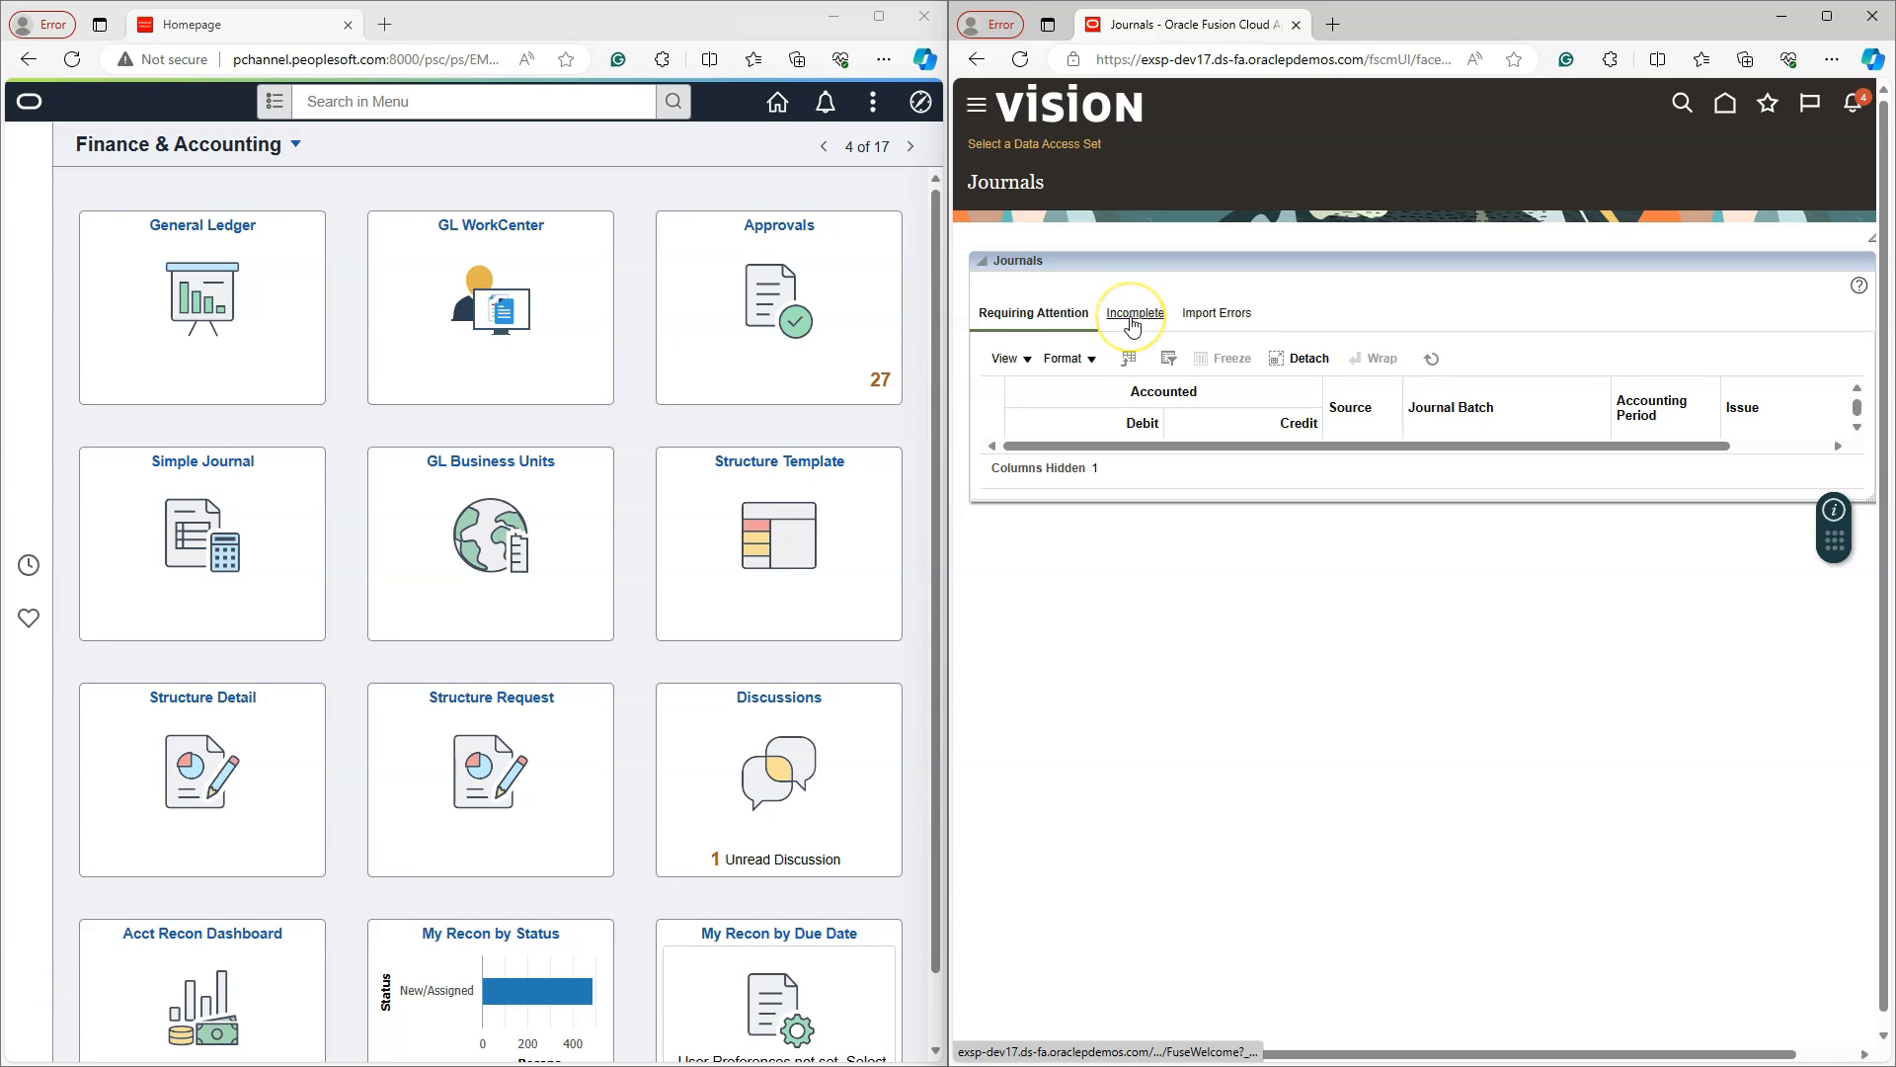
click(1136, 312)
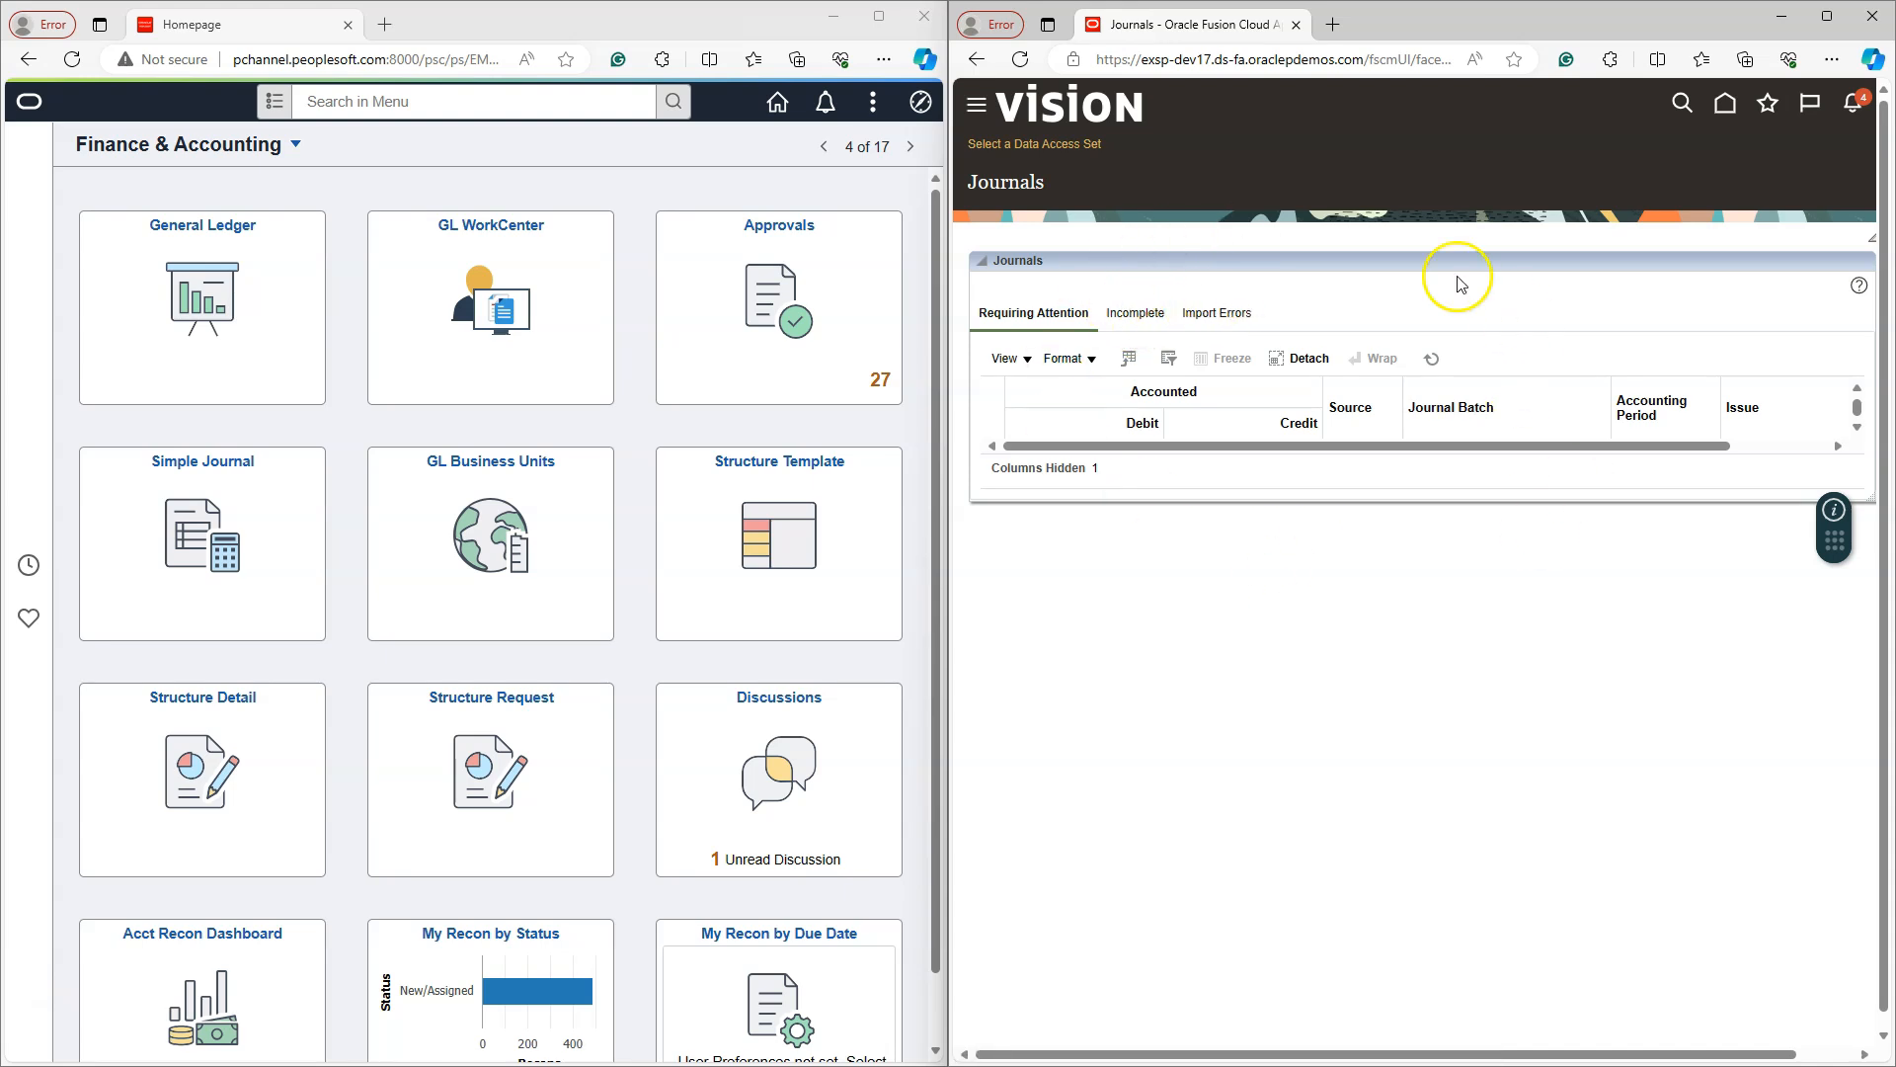
mouse_move(1240, 370)
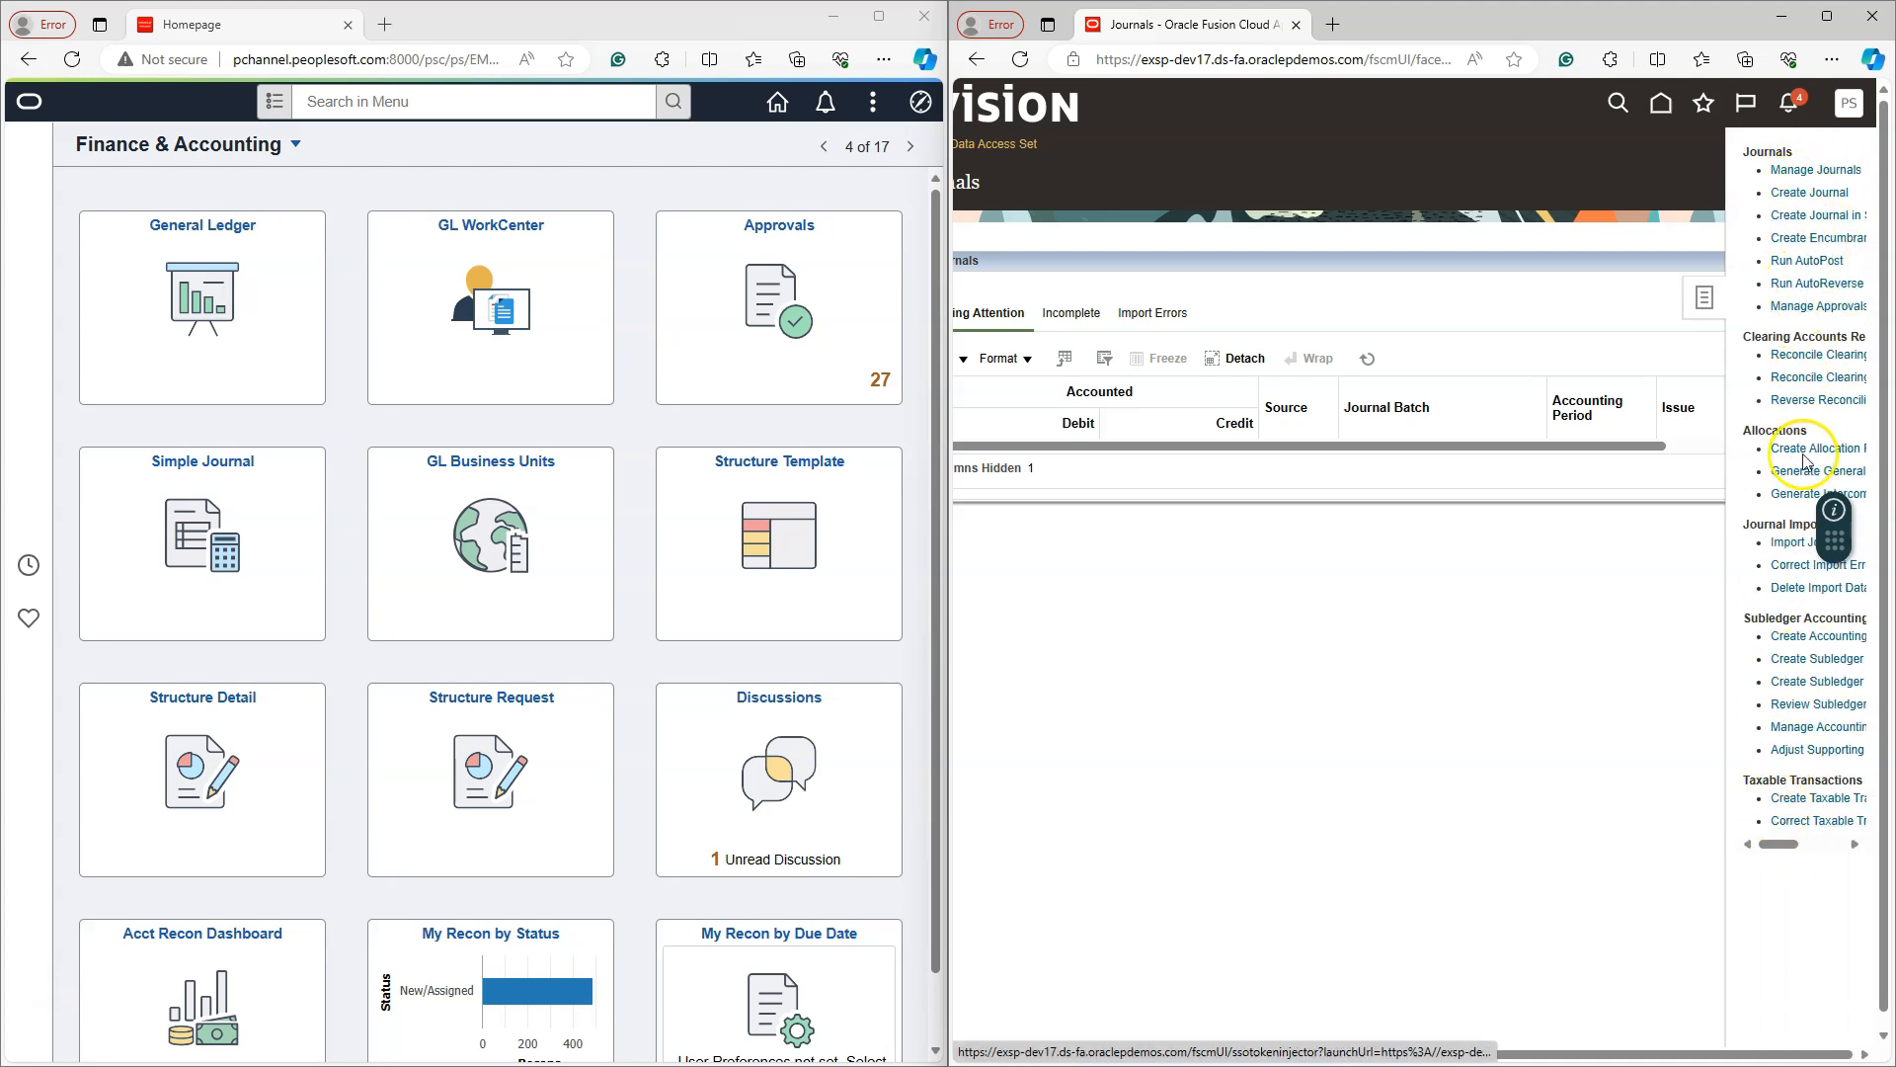
mouse_move(1778, 688)
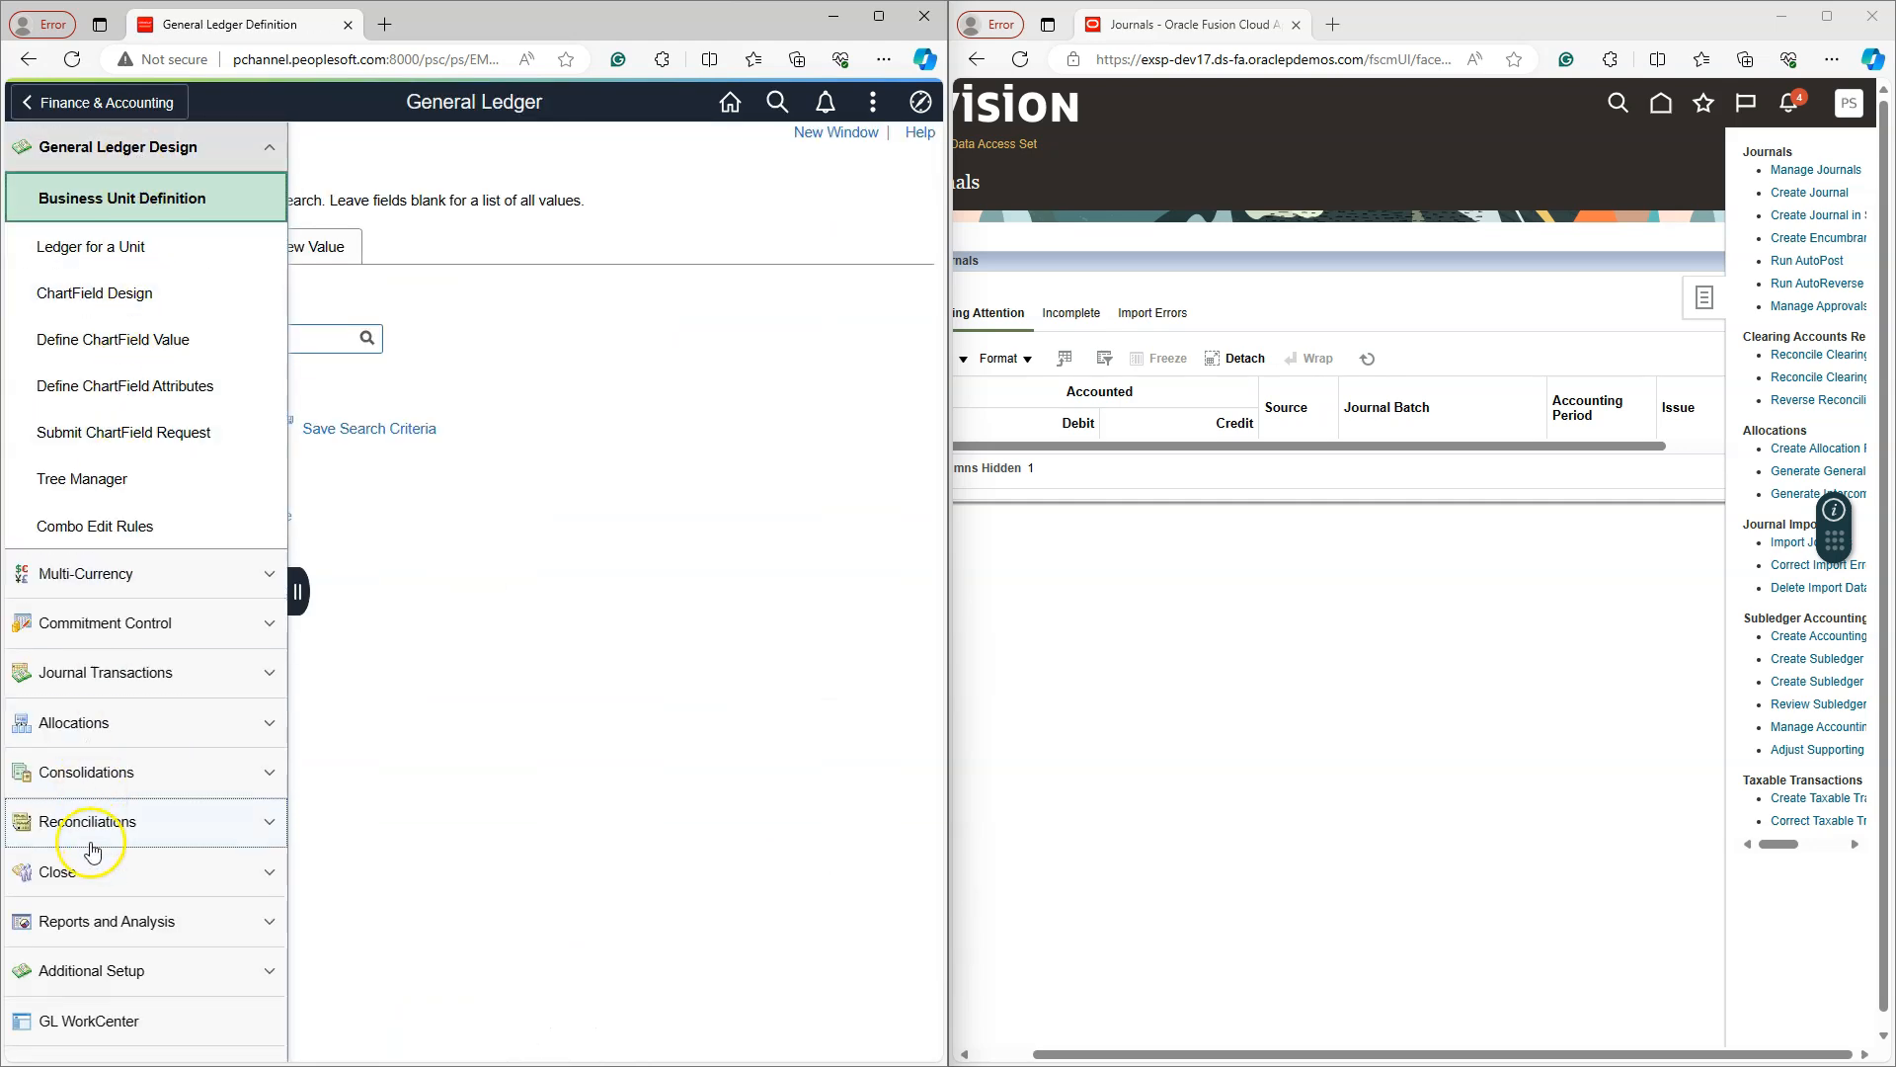
mouse_move(91, 359)
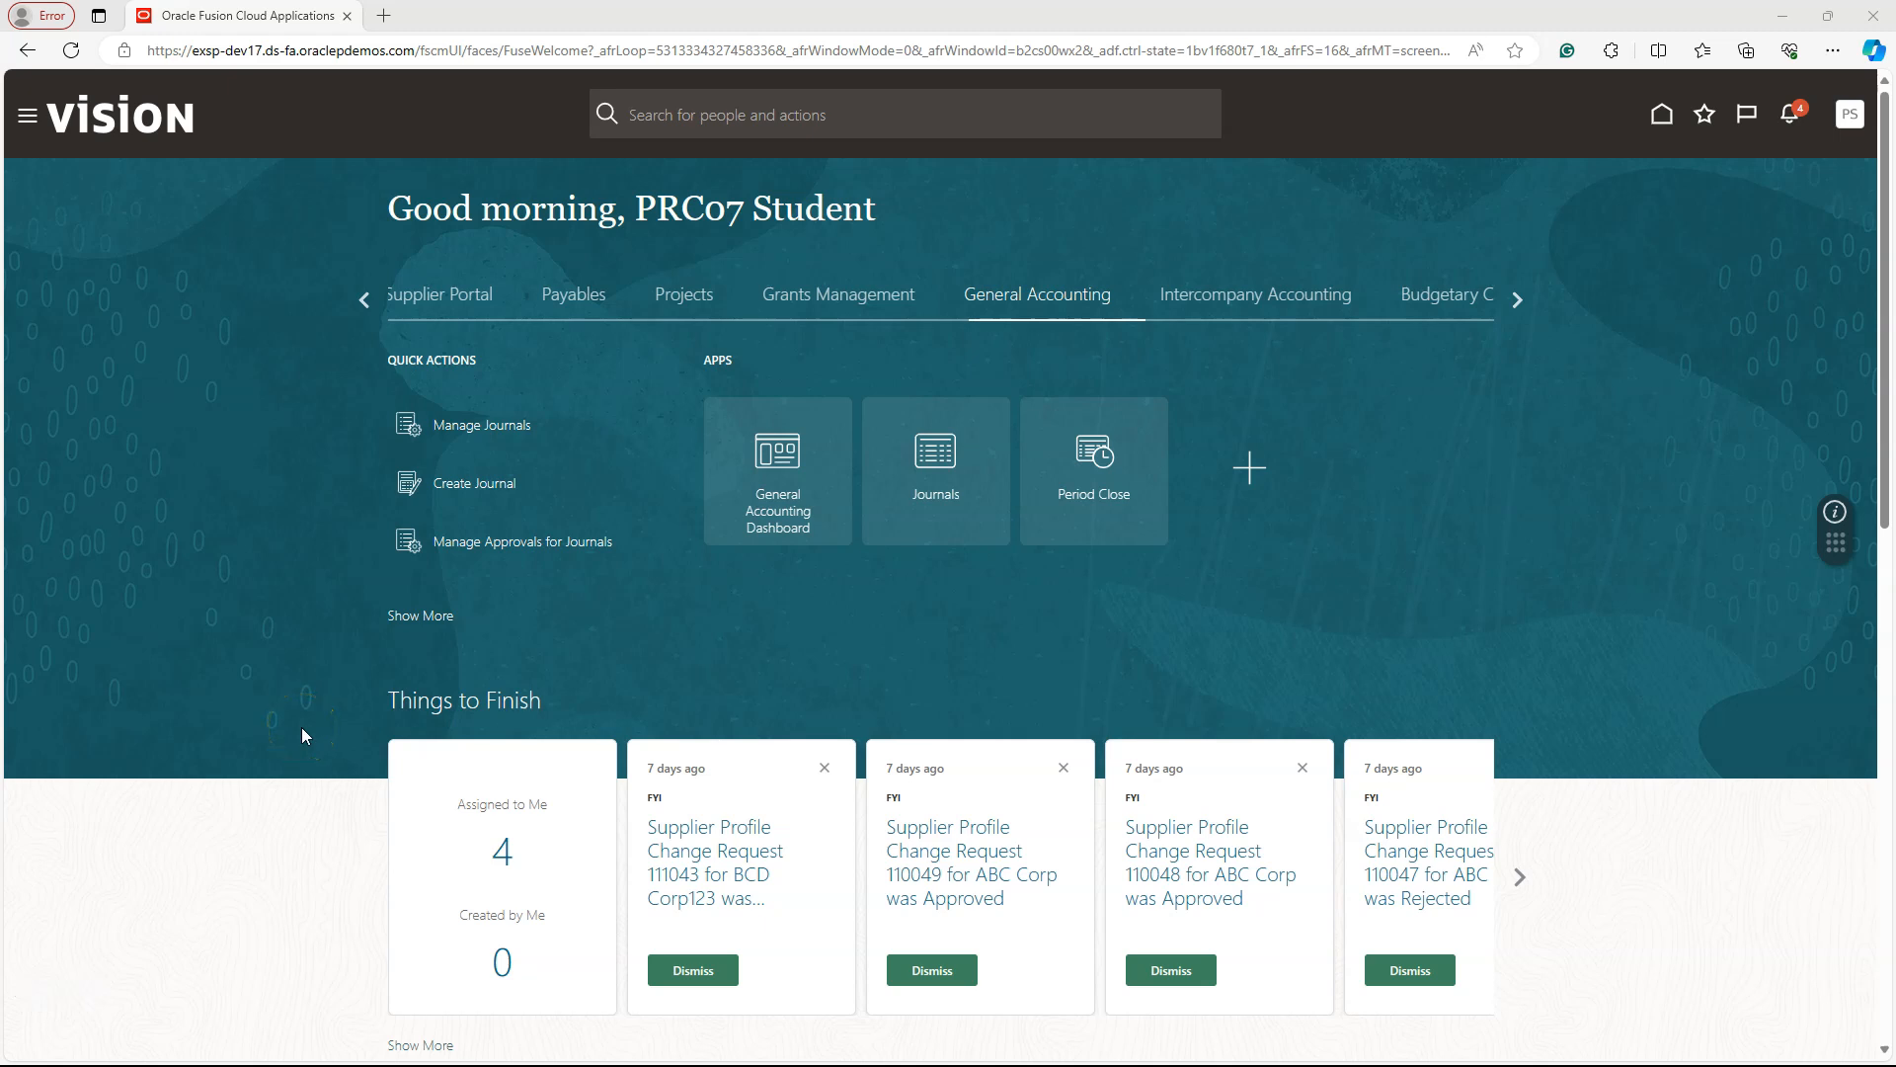
- Scroll down the Fusion homepage past Things to Finish to News and Announcements and Analytics
scroll(down, 3)
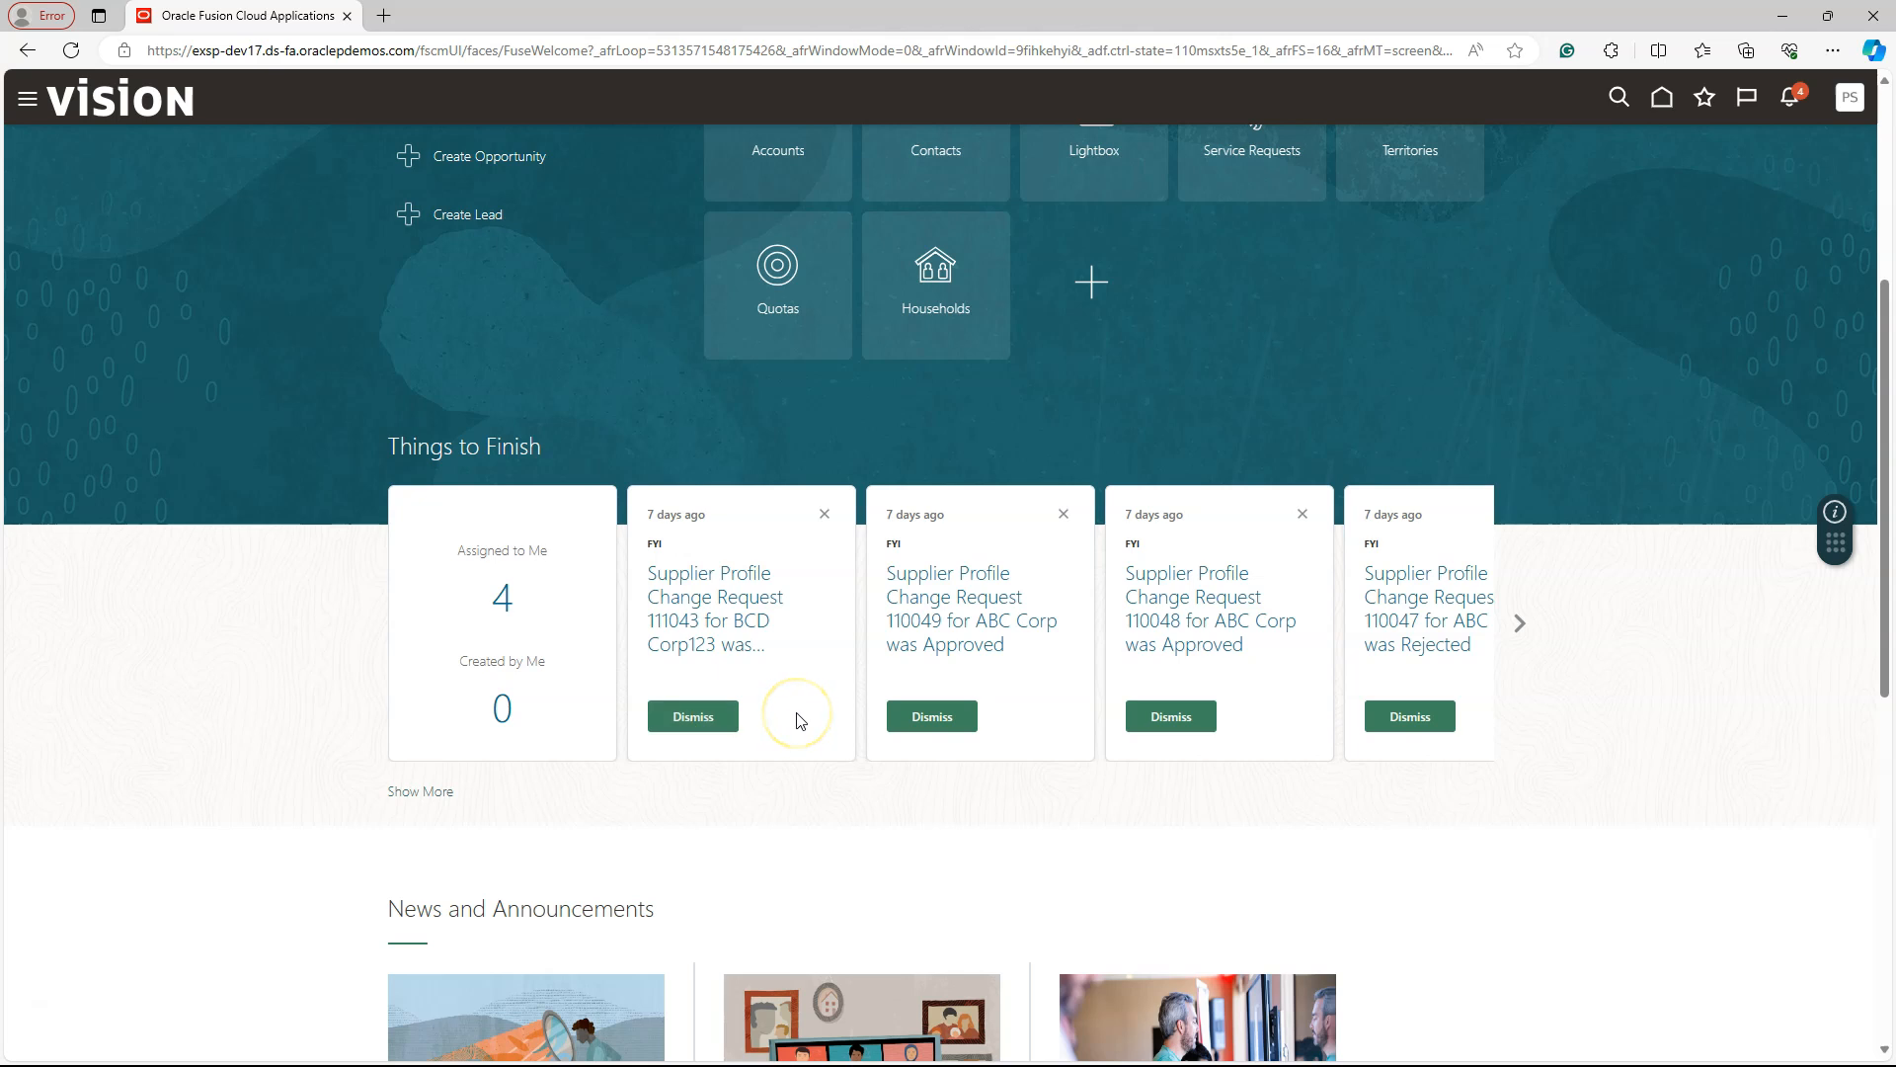
mouse_move(800, 725)
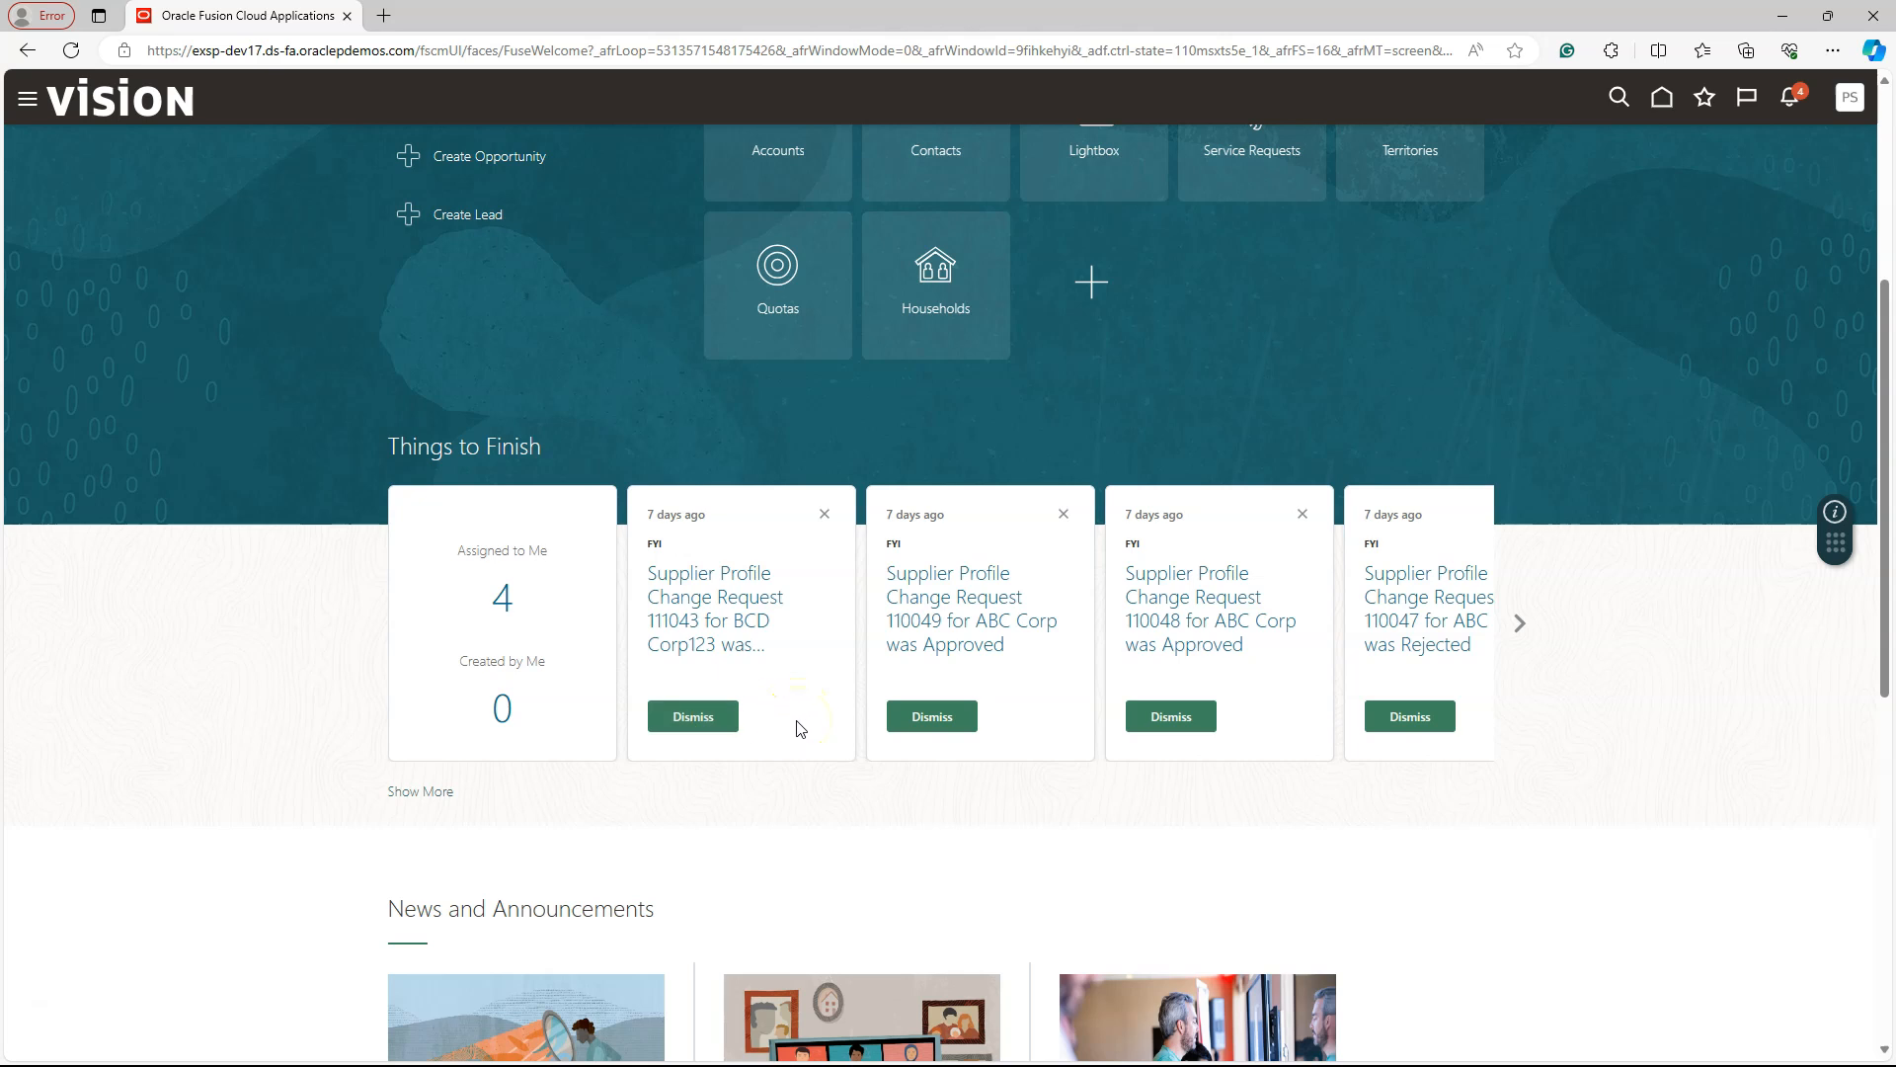
scroll(down, 3)
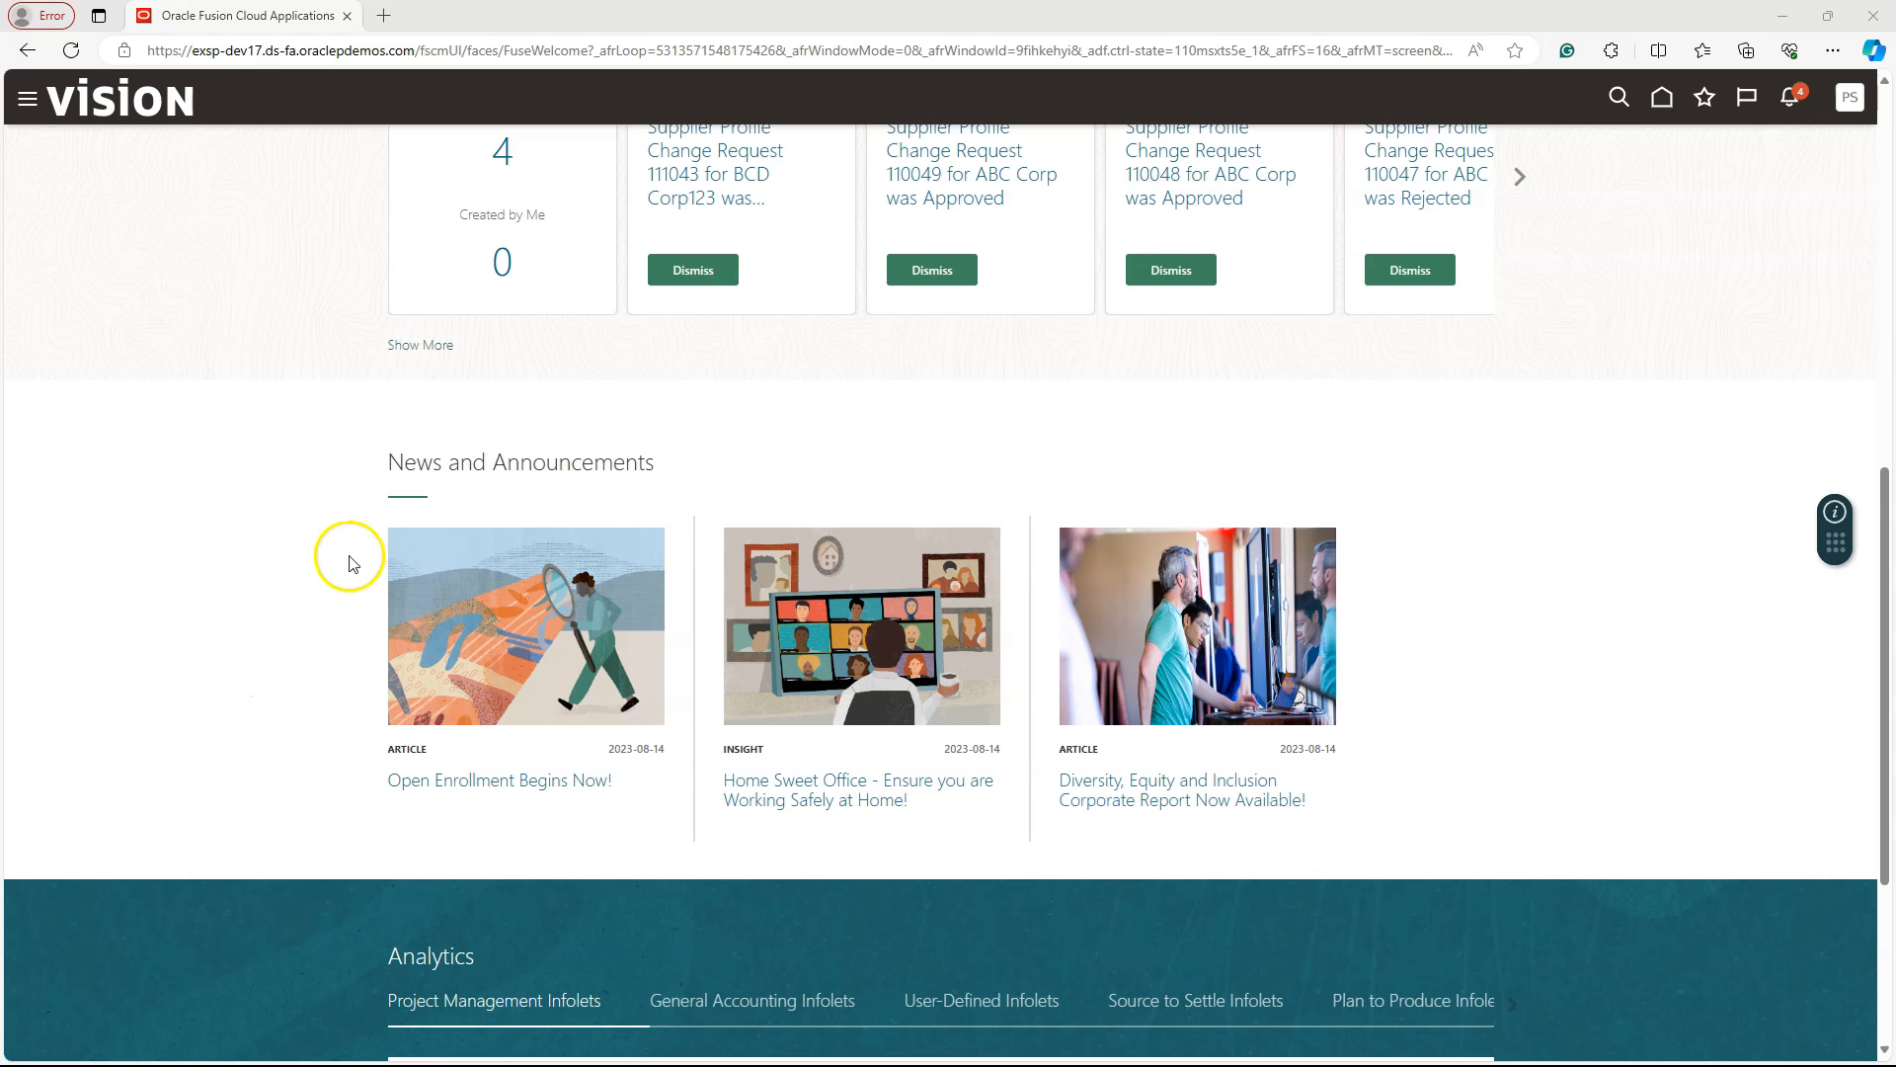
mouse_move(403, 545)
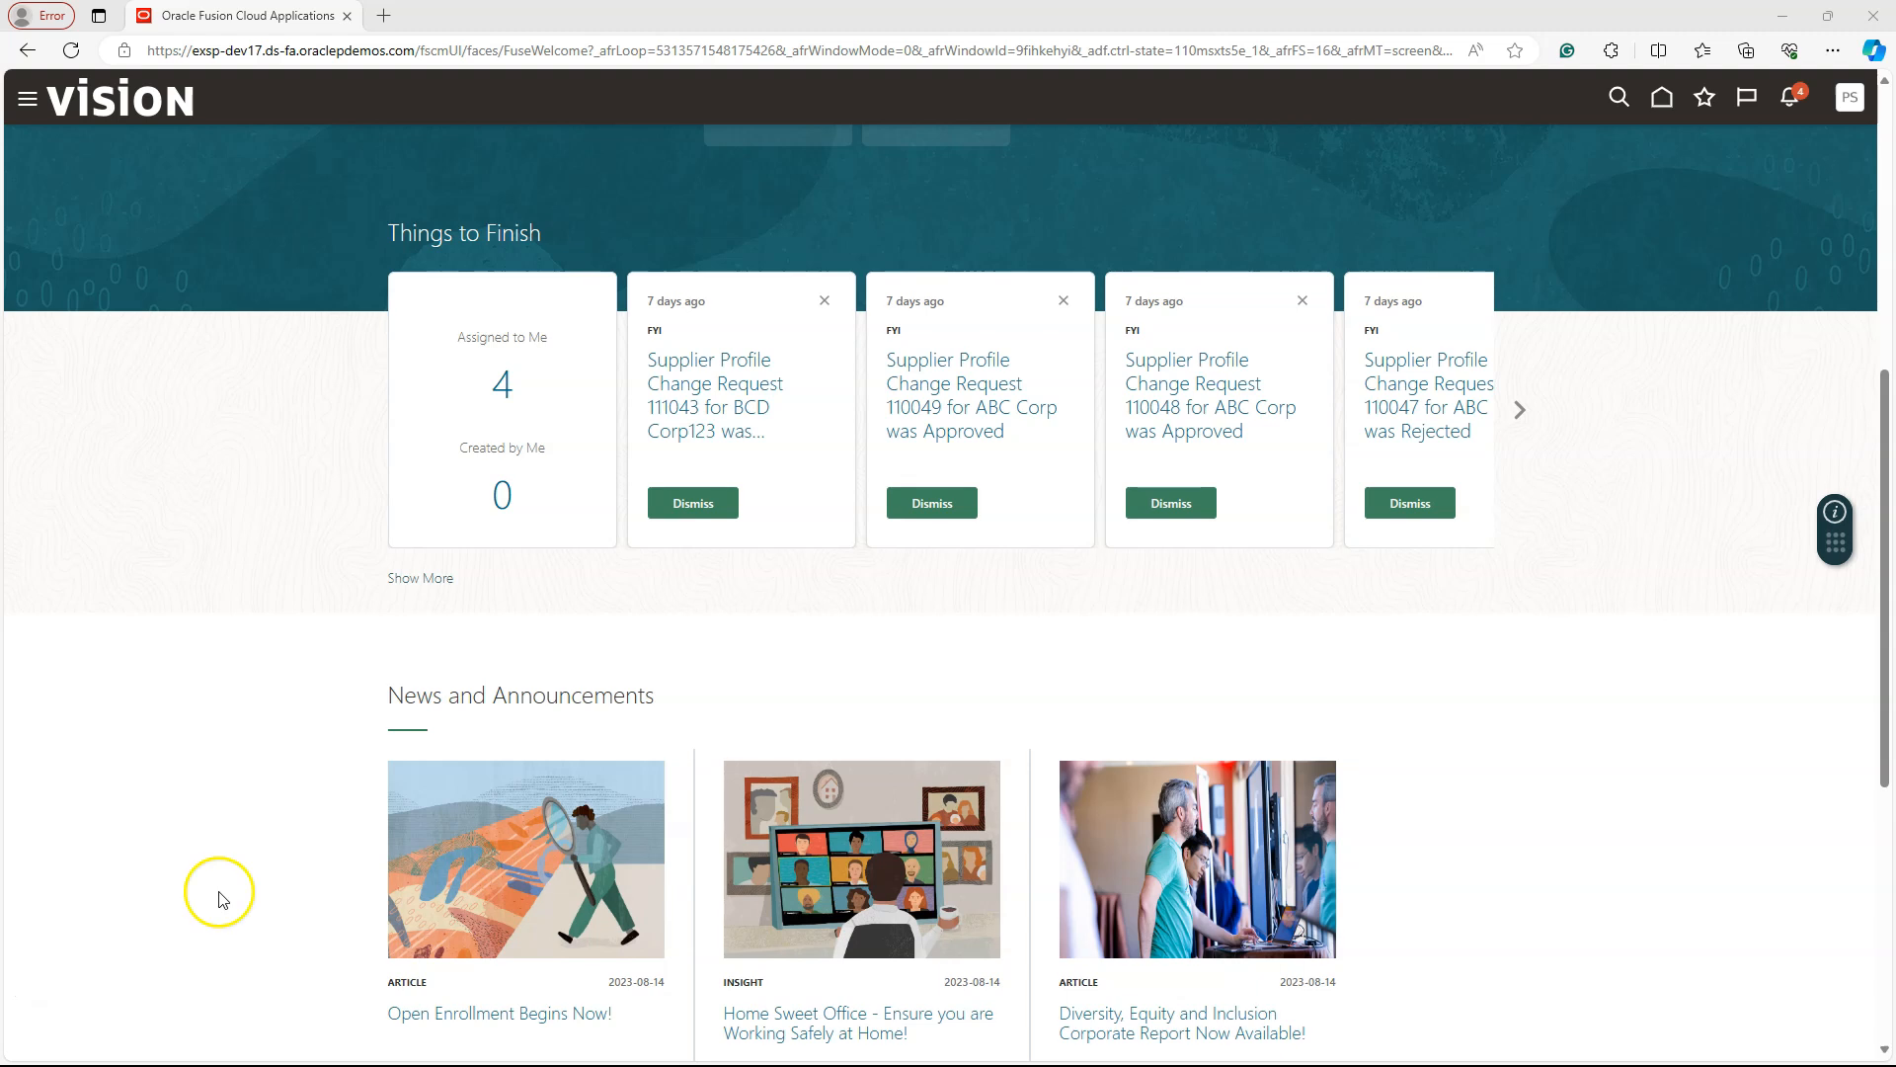
scroll(down, 3)
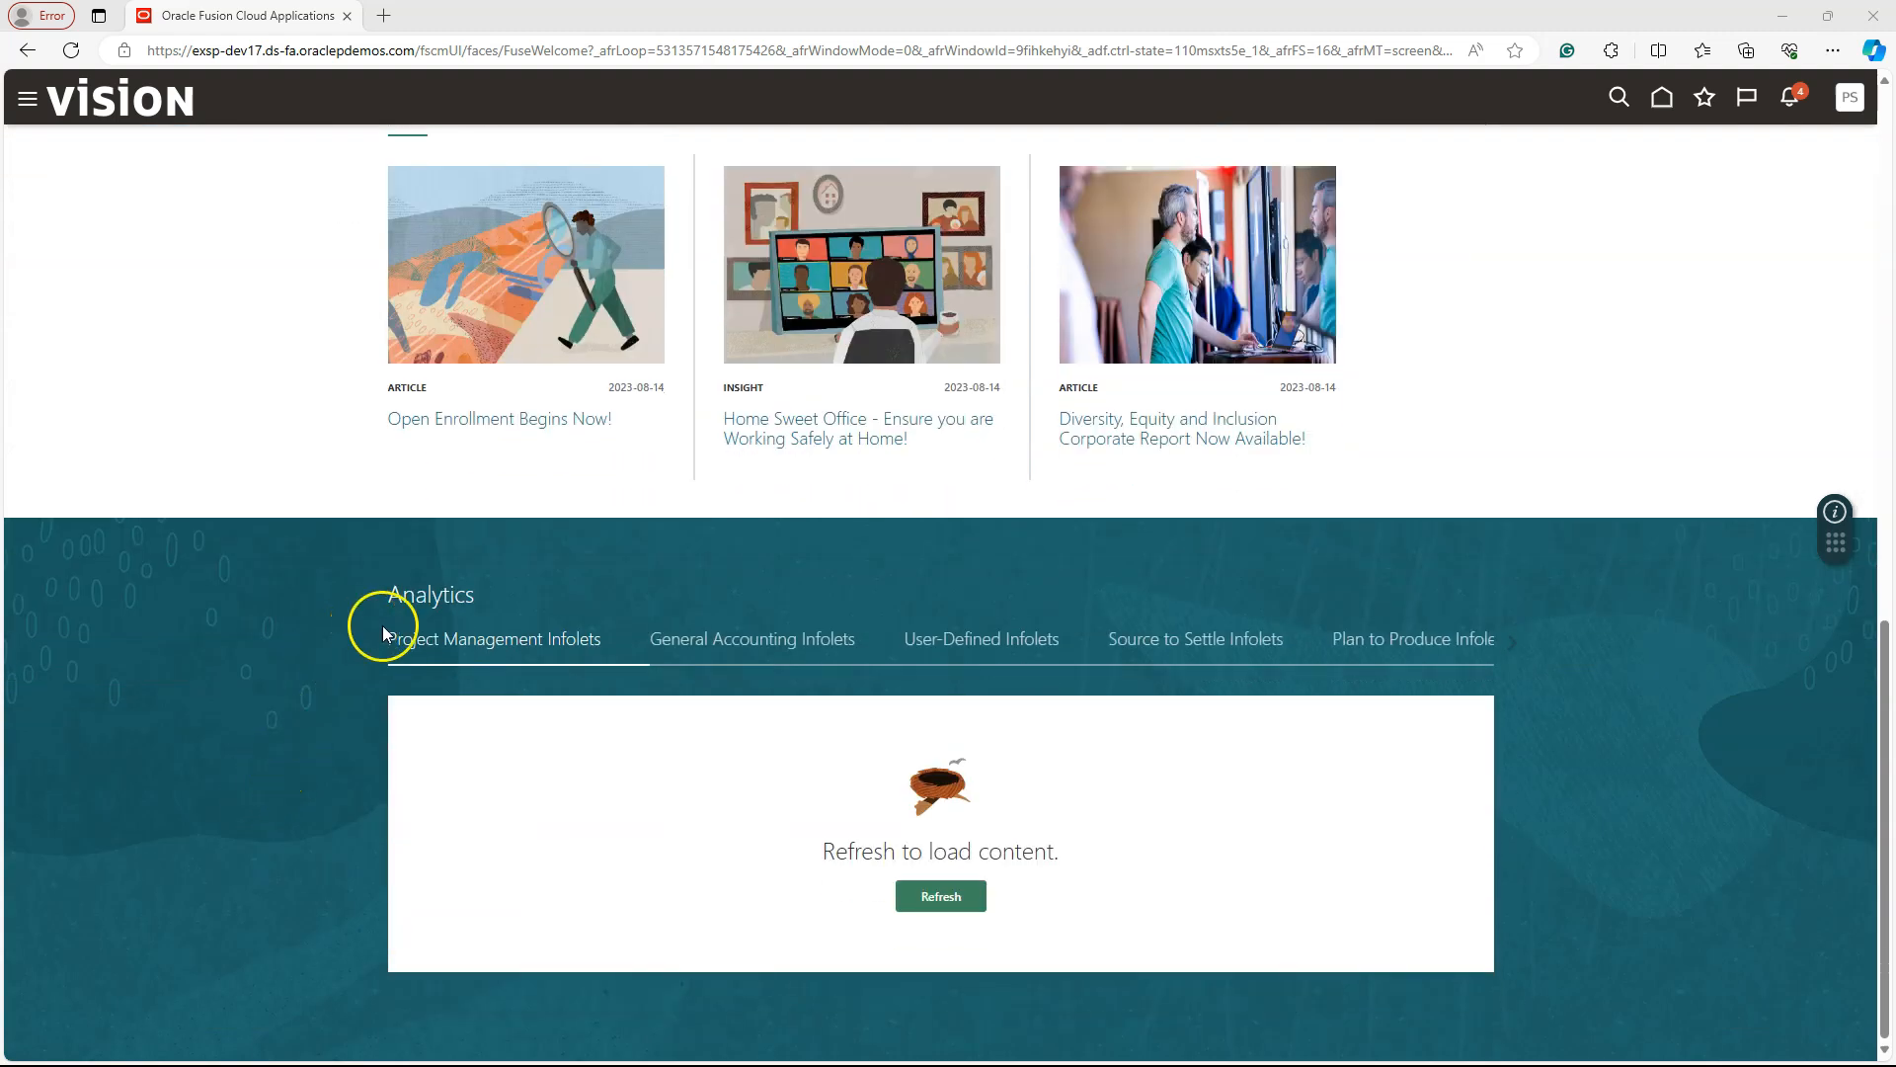
mouse_move(1177, 644)
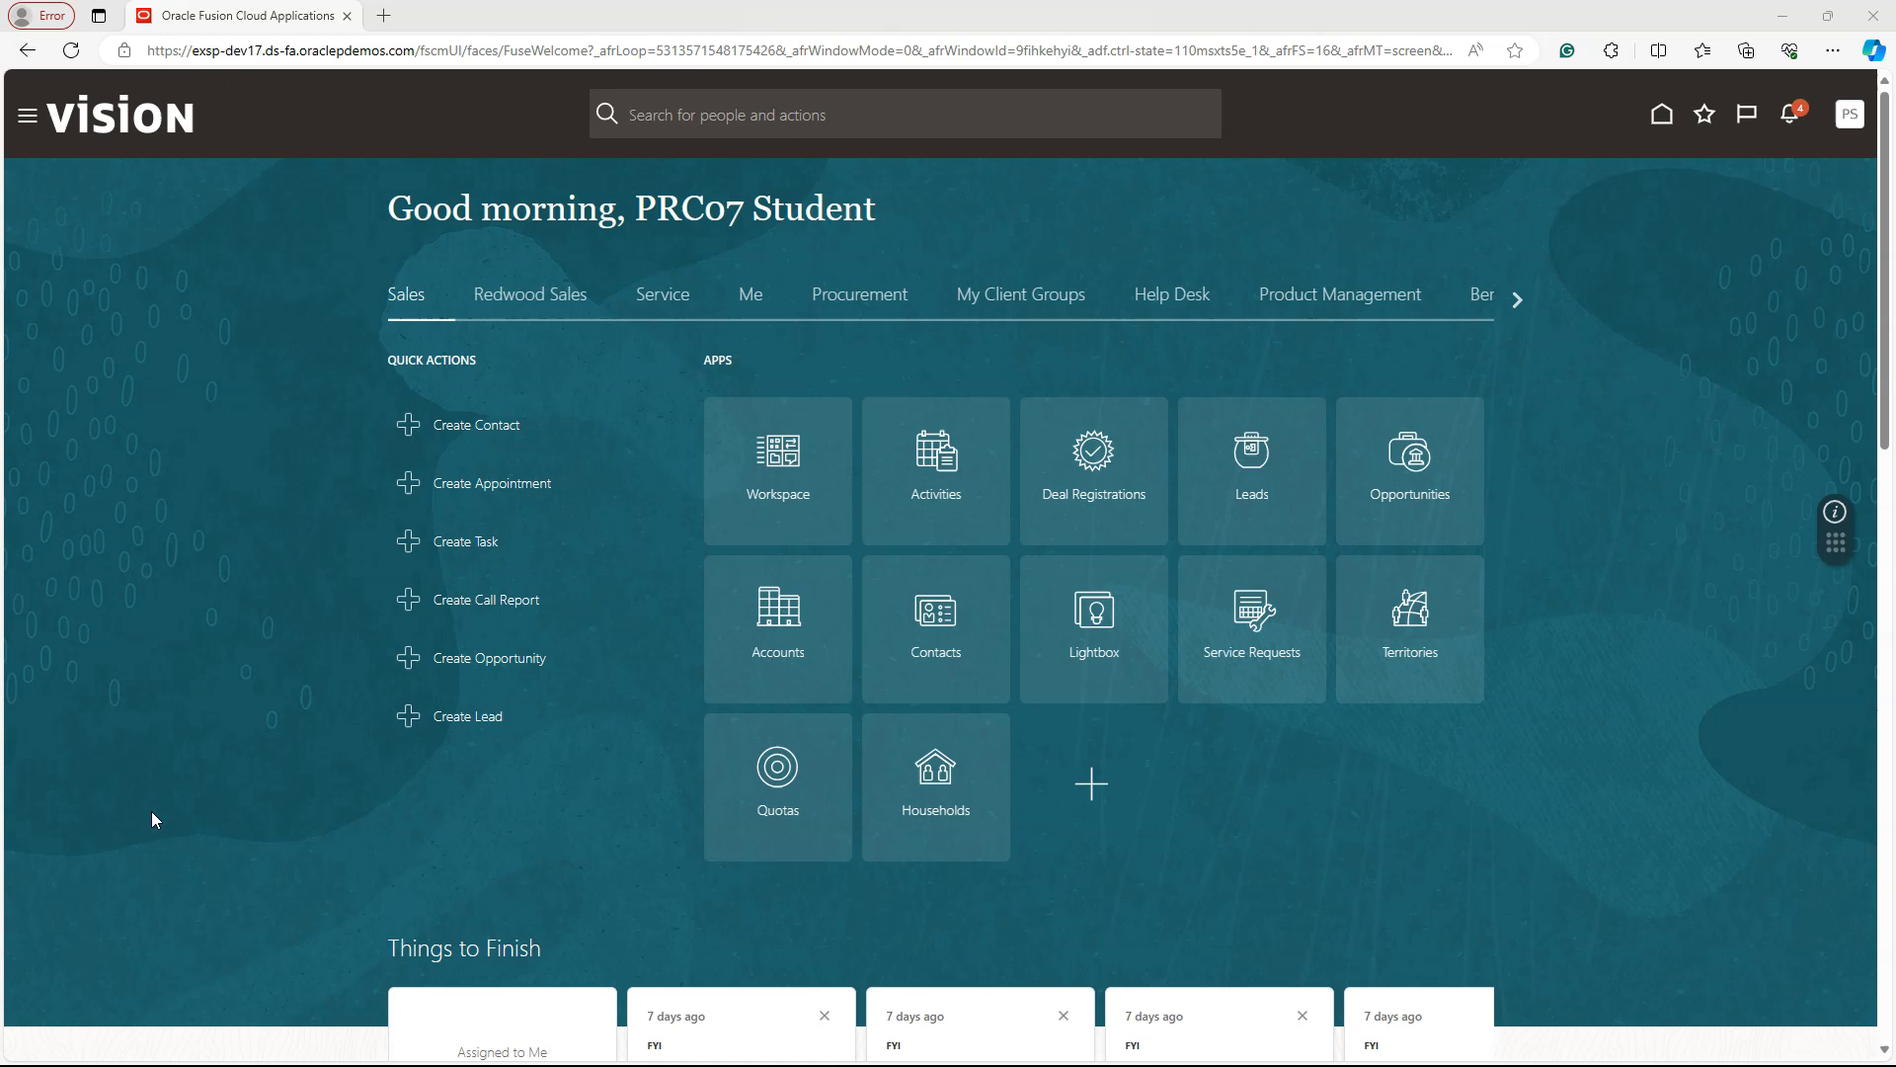
mouse_move(237, 829)
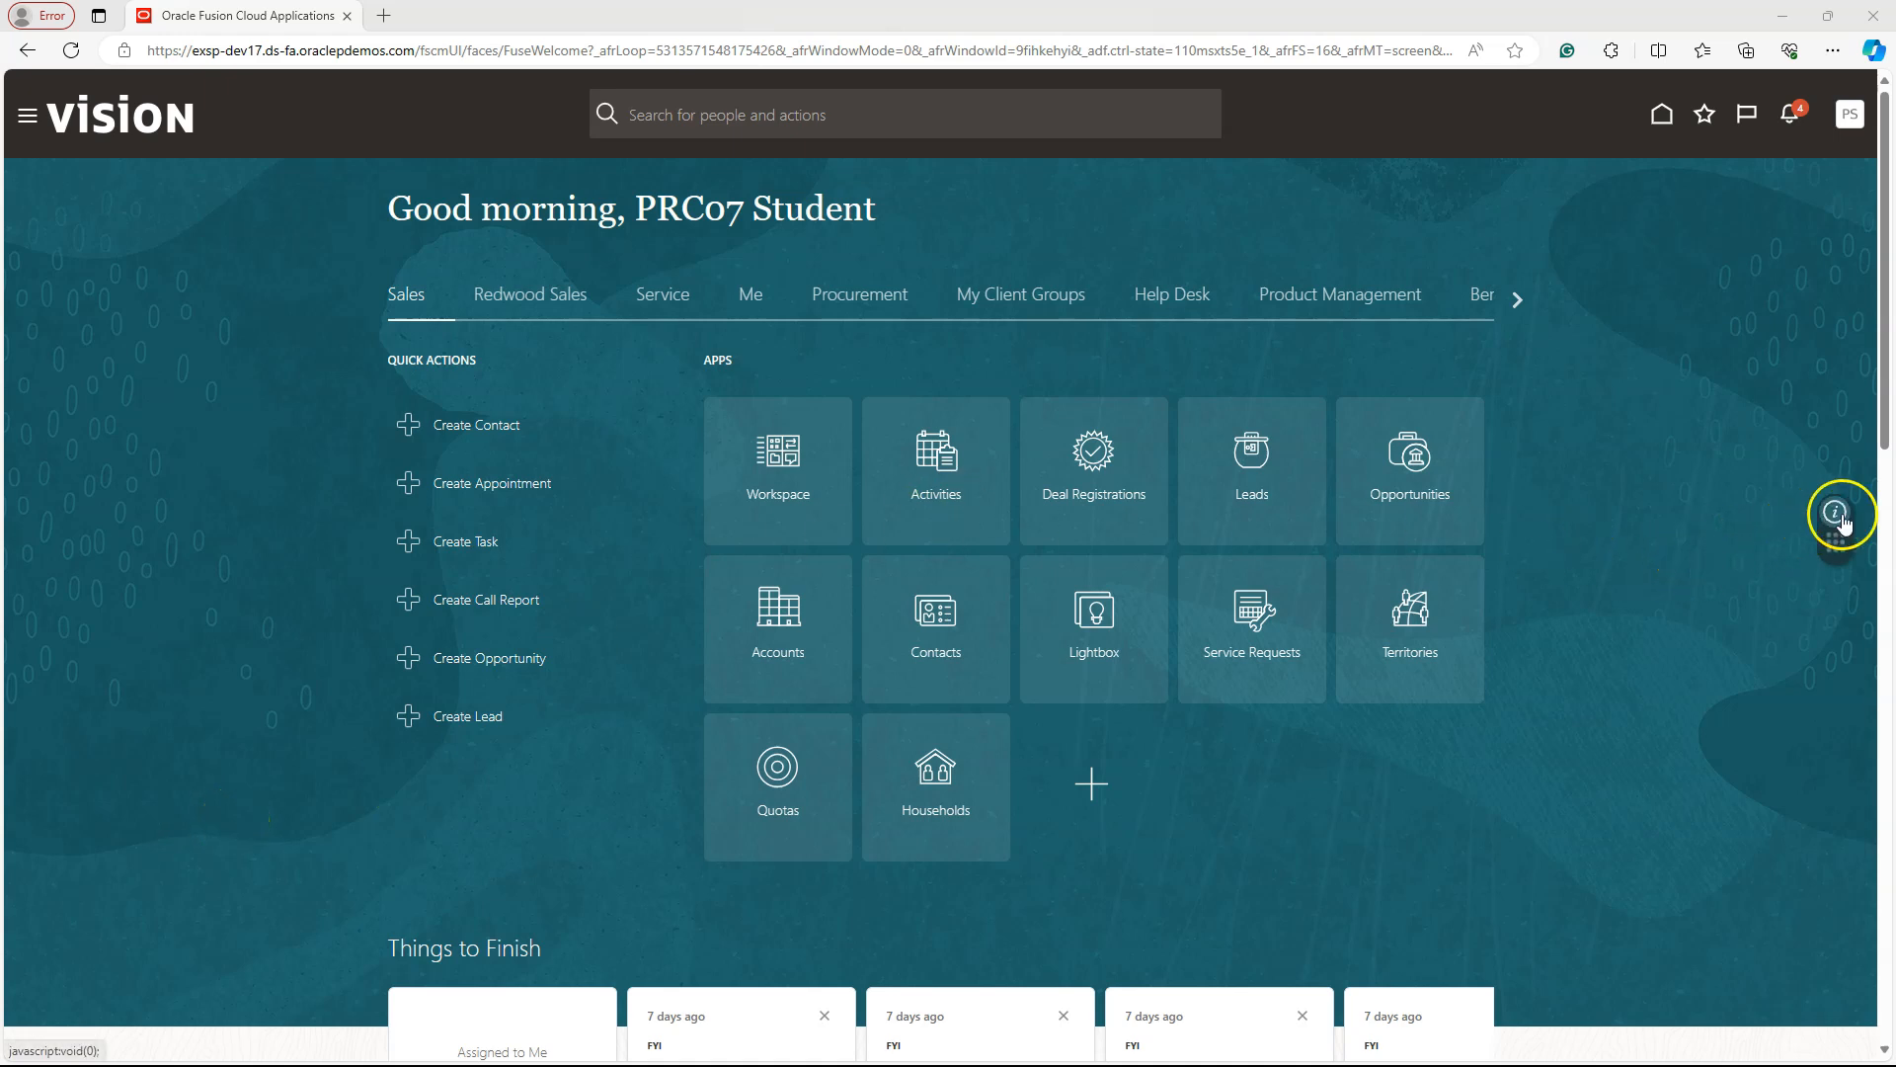
- Show the Oracle Guided Learning panel listing the Common Features Fundamentals guides
click(1834, 512)
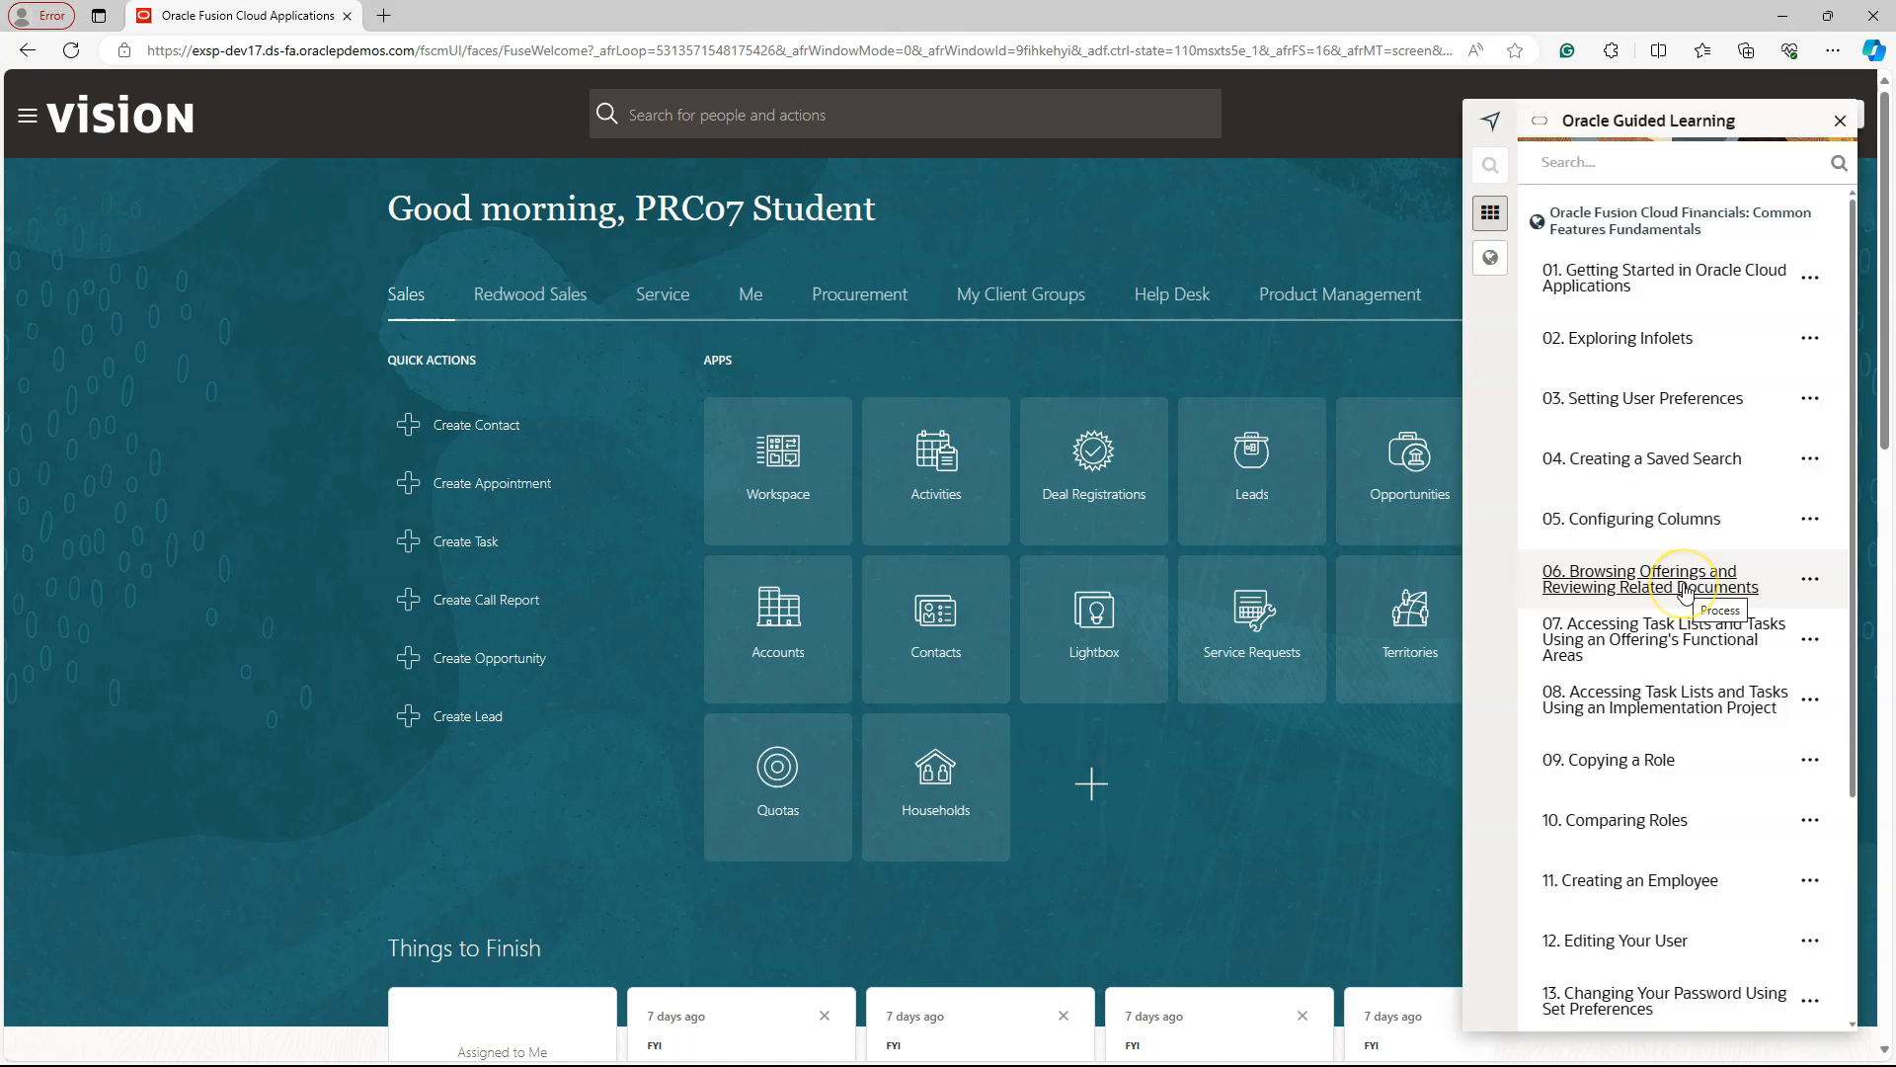
mouse_move(1685, 561)
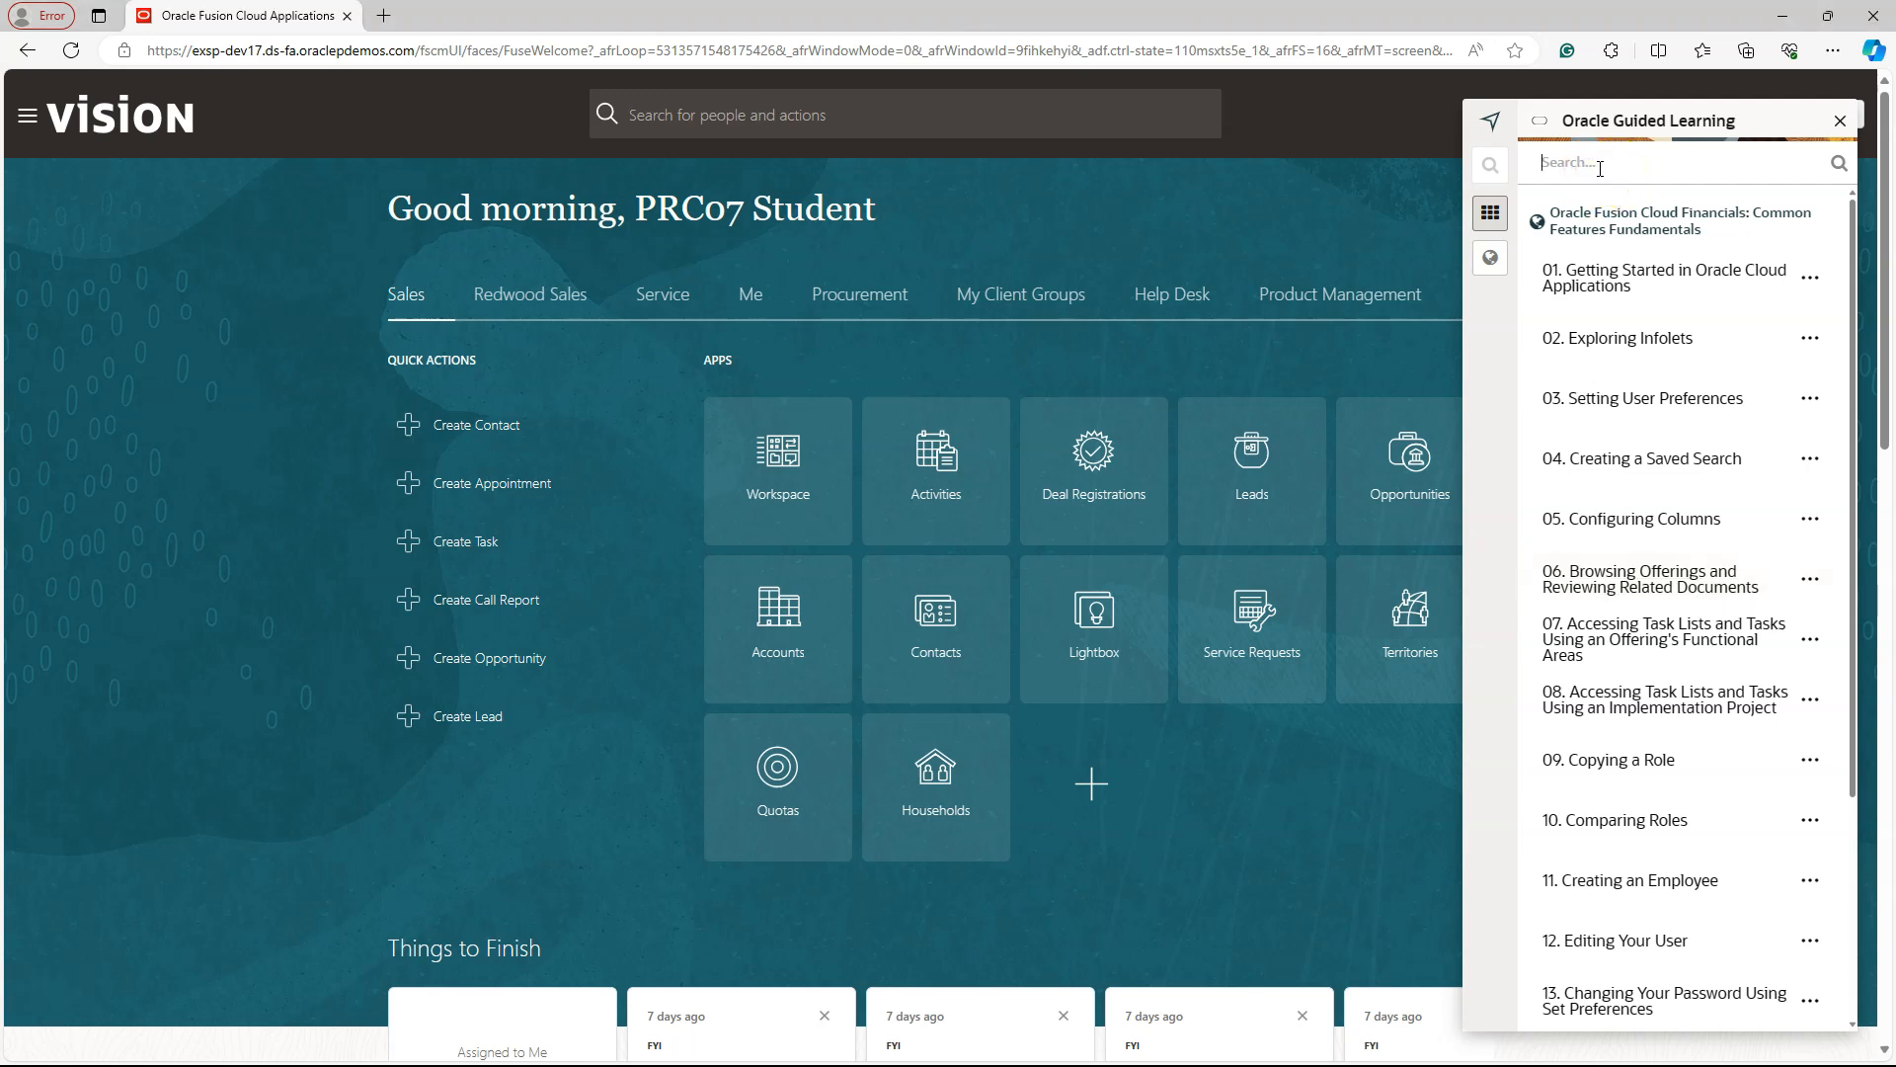
mouse_move(1620, 287)
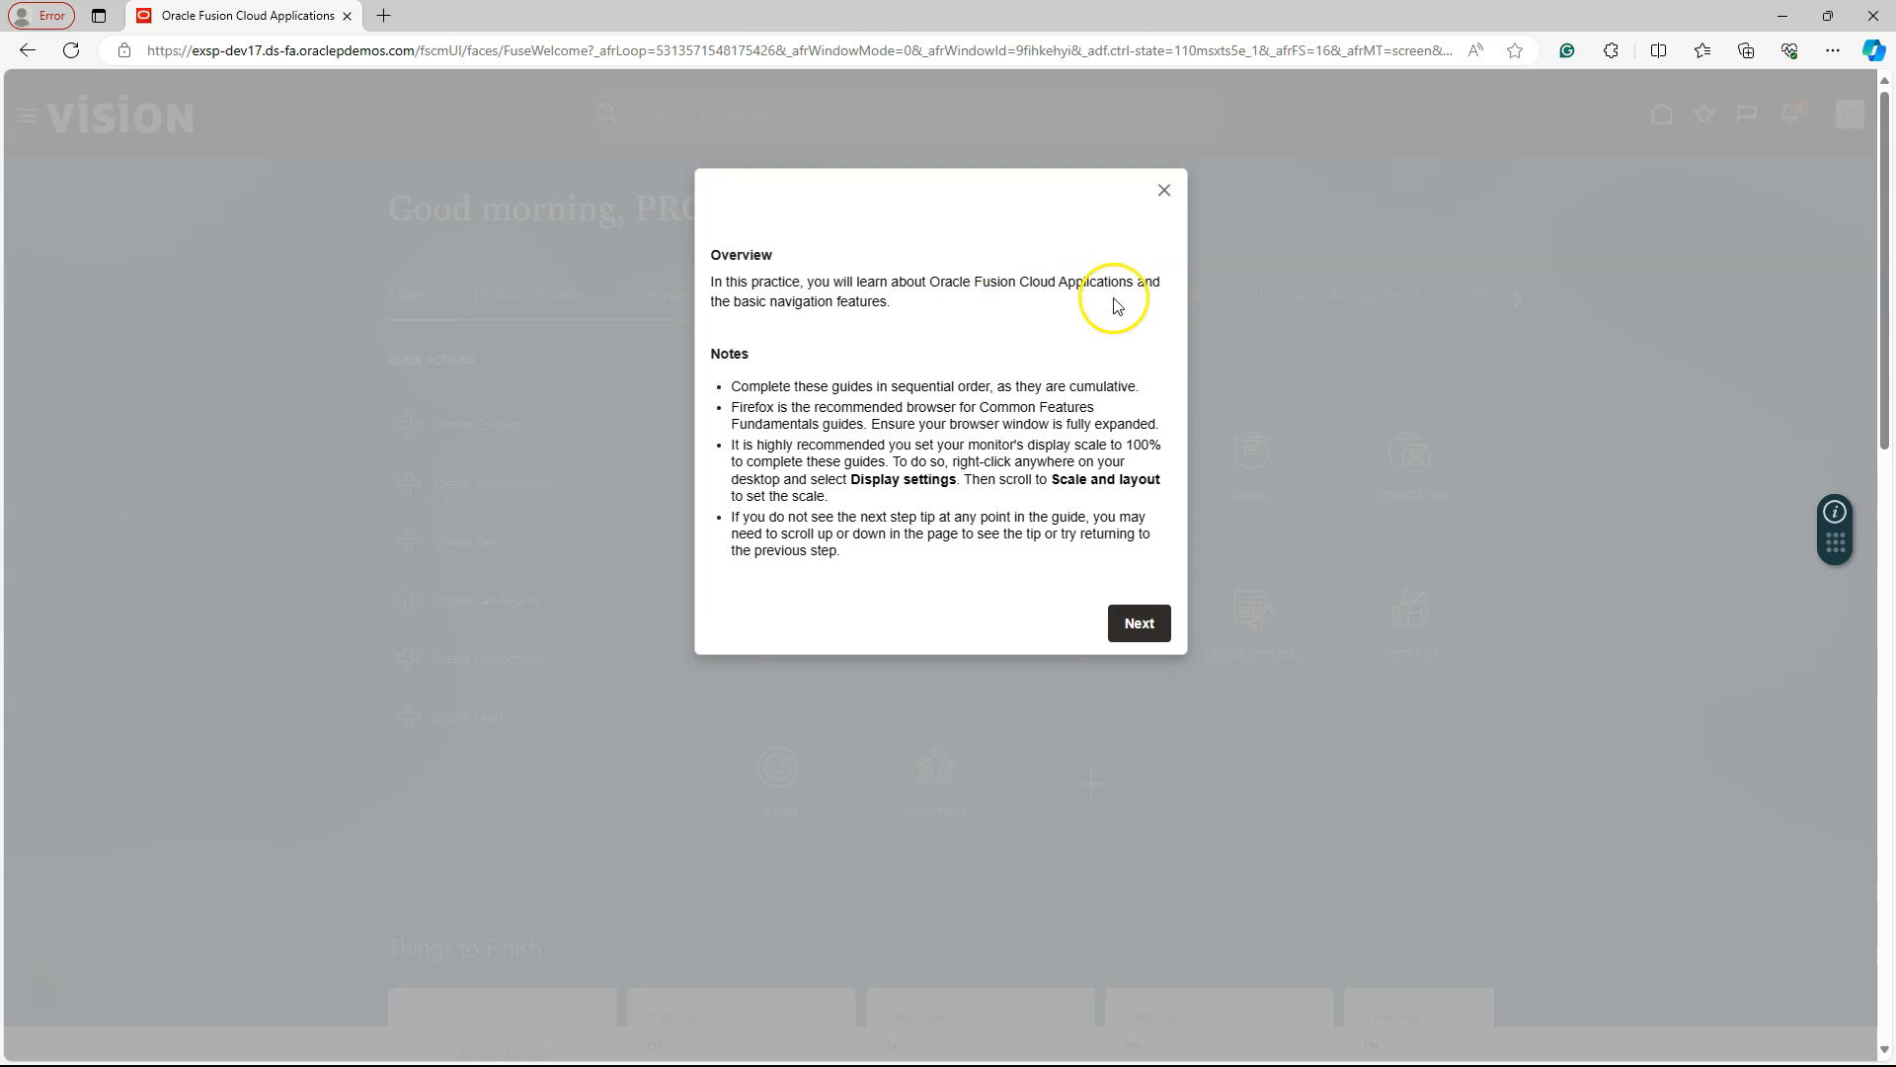
mouse_move(846, 308)
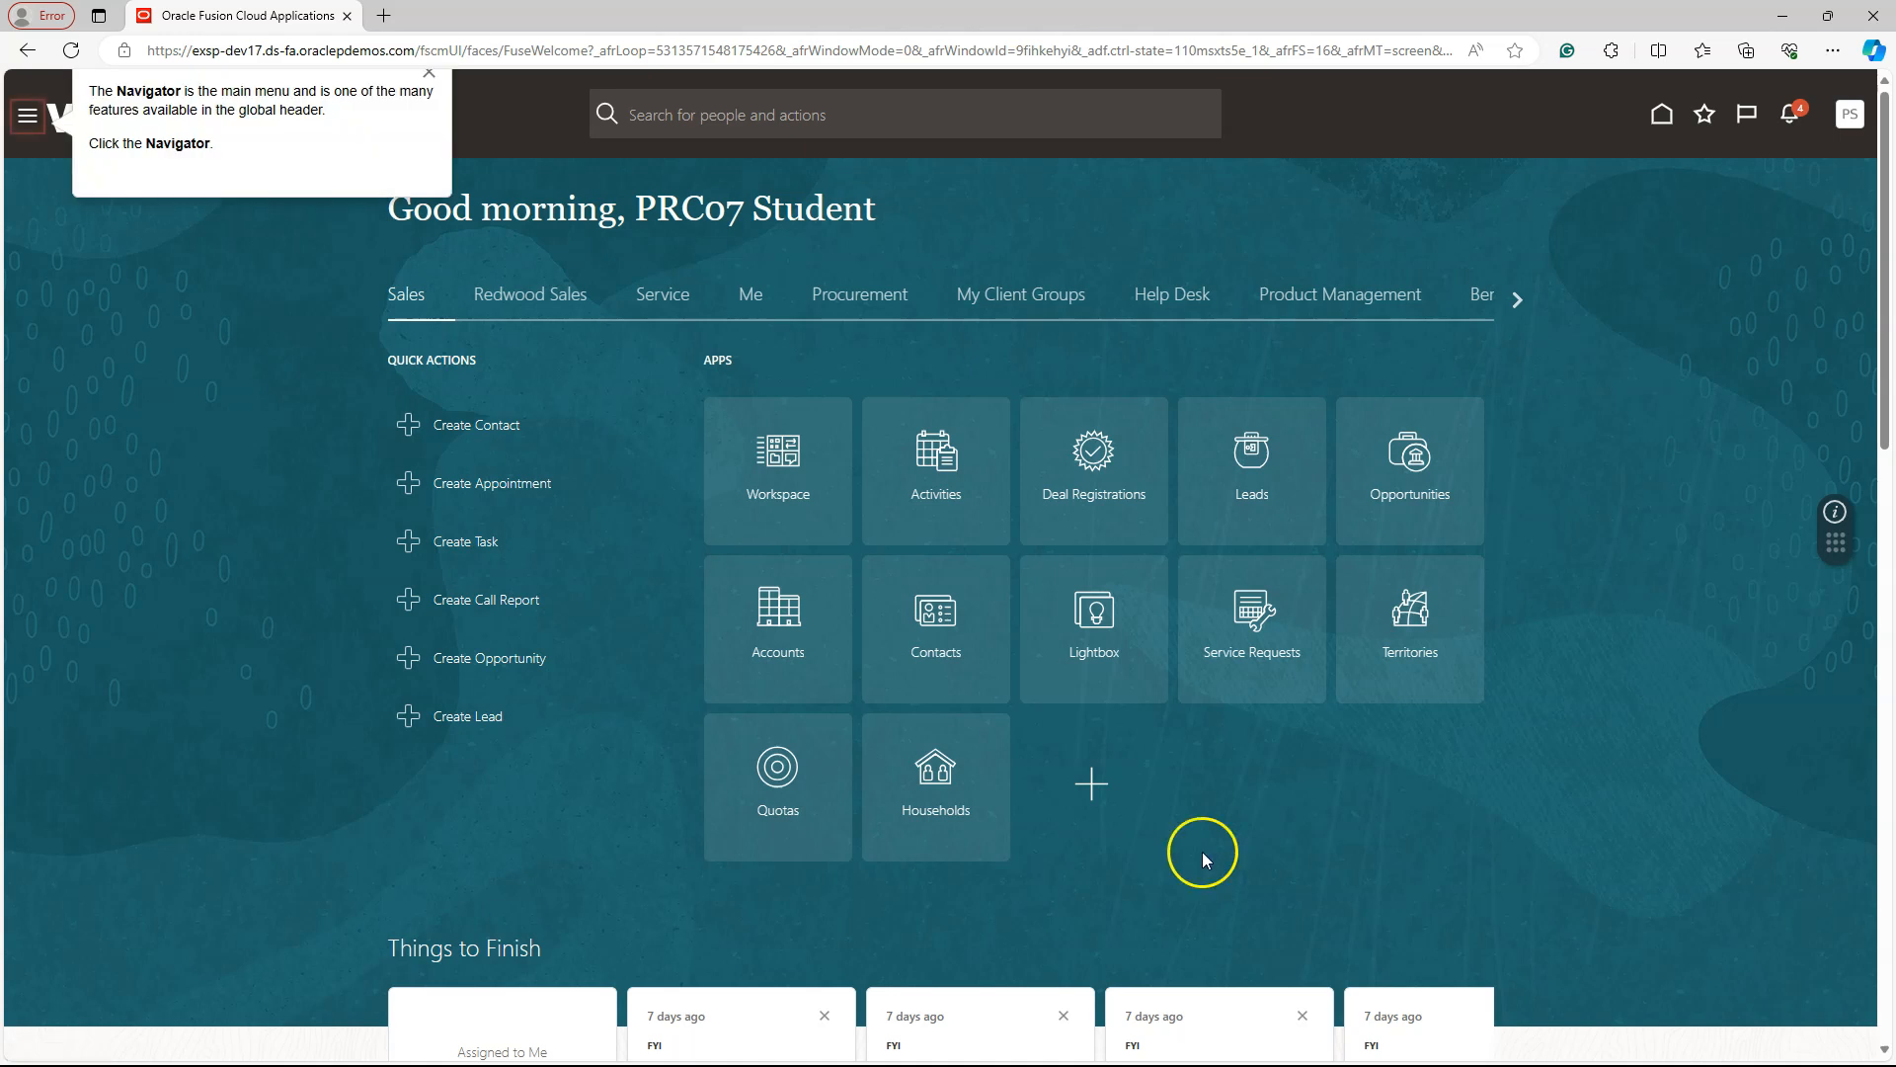
mouse_move(168, 81)
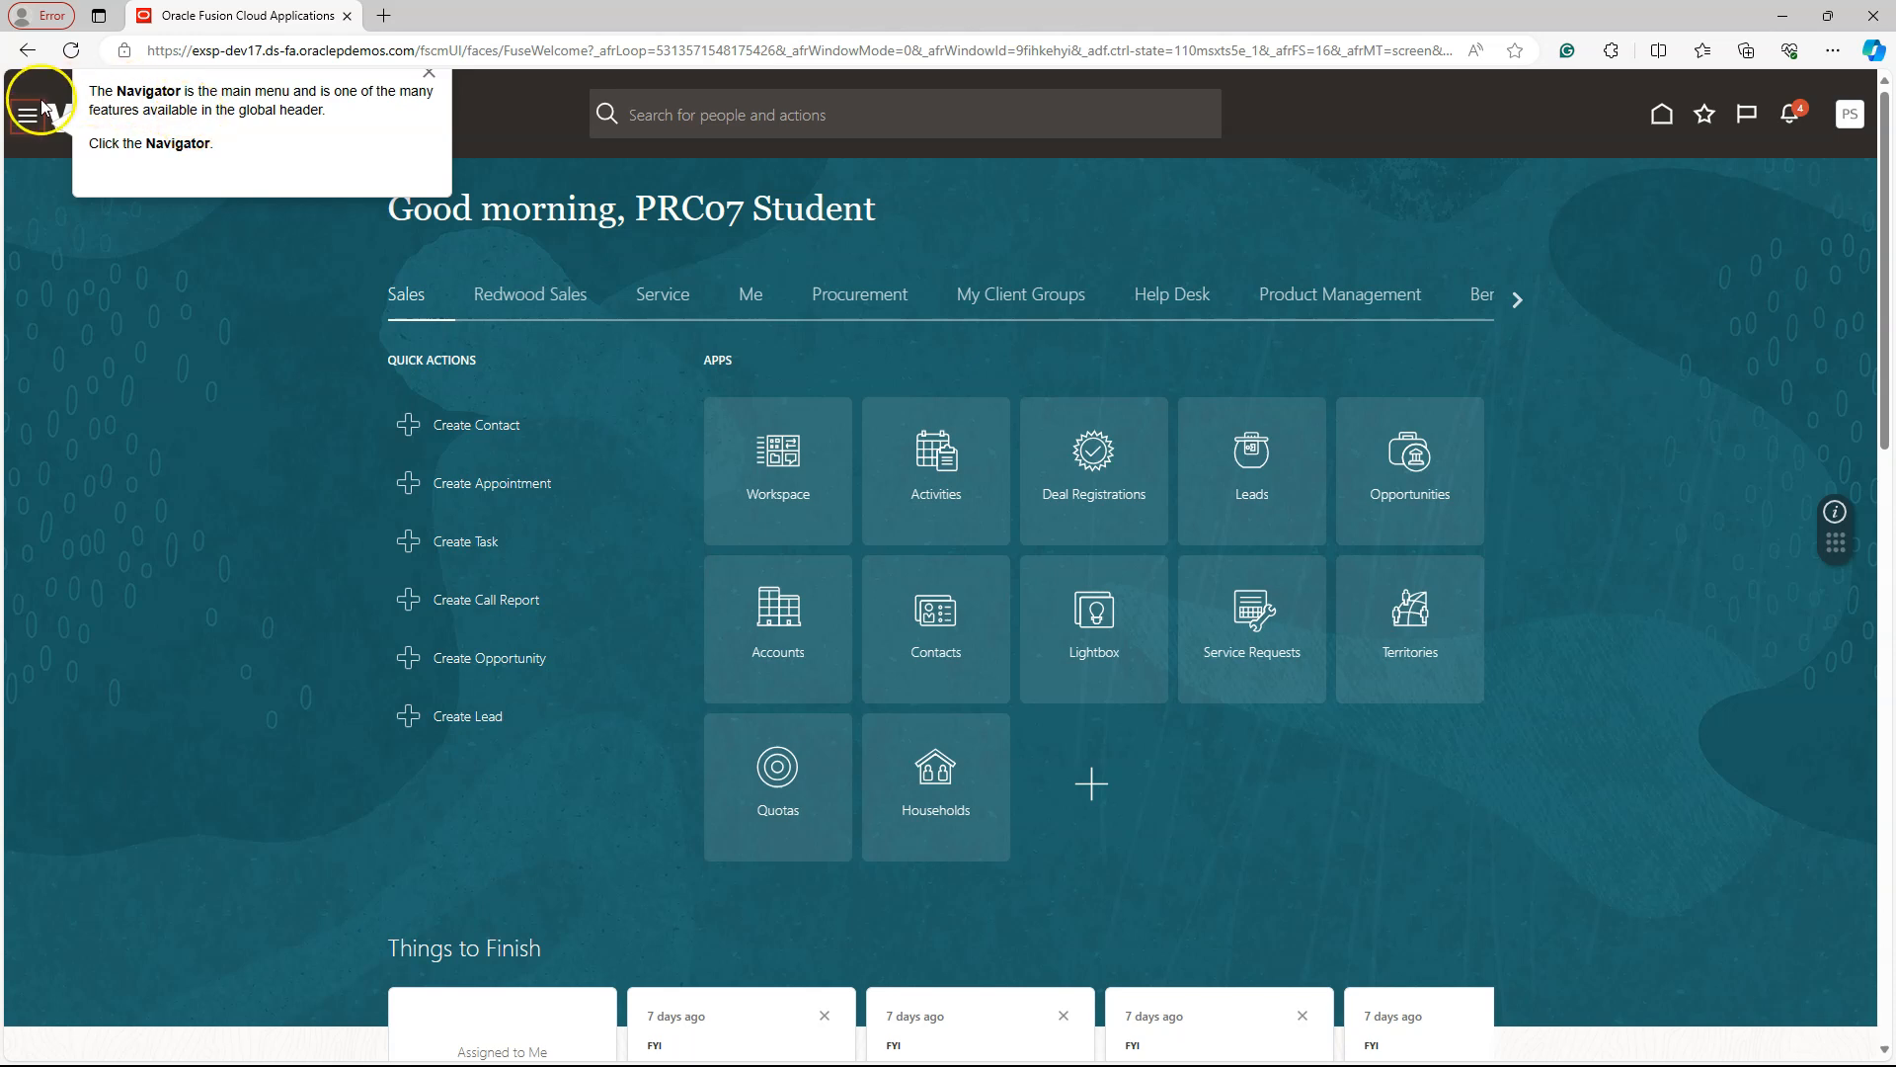
- Bring up the Navigator menu of work areas as the Getting Started practice tip instructs
click(29, 111)
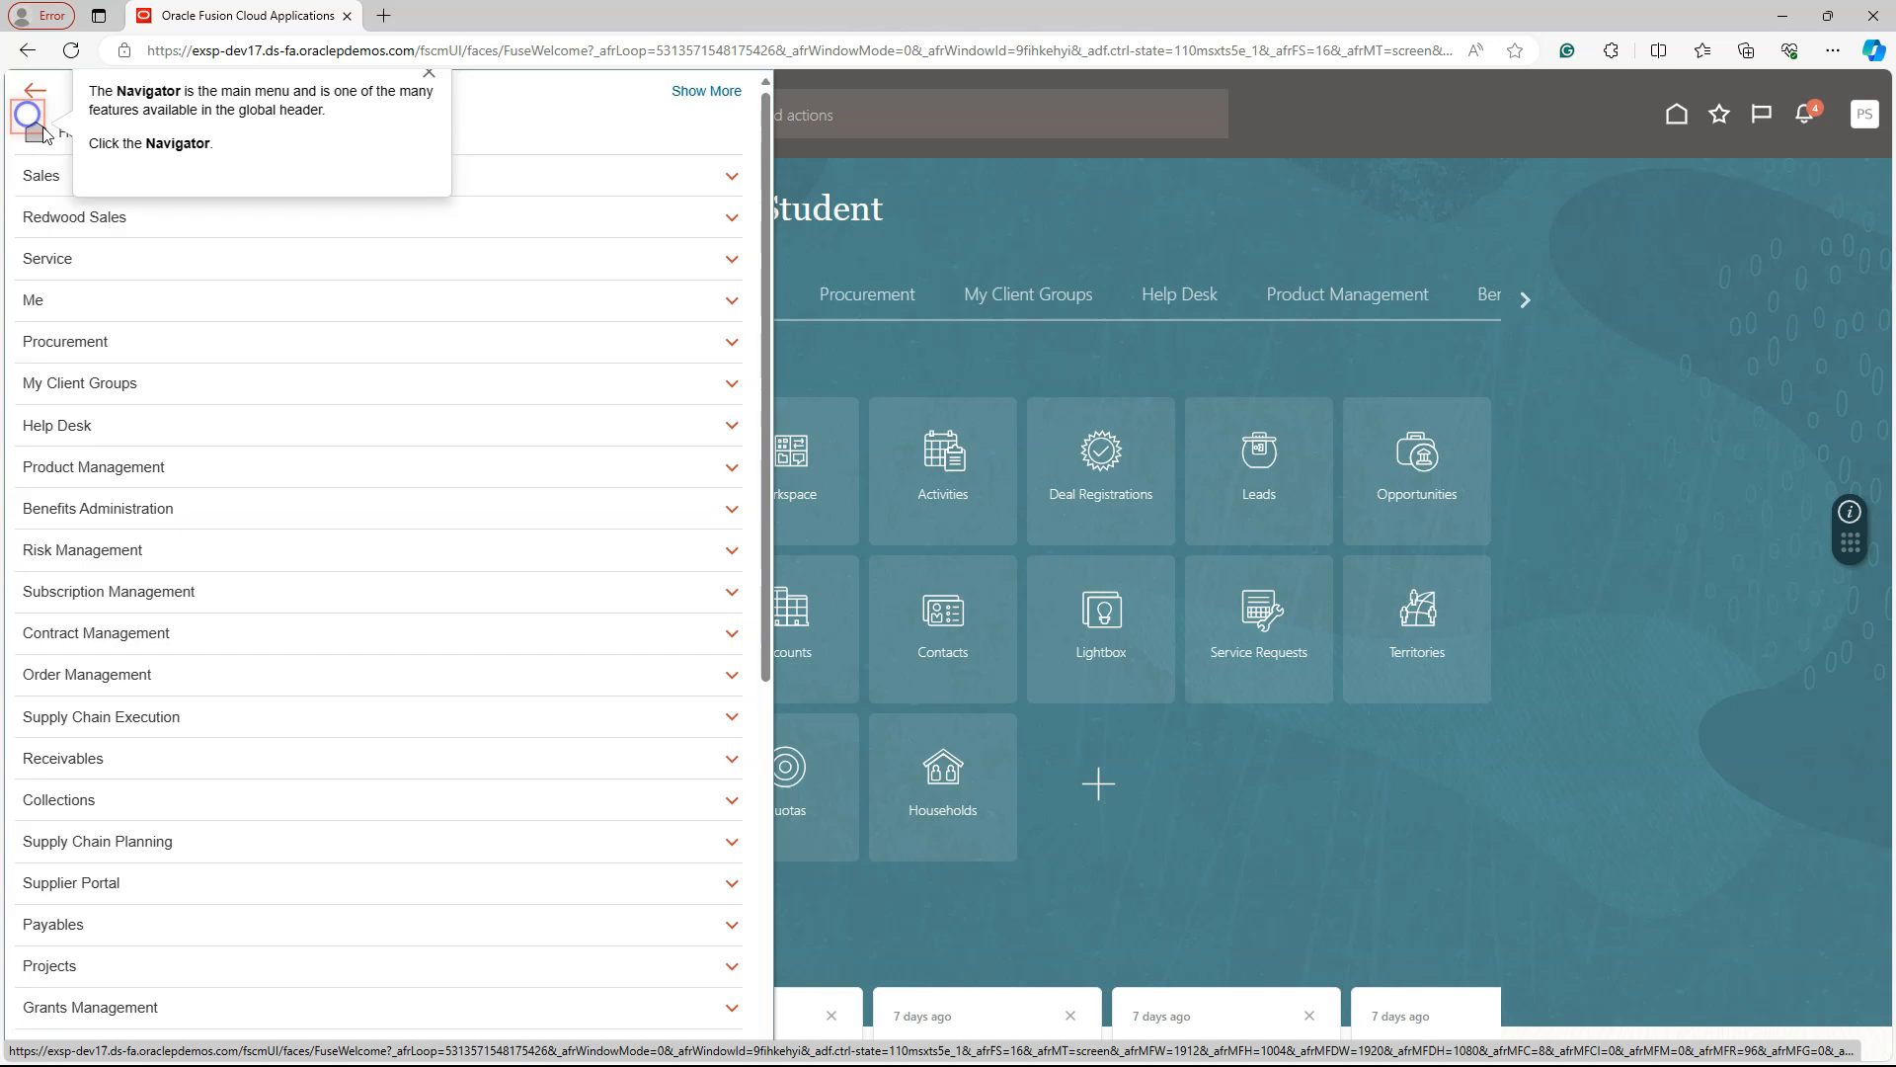